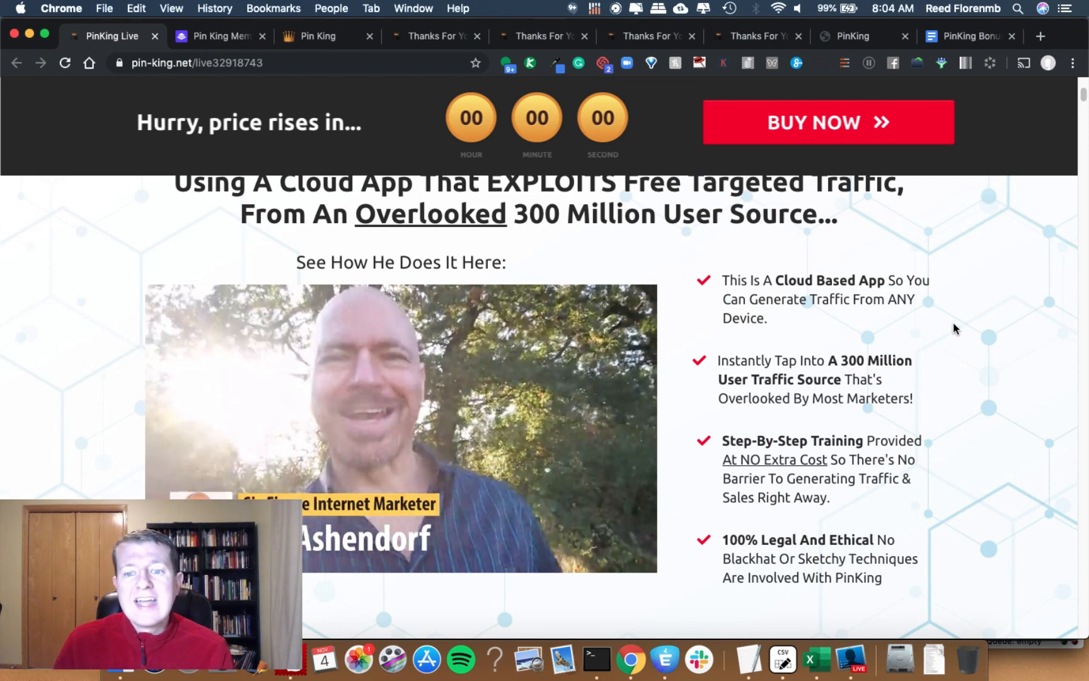
Step: Load alexa.com/siteinfo/pinterest.com in a new tab to see Pinterest's traffic overview
scroll("down", 3)
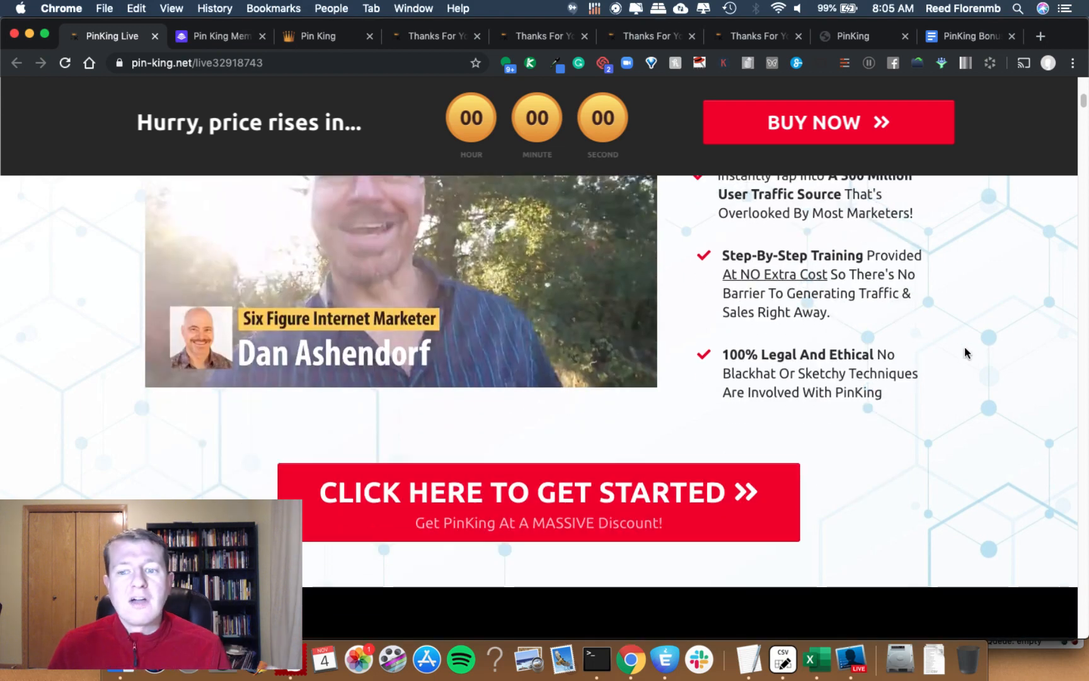
scroll("down", 3)
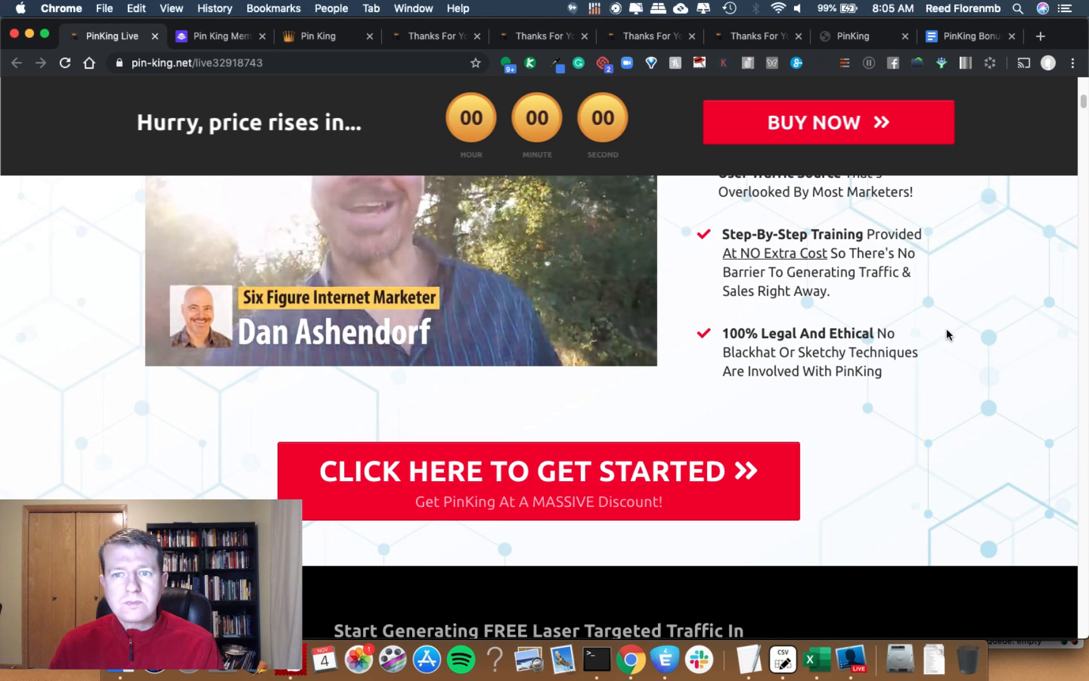
scroll("down", 3)
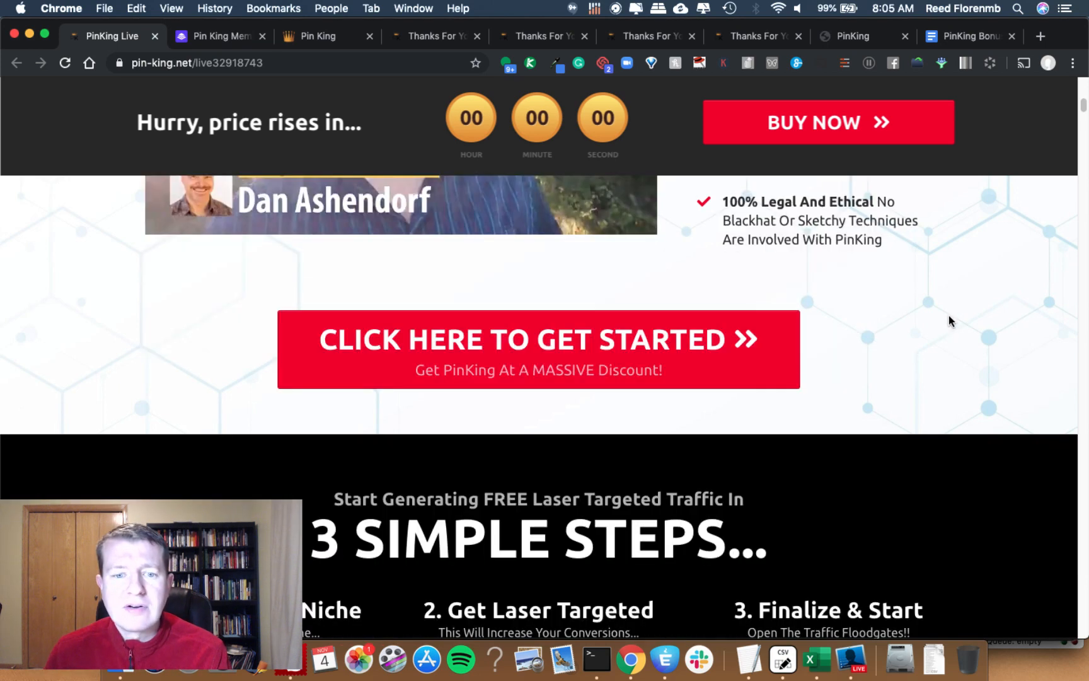
scroll("down", 3)
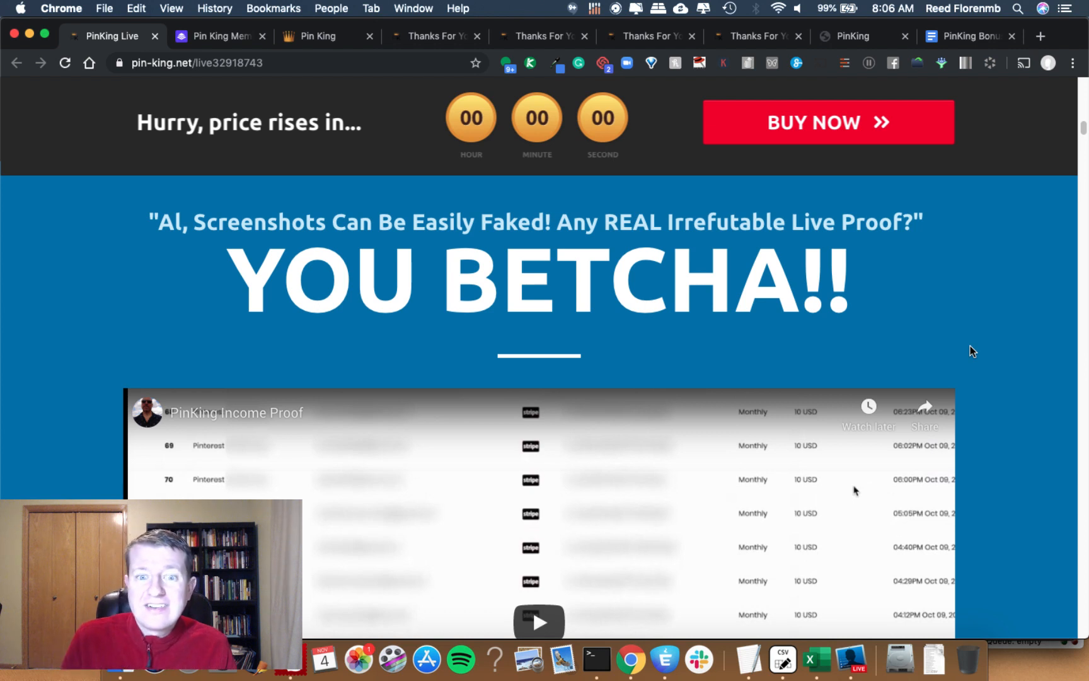
scroll("down", 3)
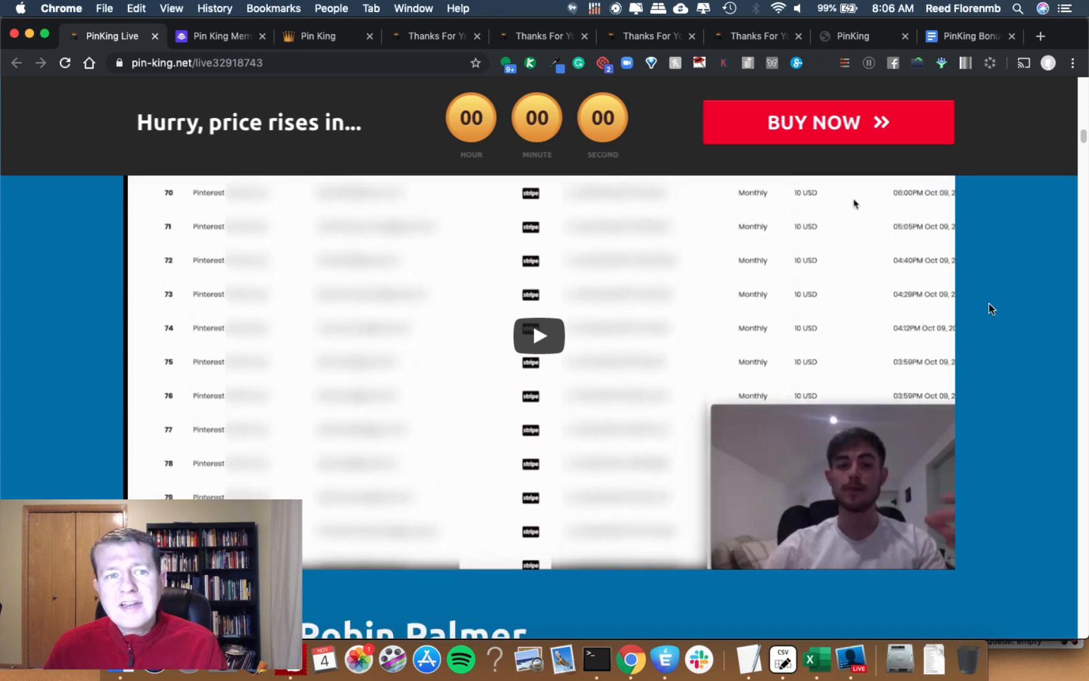
scroll("up", 3)
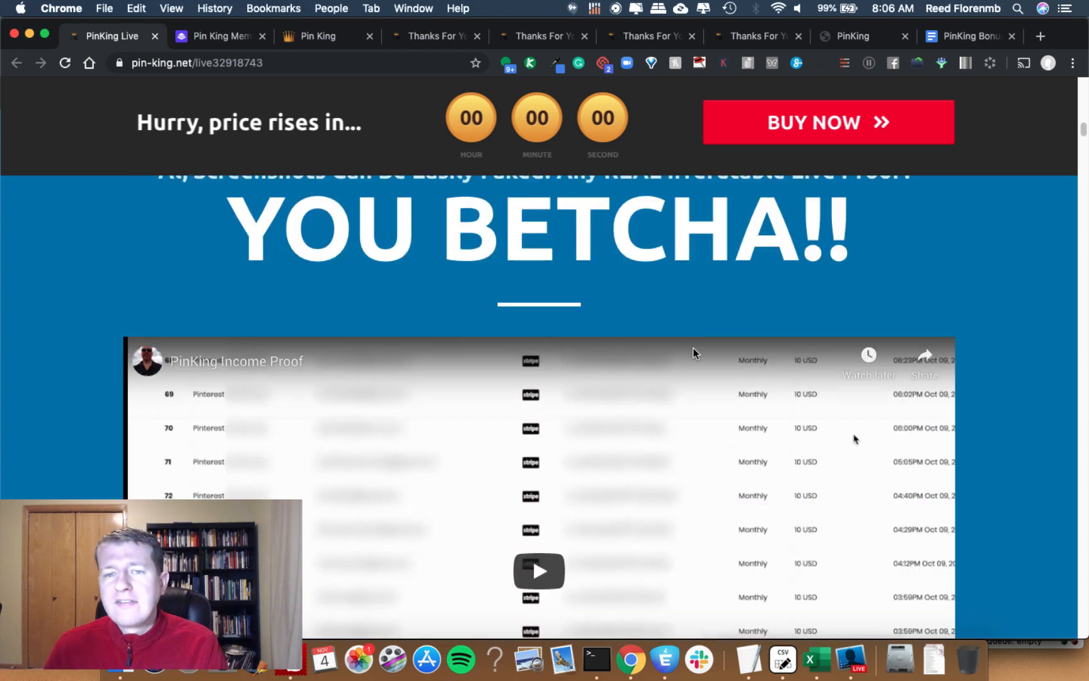
scroll("down", 3)
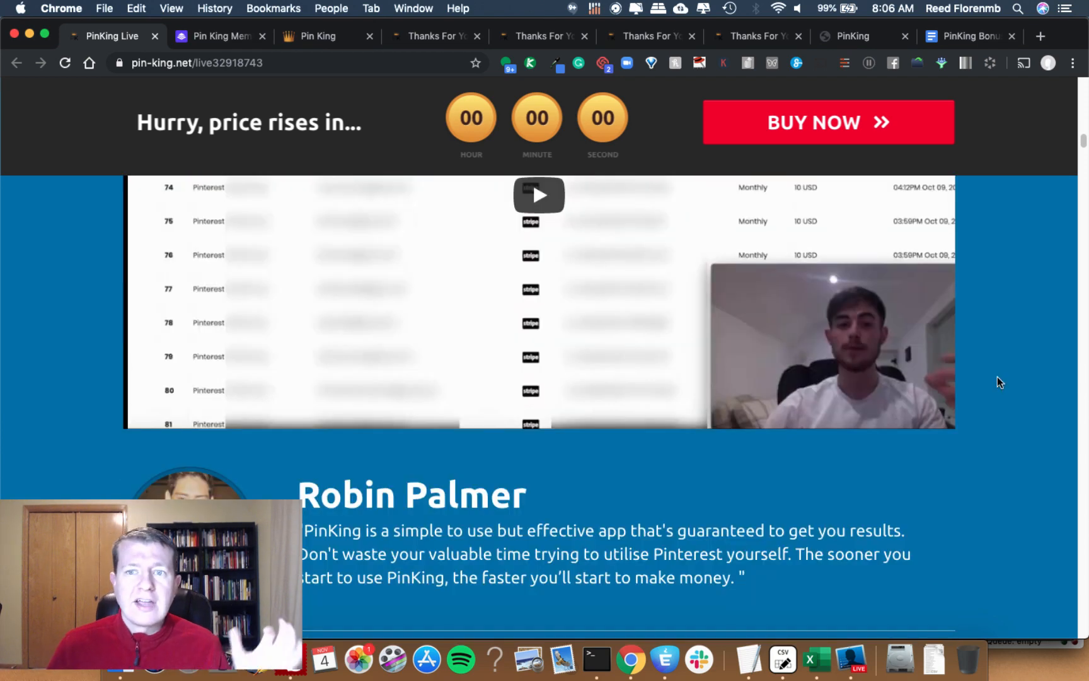
scroll("down", 3)
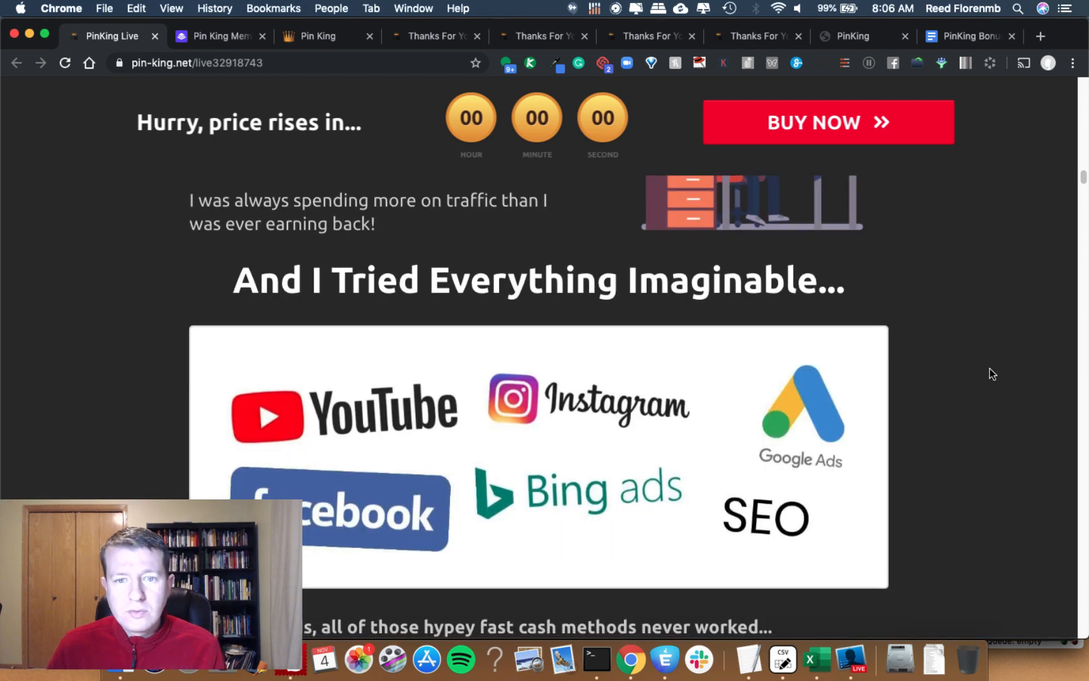
scroll("down", 3)
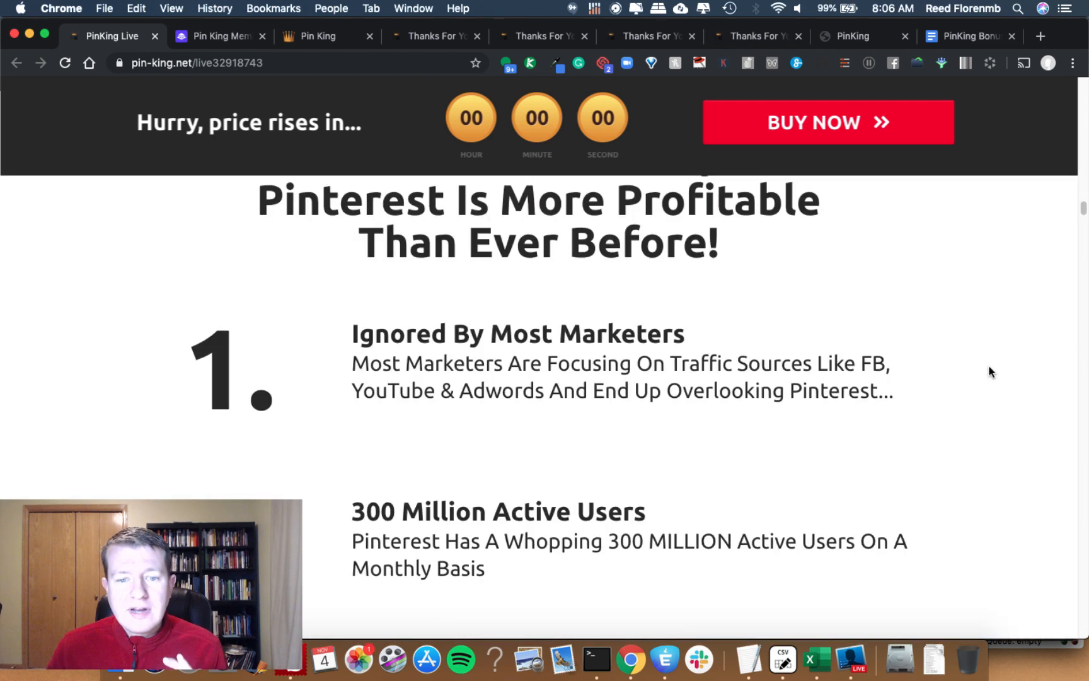
scroll("down", 3)
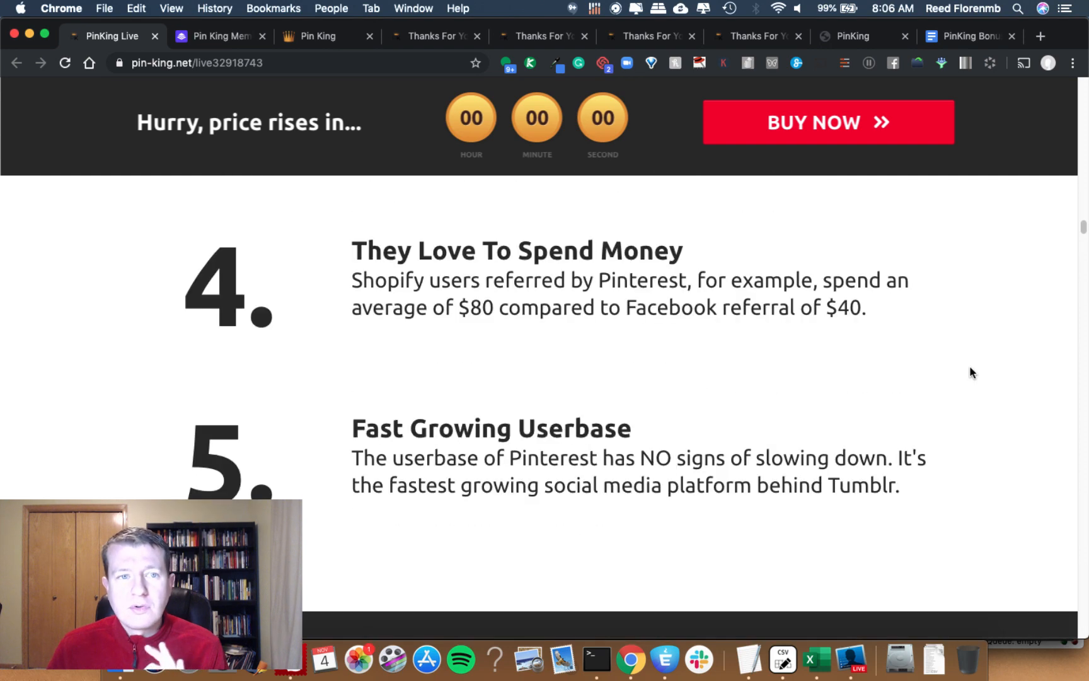
scroll("up", 3)
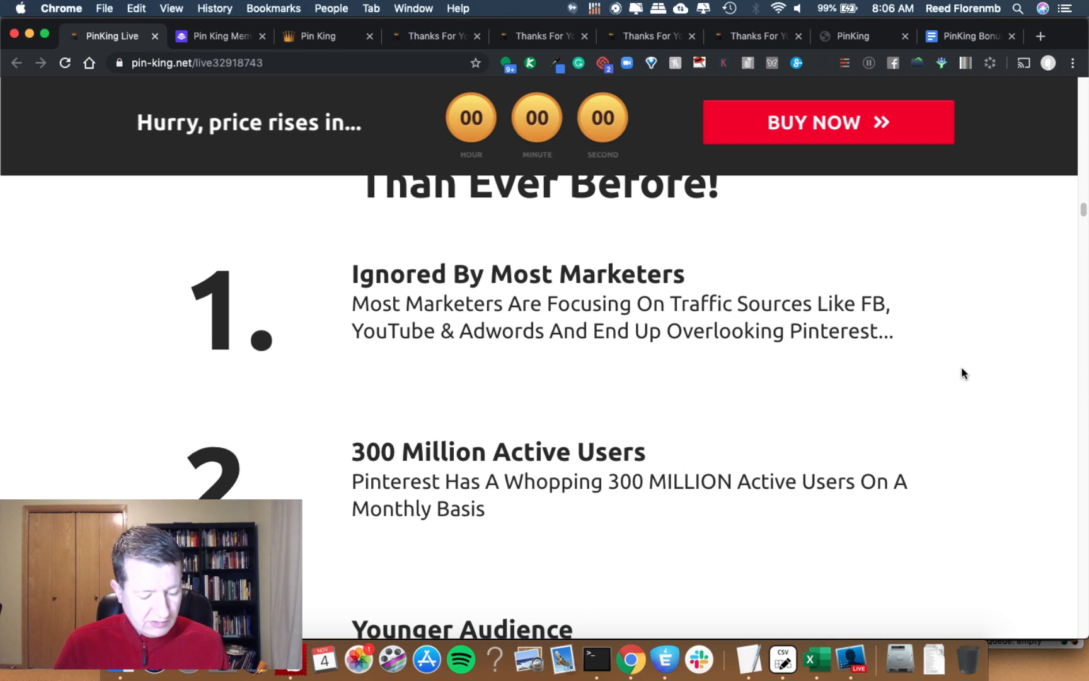
left_click(1040, 35)
type("alexa.com/siteinfo/g")
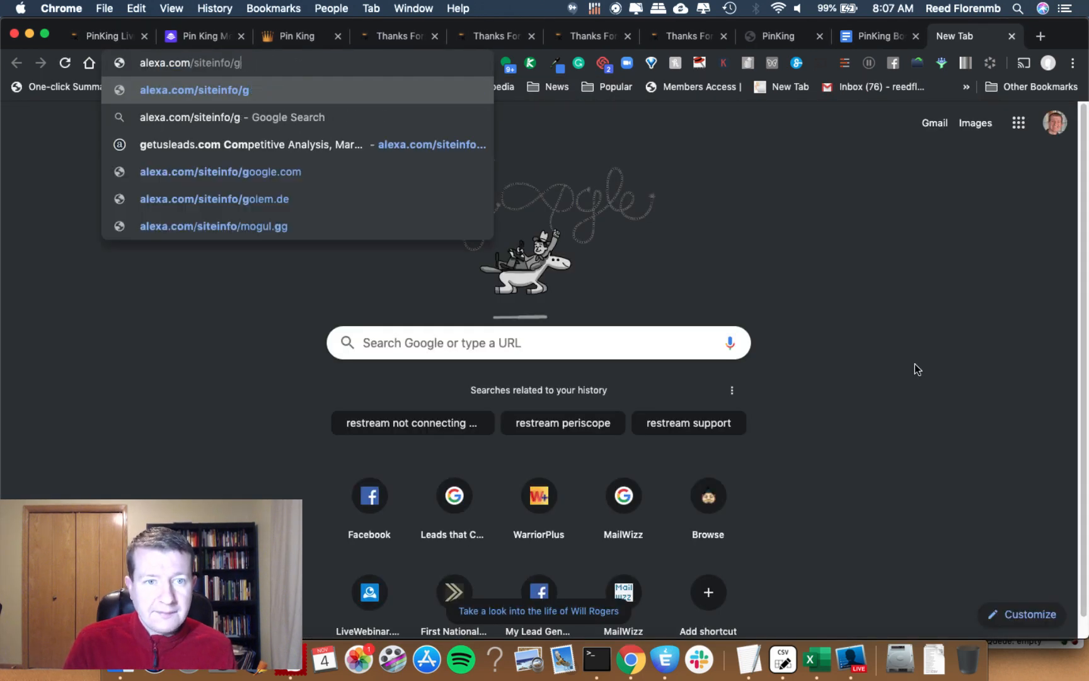
key("Backspace")
type("pinterest.com")
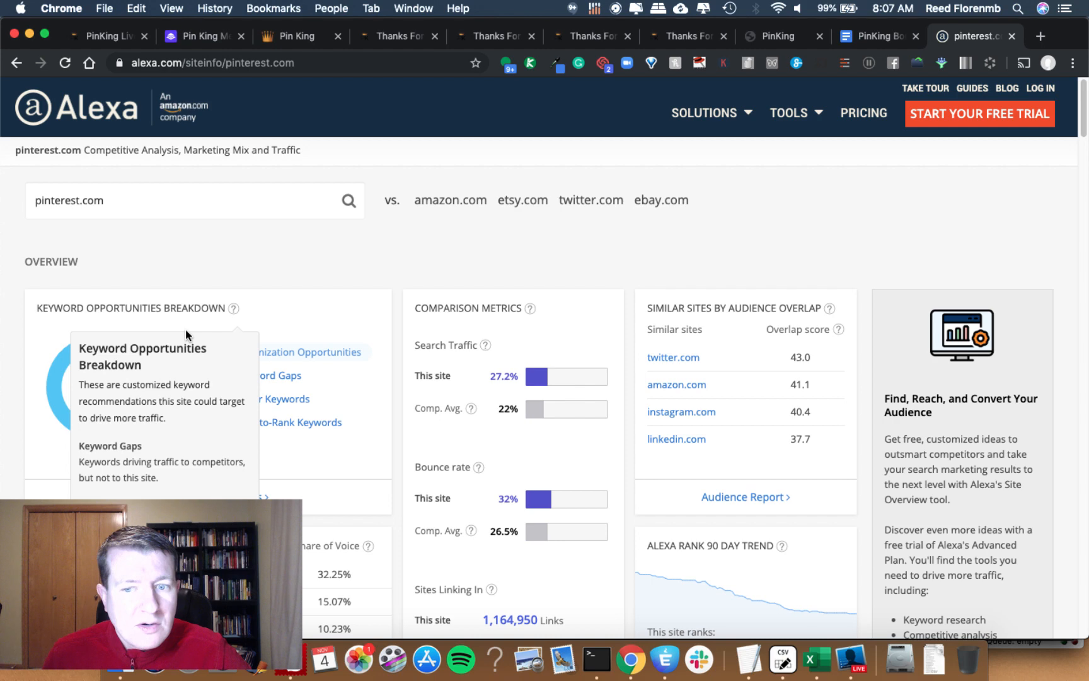
scroll("down", 3)
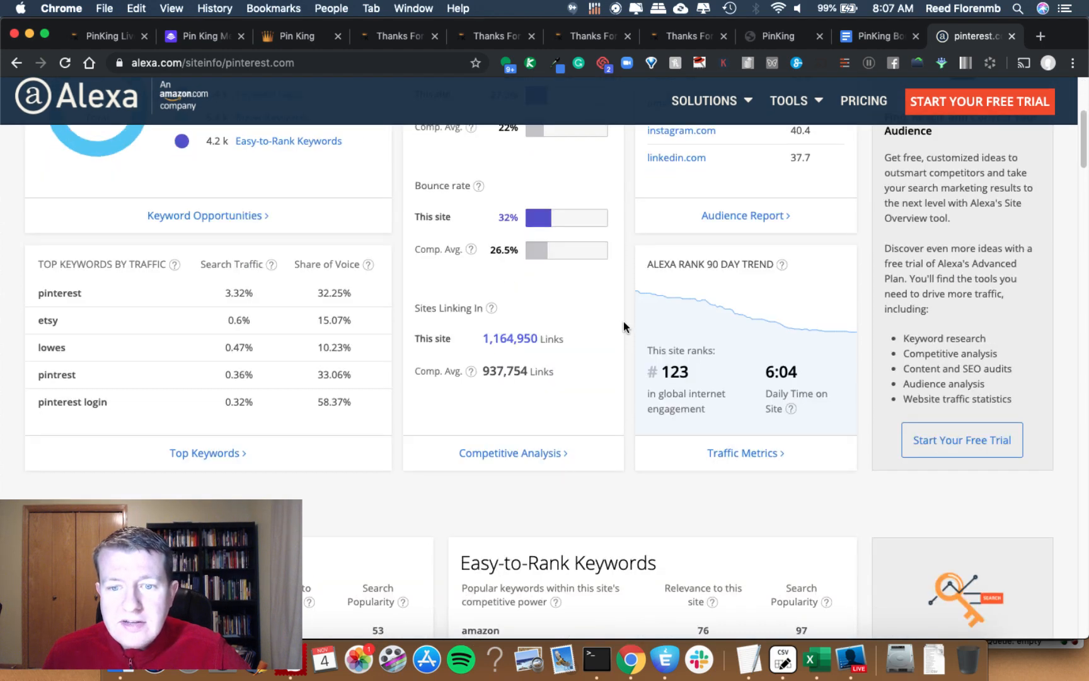
mouse_move(674, 367)
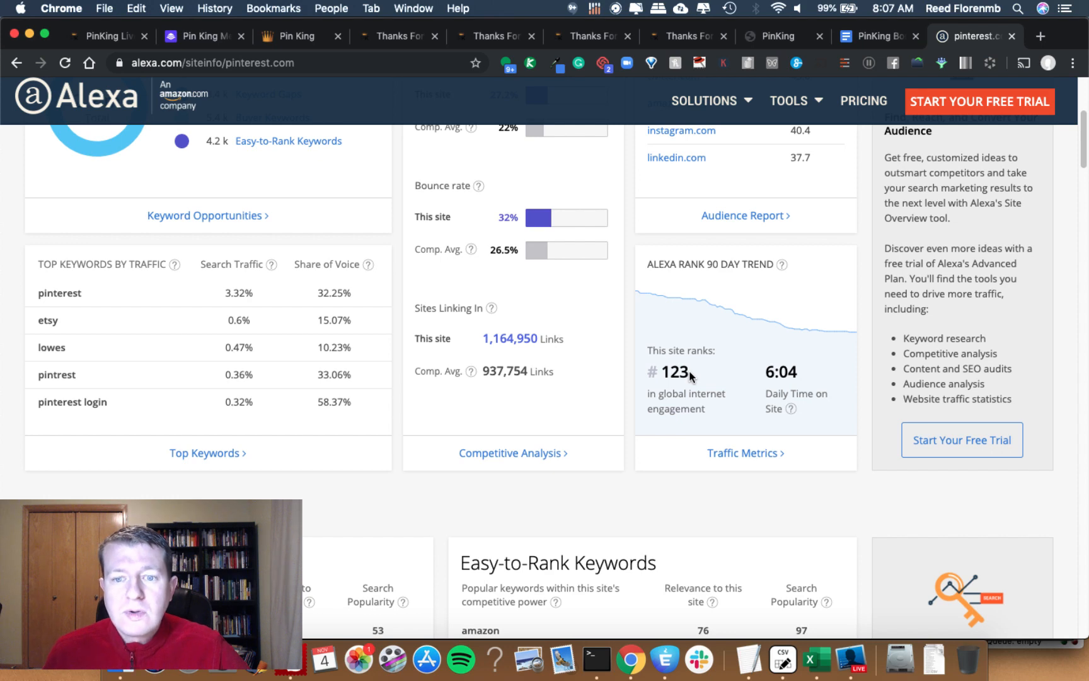
scroll("down", 3)
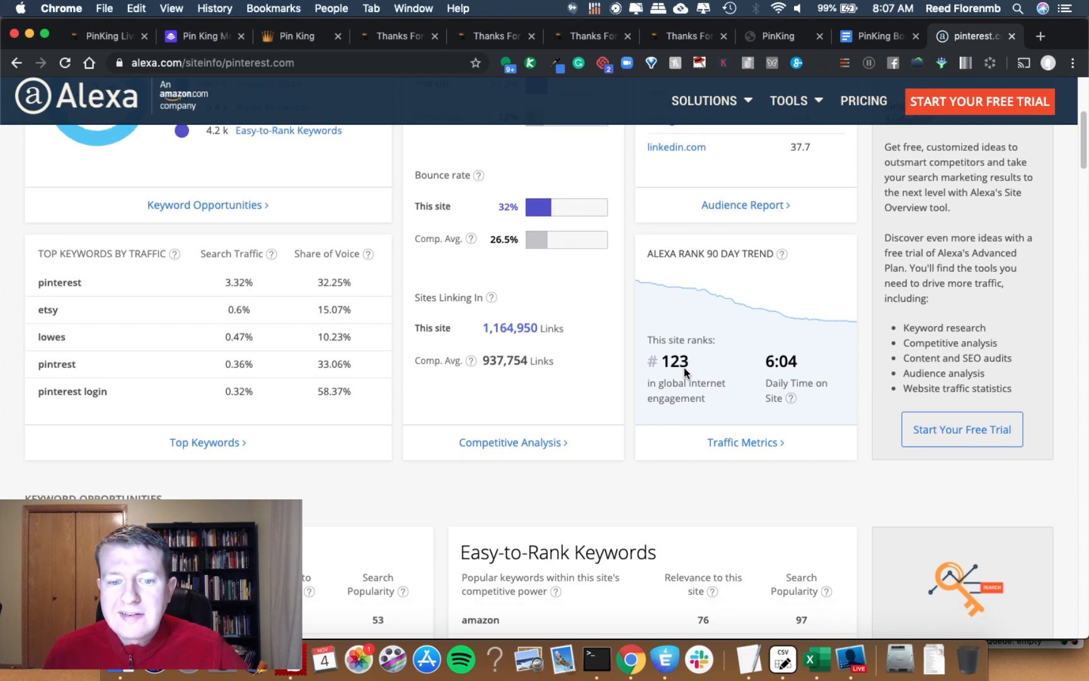
scroll("down", 3)
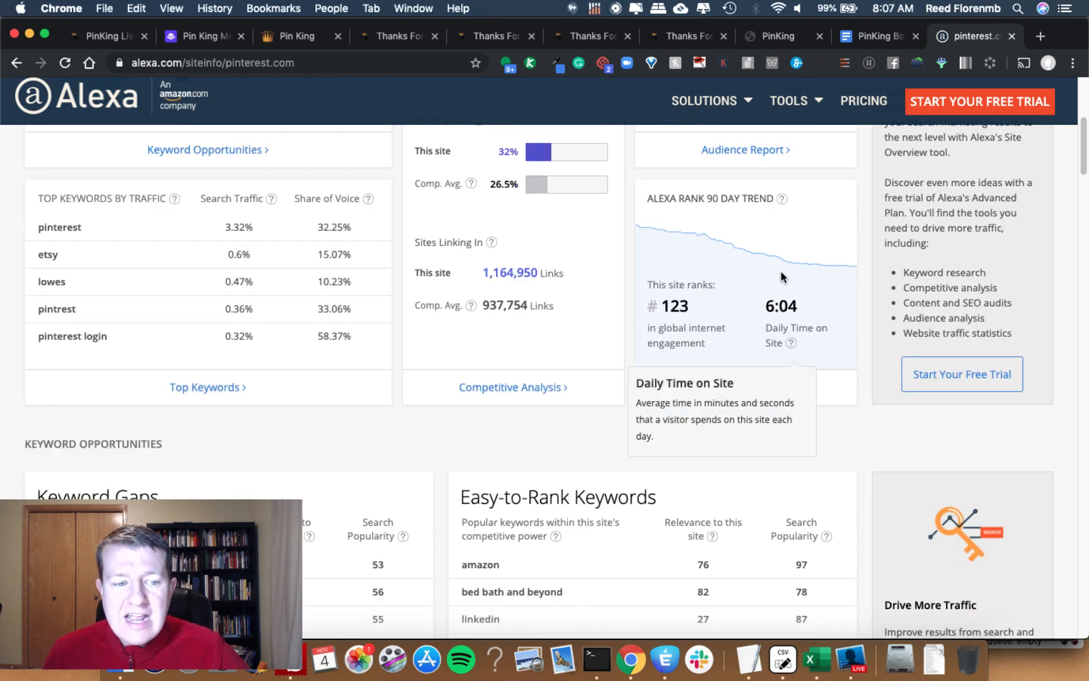
scroll("down", 3)
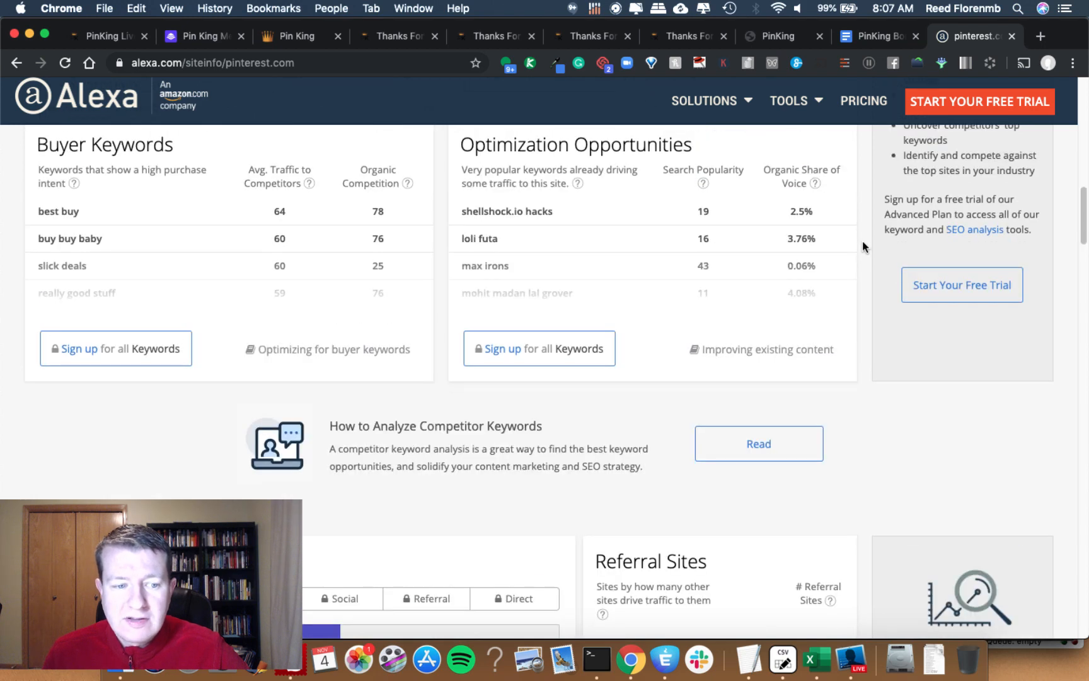
scroll("down", 3)
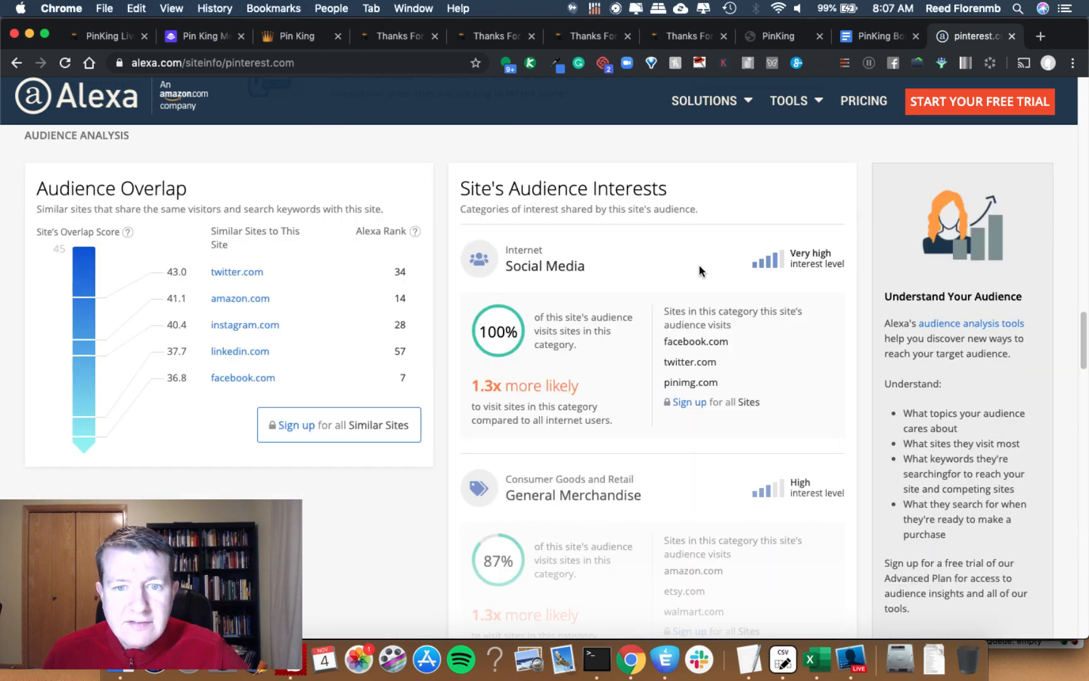
scroll("down", 3)
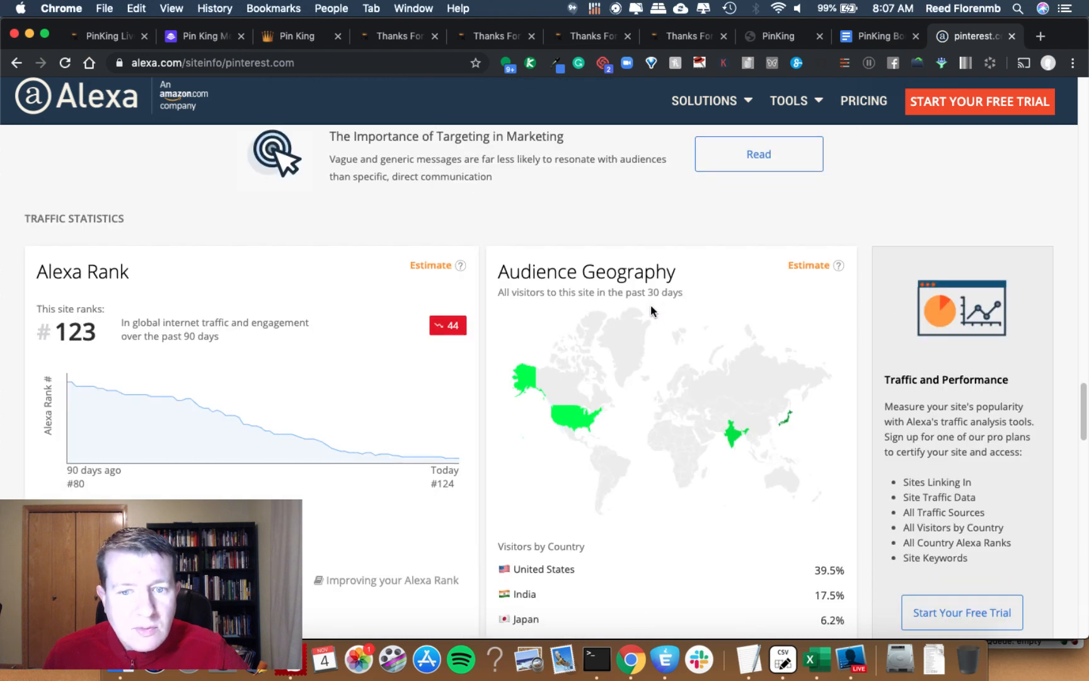
scroll("down", 3)
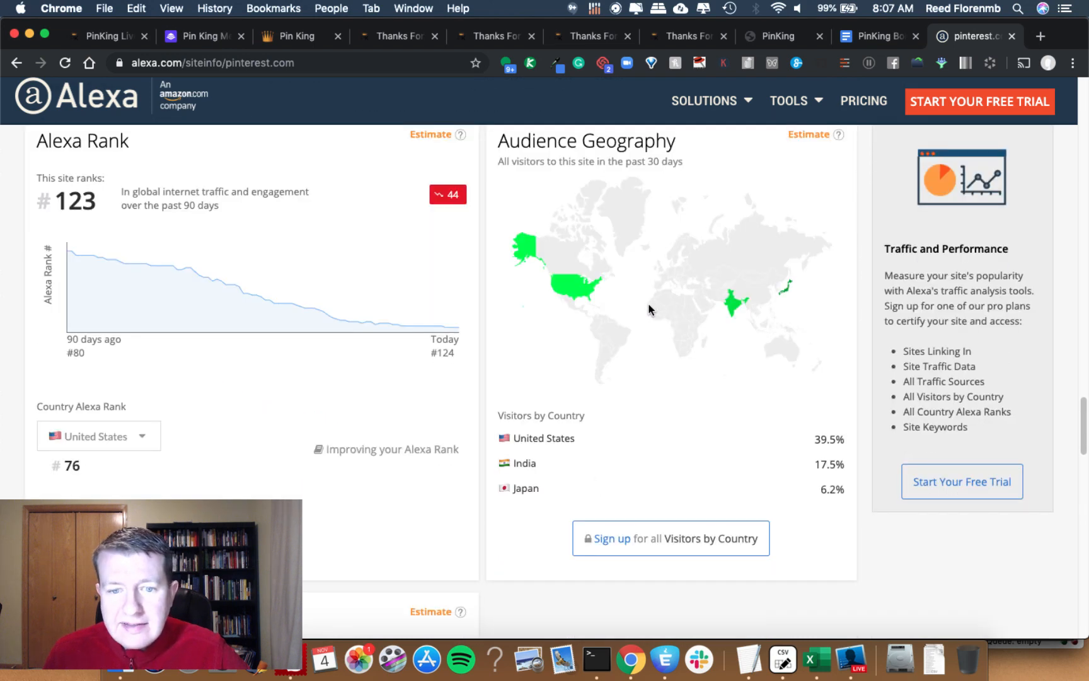
mouse_move(782, 293)
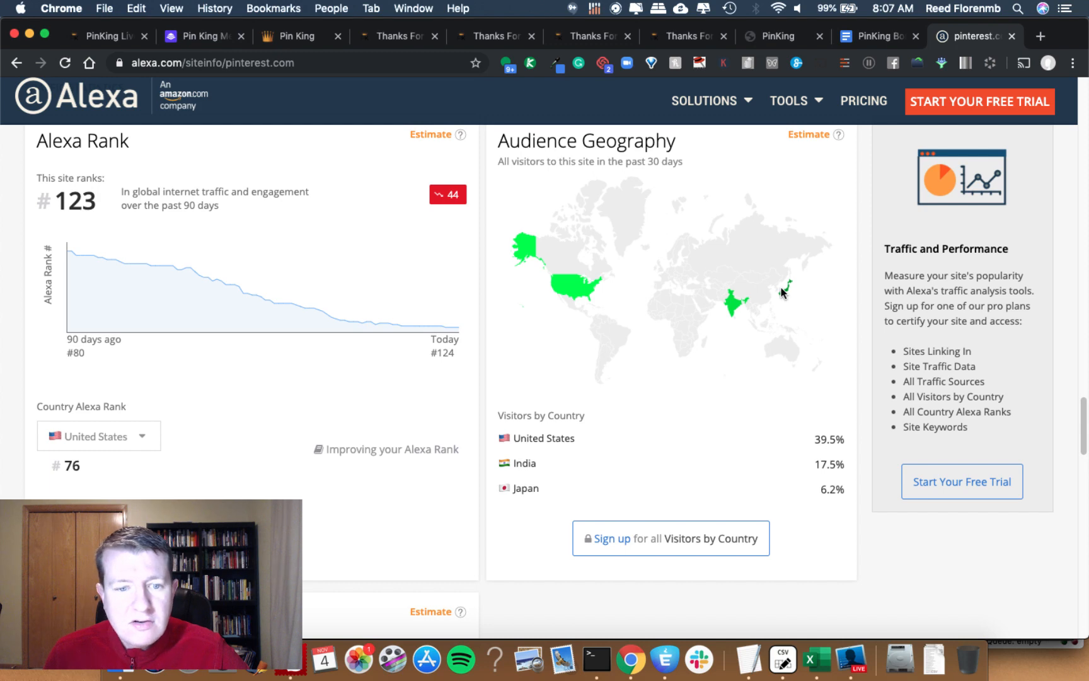
scroll("down", 3)
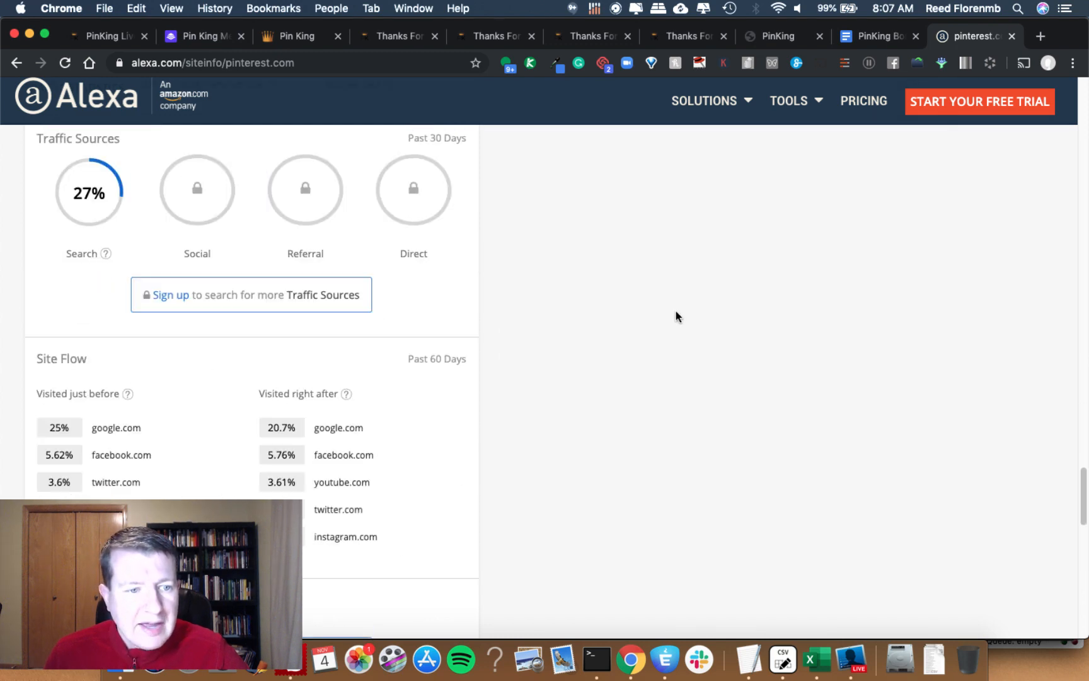
scroll("down", 3)
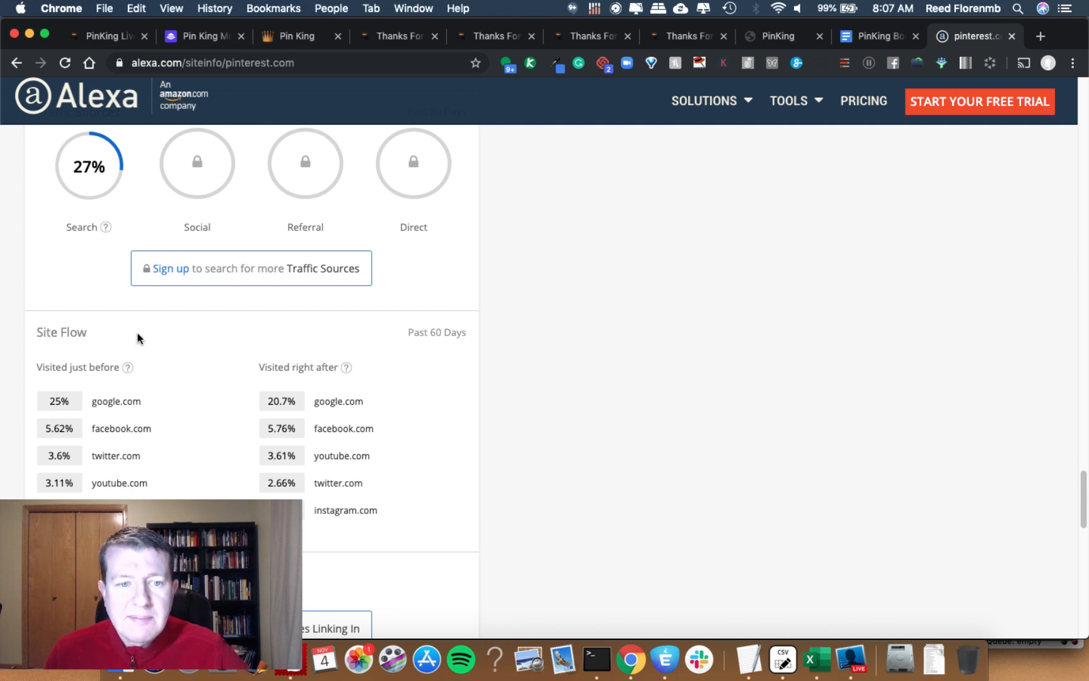
scroll("down", 3)
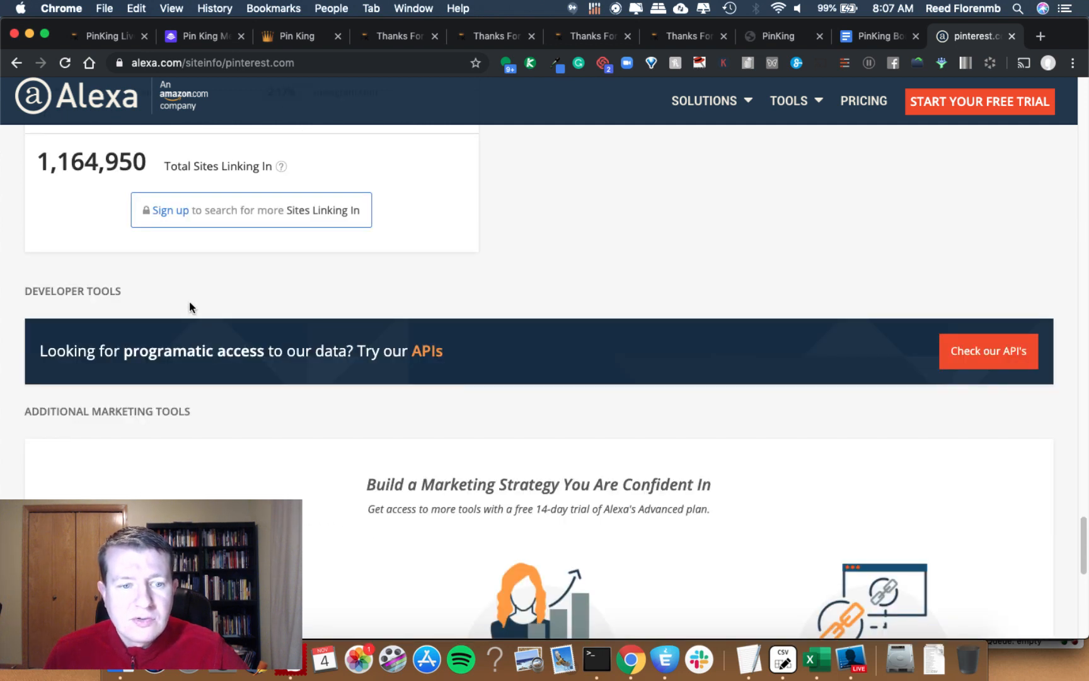
scroll("up", 3)
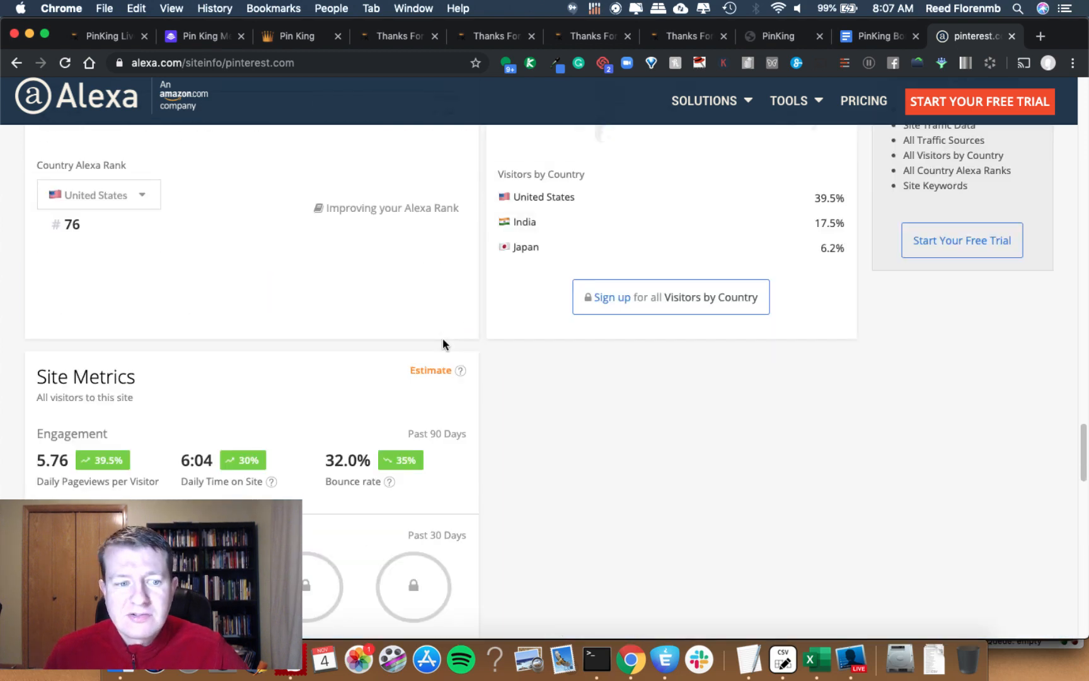
scroll("down", 3)
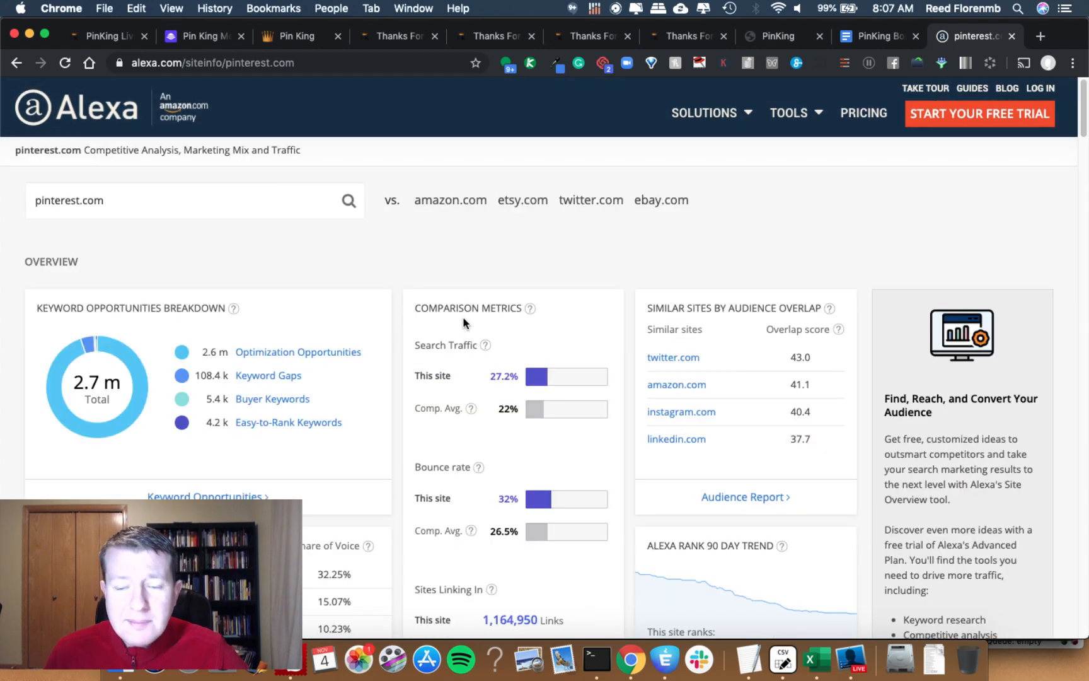
Step: Read pinterest.com's Competitive Analysis and Keyword Opportunities sections on Alexa
scroll("down", 3)
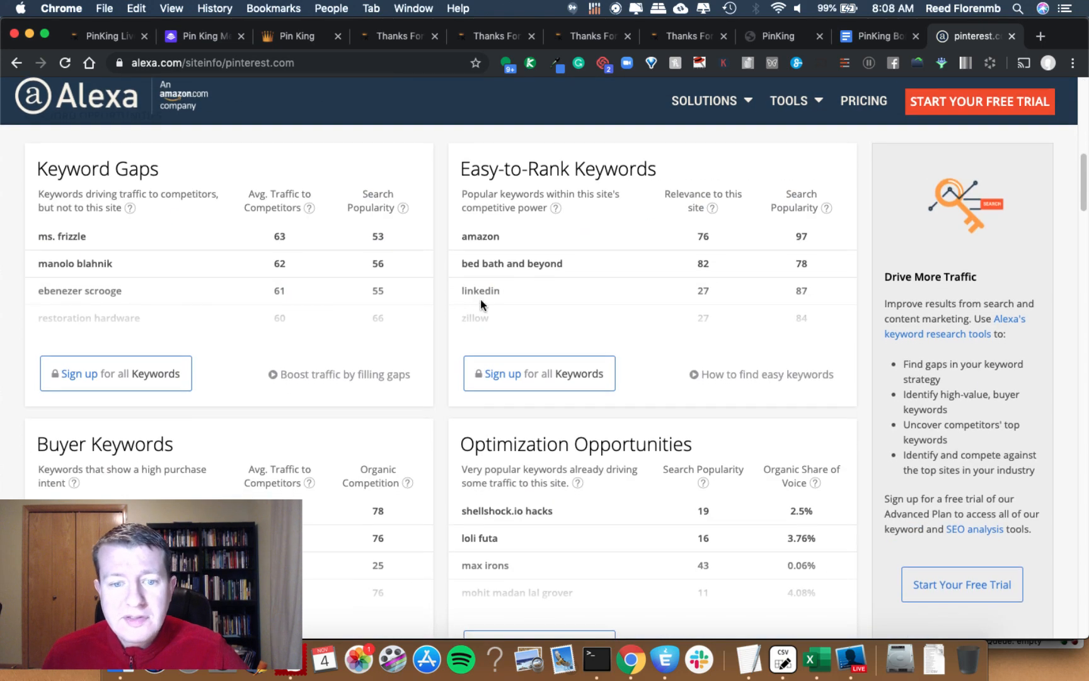
scroll("down", 3)
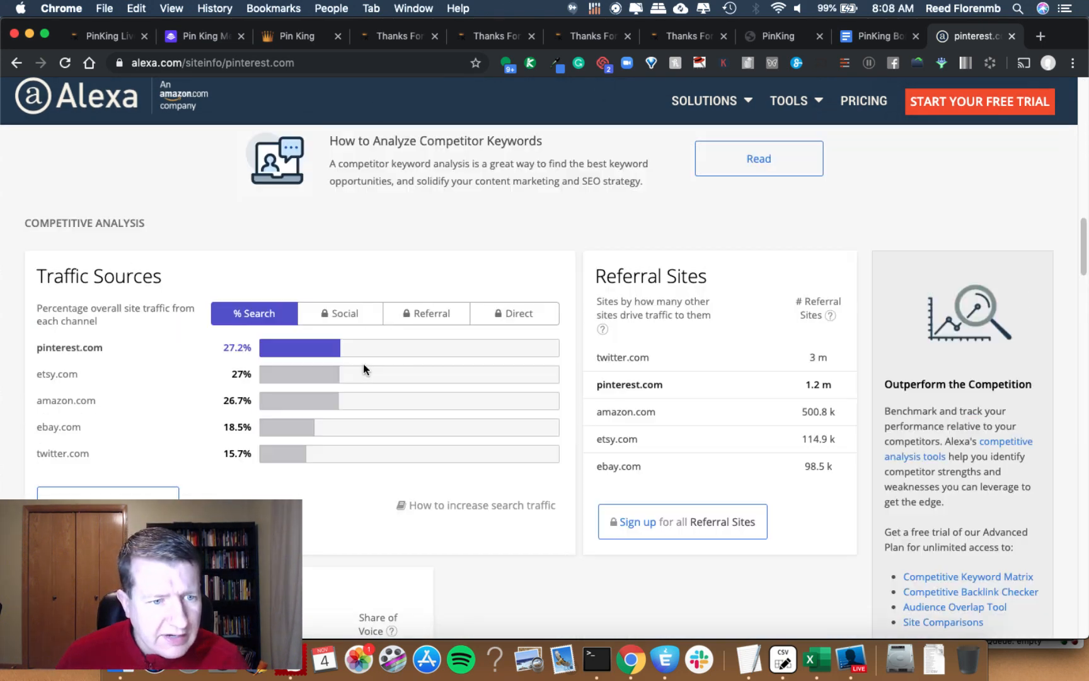
scroll("down", 3)
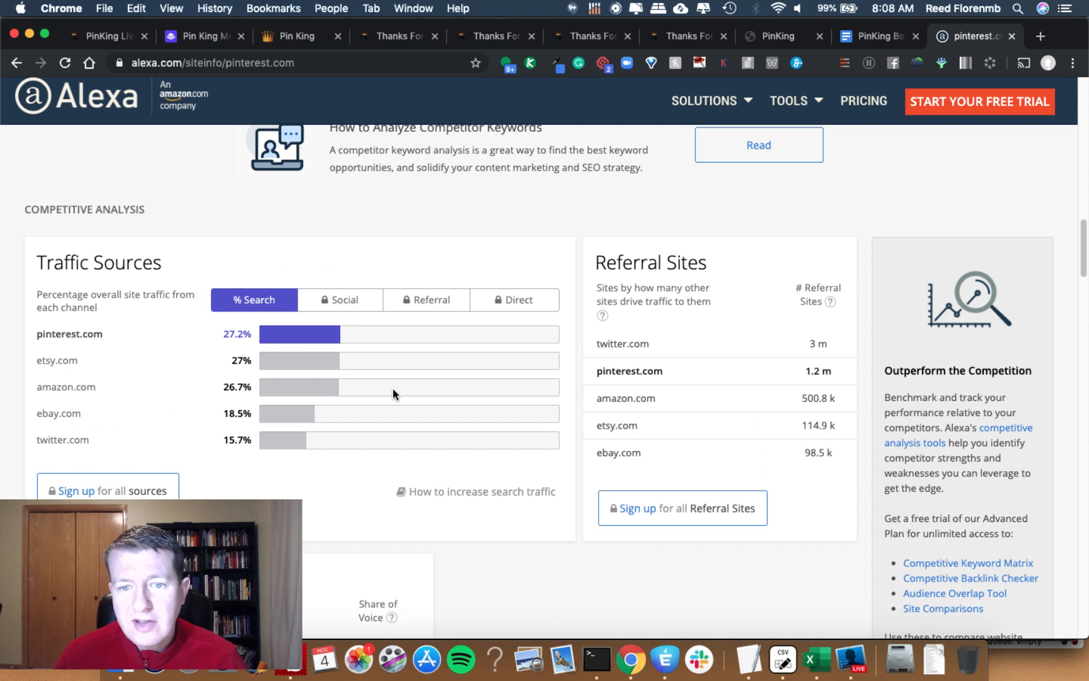
double_click(617, 452)
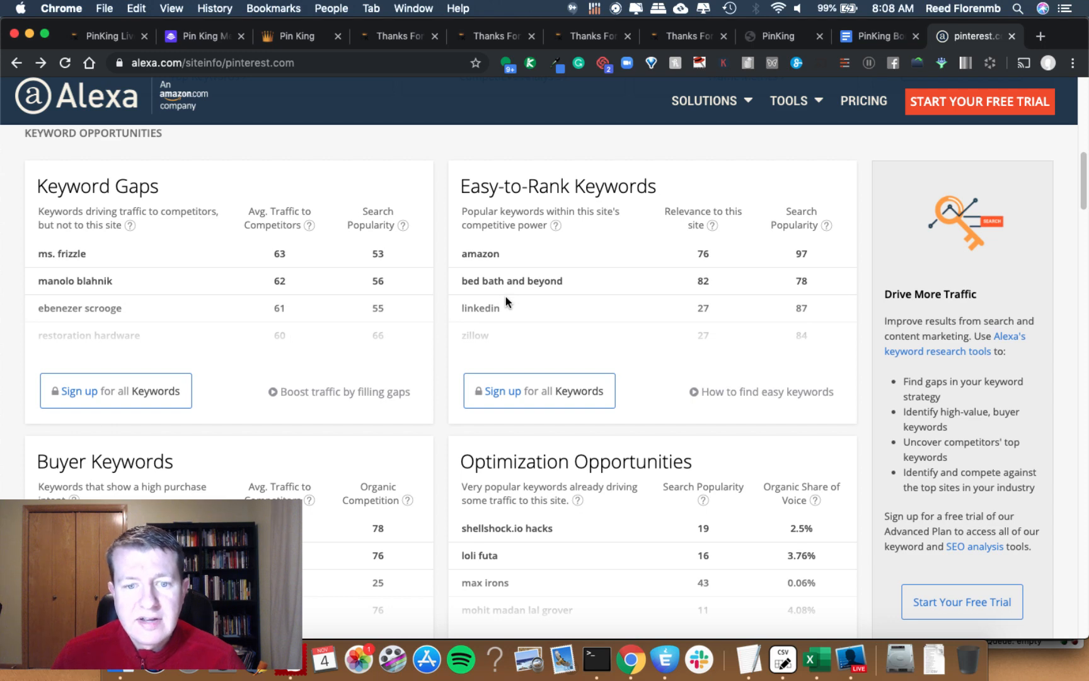
scroll("down", 3)
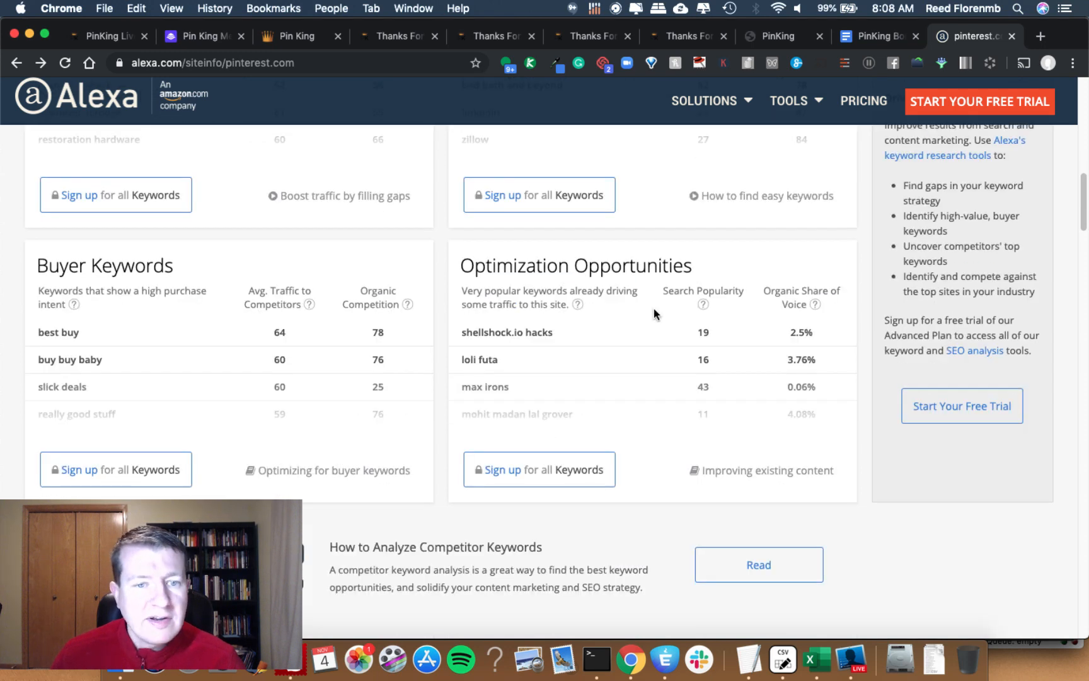
scroll("up", 3)
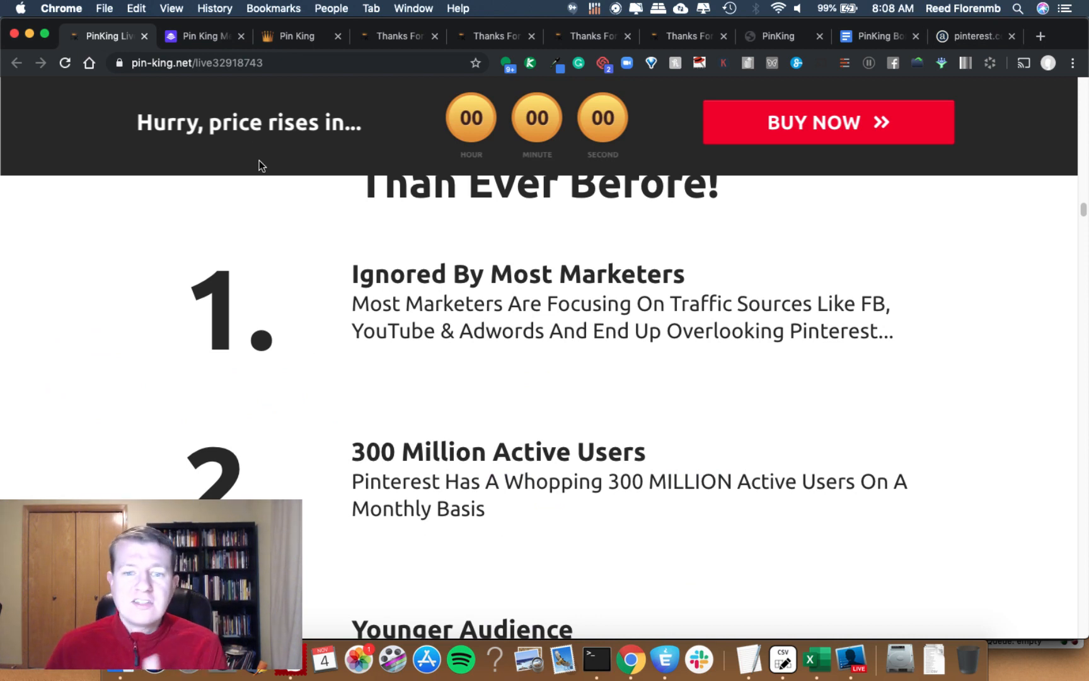
Step: Scroll past the numbered reasons and 'Insanely Responsive Leads' to 'Watch me do it in this video'
scroll("down", 3)
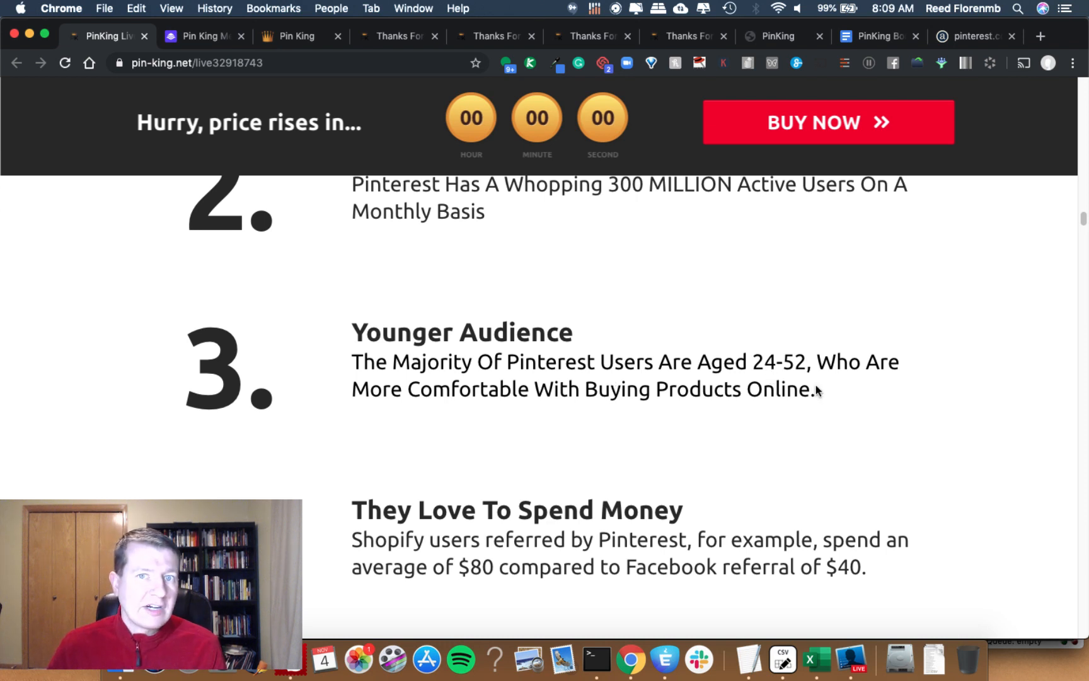
scroll("down", 3)
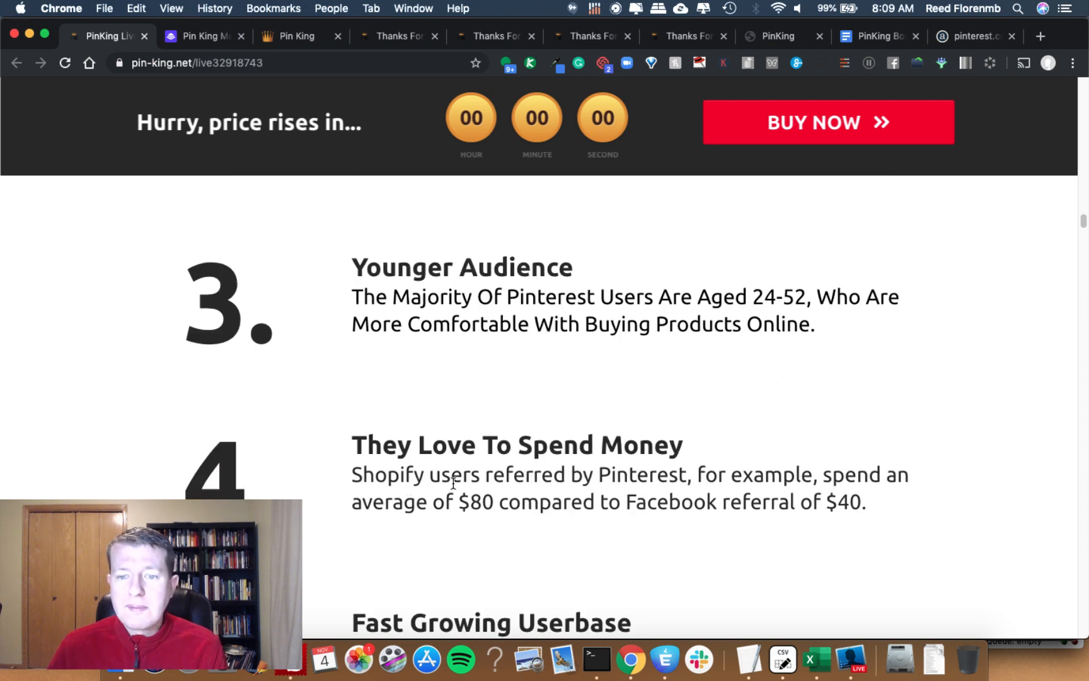
mouse_move(472, 514)
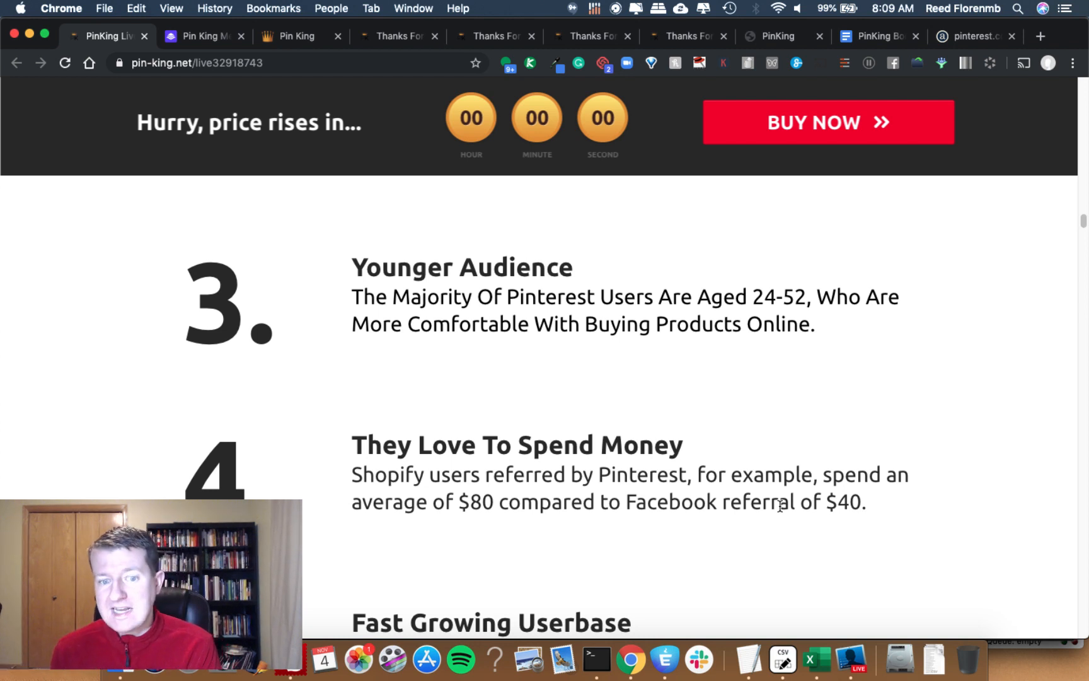
scroll("down", 3)
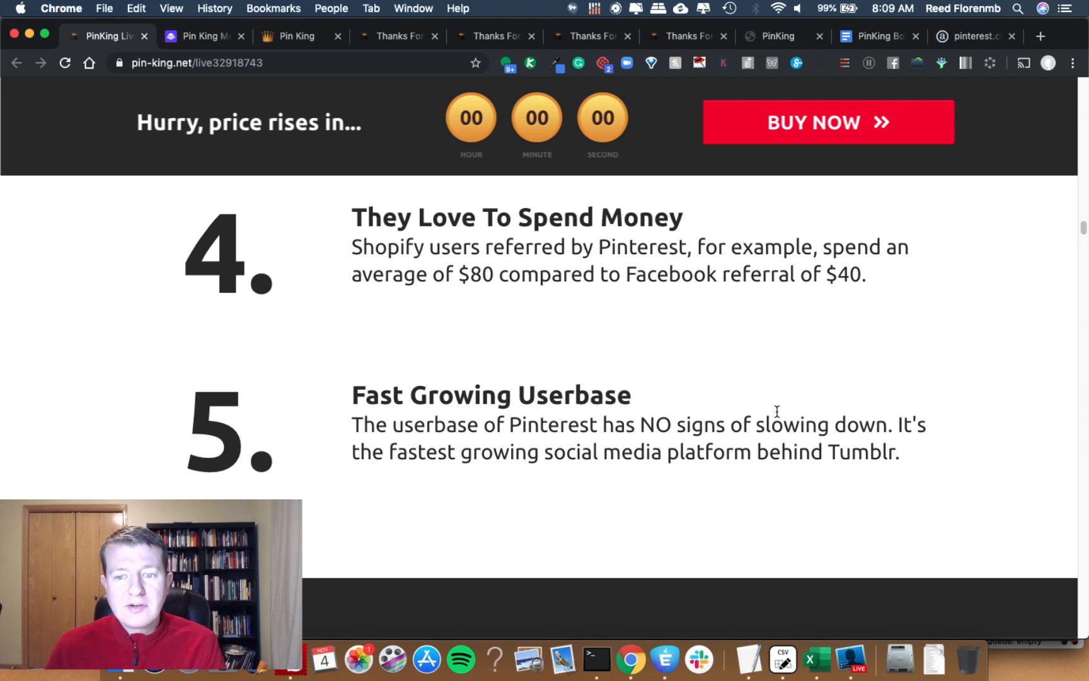
mouse_move(730, 383)
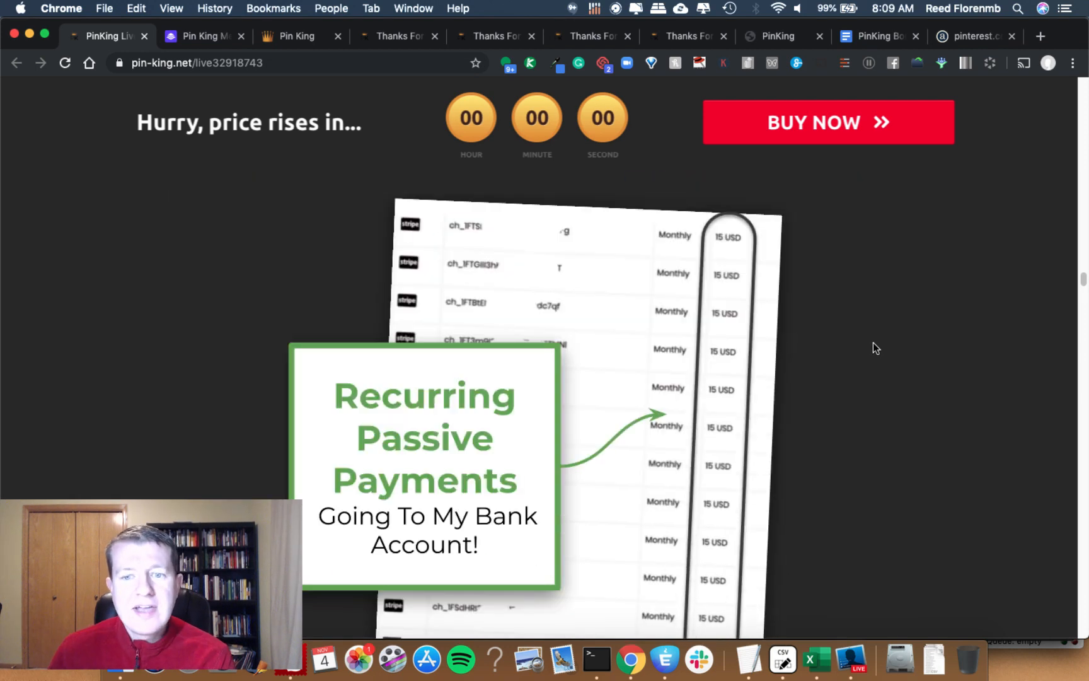
scroll("down", 3)
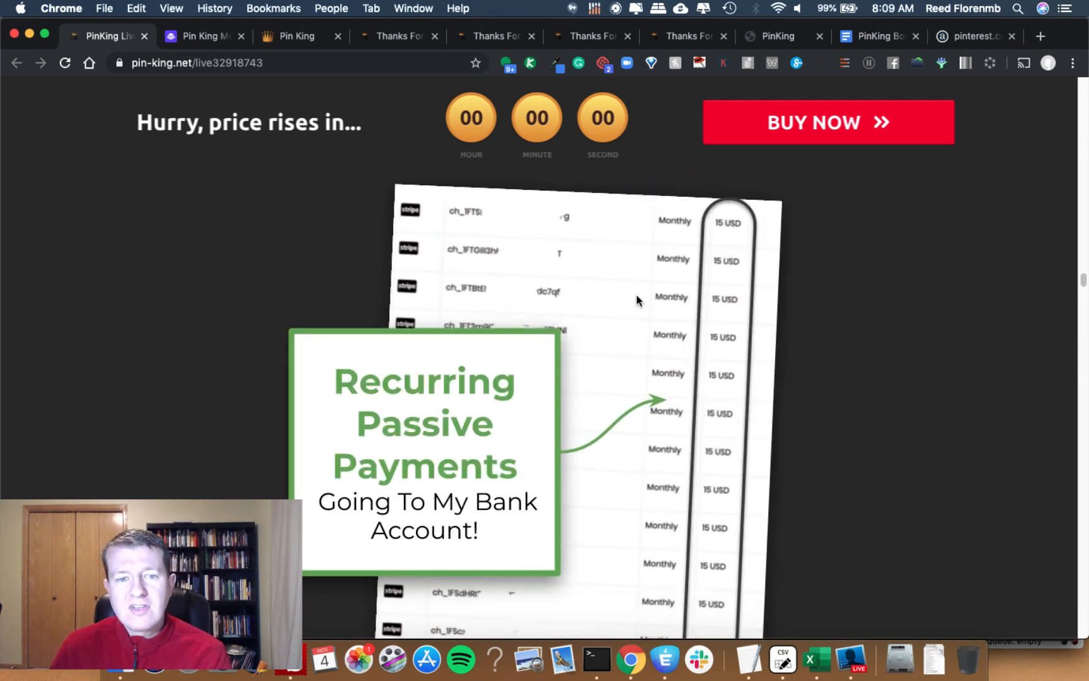
scroll("down", 3)
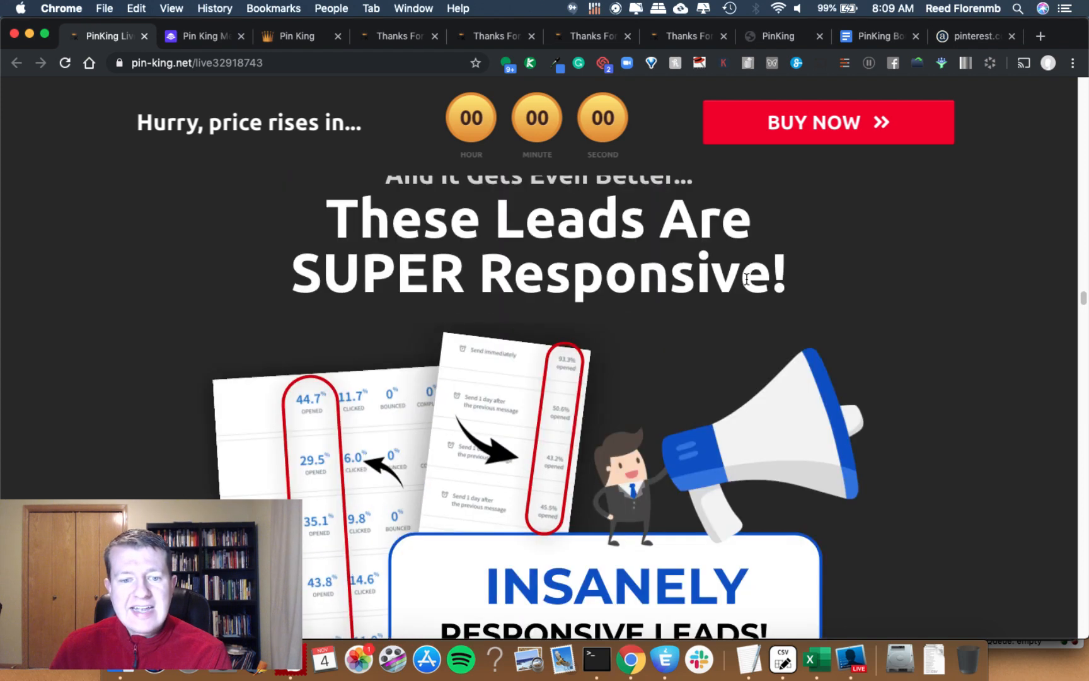
scroll("down", 3)
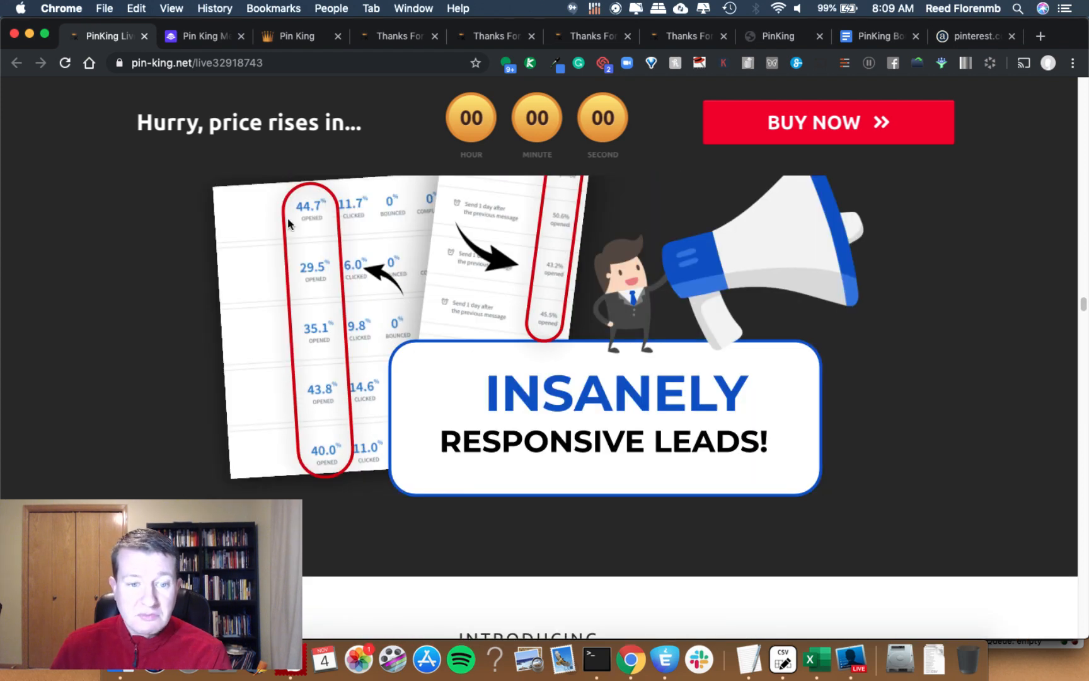
mouse_move(311, 220)
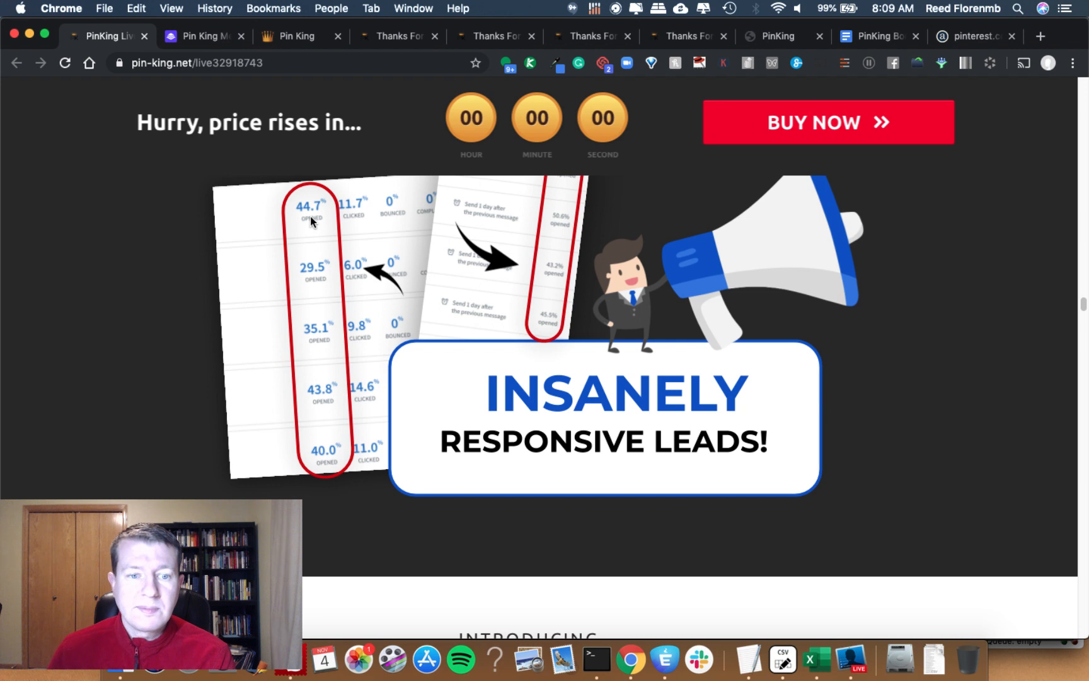
mouse_move(311, 260)
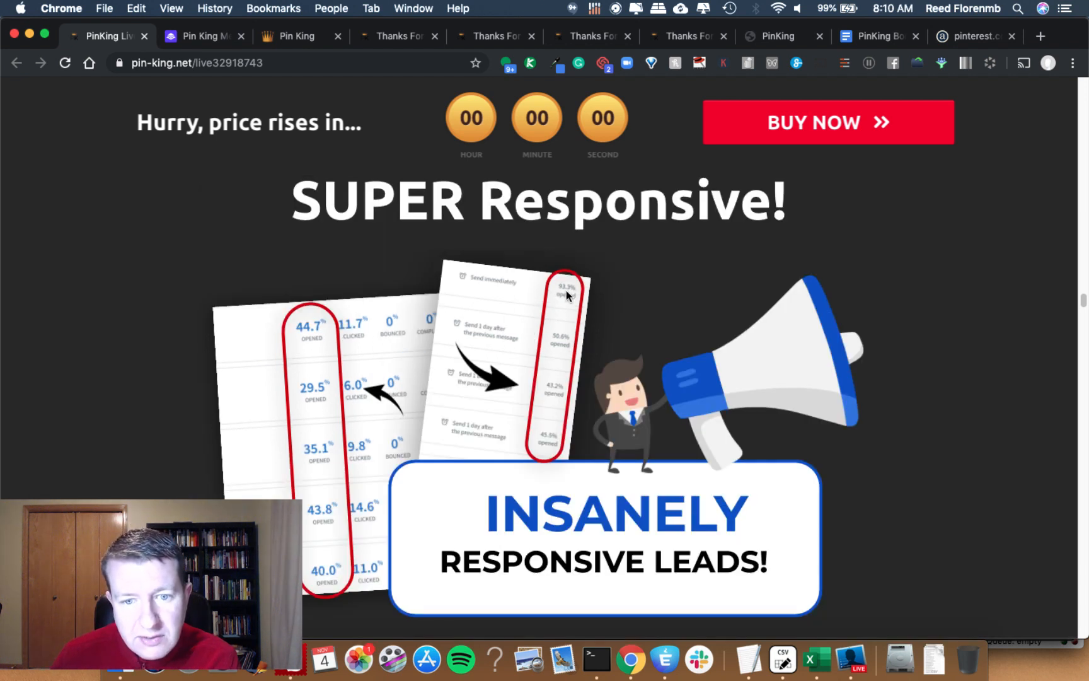
mouse_move(556, 417)
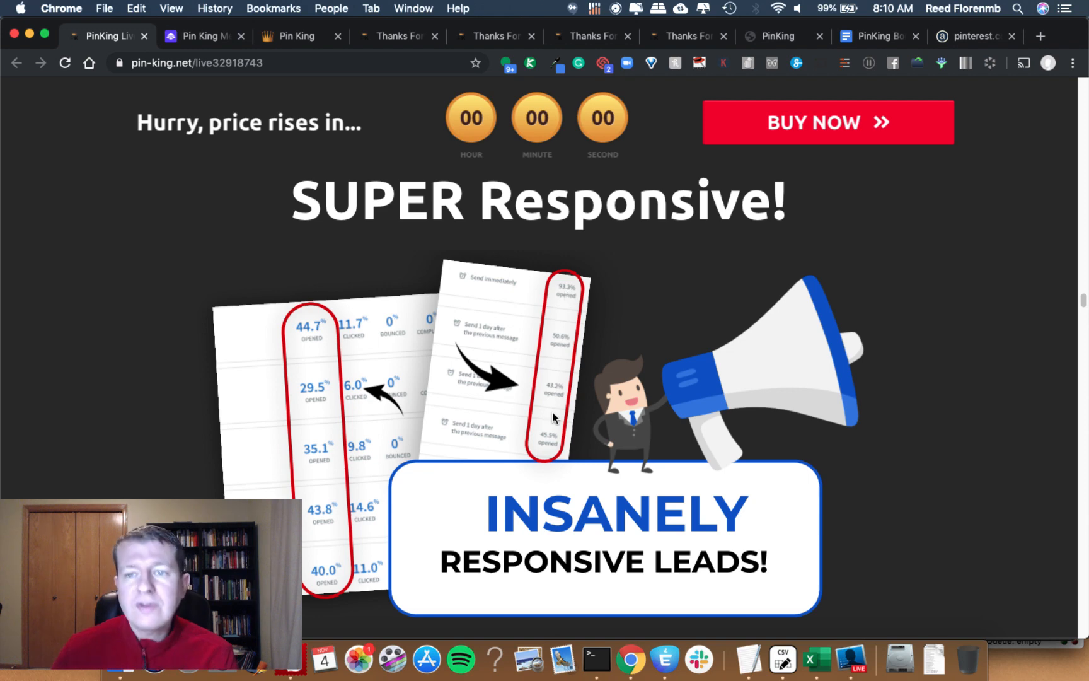
scroll("down", 3)
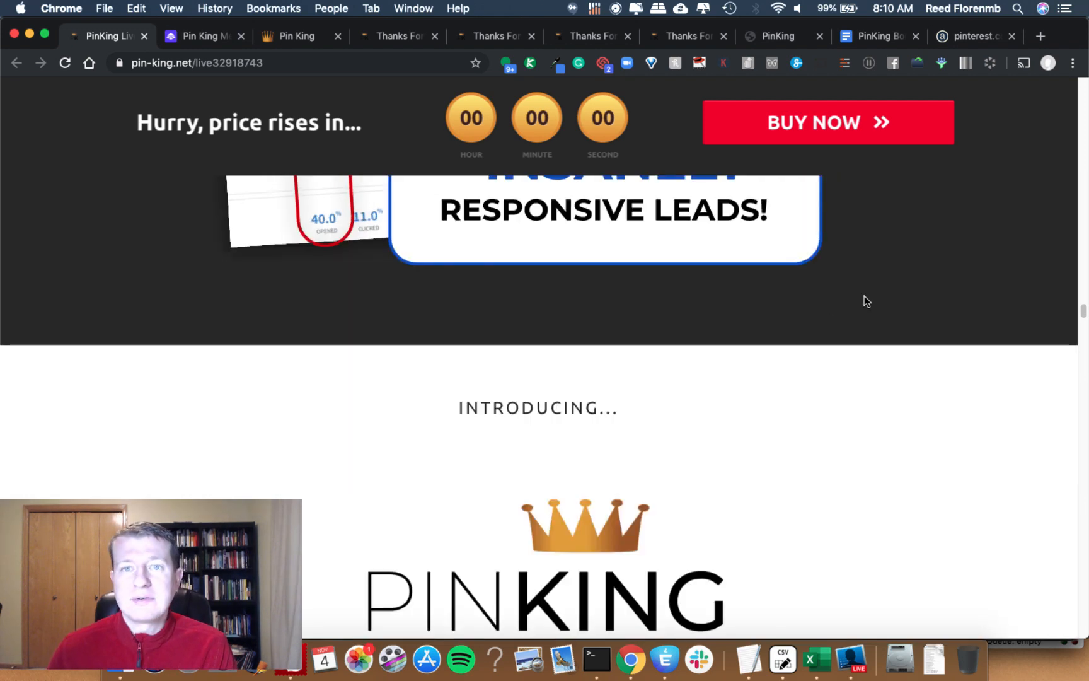
scroll("down", 3)
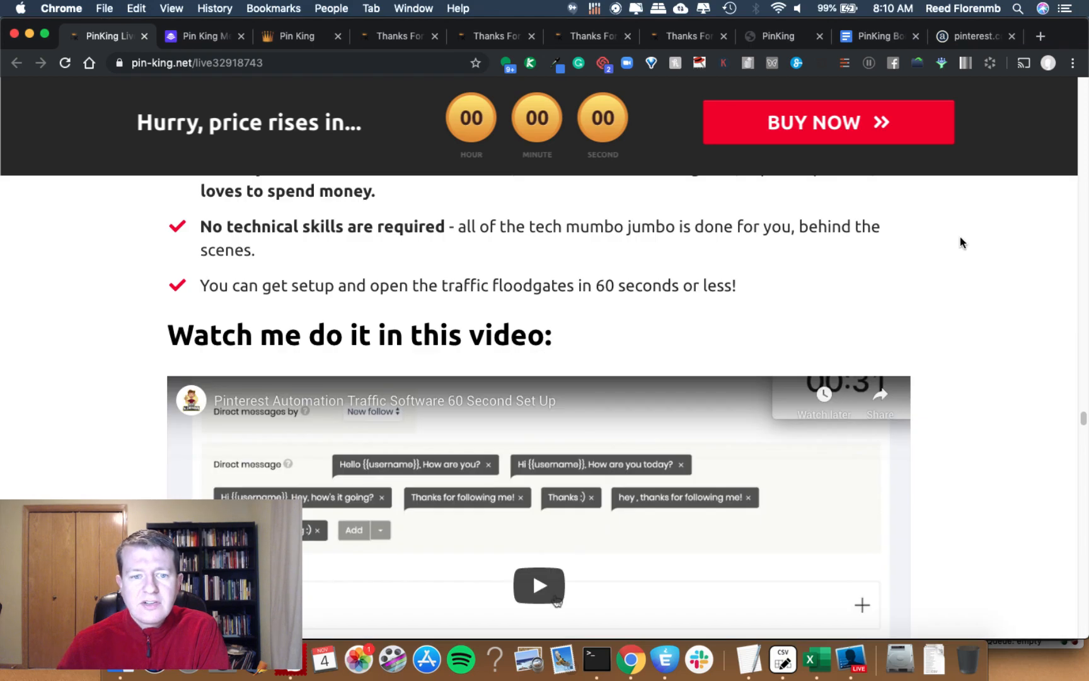
Step: Scroll the PinKing sales page down to the $19.95 Add to Cart offer
scroll("down", 3)
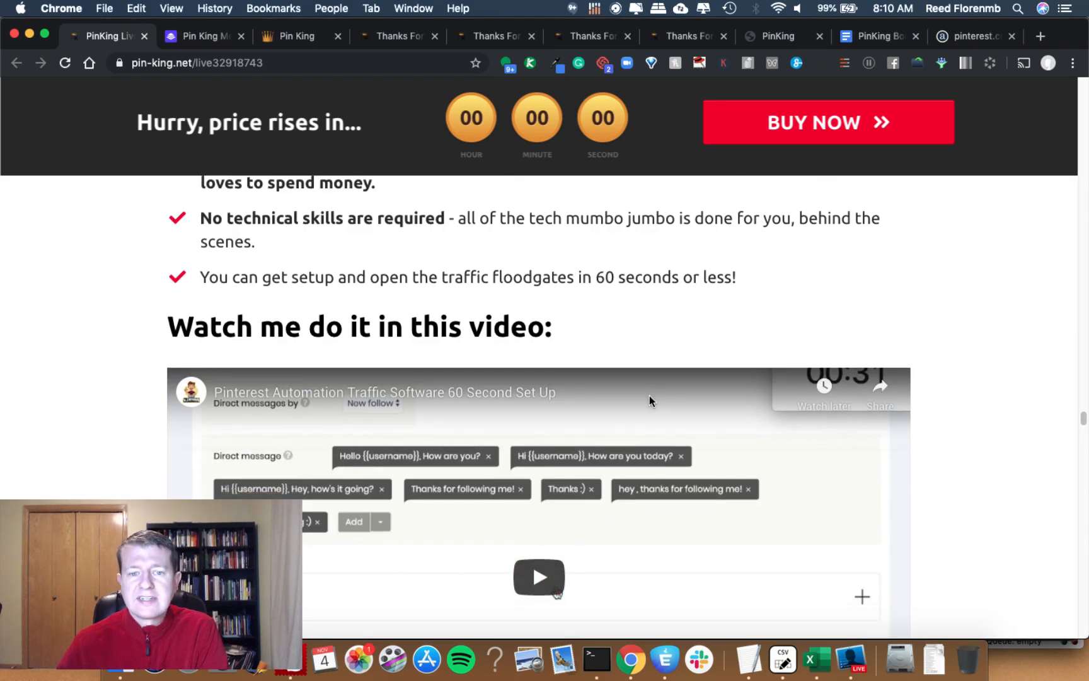
scroll("down", 3)
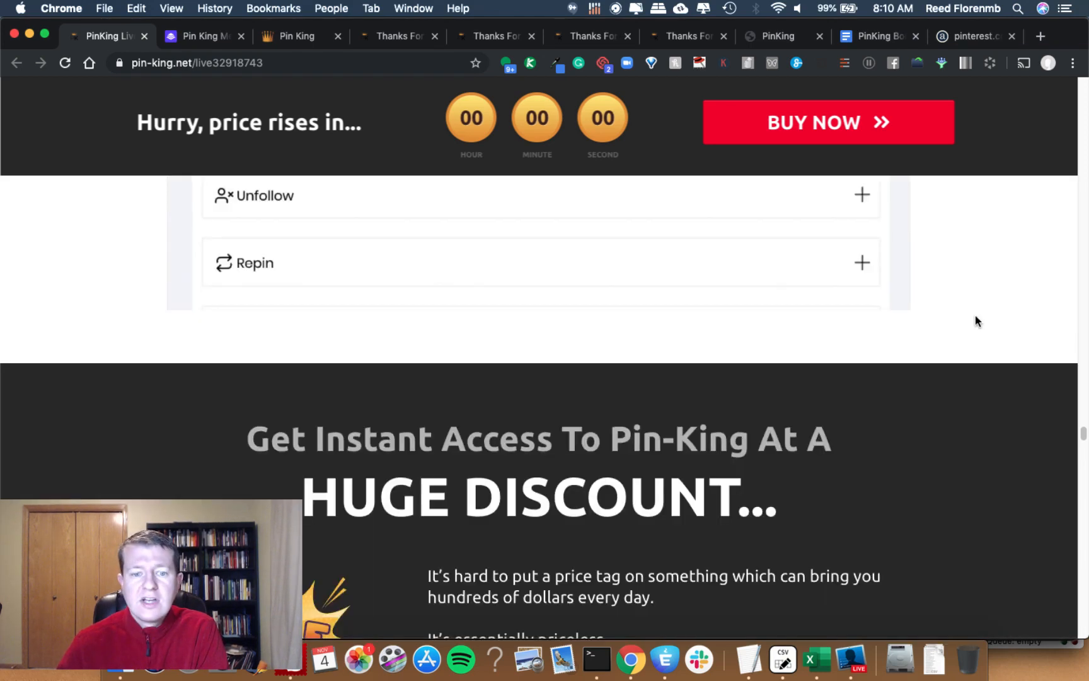
scroll("down", 3)
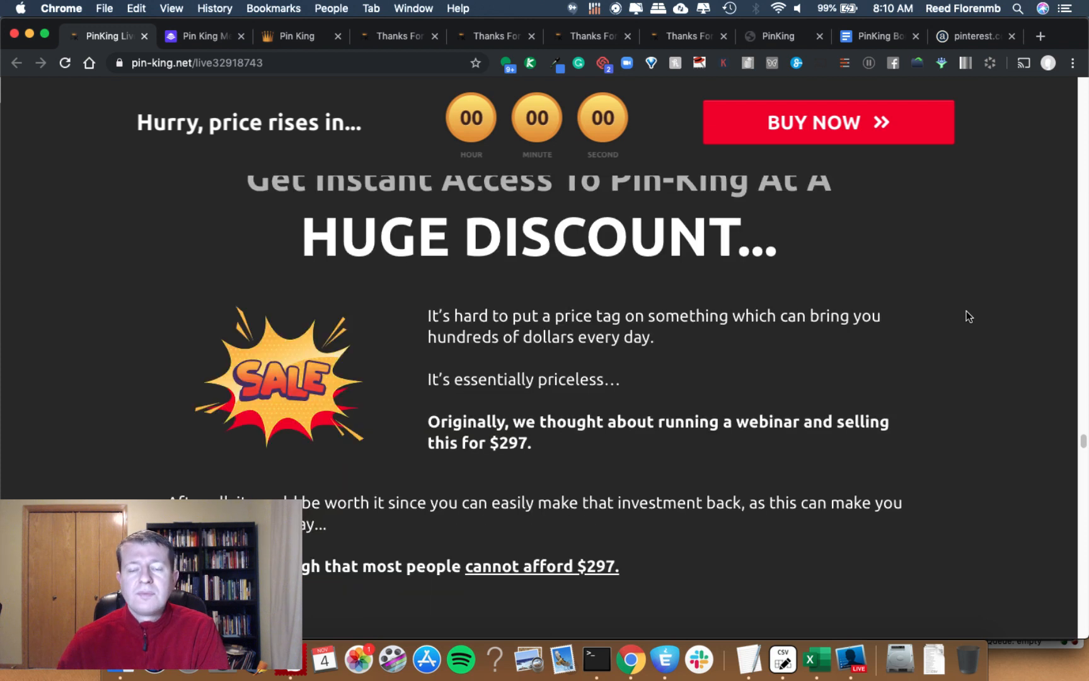
mouse_move(760, 371)
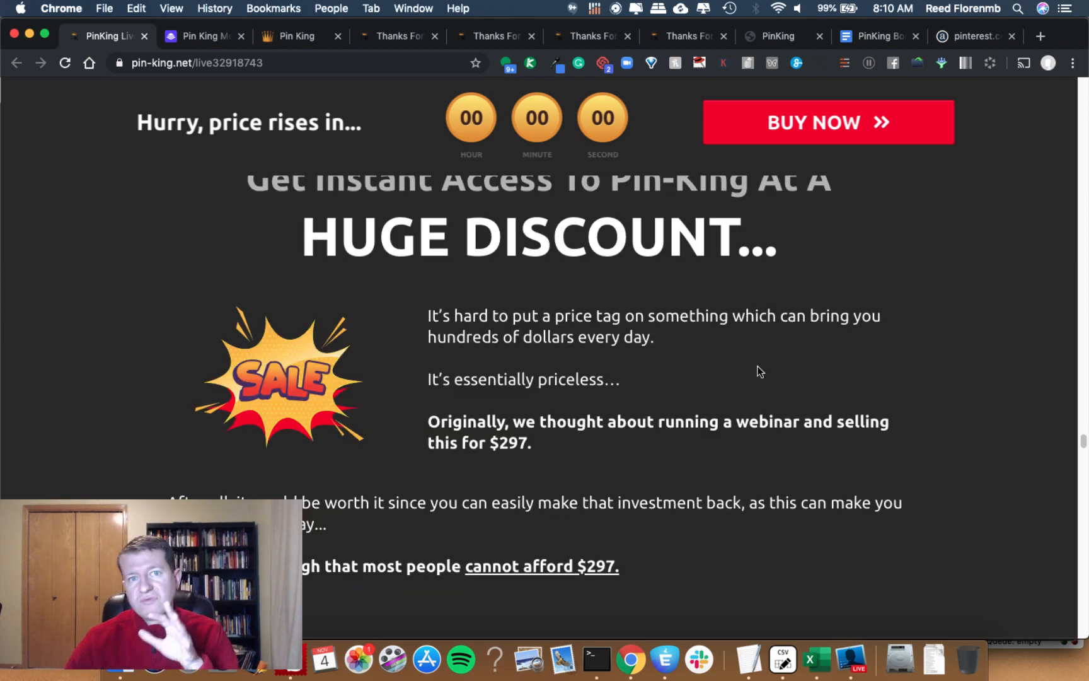
mouse_move(624, 437)
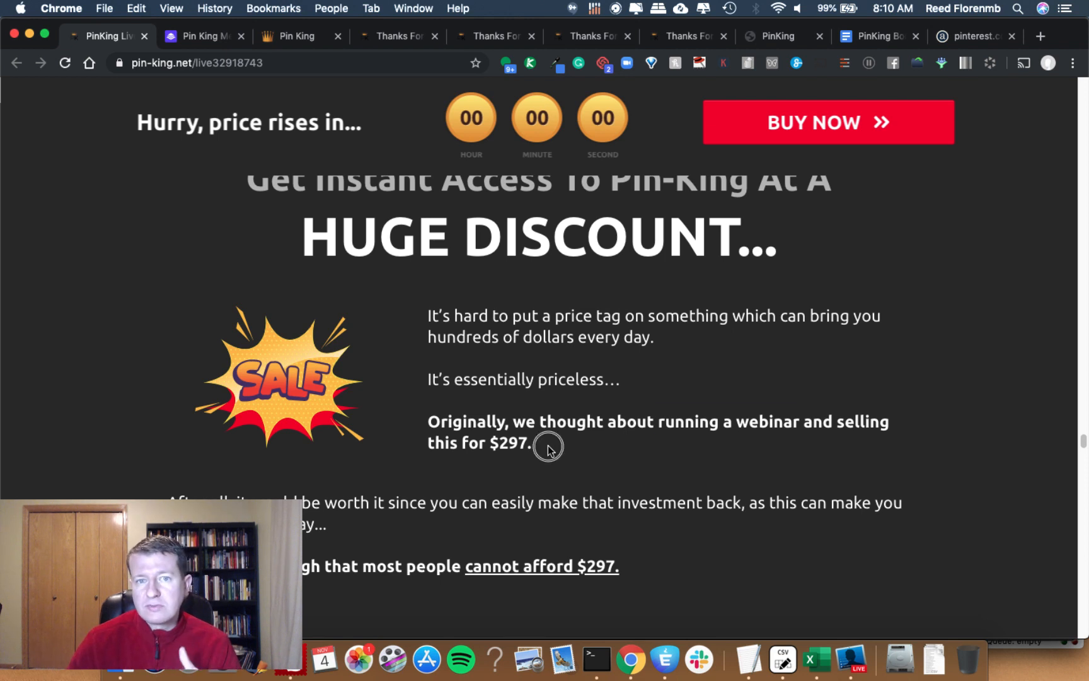
mouse_move(573, 410)
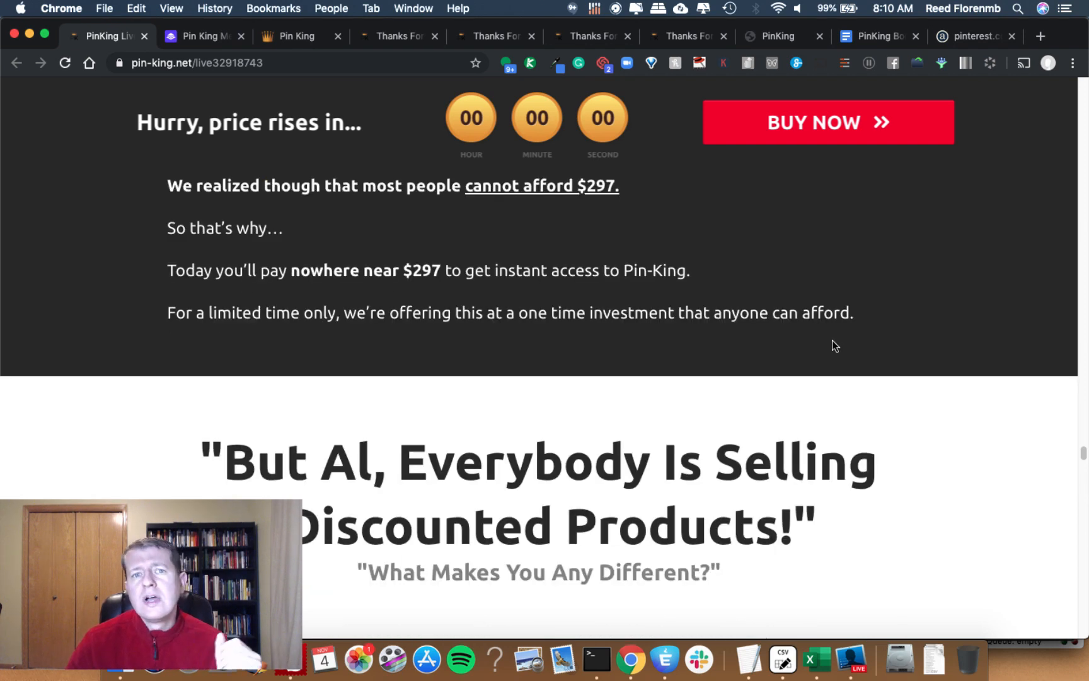
scroll("down", 3)
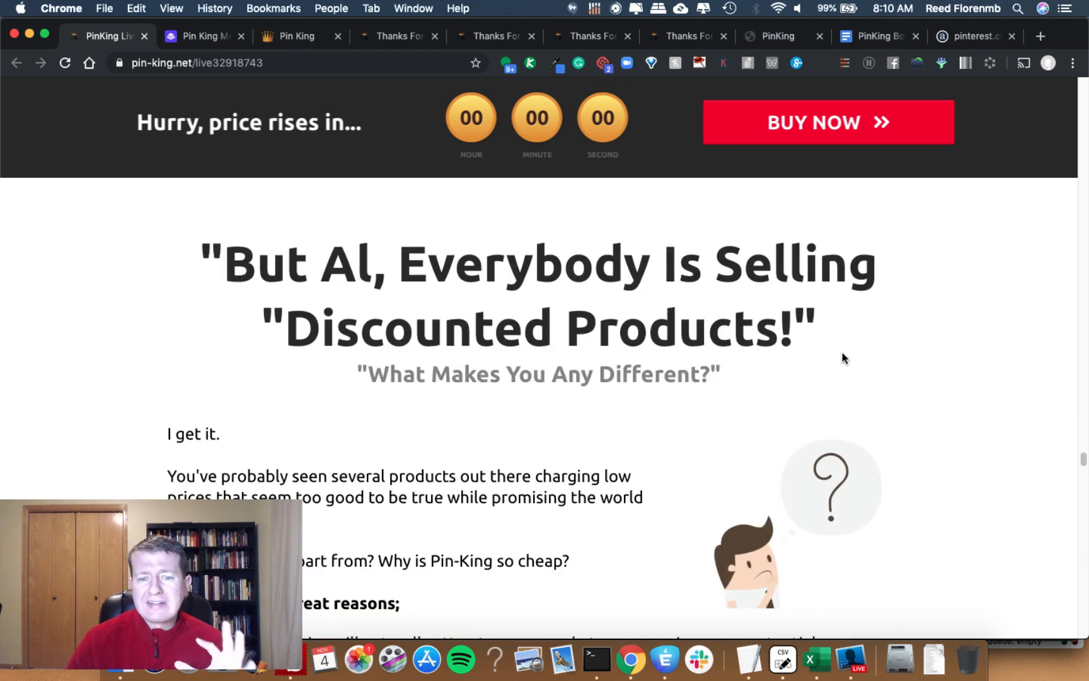
scroll("down", 3)
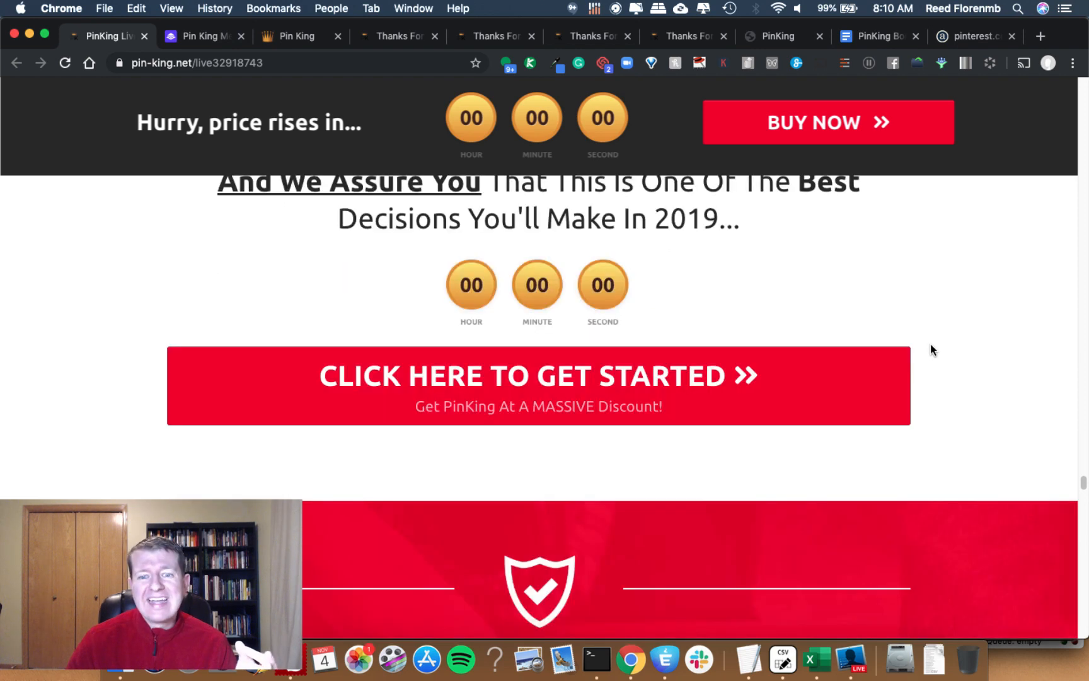
scroll("down", 3)
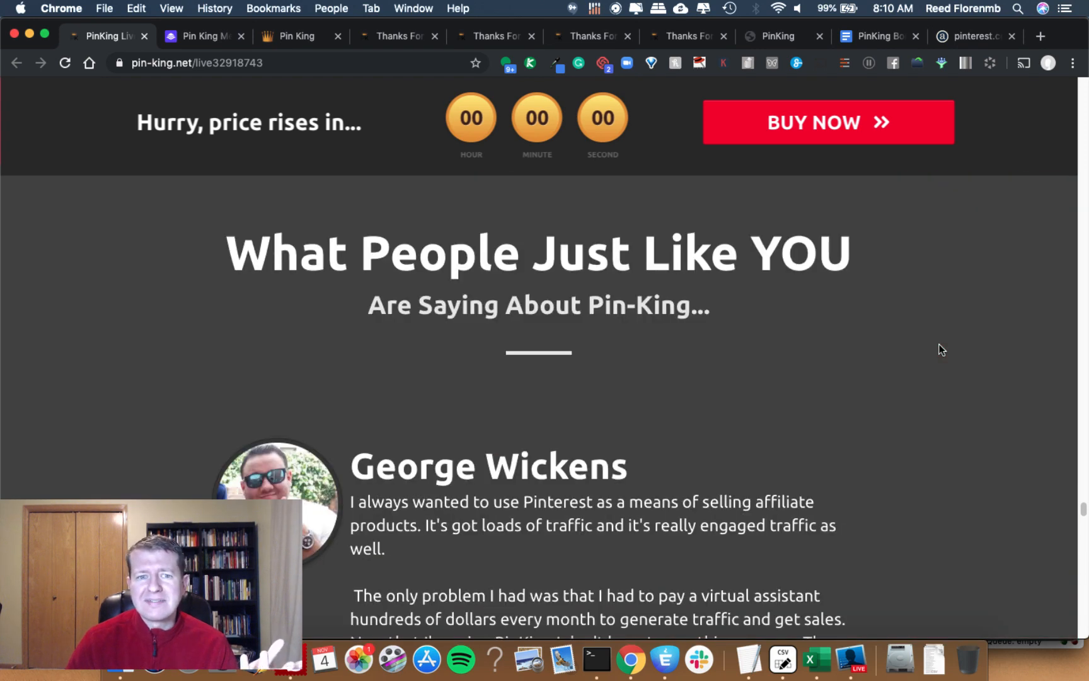
scroll("down", 3)
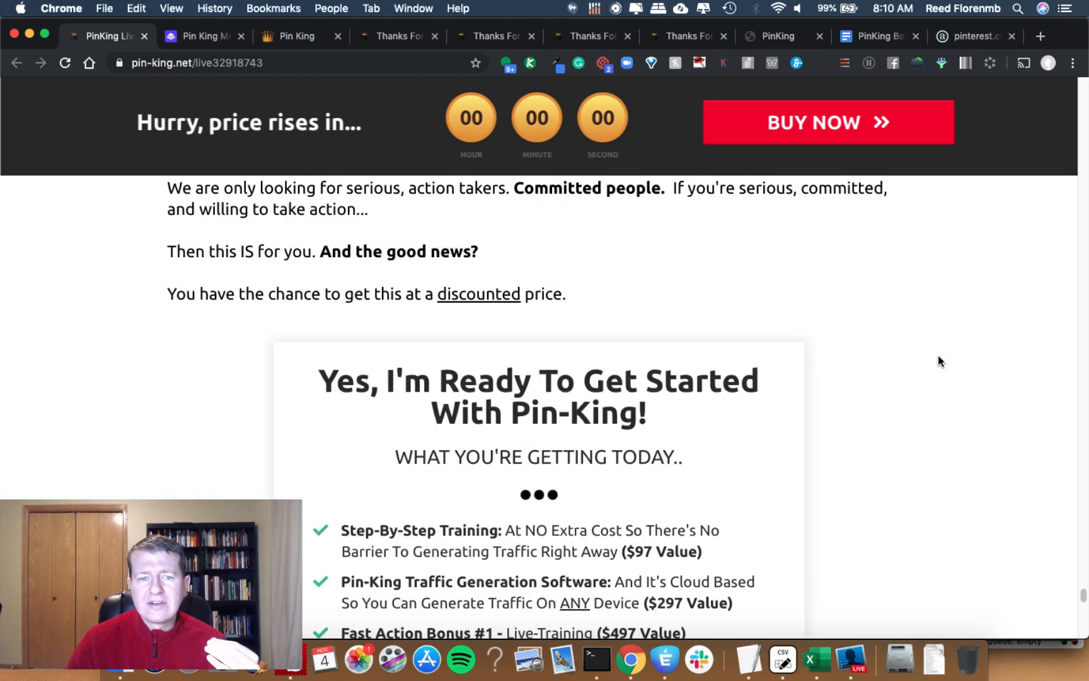
scroll("down", 3)
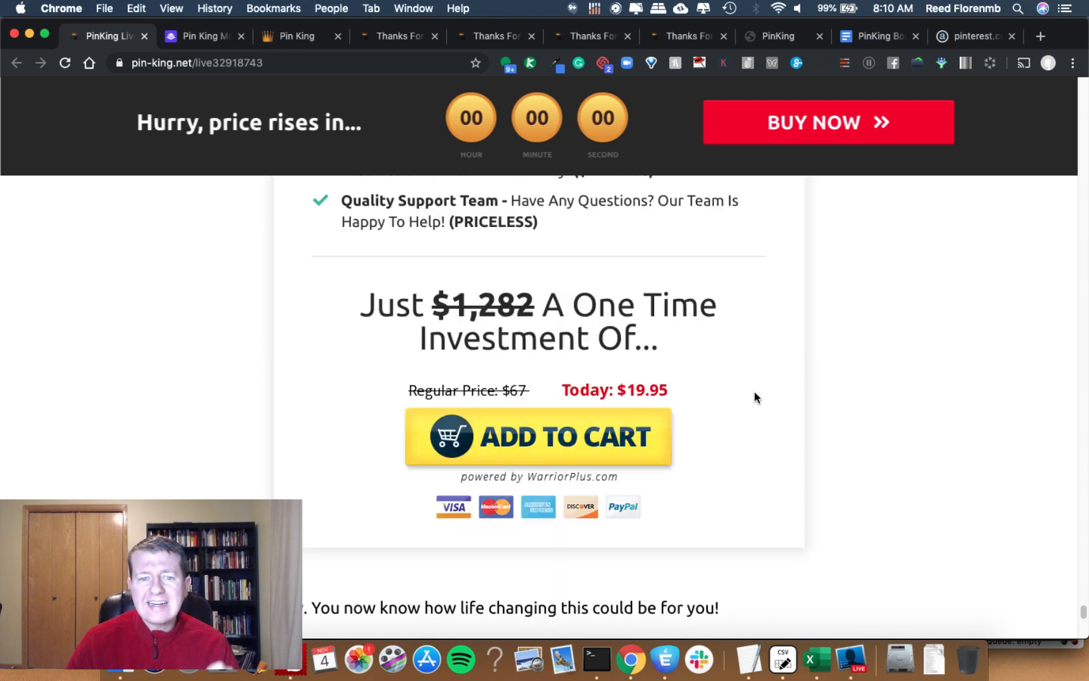
scroll("down", 3)
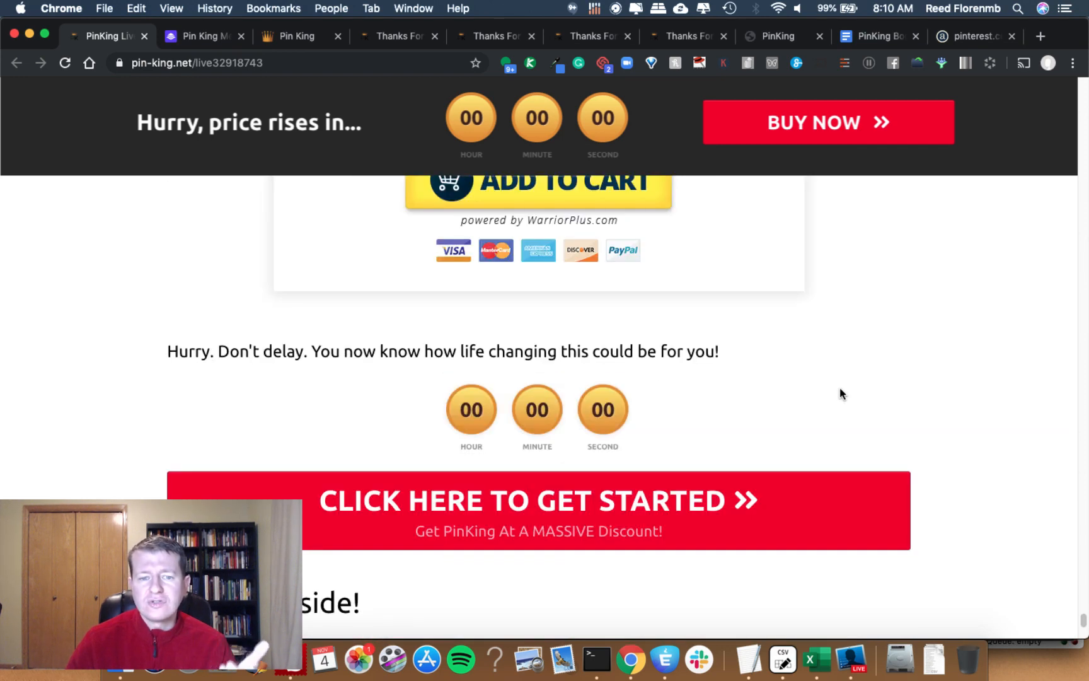
scroll("down", 3)
type("1500")
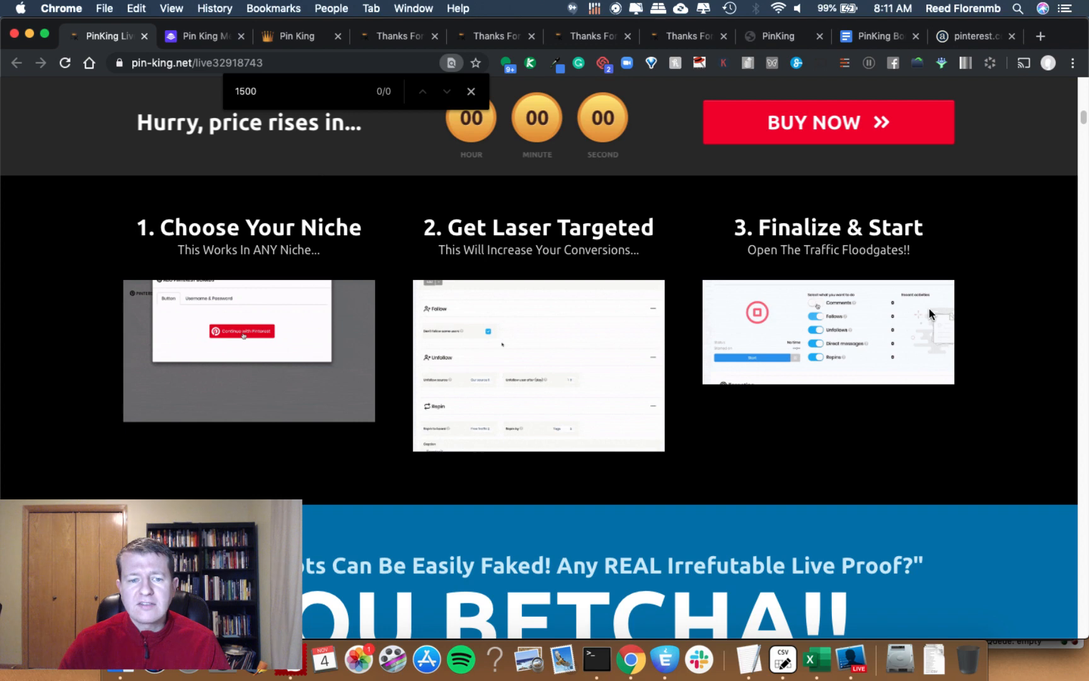
Step: Switch to the pin-king.net/unlimited 'purchase successful' upgrade tab
scroll("down", 3)
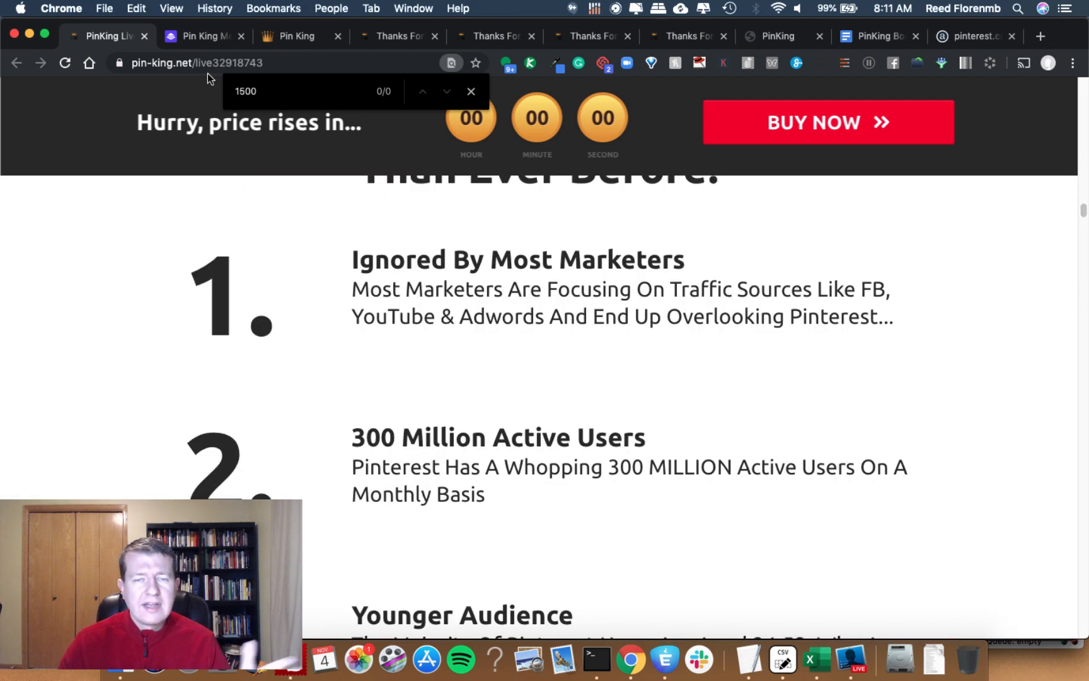
left_click(202, 36)
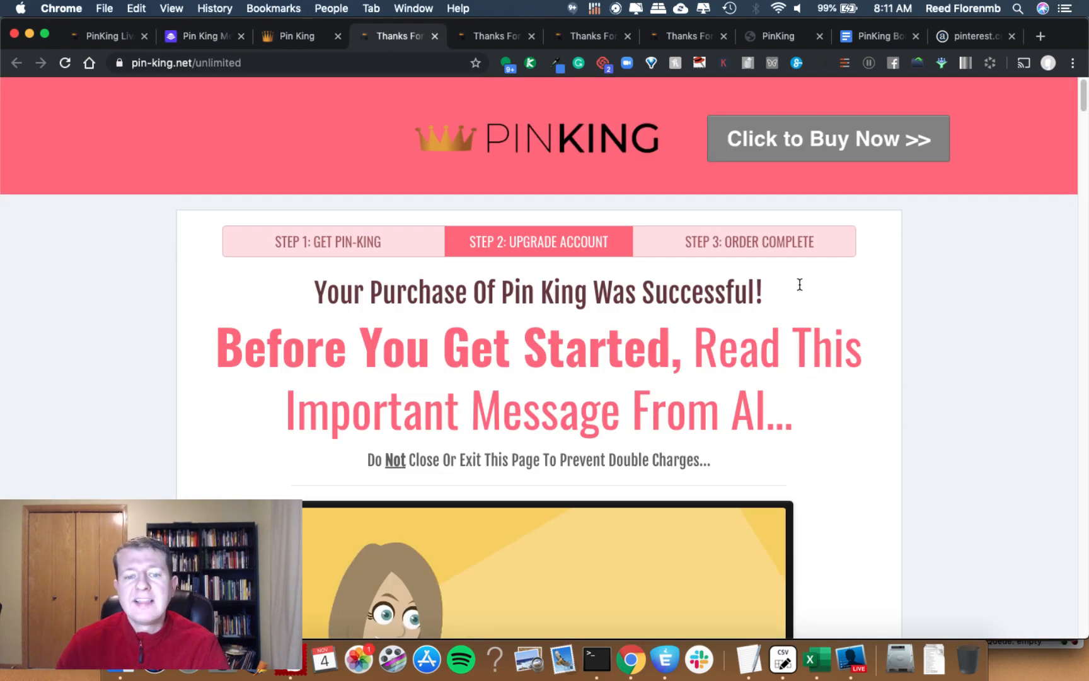
Step: Scroll past the 1500-per-month limits and Unlimited explanation to the image editor section
scroll("down", 3)
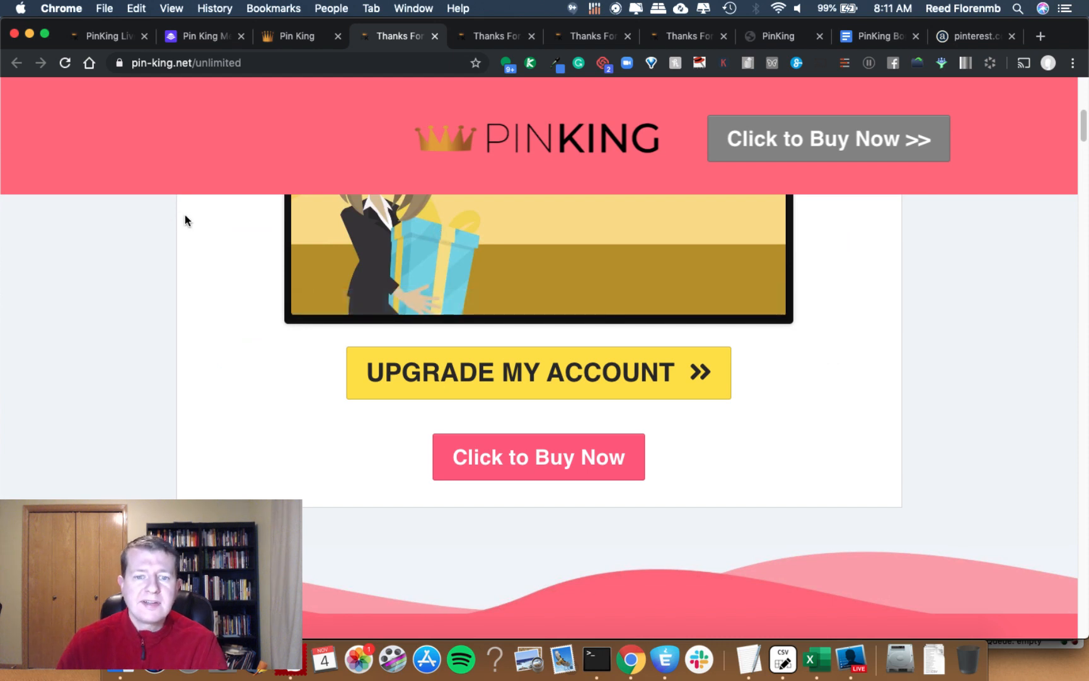
scroll("down", 3)
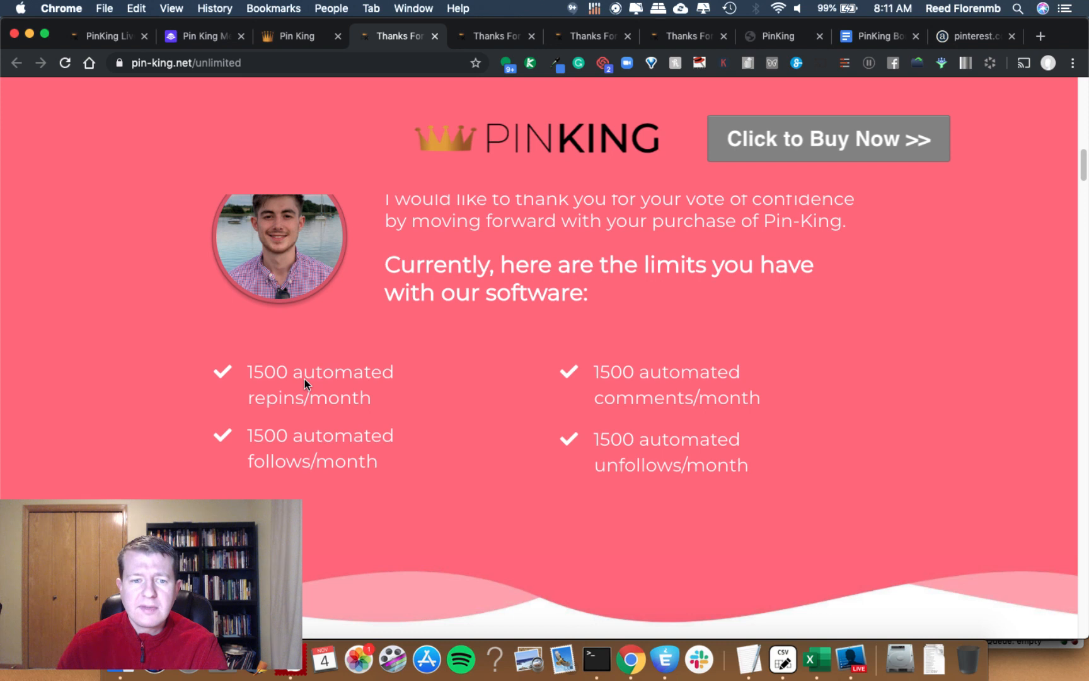
mouse_move(728, 354)
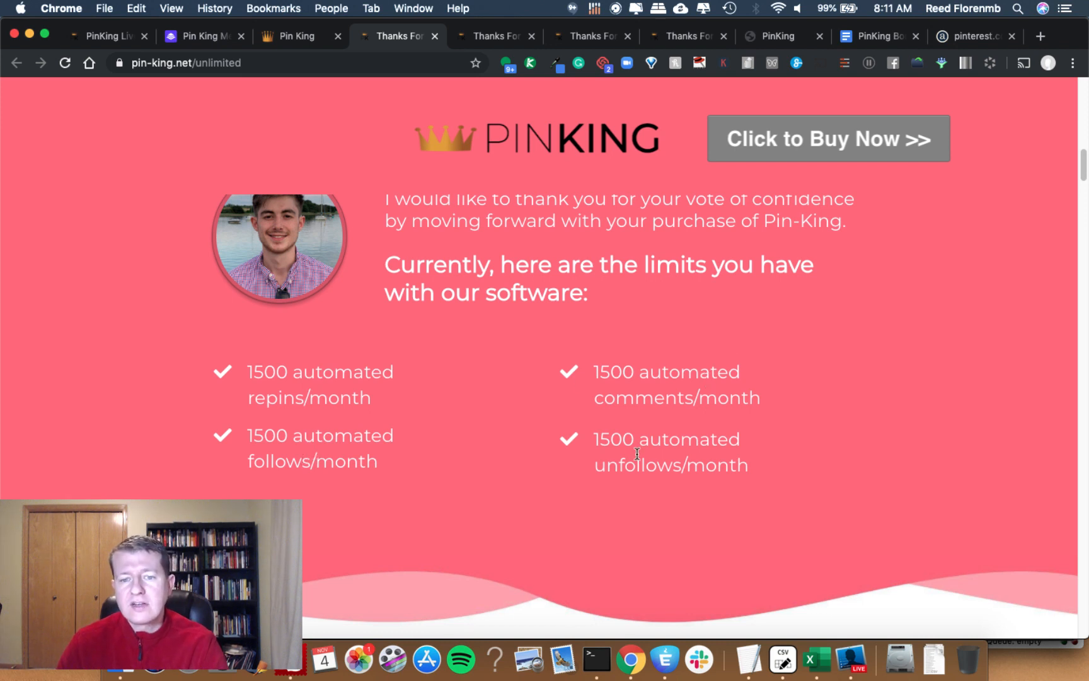
mouse_move(813, 378)
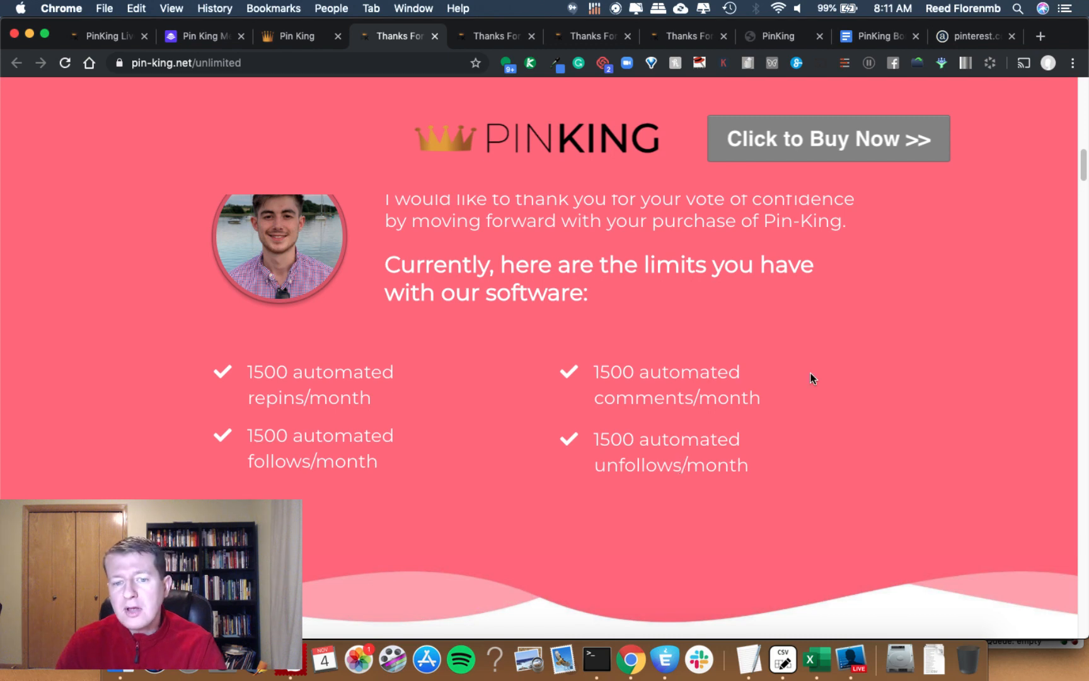
scroll("down", 3)
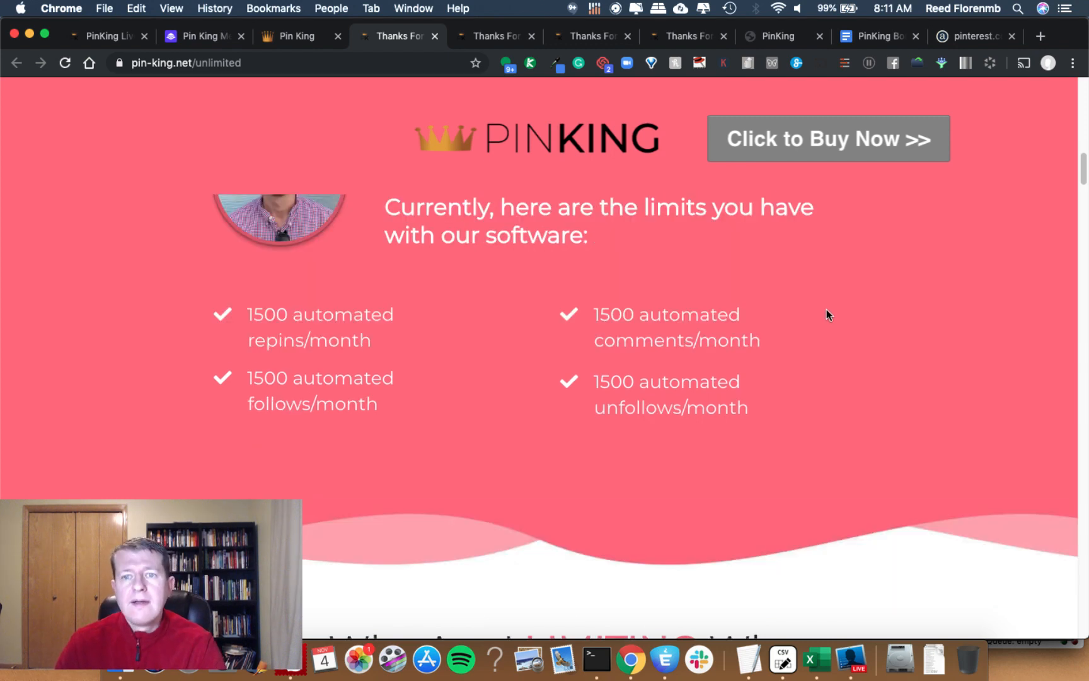
scroll("down", 3)
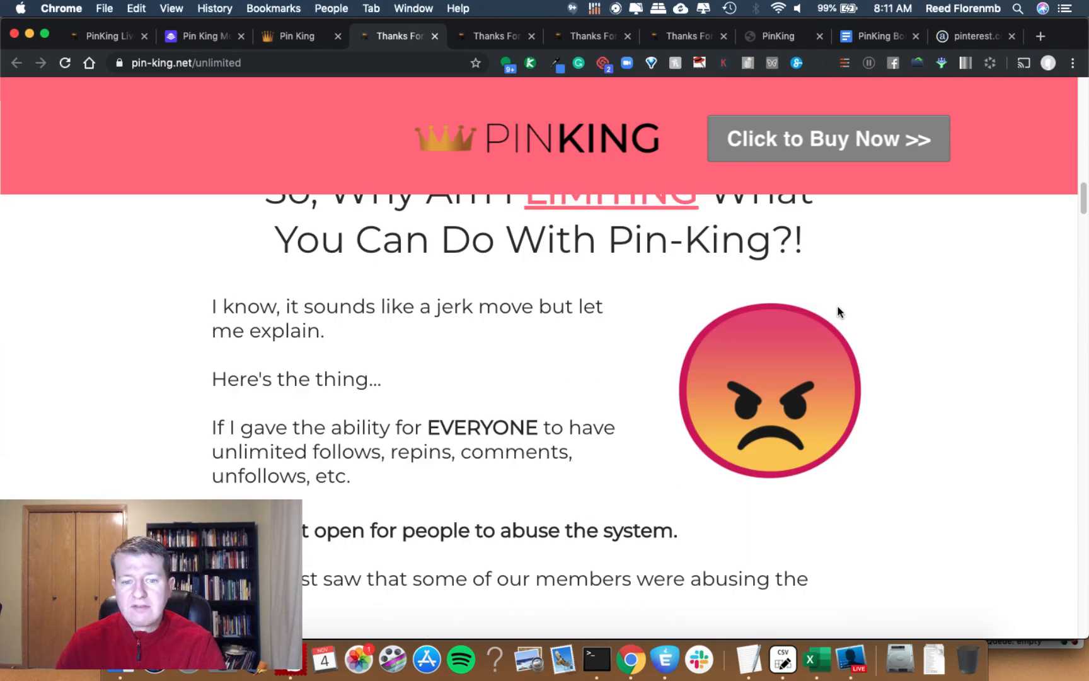
scroll("down", 3)
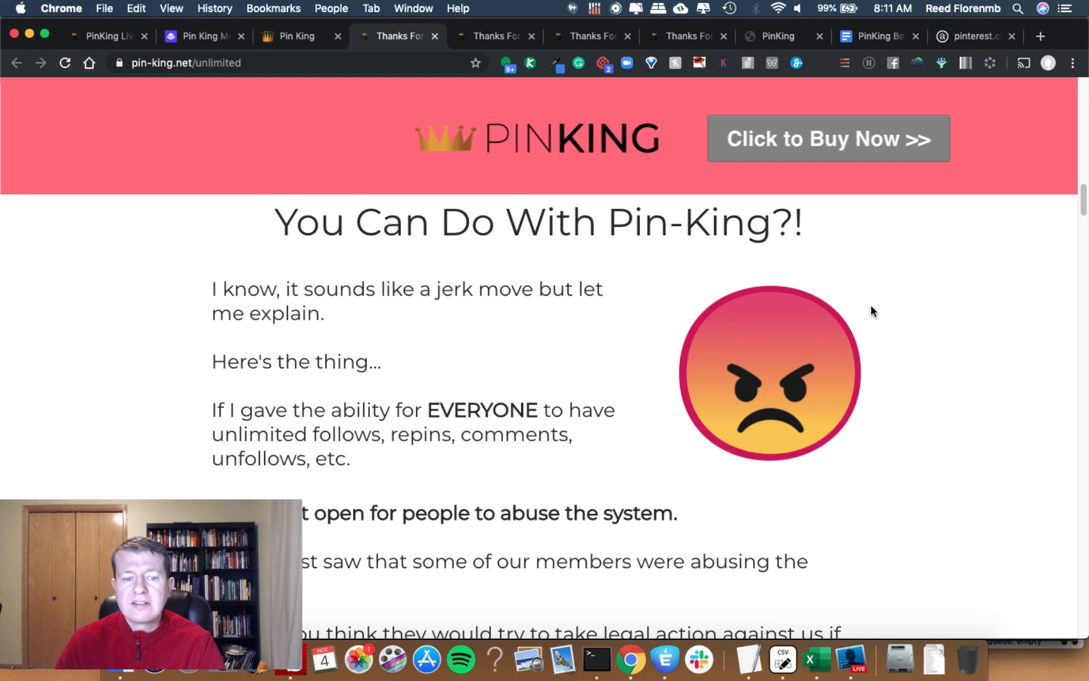
scroll("down", 3)
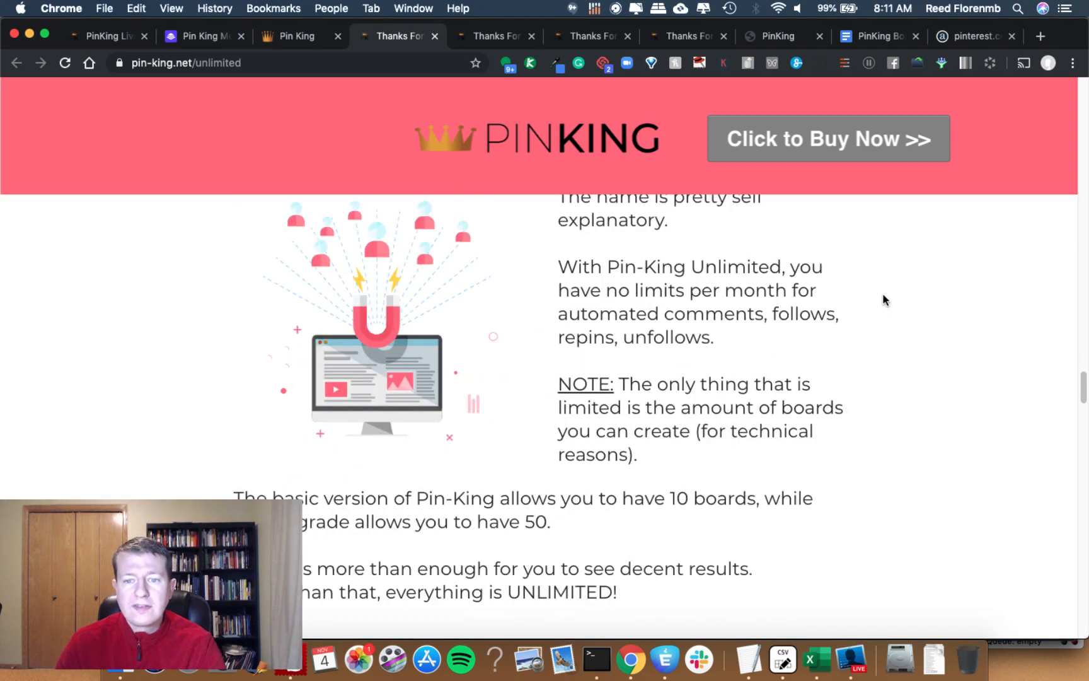
scroll("down", 3)
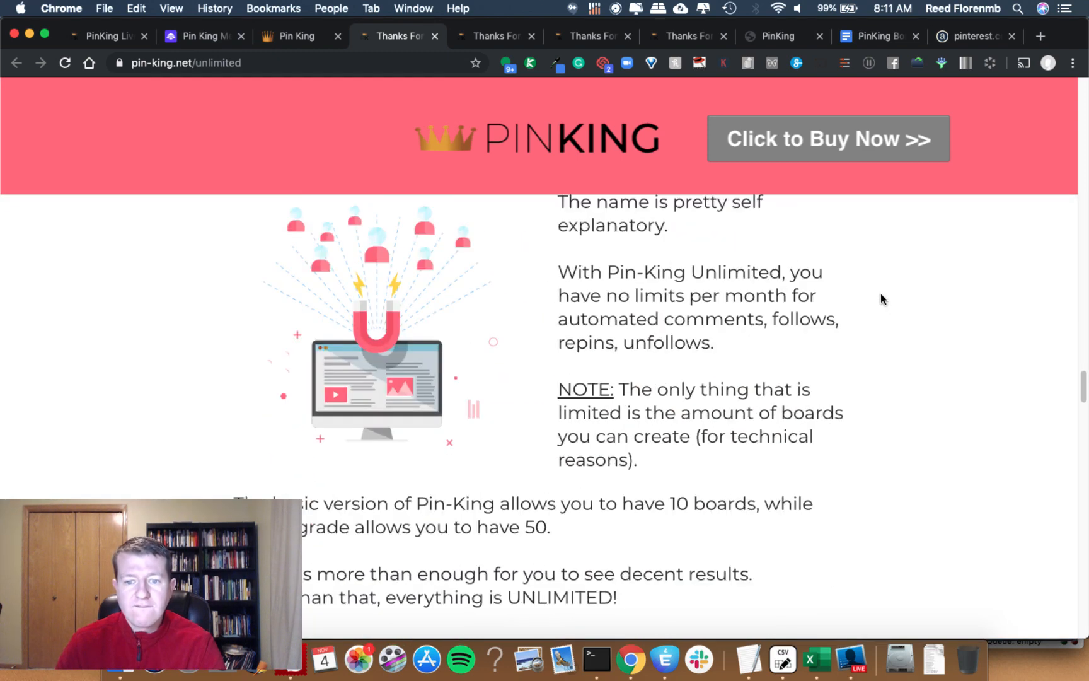
scroll("down", 3)
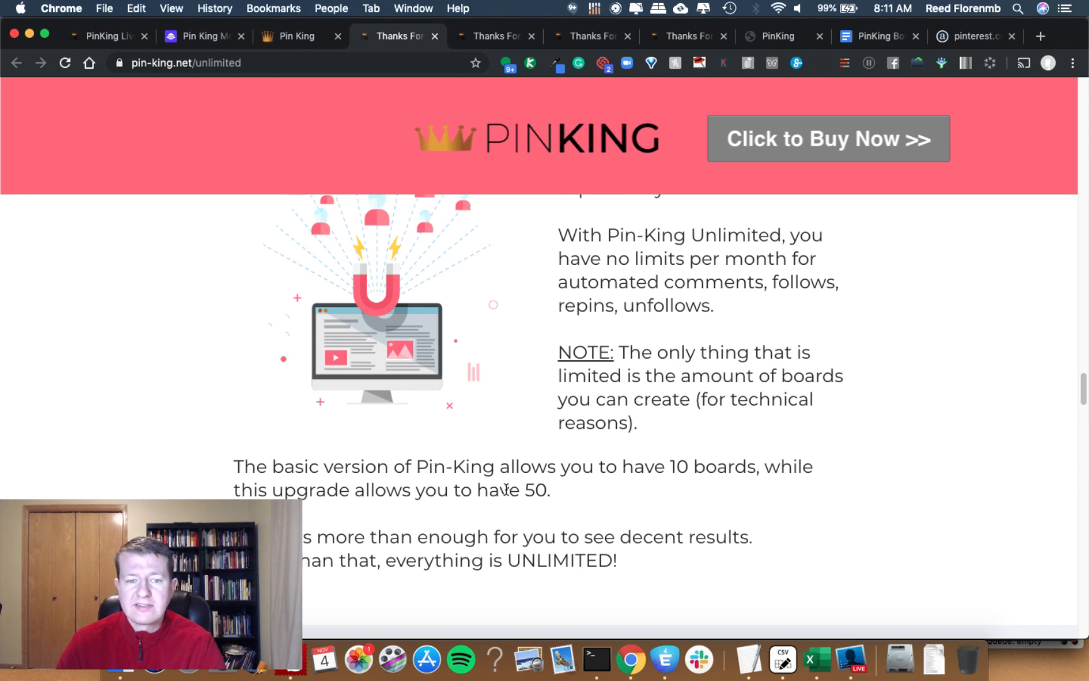
scroll("down", 3)
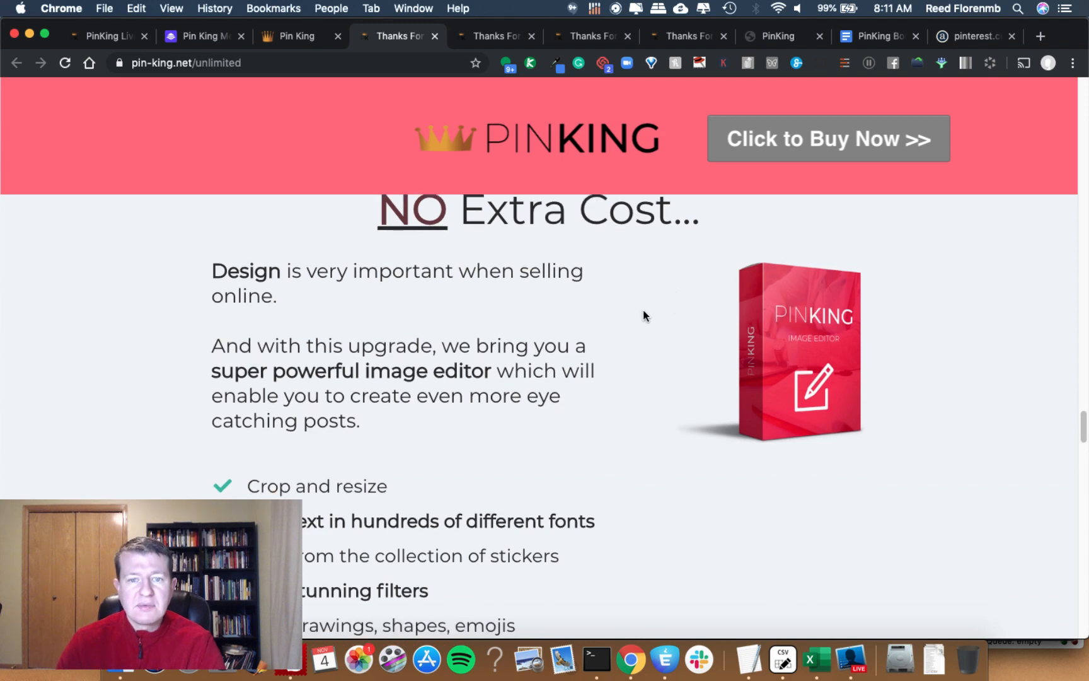
Step: Read the image editor features and the Pin-King Unlimited spots-remaining summary
scroll("up", 3)
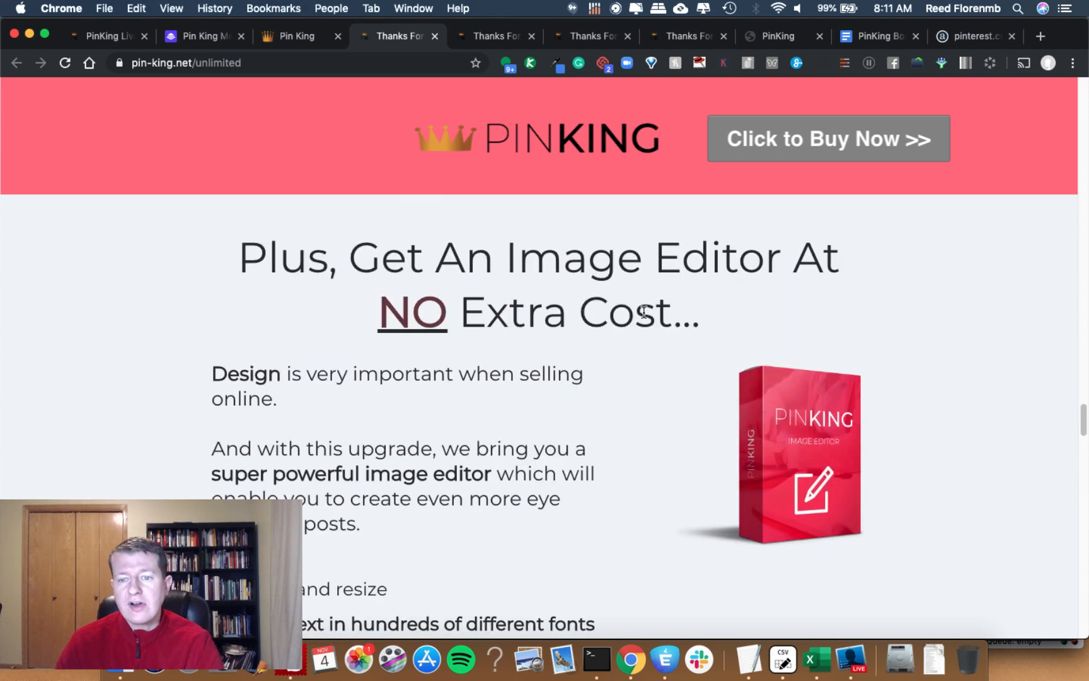
scroll("down", 3)
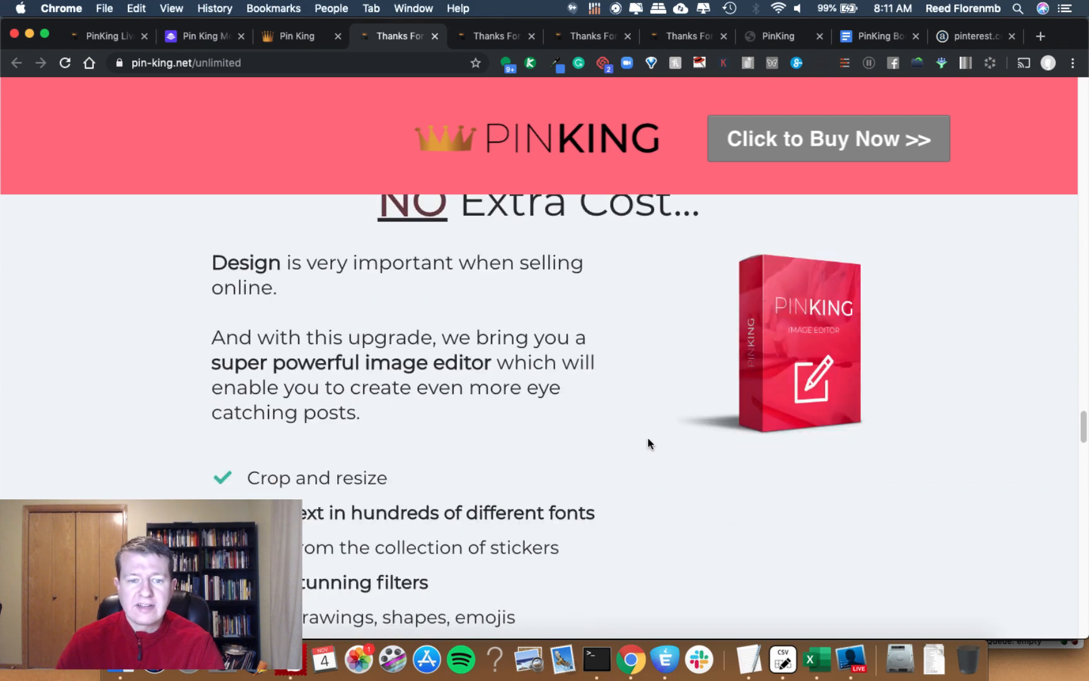
scroll("down", 3)
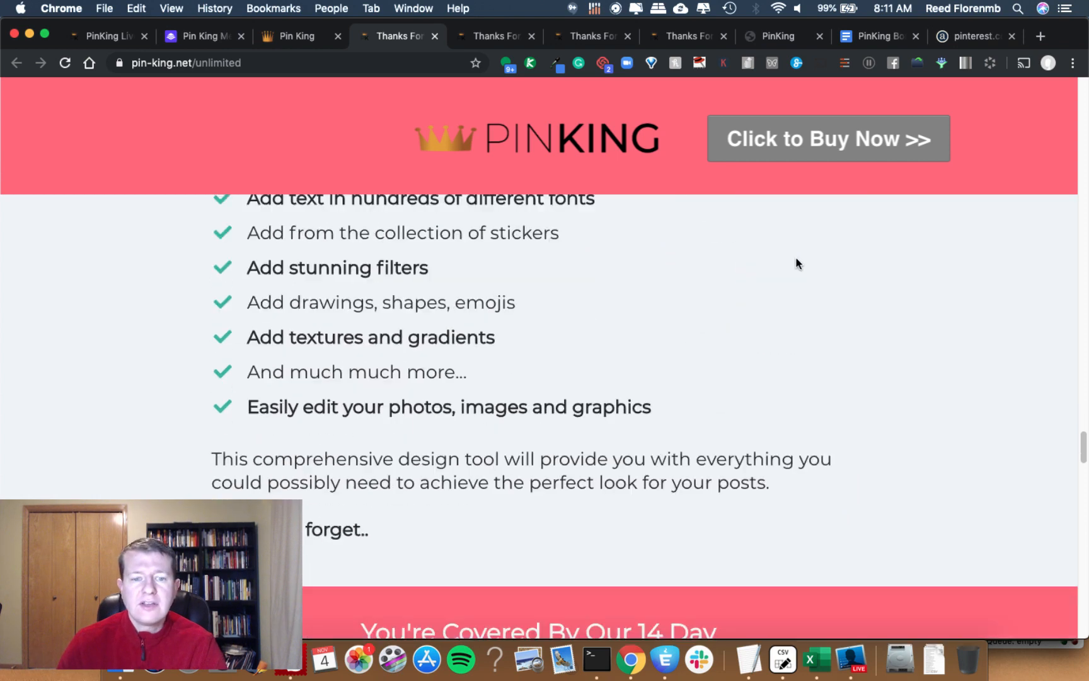
scroll("down", 3)
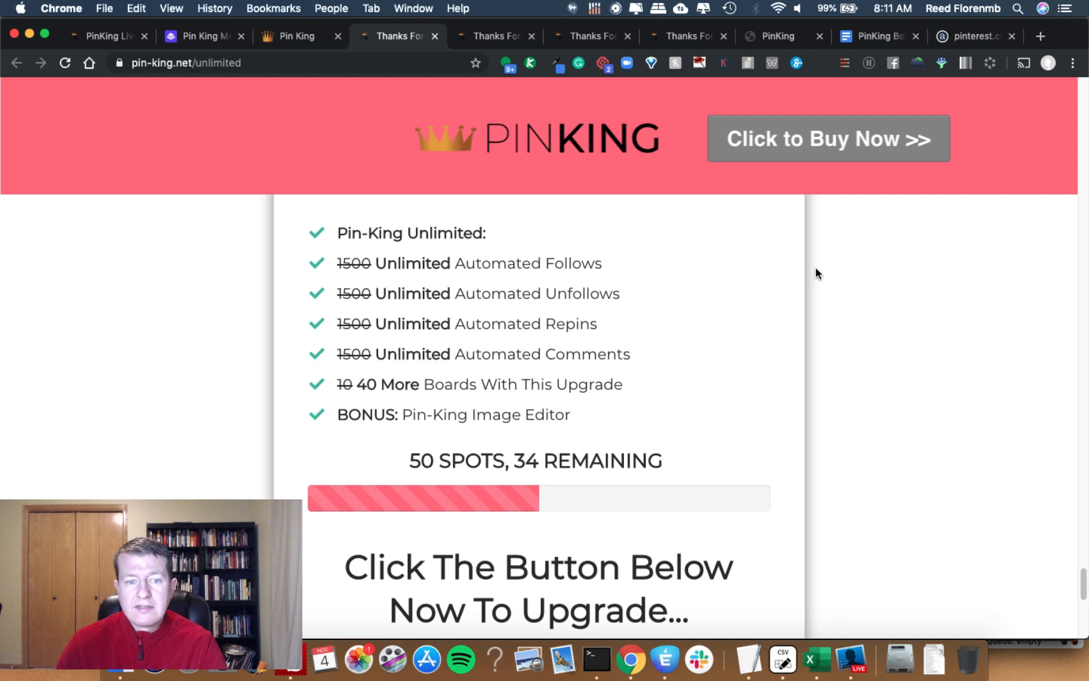
scroll("down", 3)
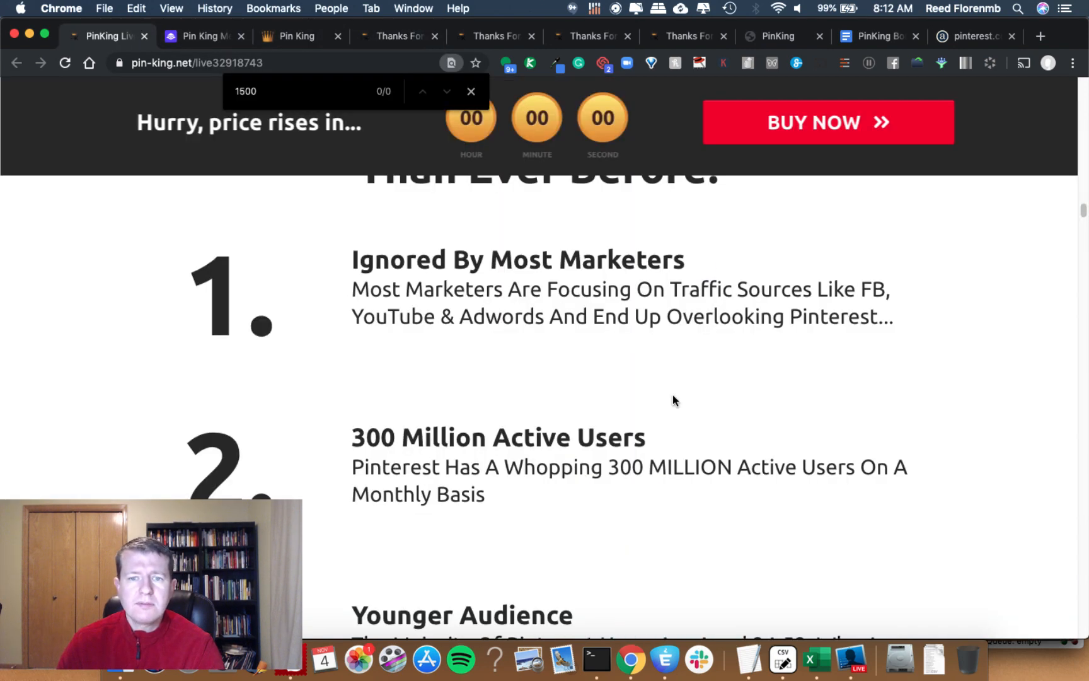
Step: Scroll to the unlimited upgrade's $37 Add To Cart offer
scroll("down", 3)
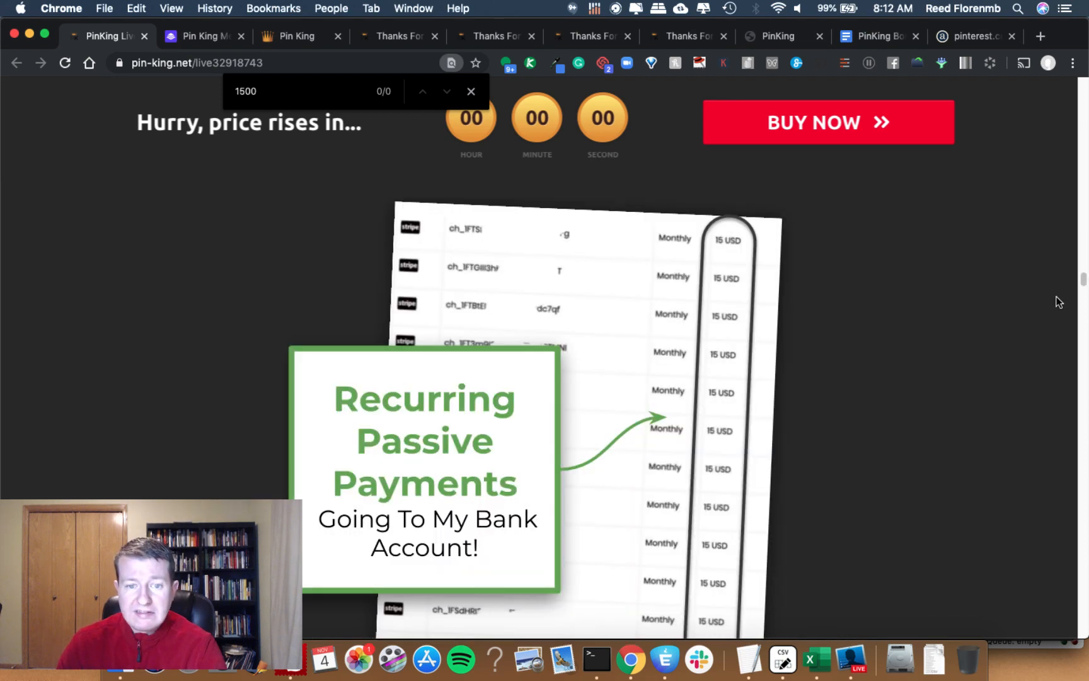
scroll("down", 3)
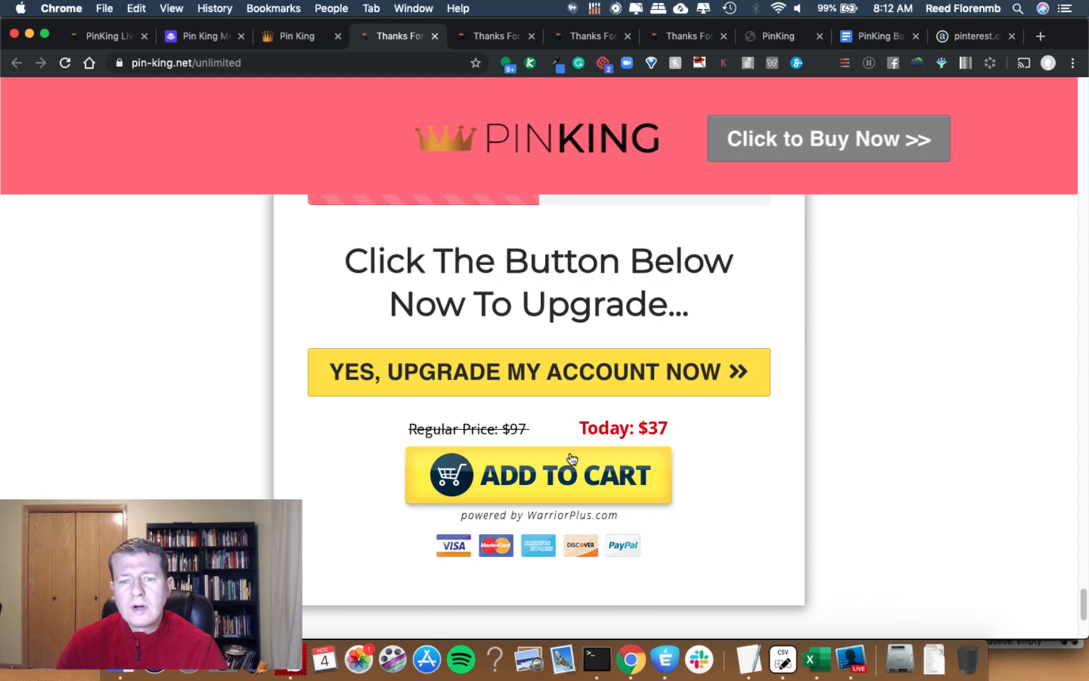
mouse_move(717, 505)
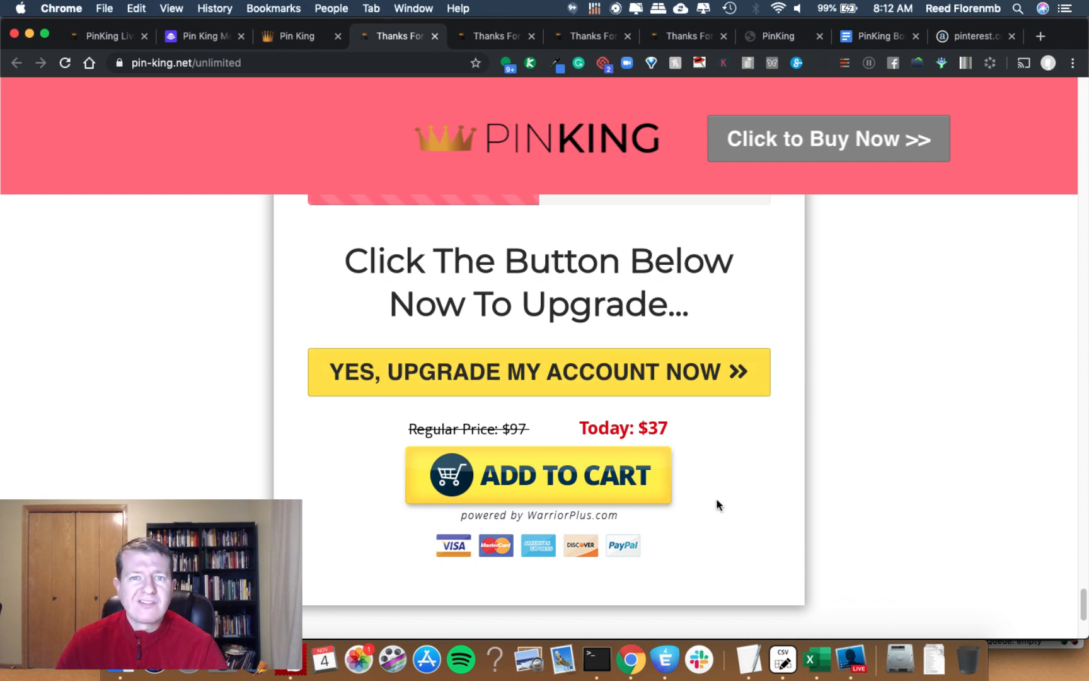
scroll("down", 3)
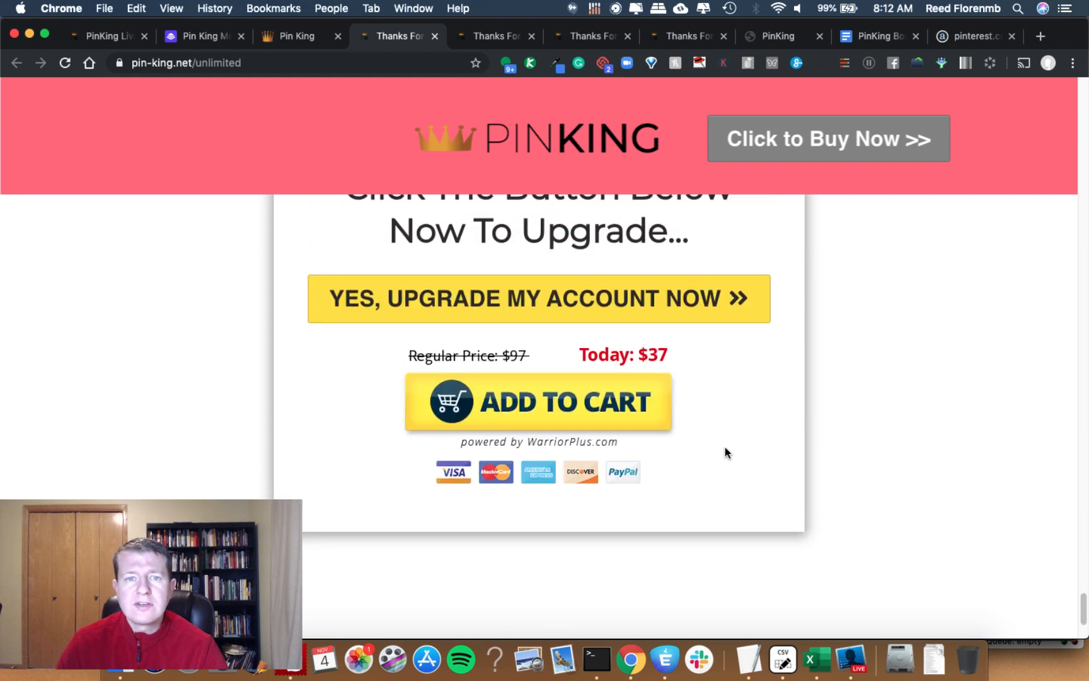
mouse_move(720, 458)
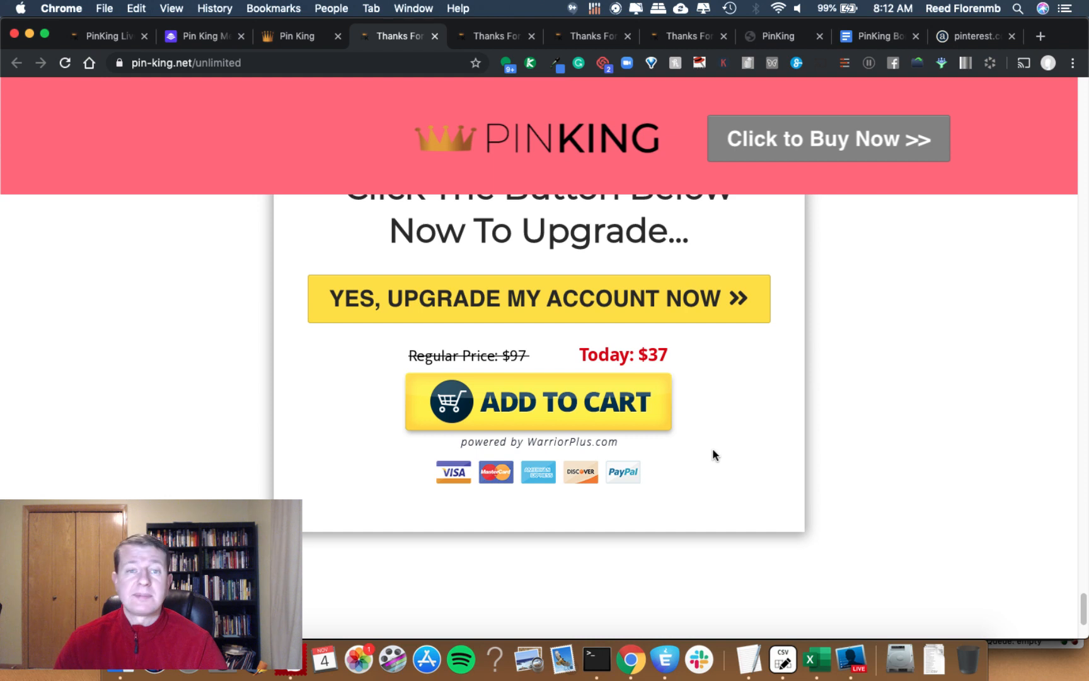
mouse_move(642, 371)
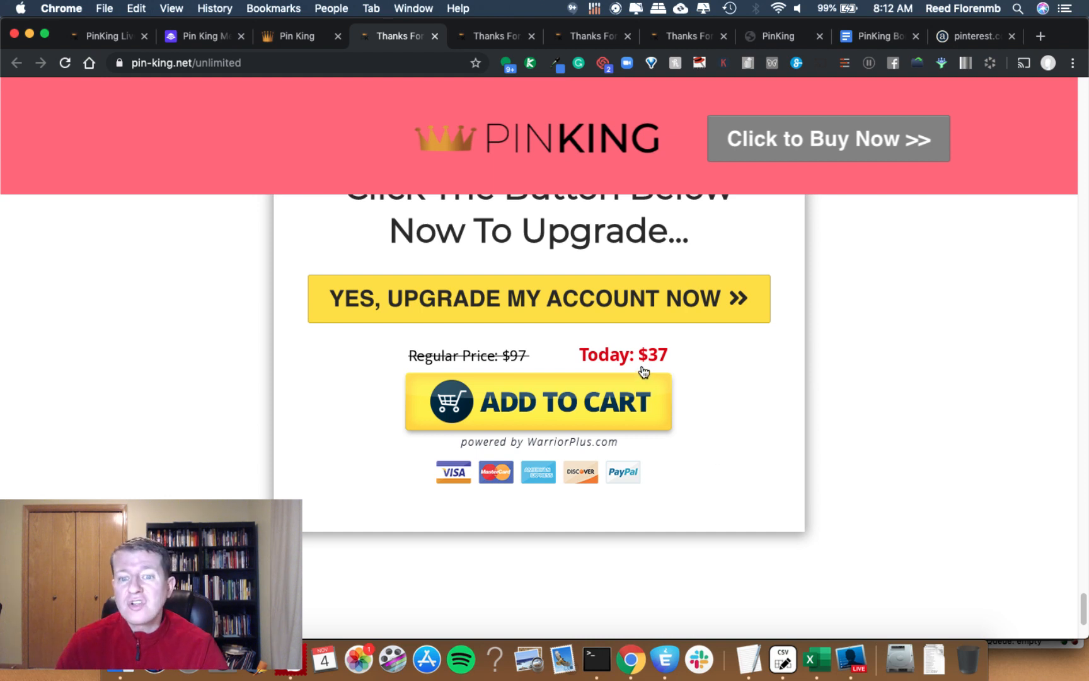
mouse_move(829, 377)
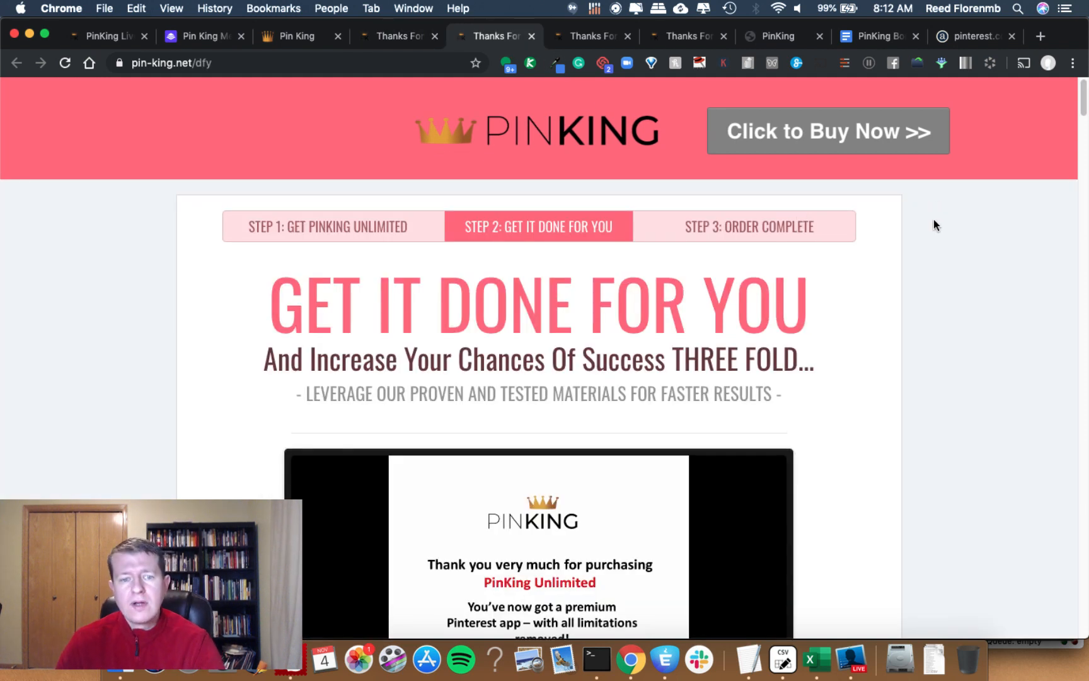
Step: Scroll the pin-king.net/dfy page down to its $47 Add to Cart offer
scroll("down", 3)
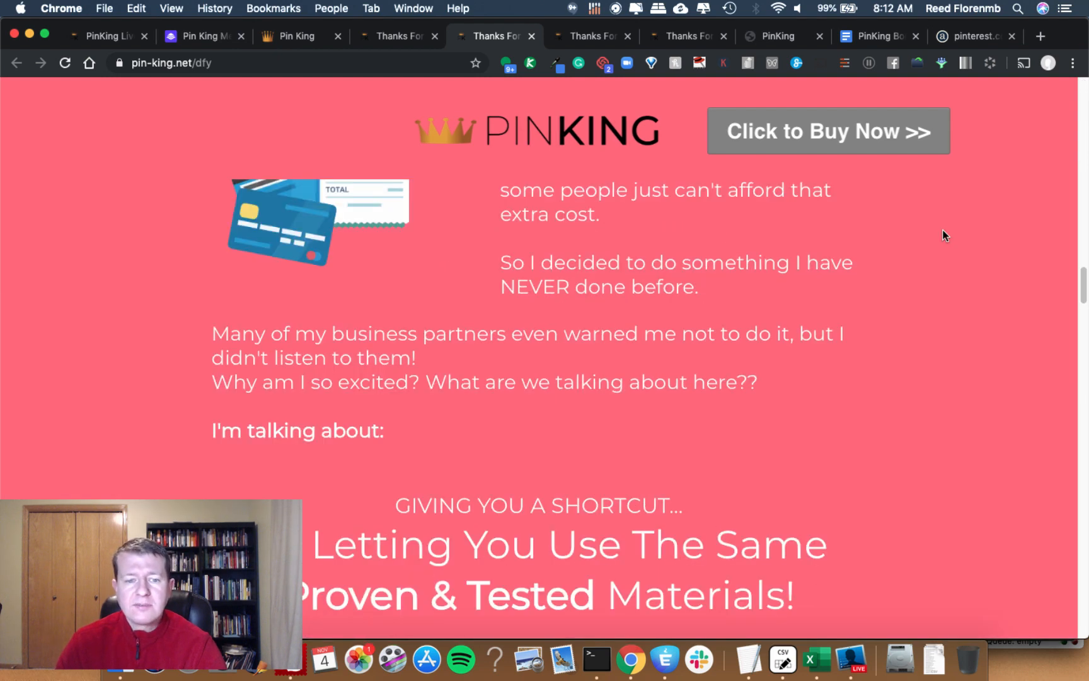
scroll("down", 3)
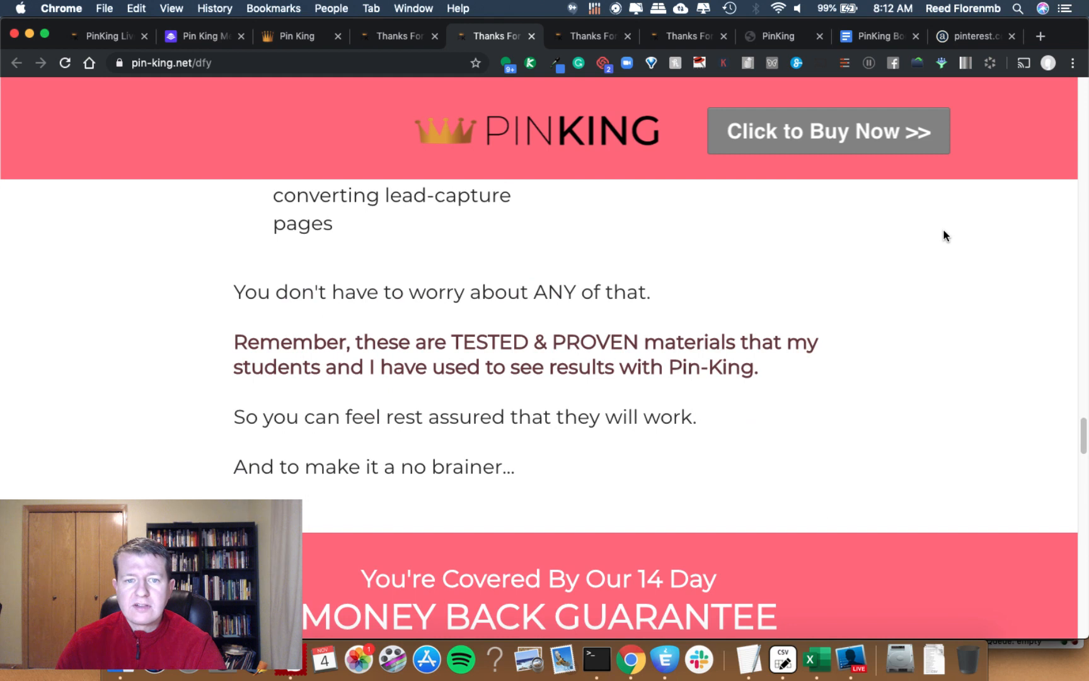
scroll("up", 3)
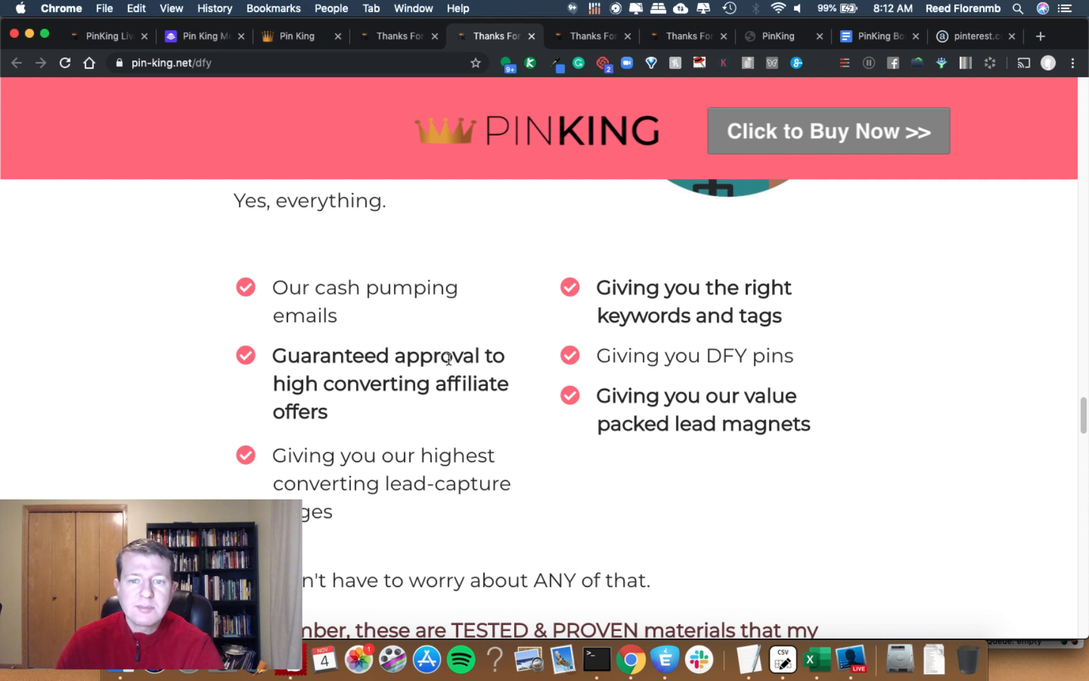
mouse_move(694, 300)
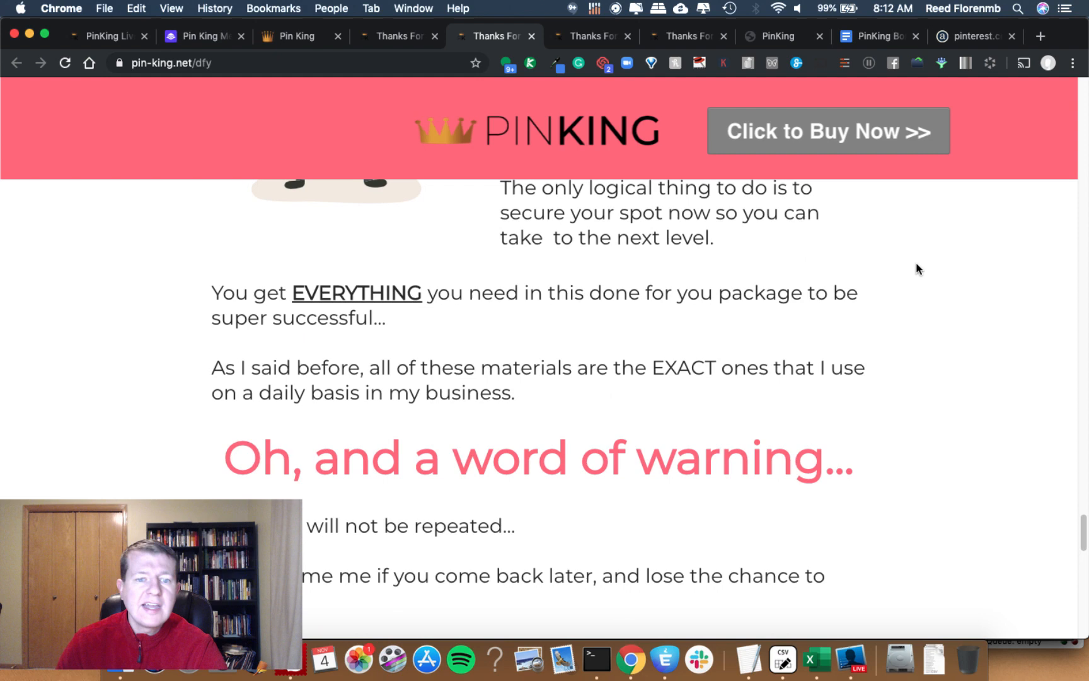
scroll("down", 3)
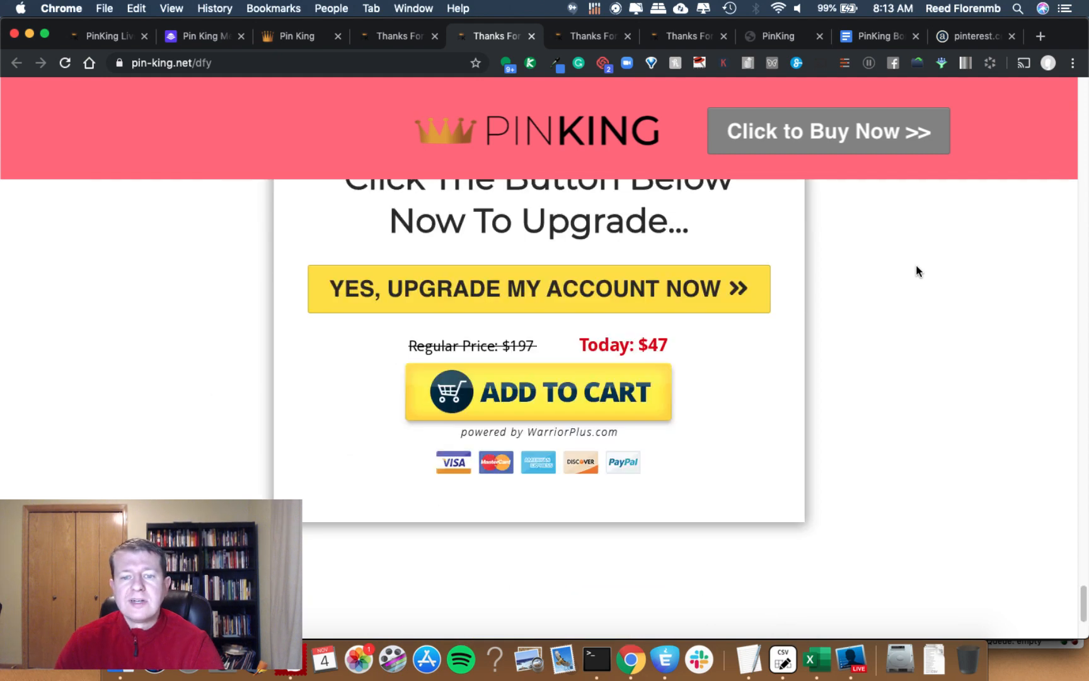
scroll("down", 3)
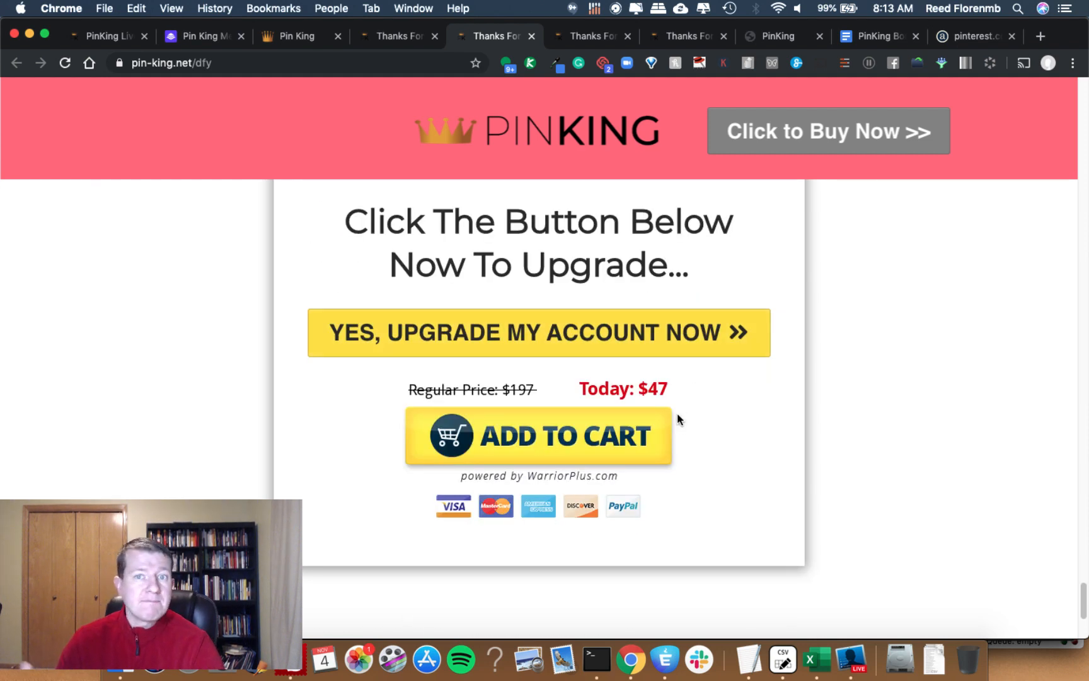
mouse_move(680, 413)
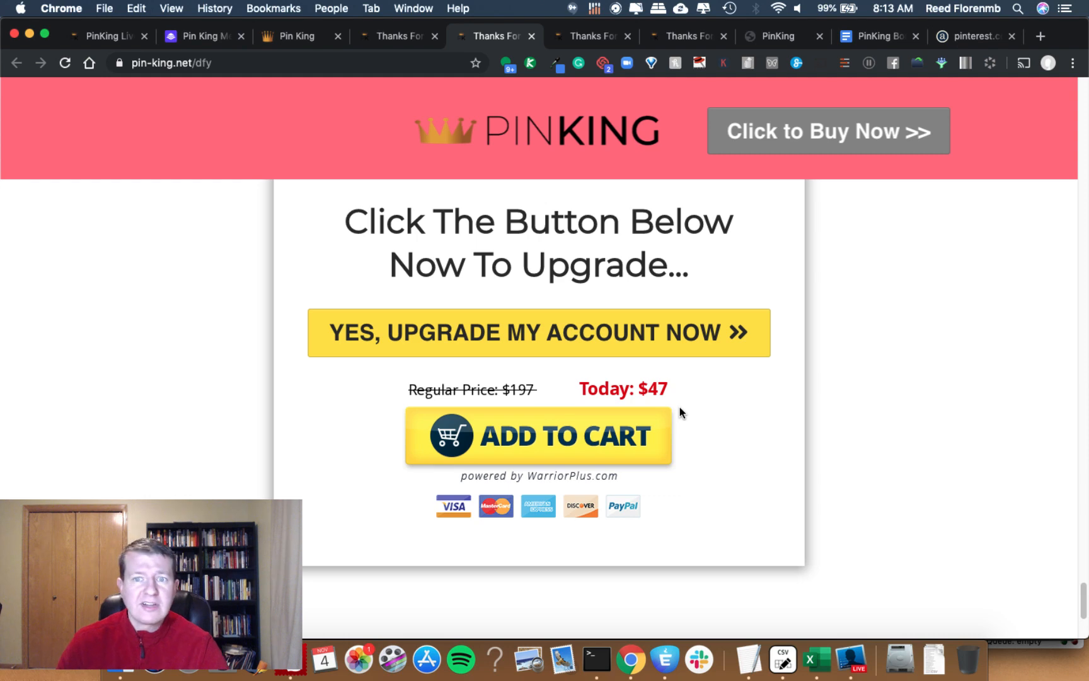
mouse_move(591, 35)
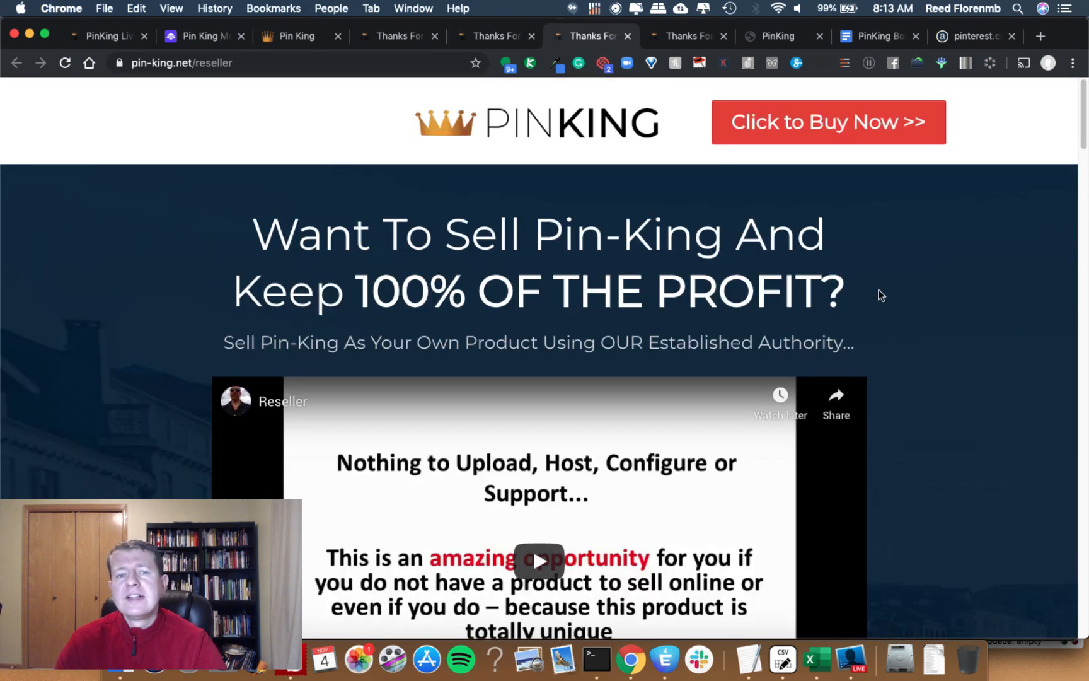
Step: Scroll past the expenses and sales-numbers sections to the 'Today: $57' Add to Cart
scroll("down", 3)
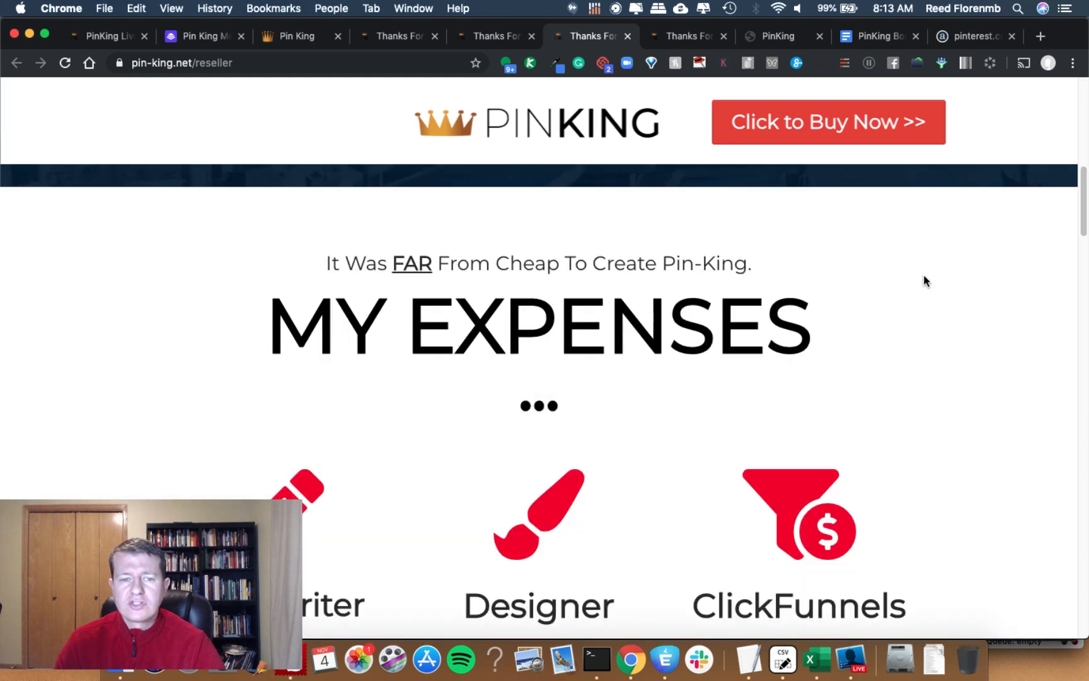
scroll("down", 3)
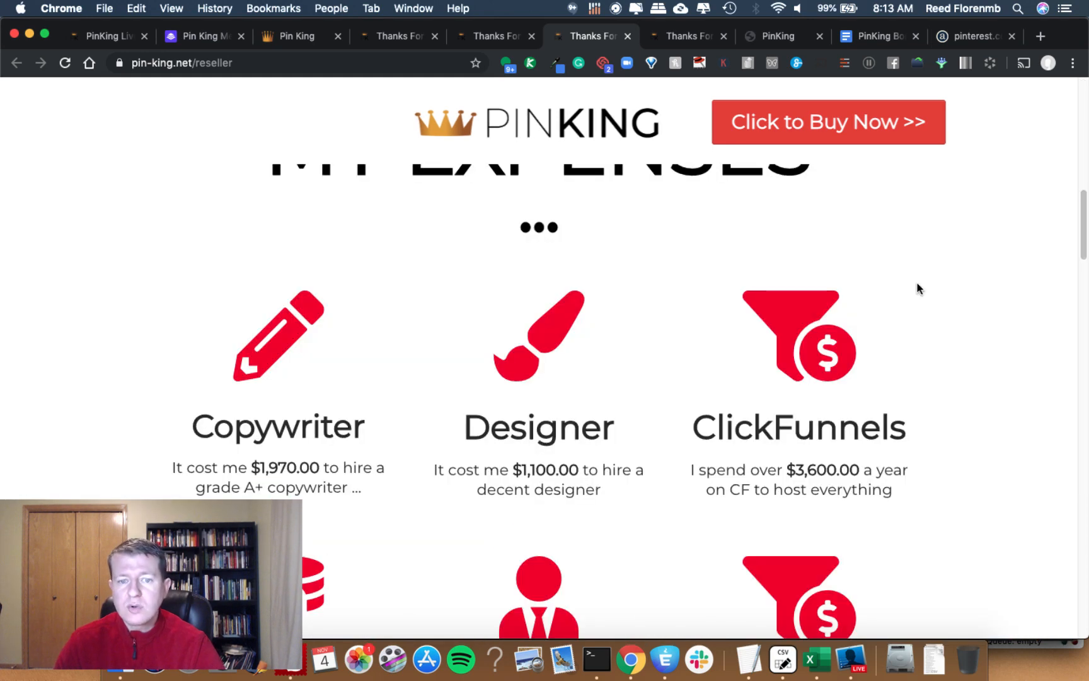
scroll("down", 3)
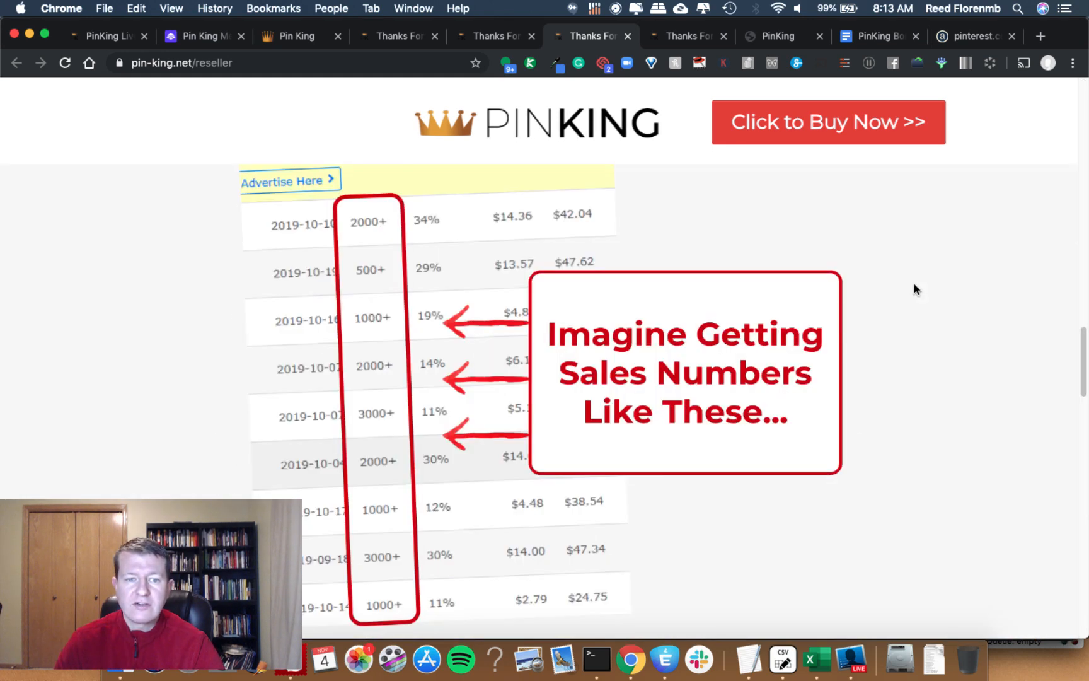
scroll("down", 3)
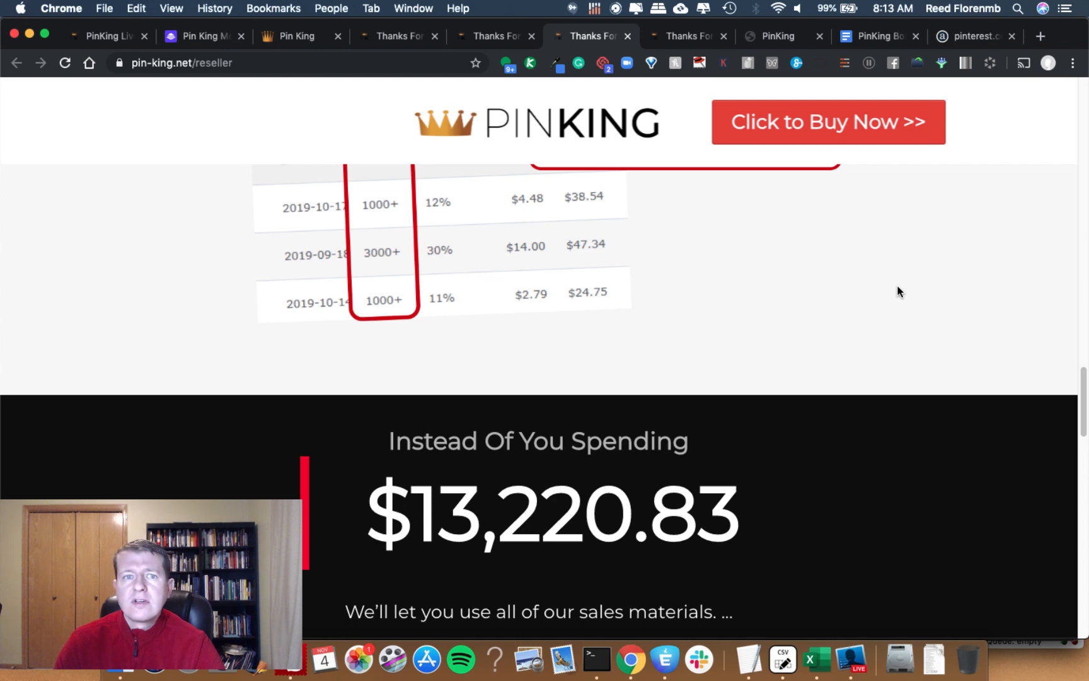
scroll("down", 3)
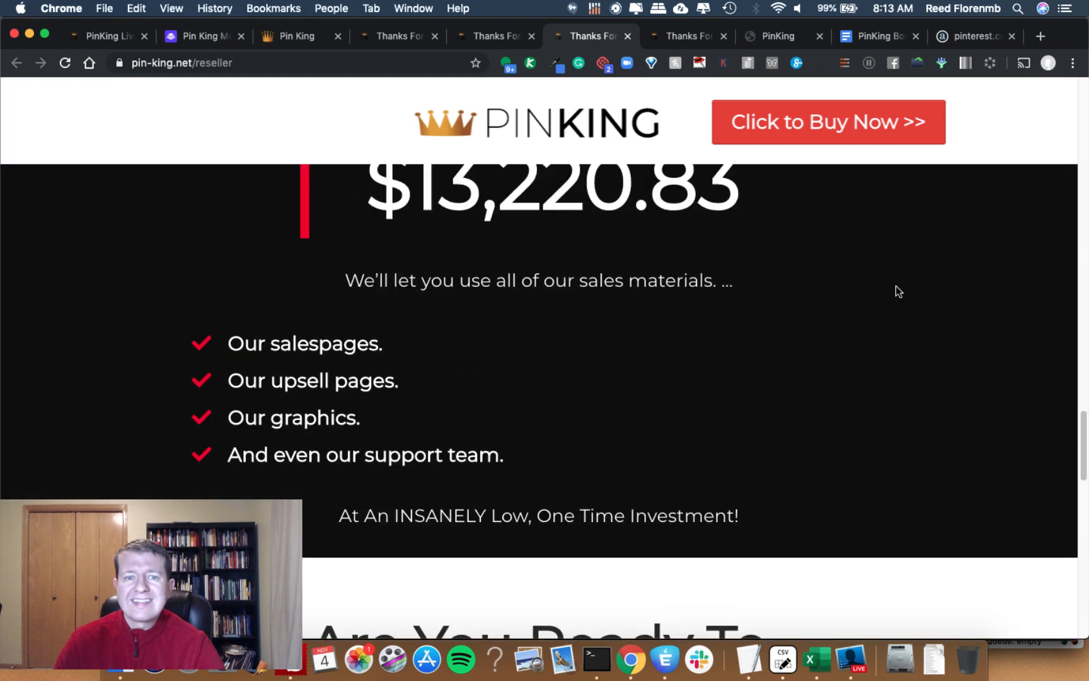
scroll("up", 3)
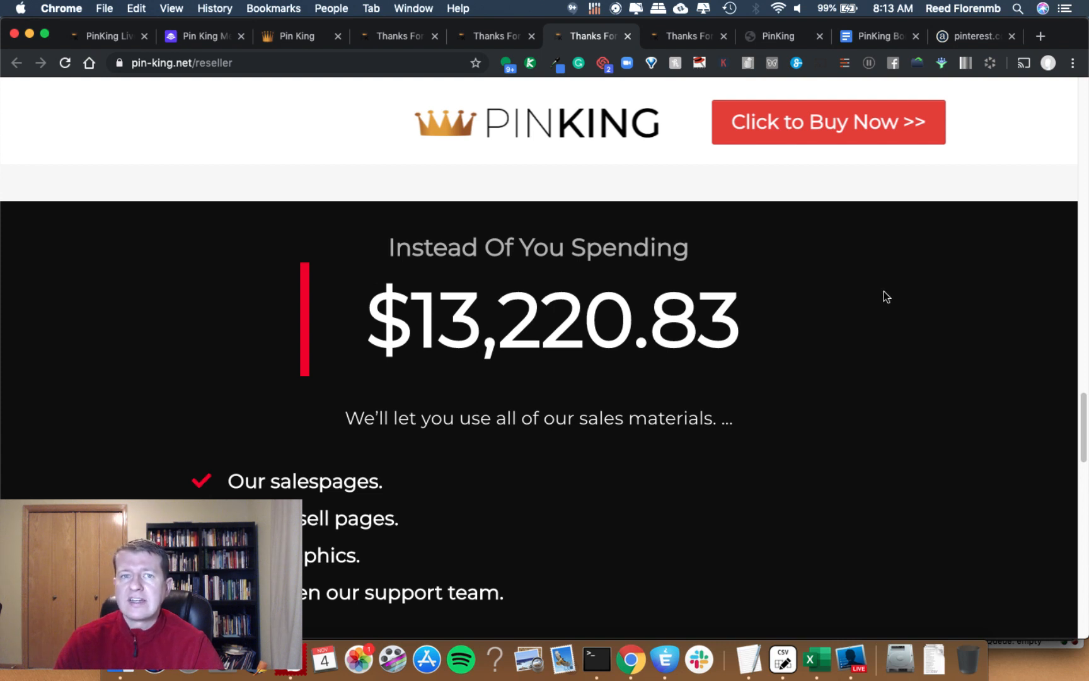
scroll("down", 3)
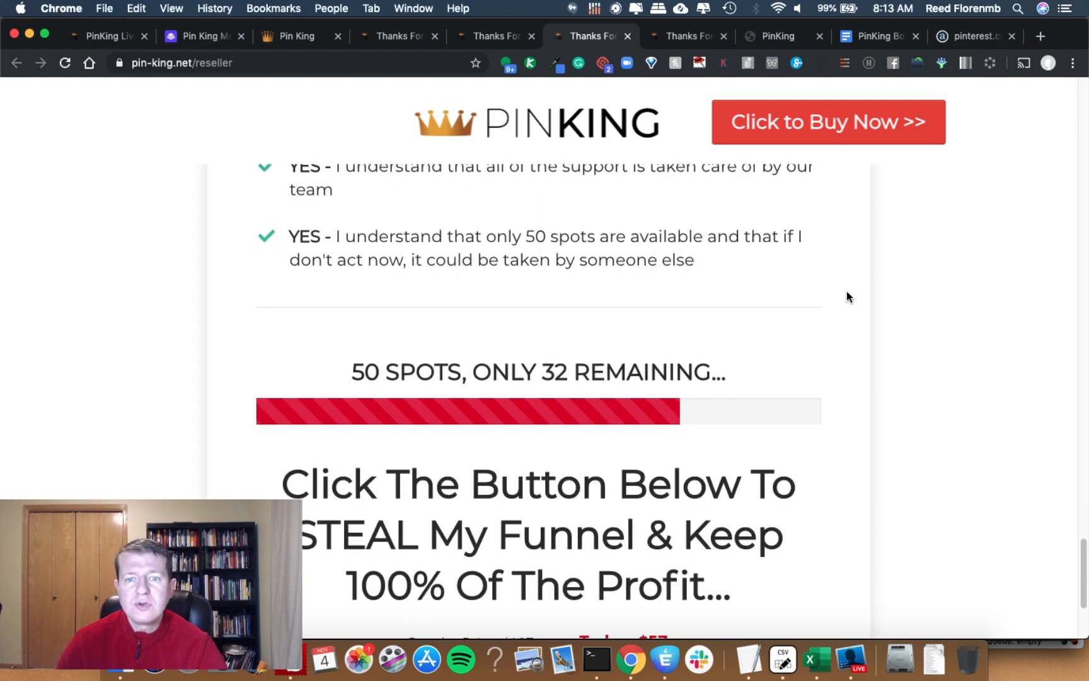
scroll("down", 3)
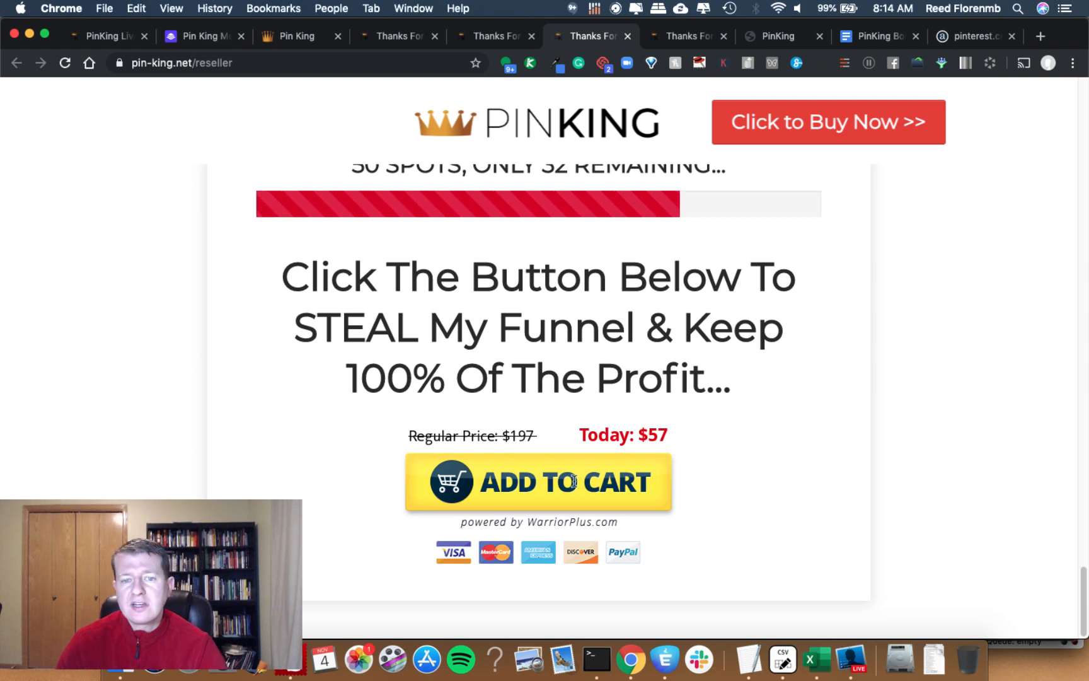
mouse_move(603, 461)
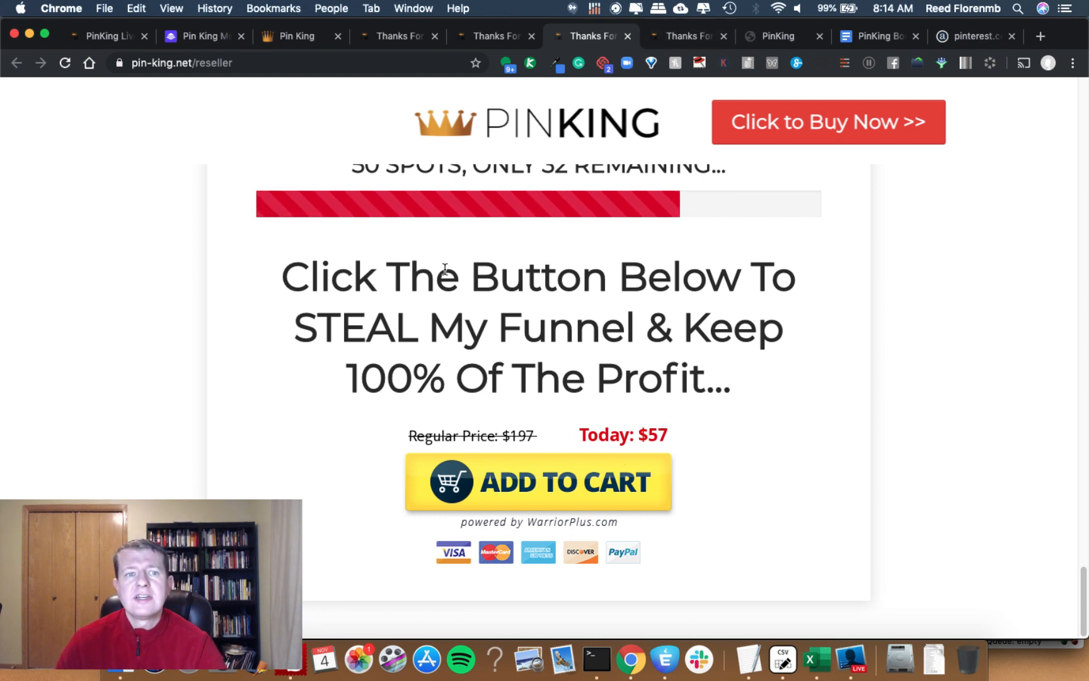
mouse_move(690, 429)
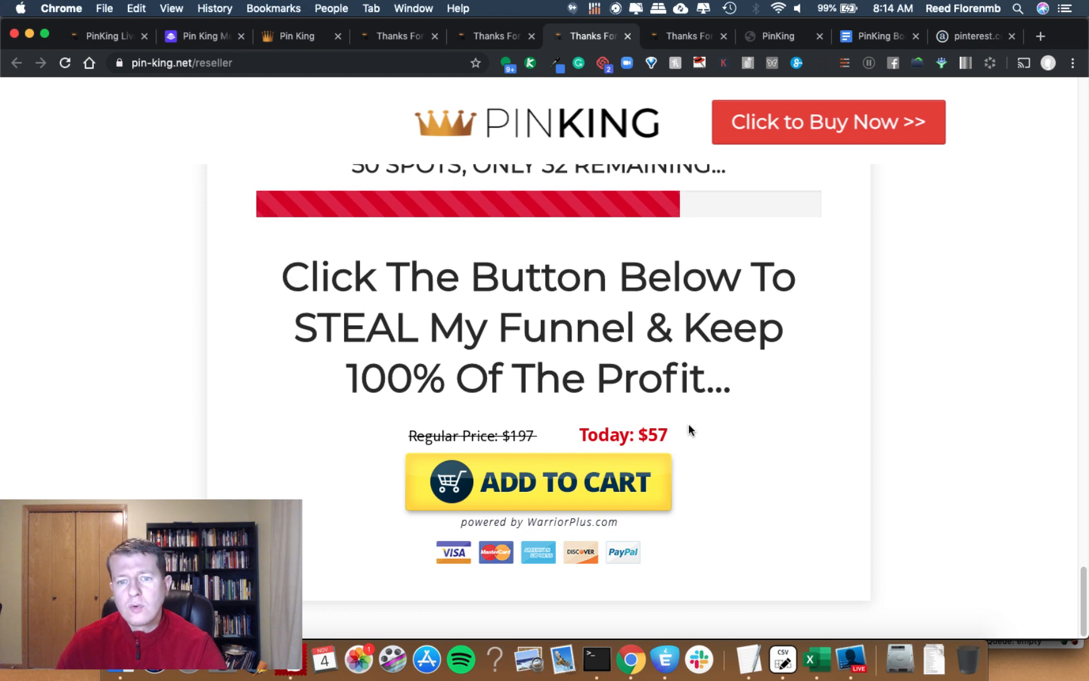
mouse_move(681, 391)
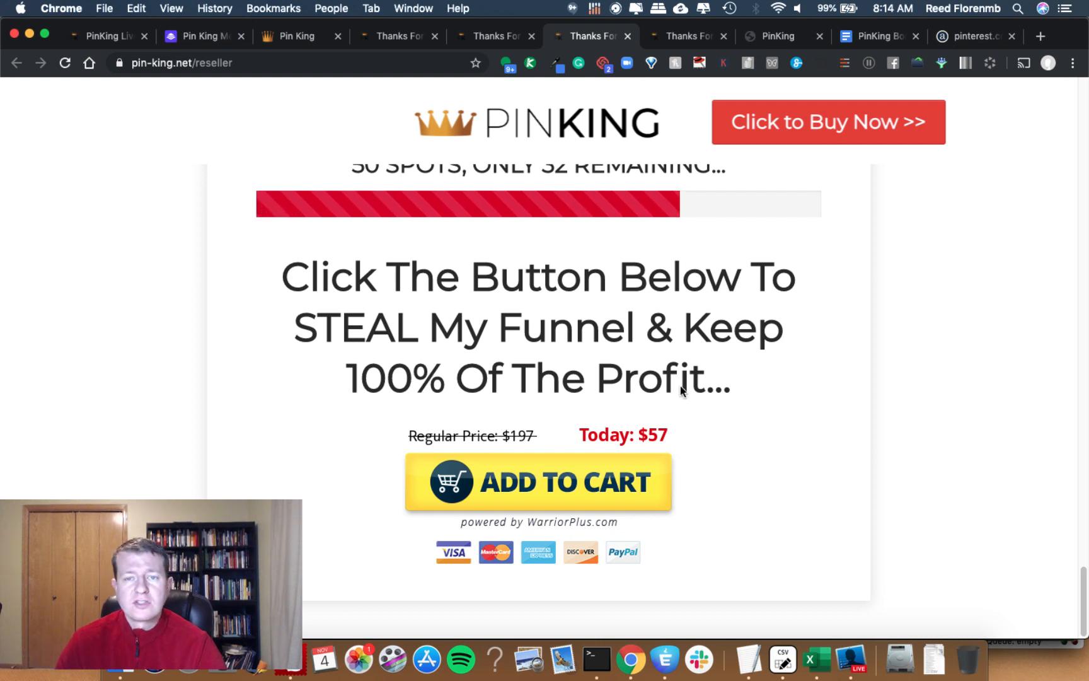
mouse_move(624, 434)
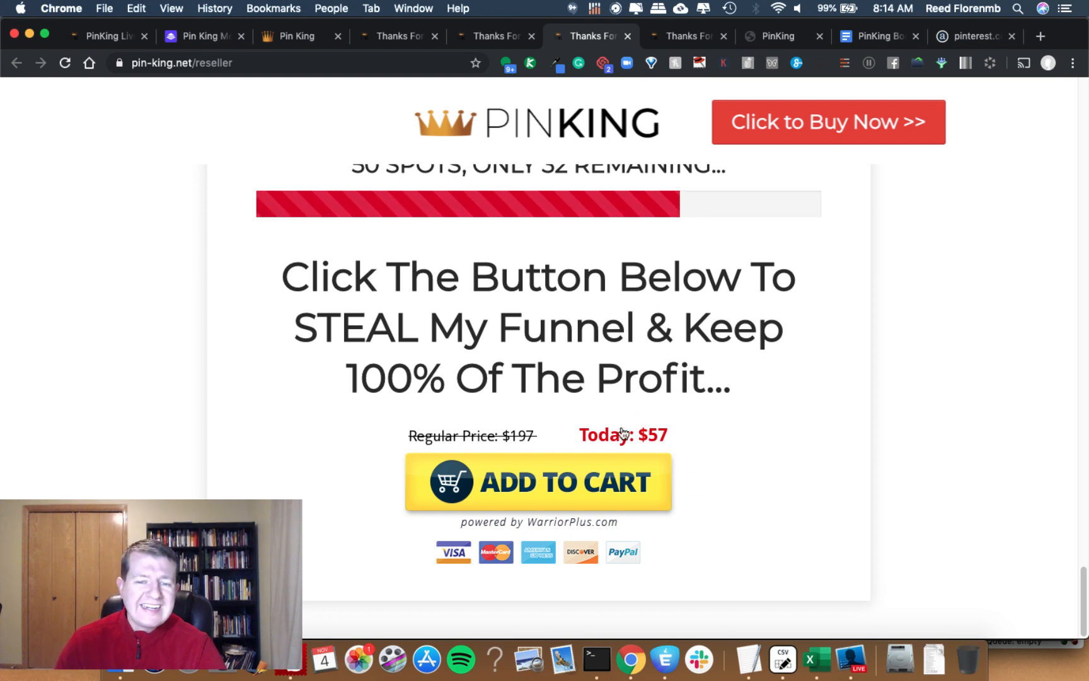
mouse_move(698, 416)
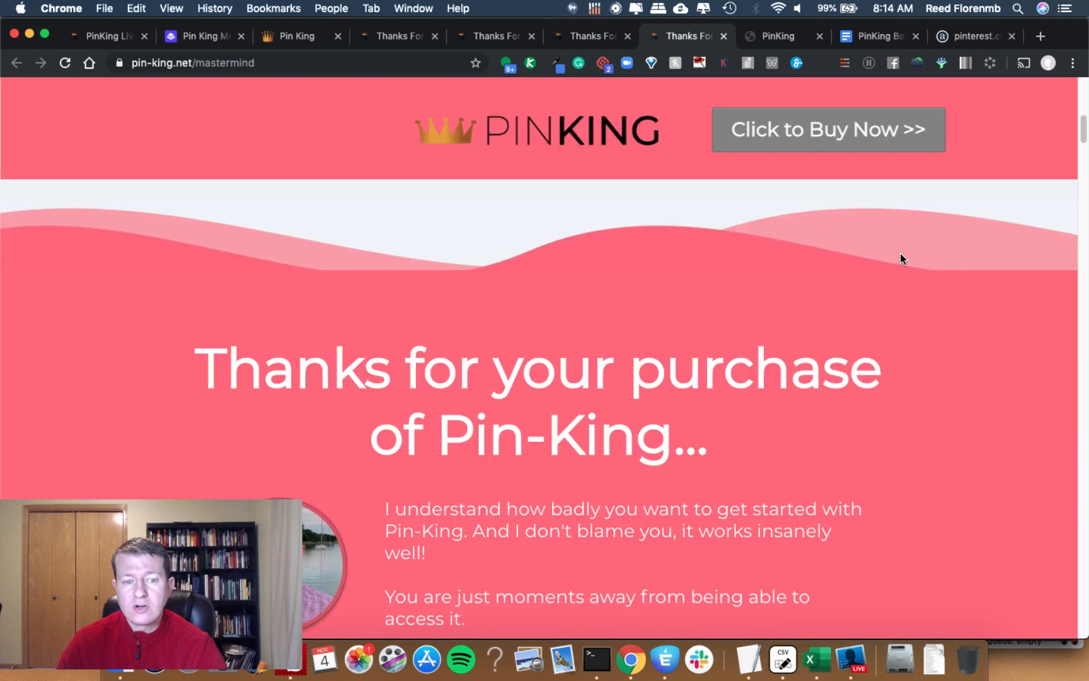
Step: Scroll the $100K Club mastermind page down to its $77 Join Now / Add to Cart offer
scroll("down", 3)
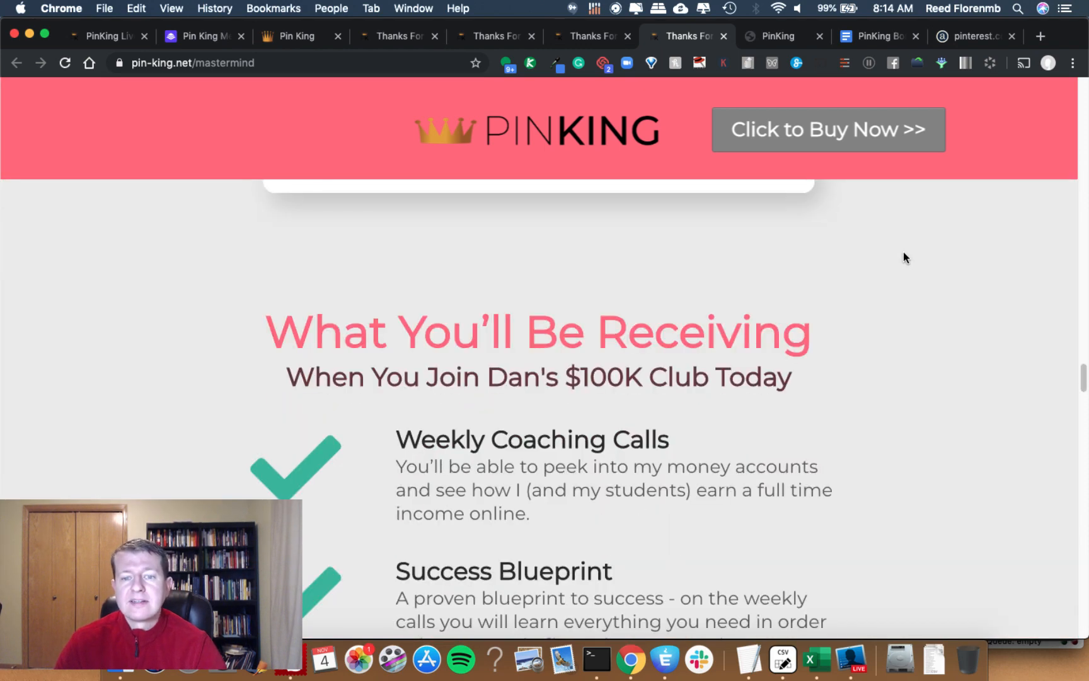
scroll("down", 3)
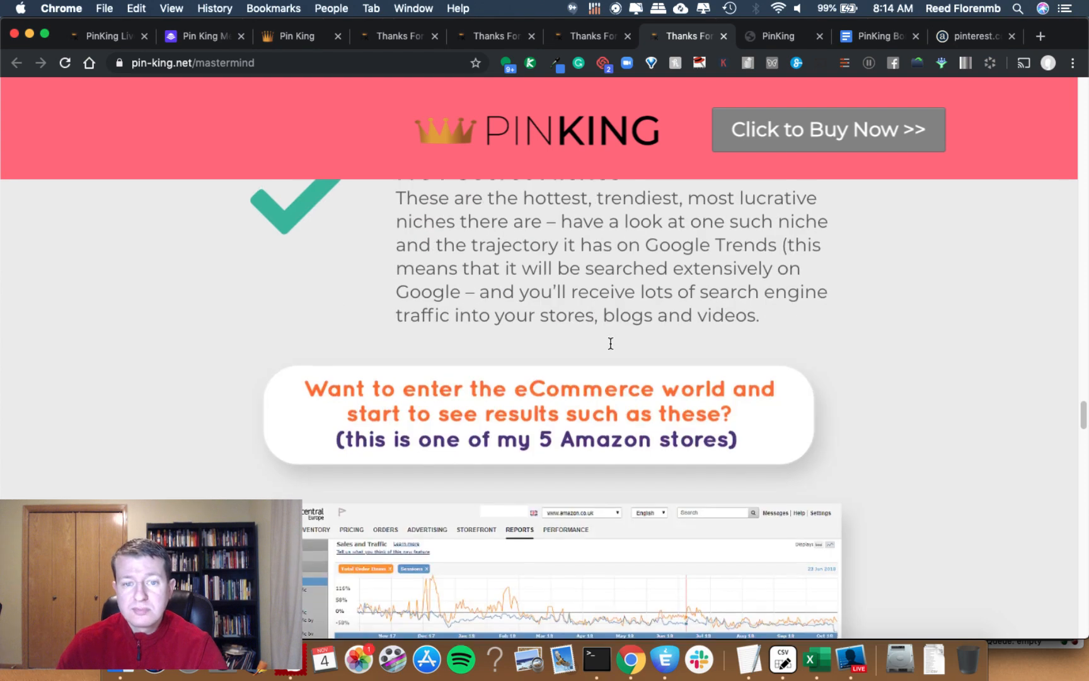
scroll("down", 3)
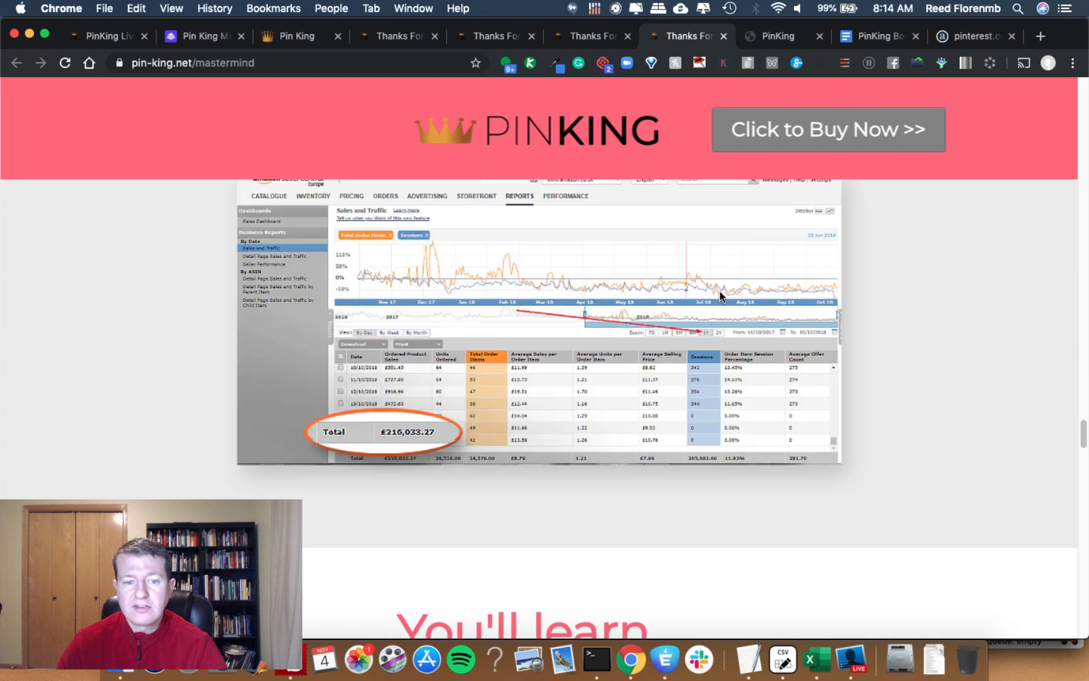
scroll("down", 3)
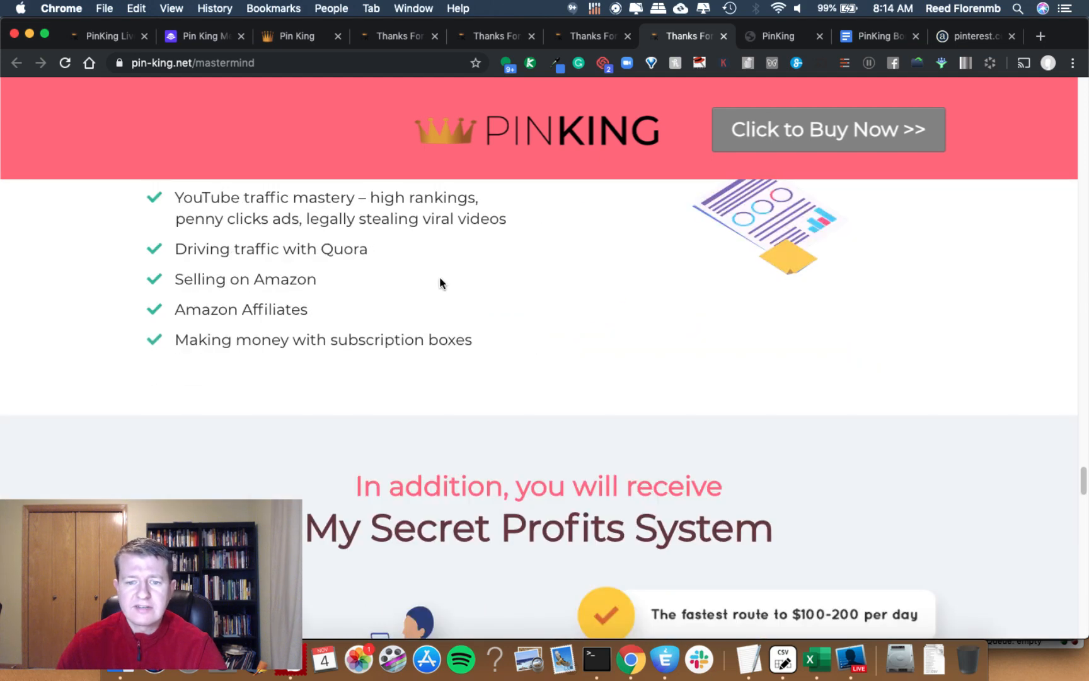
scroll("down", 3)
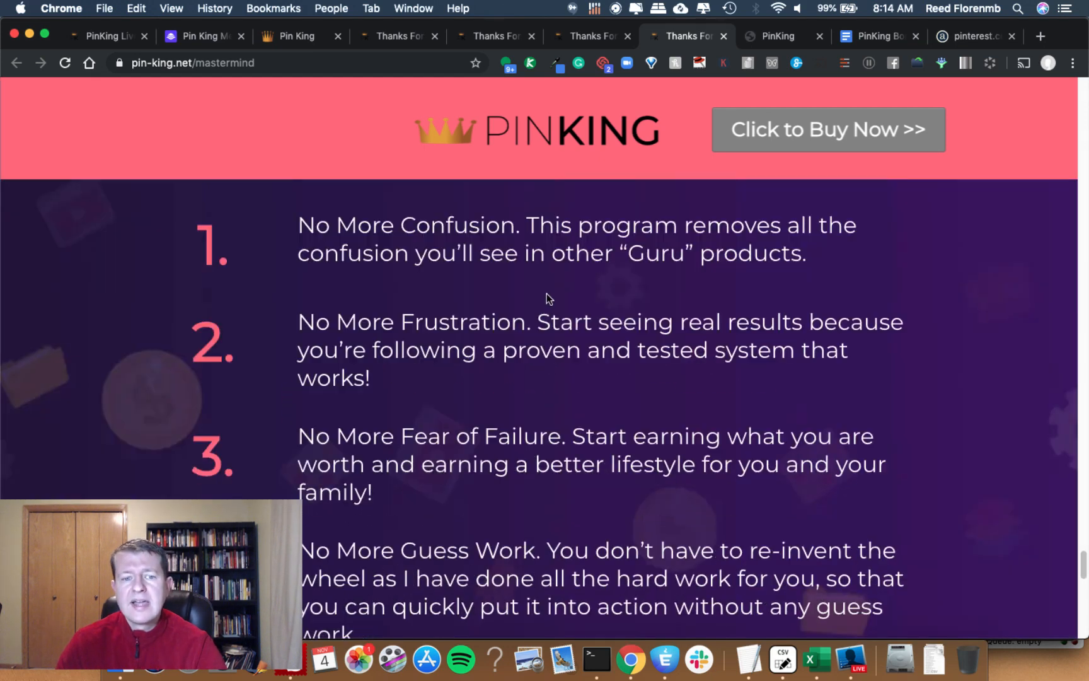
scroll("down", 3)
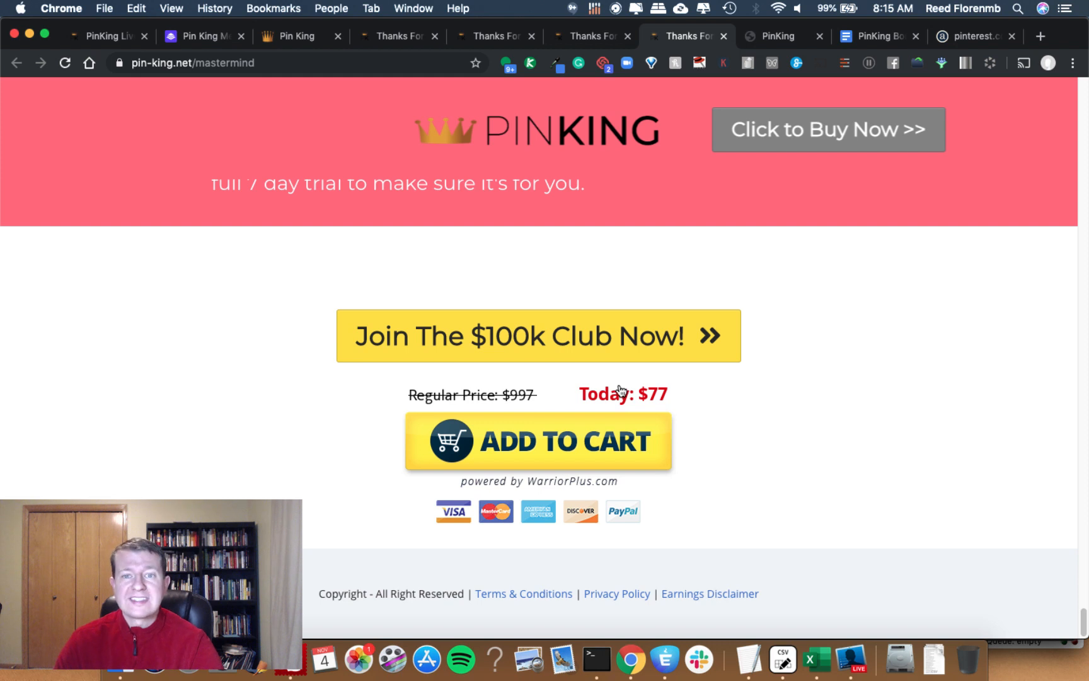
mouse_move(646, 379)
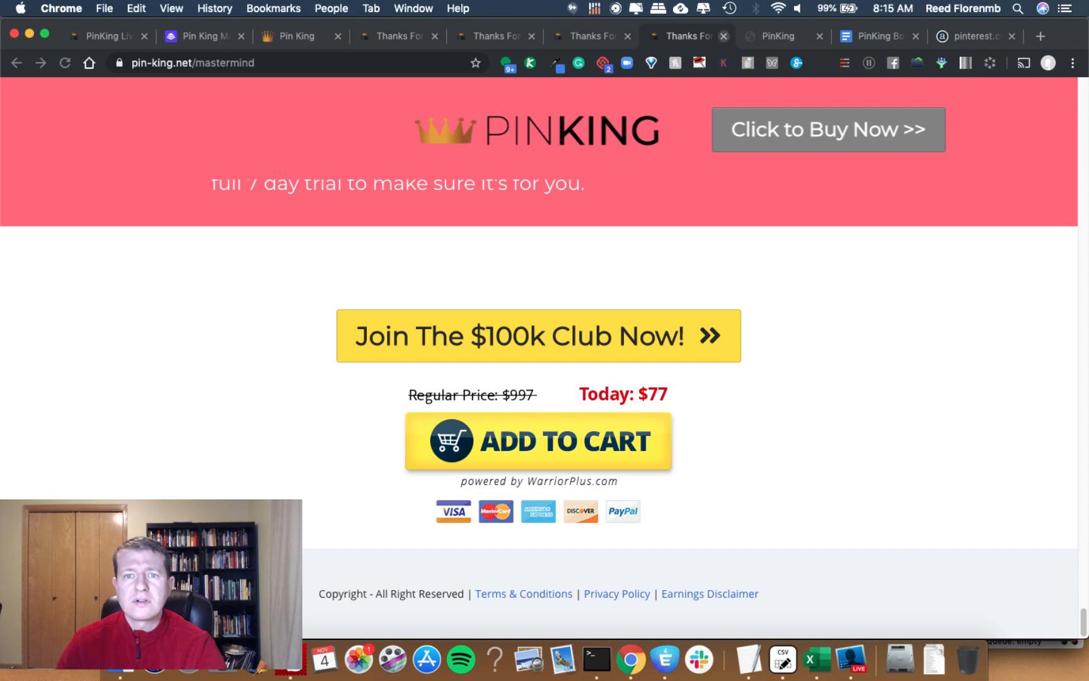
Step: Close the reviewed upgrade offer tabs and return to the Pin King Members Training Area
left_click(490, 35)
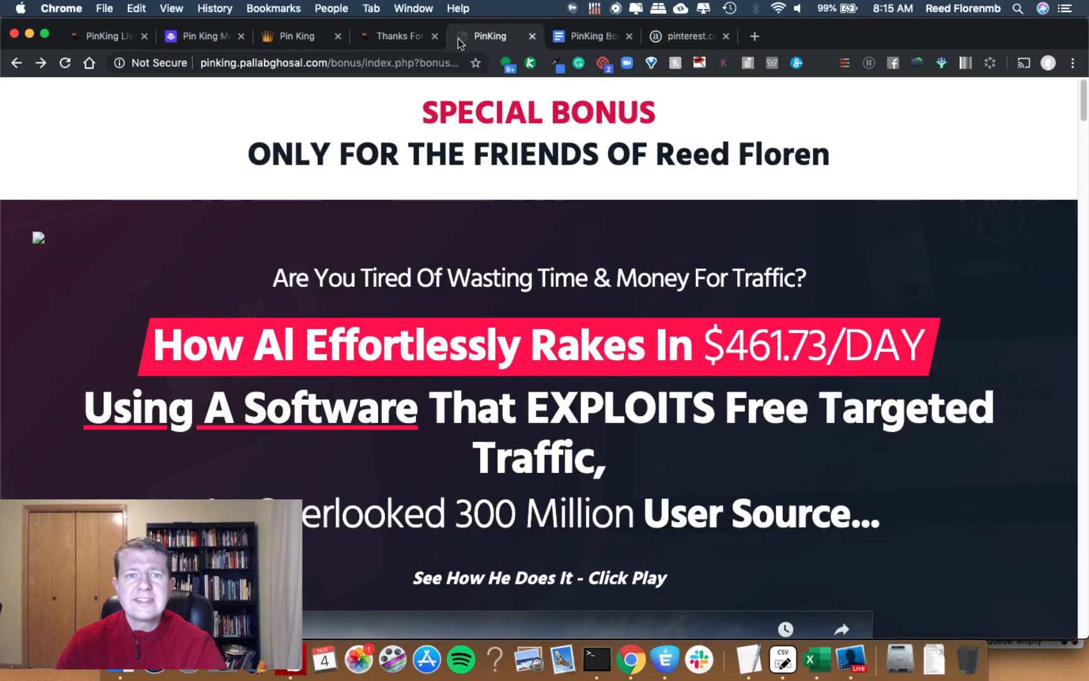
left_click(292, 35)
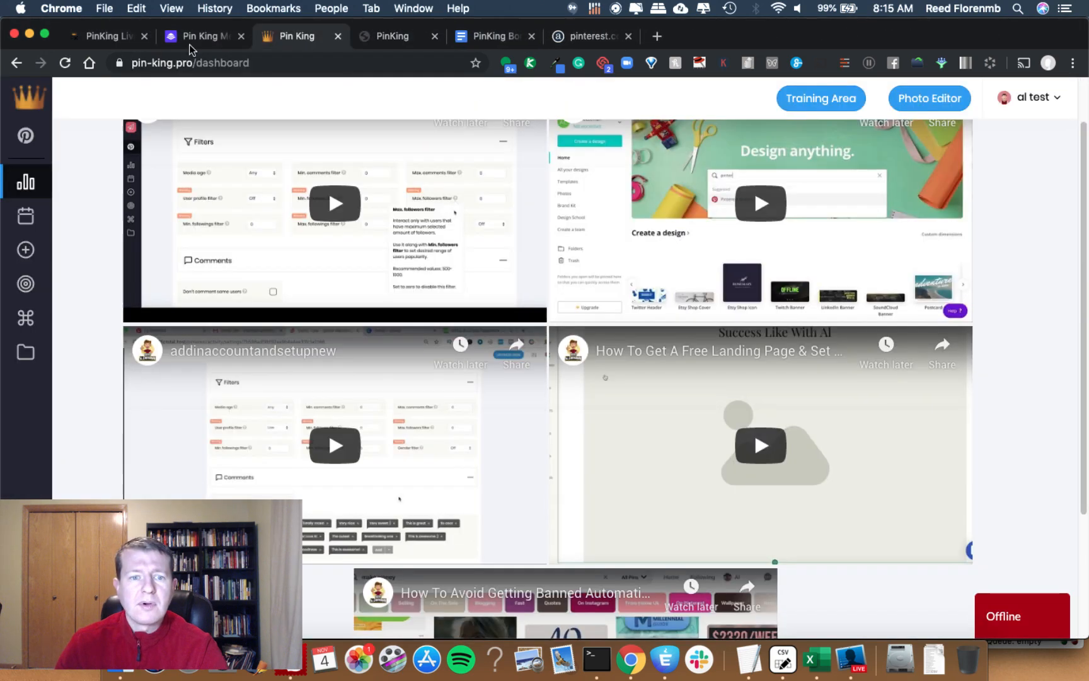
left_click(202, 36)
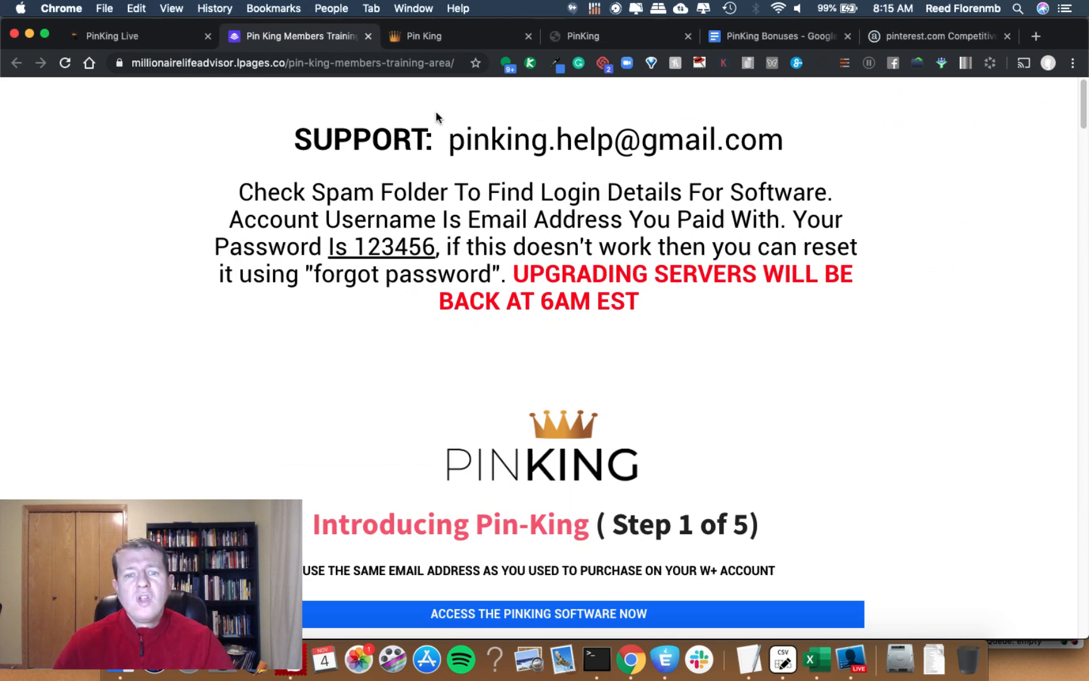
Step: Scroll past Steps 2 and 3 to the Step 4 Cheap Domains and Free Page Builder video
scroll("down", 3)
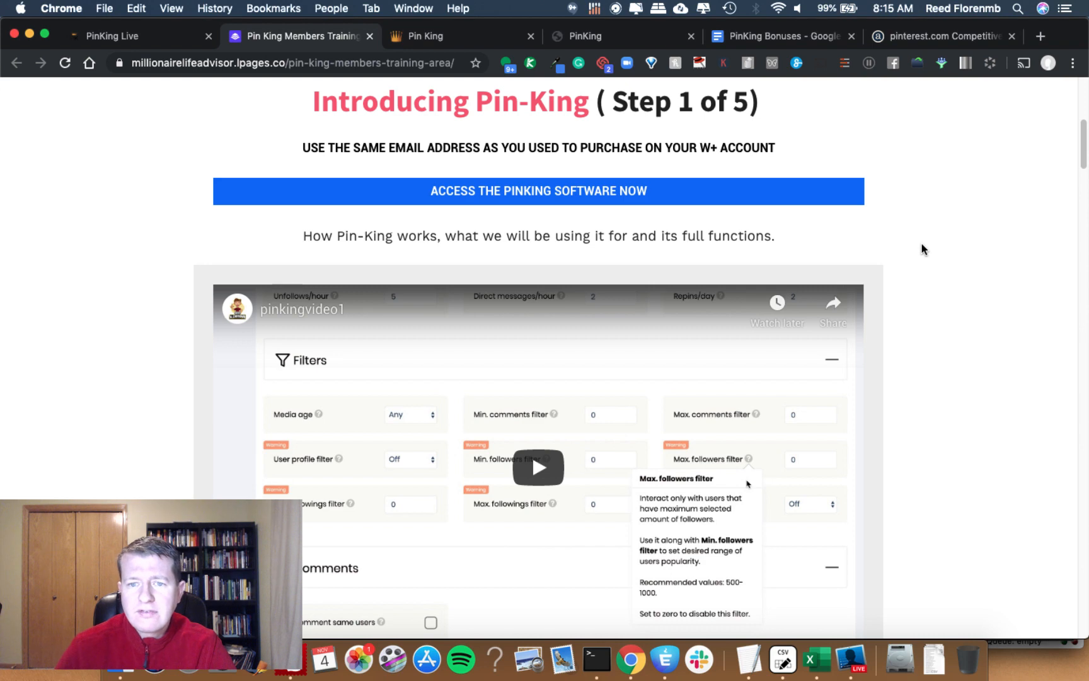
scroll("down", 3)
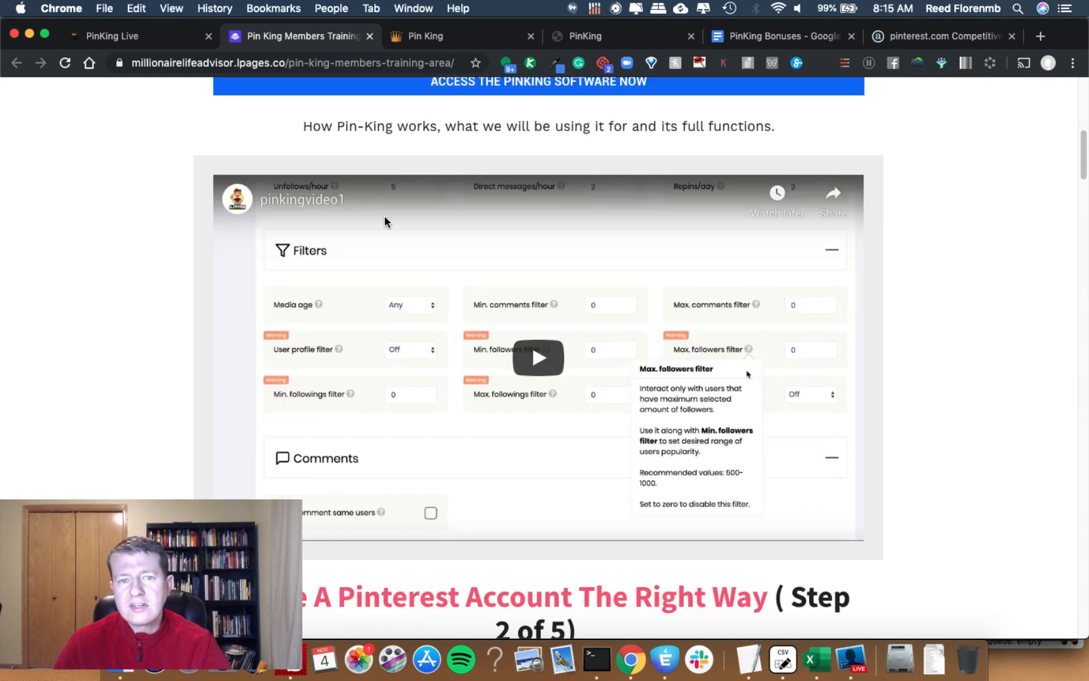
scroll("up", 3)
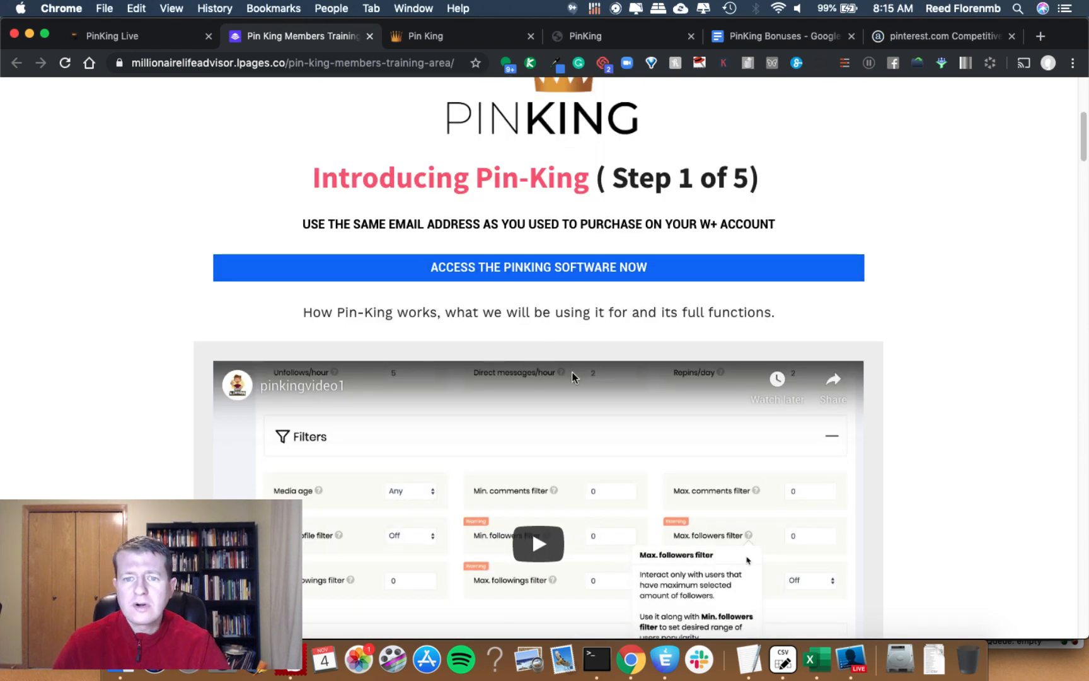
scroll("down", 3)
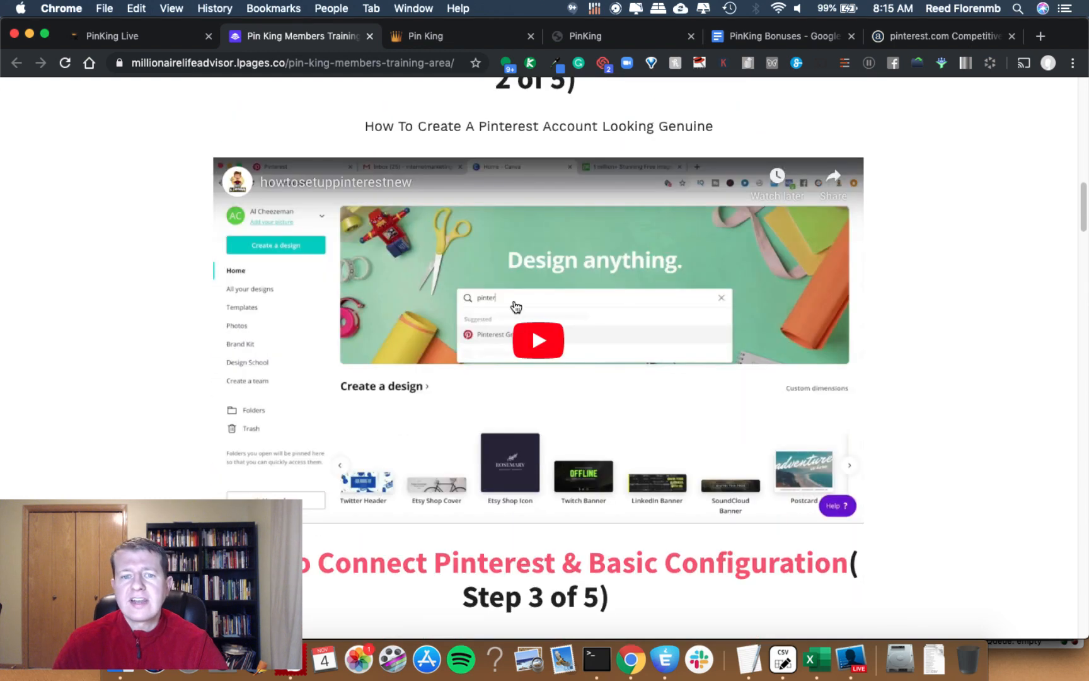
mouse_move(418, 406)
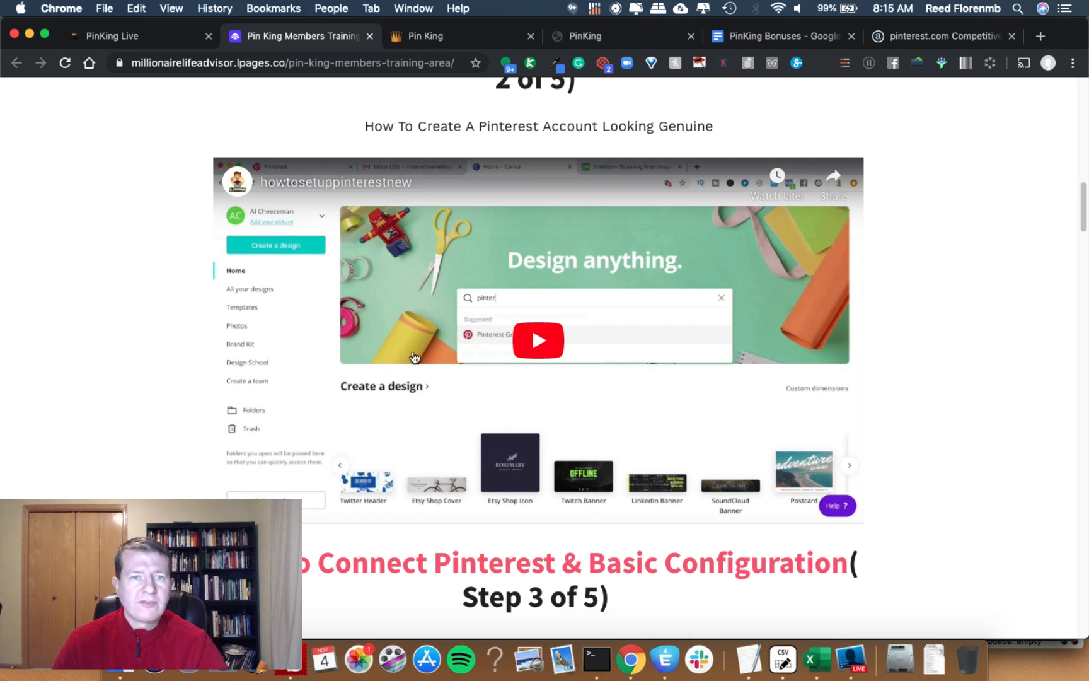
mouse_move(631, 290)
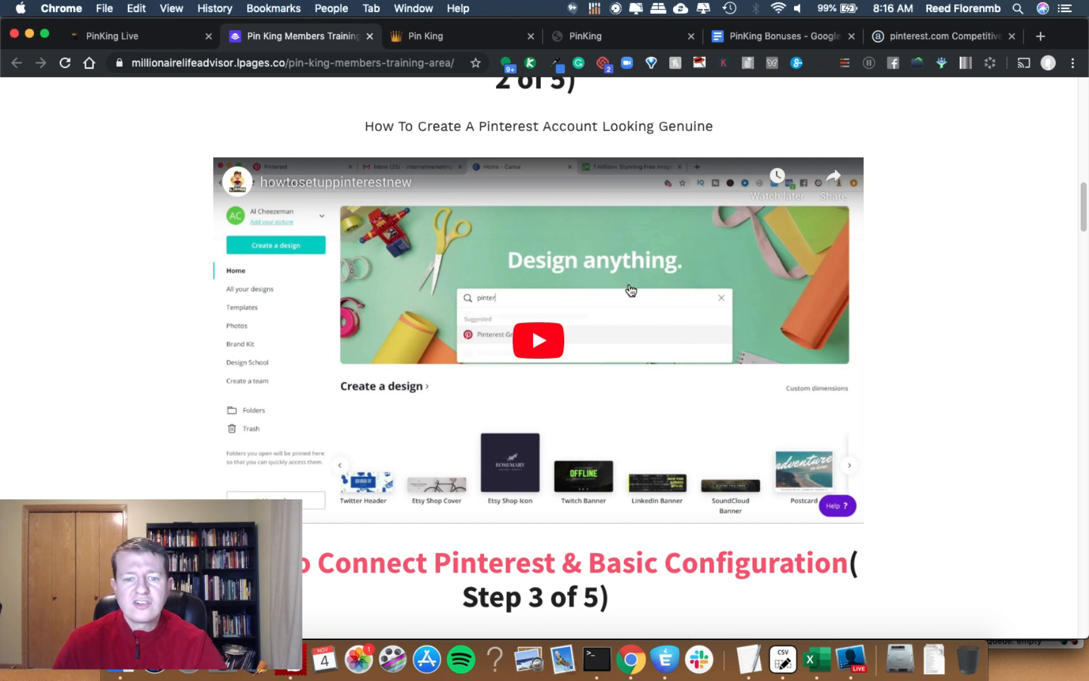
scroll("down", 3)
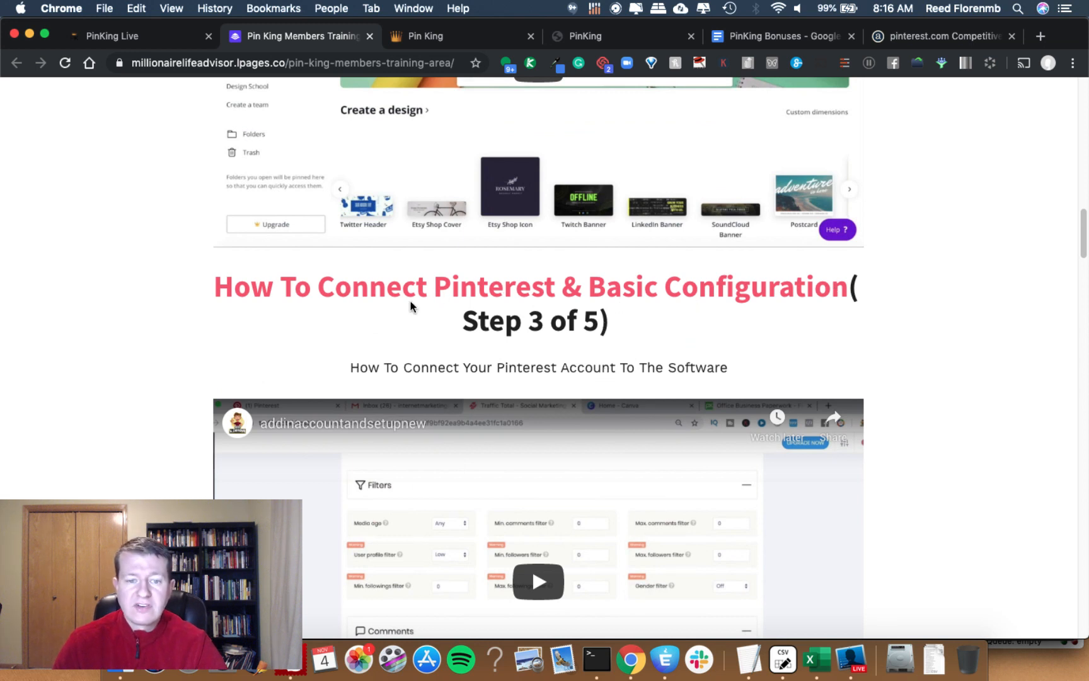
mouse_move(577, 422)
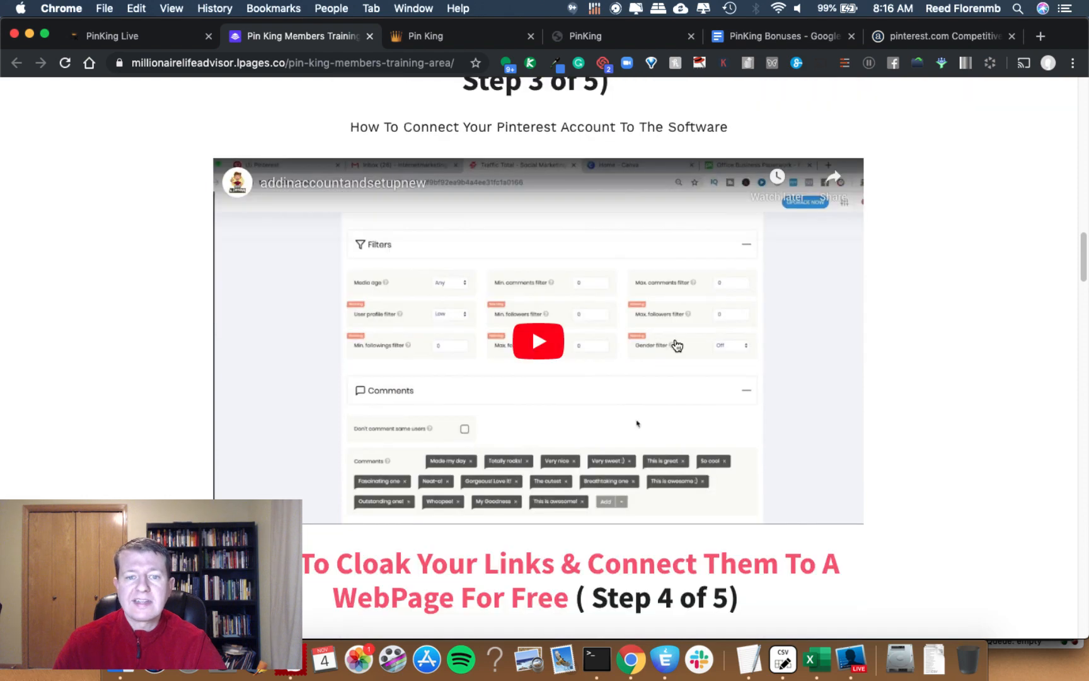
scroll("down", 3)
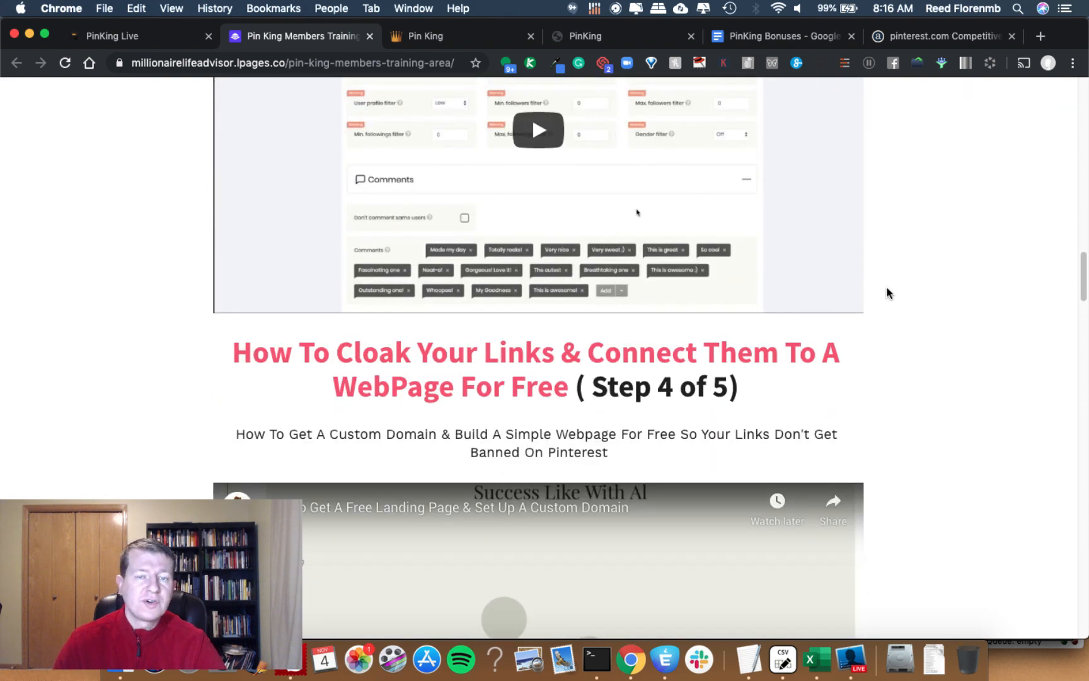
scroll("down", 3)
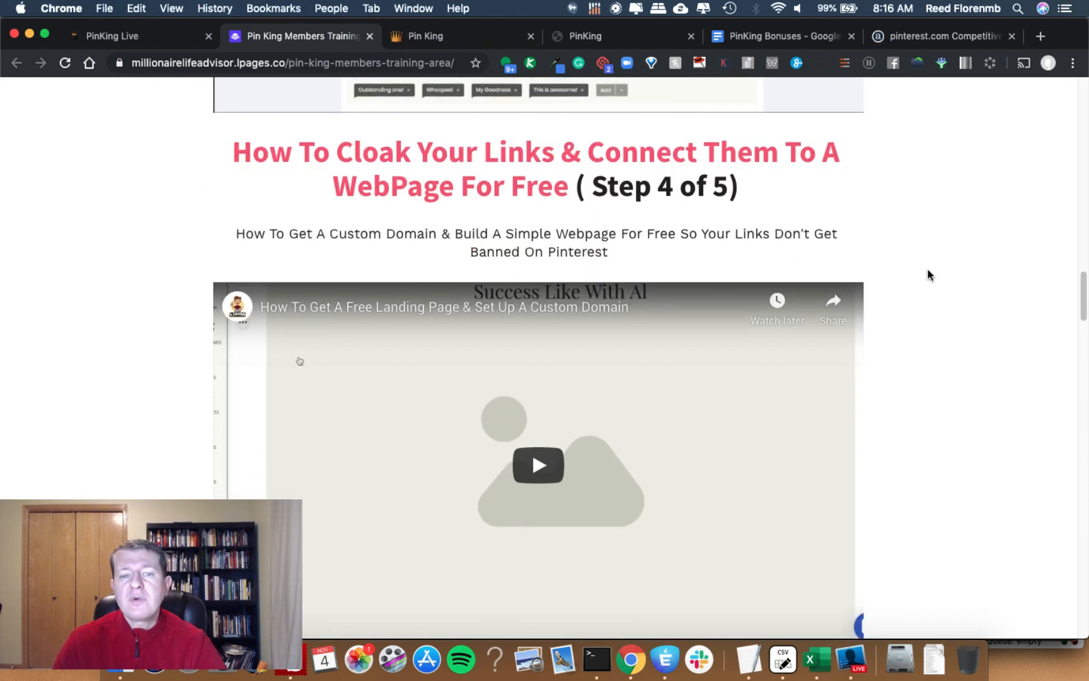
scroll("down", 3)
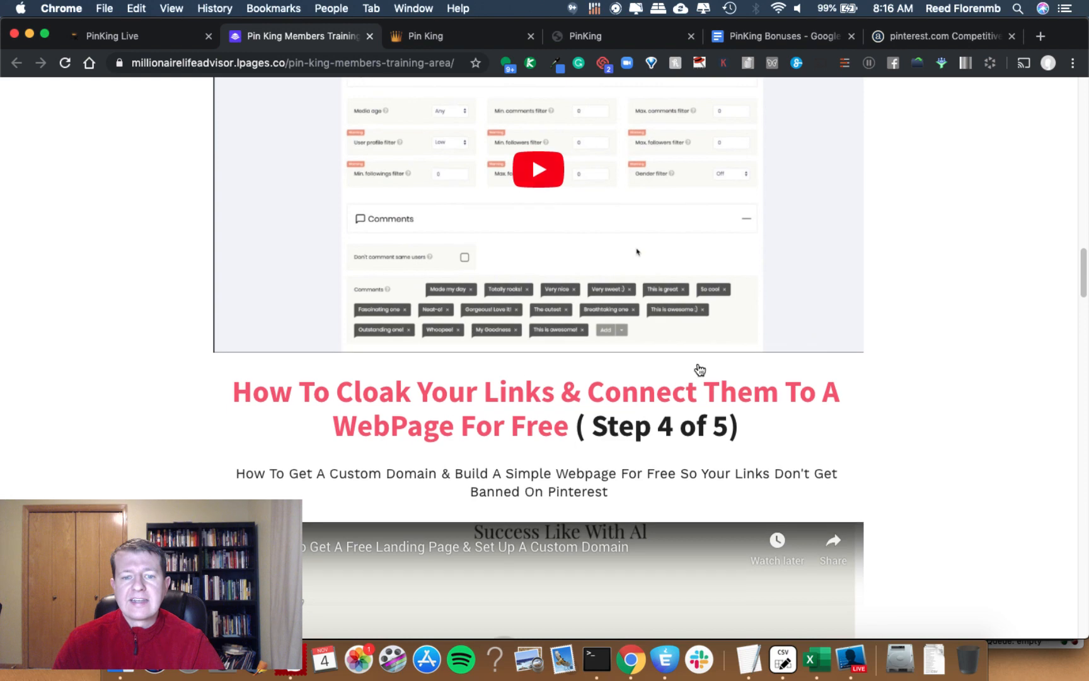
scroll("down", 3)
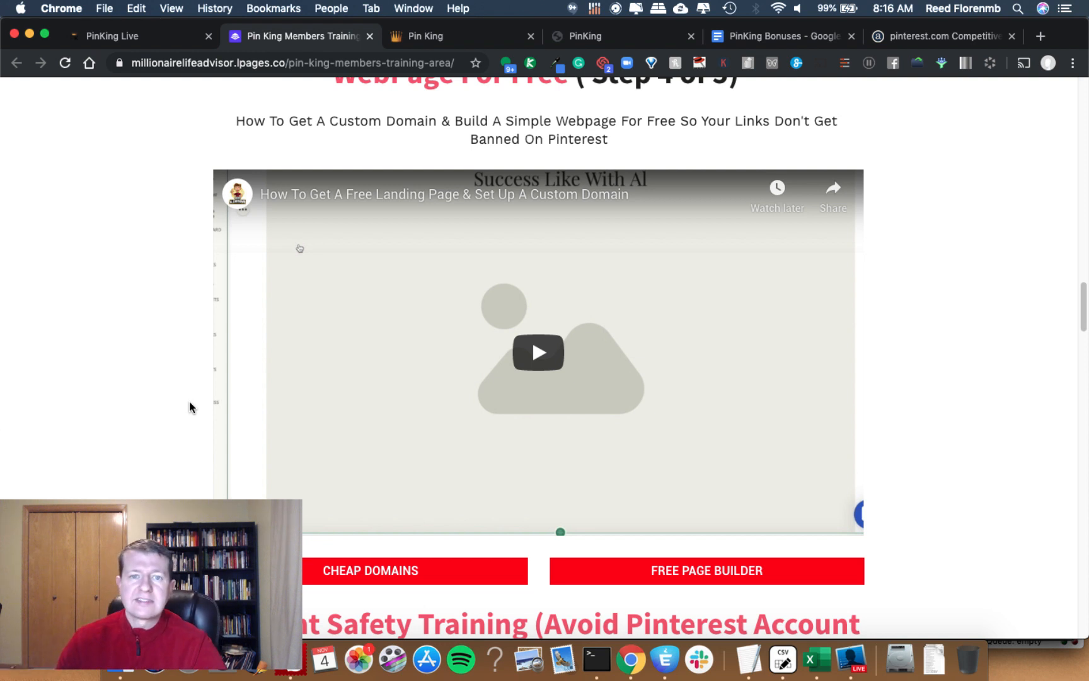
mouse_move(748, 404)
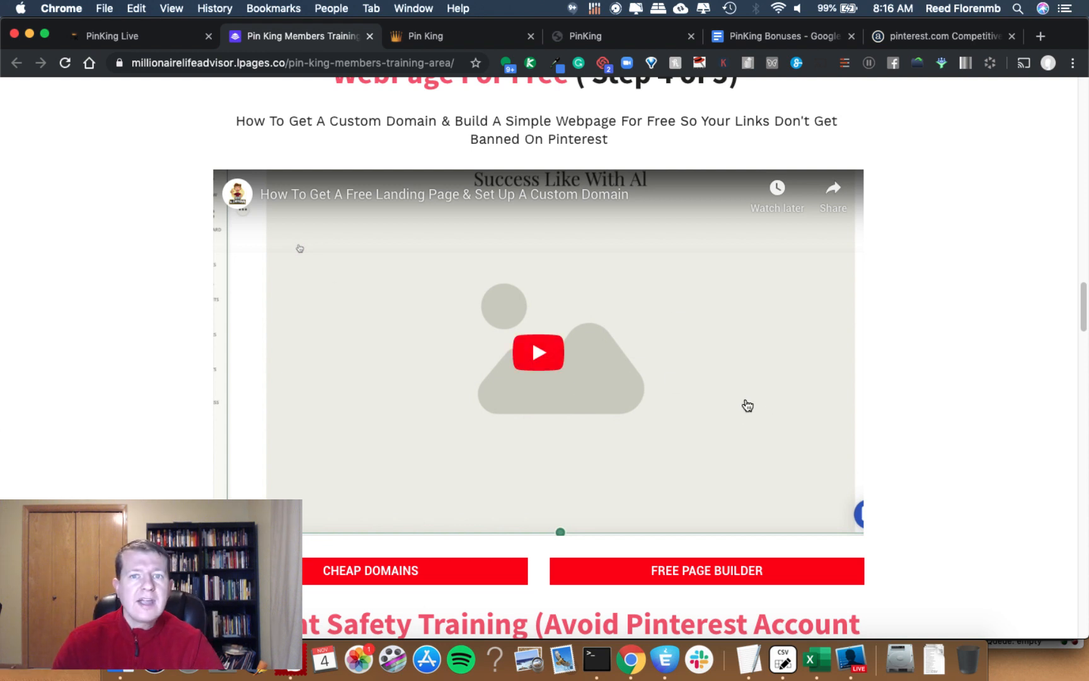
mouse_move(840, 359)
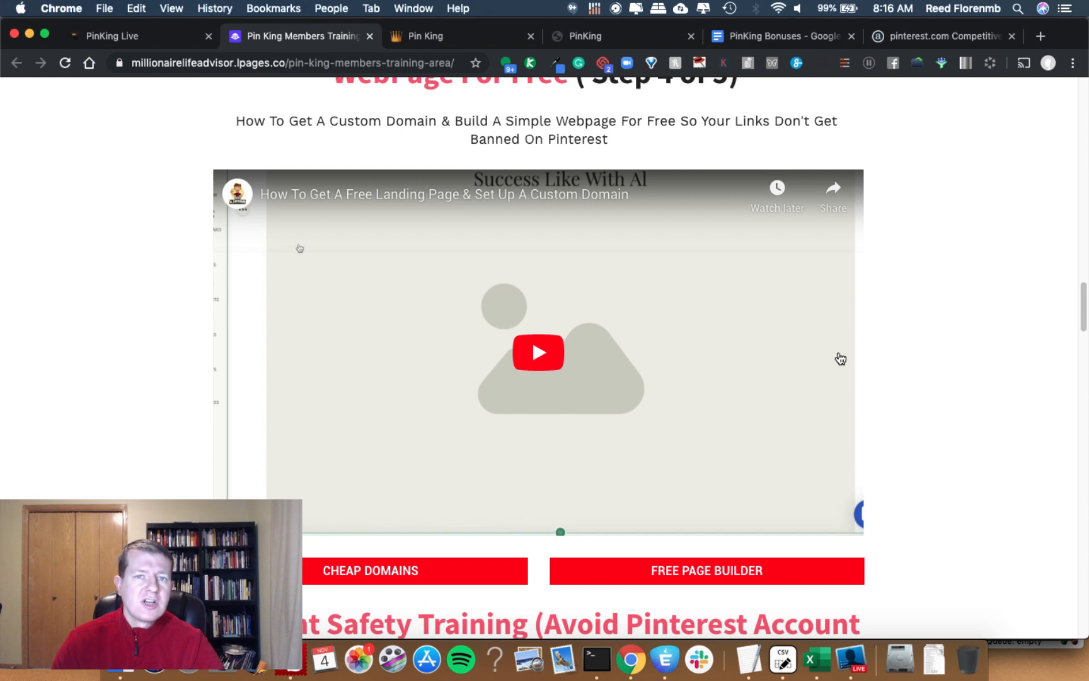
Step: Scroll past the Step 5 safety PDF and Facebook group to support email, refund notice, partner groups
scroll("down", 3)
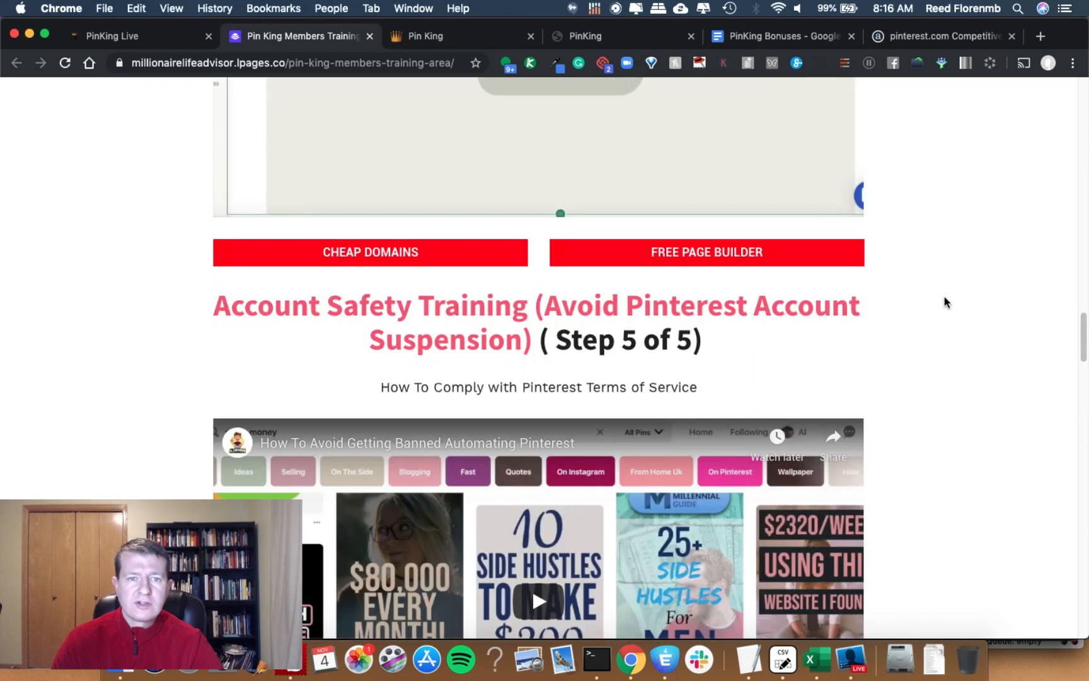
scroll("down", 3)
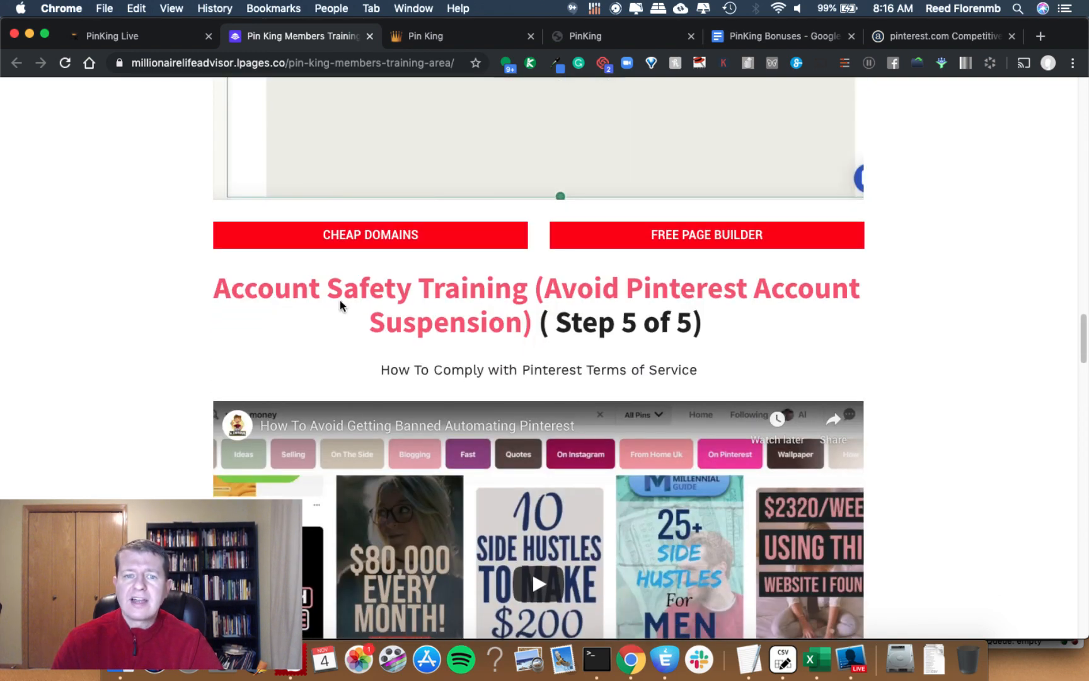
mouse_move(845, 294)
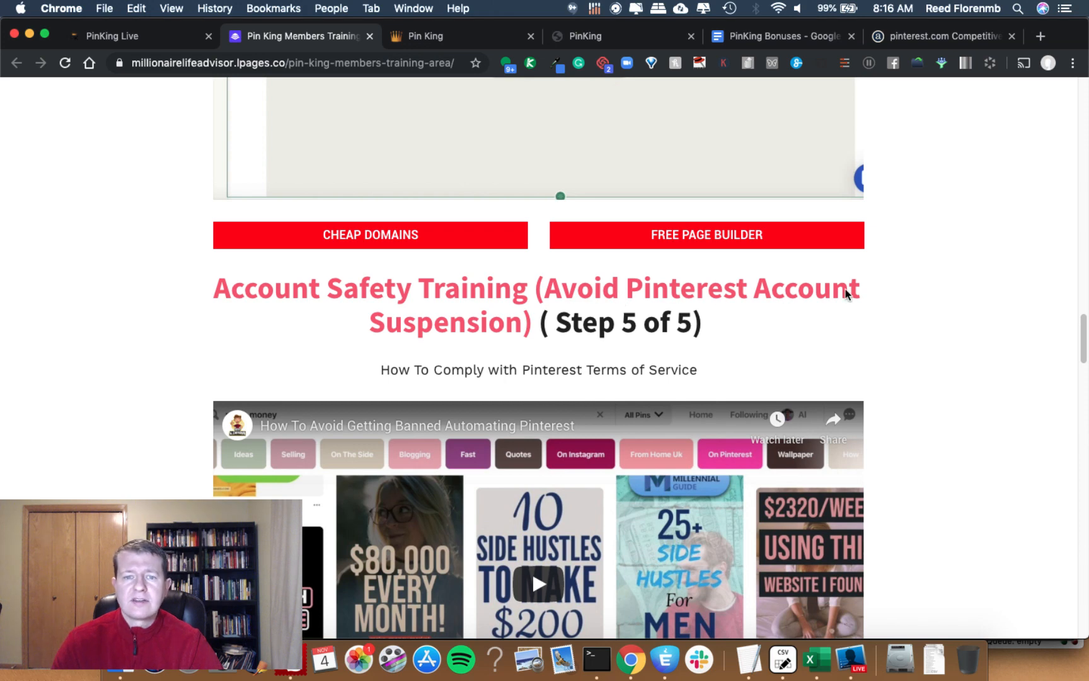
scroll("down", 3)
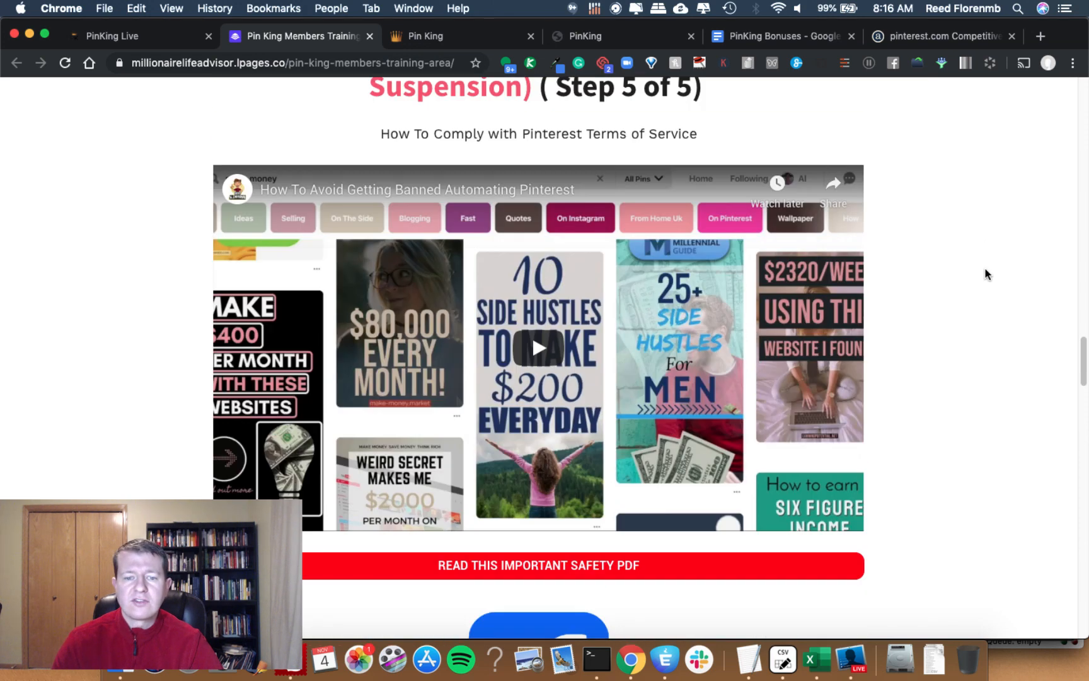
scroll("down", 3)
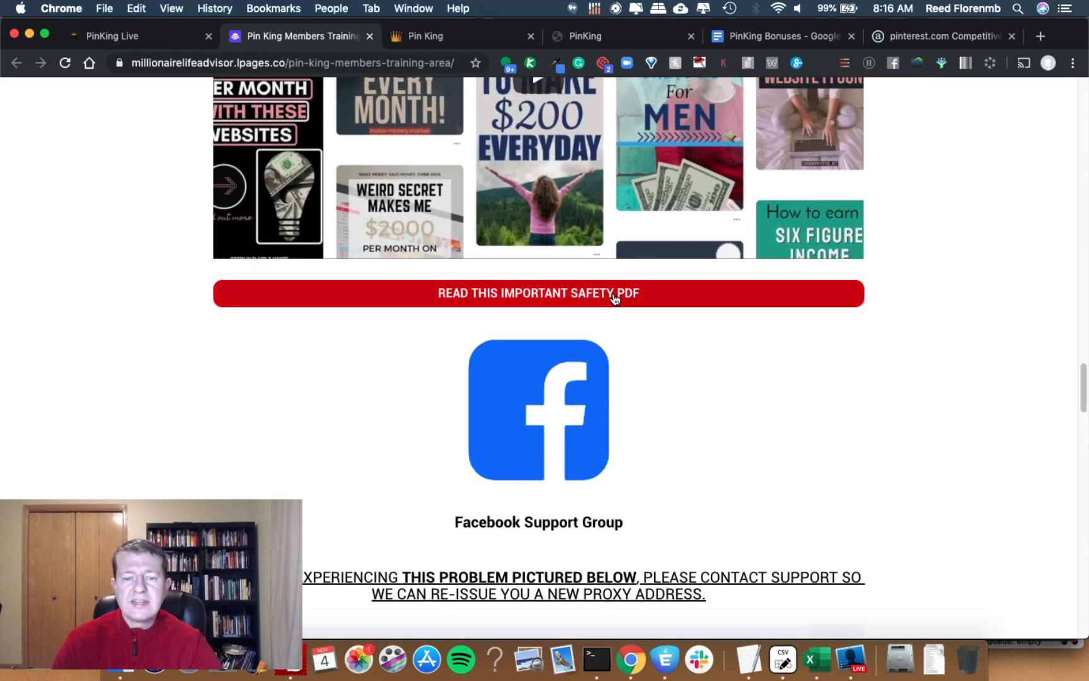
scroll("up", 3)
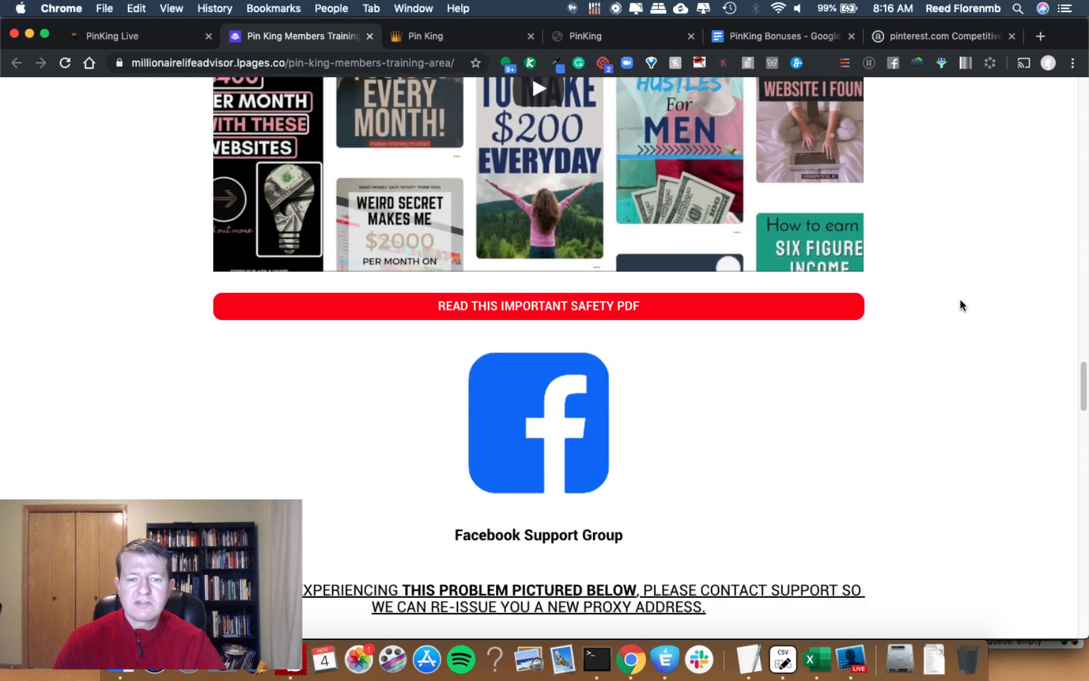
scroll("down", 3)
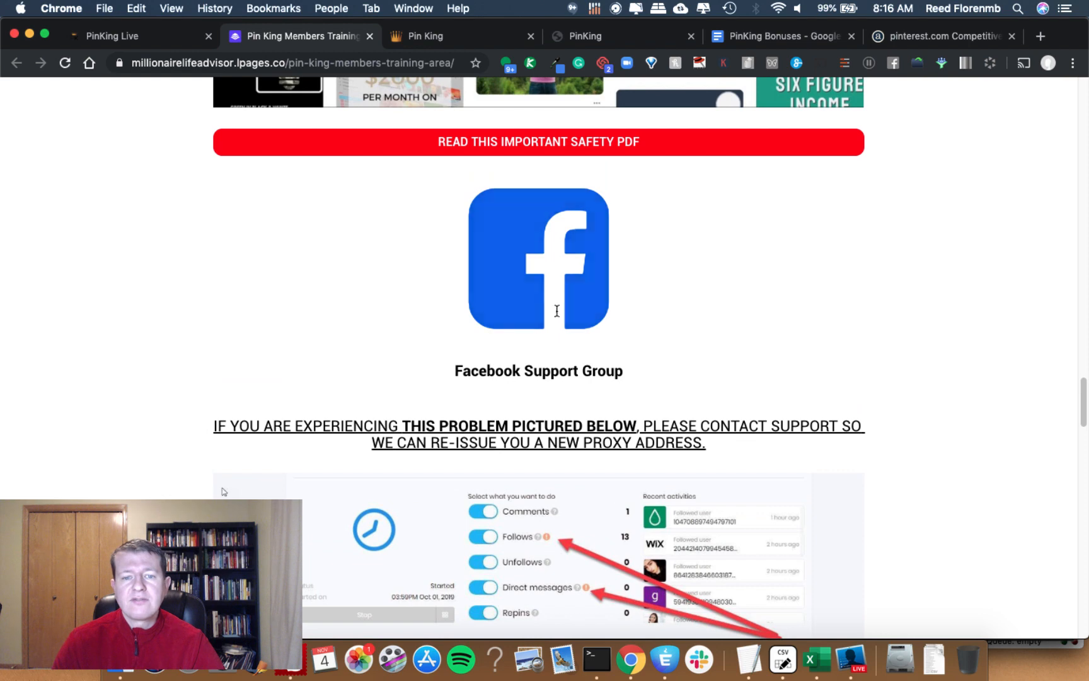
mouse_move(523, 213)
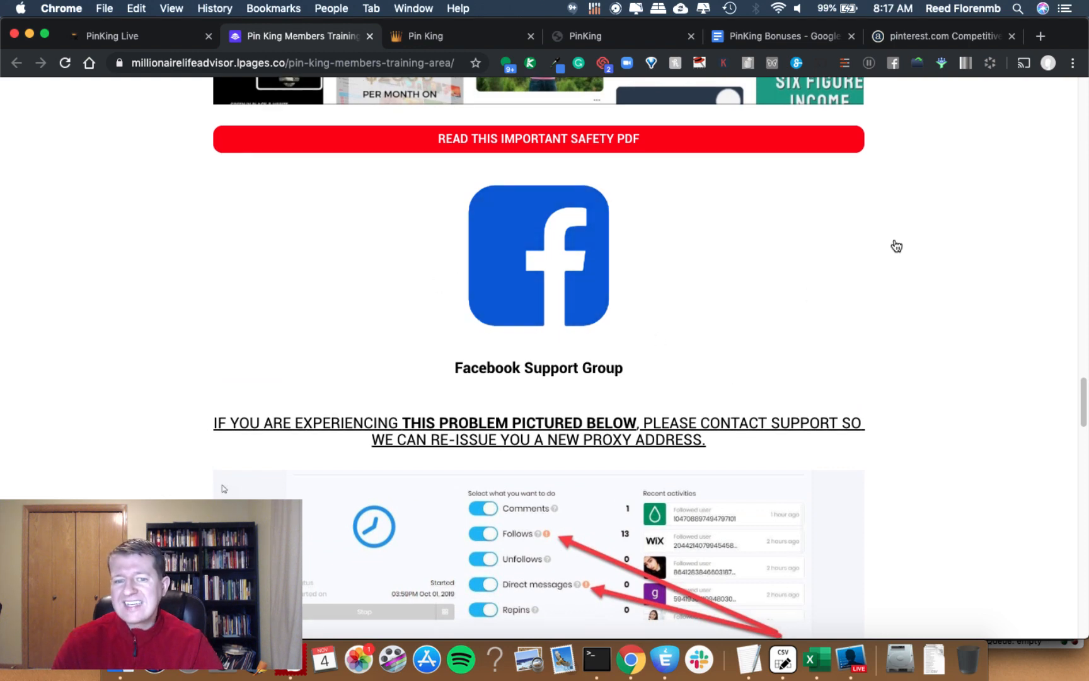
scroll("down", 3)
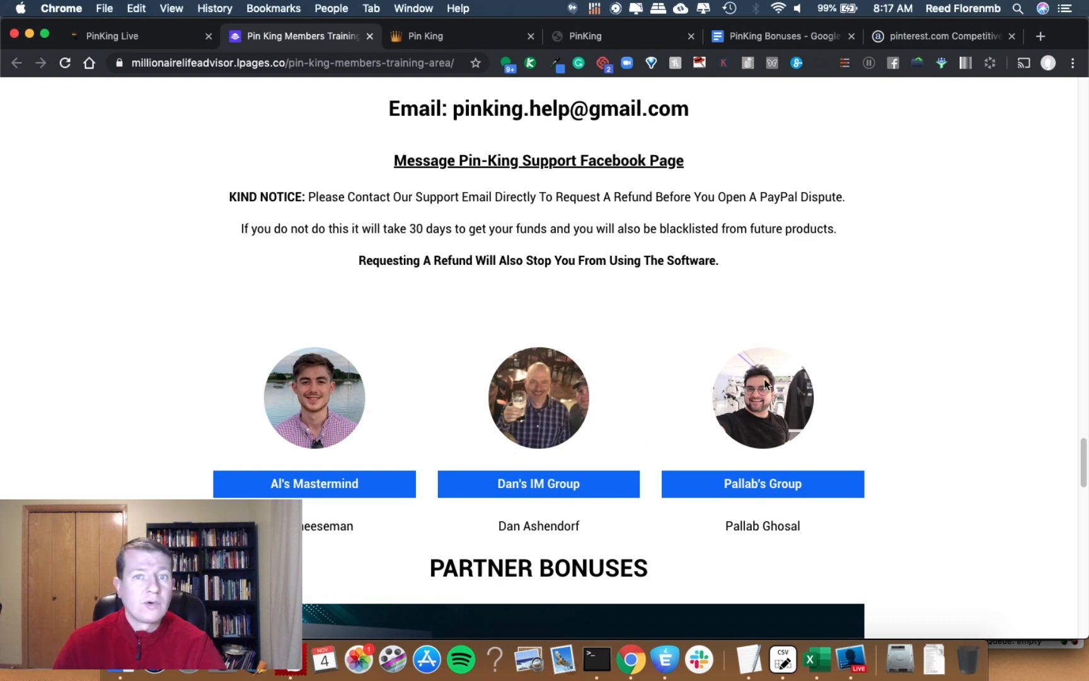
Step: Scroll to the Pinterest Marketing Strategy Pack and FanAutomater bonus banners and the page footer
scroll("down", 3)
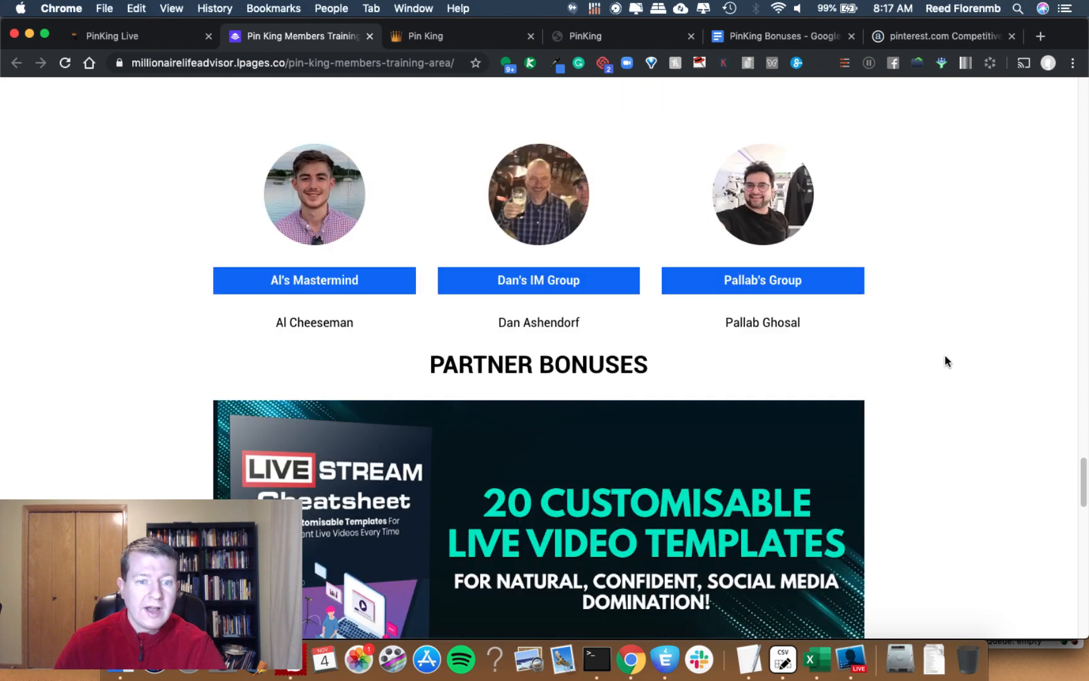
scroll("down", 3)
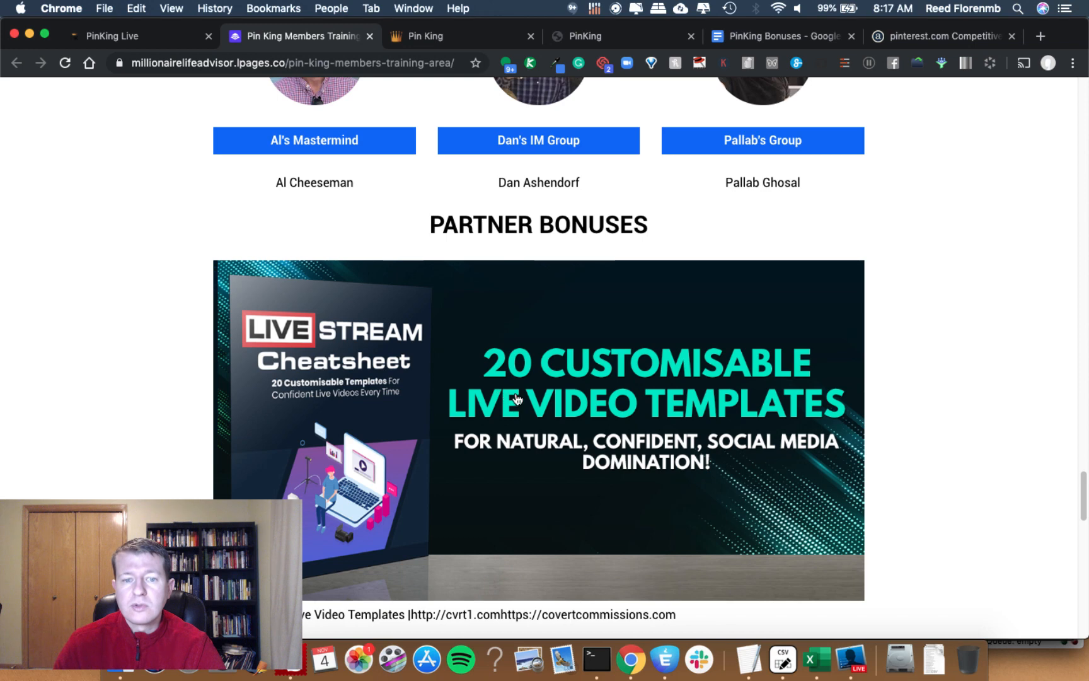
scroll("down", 3)
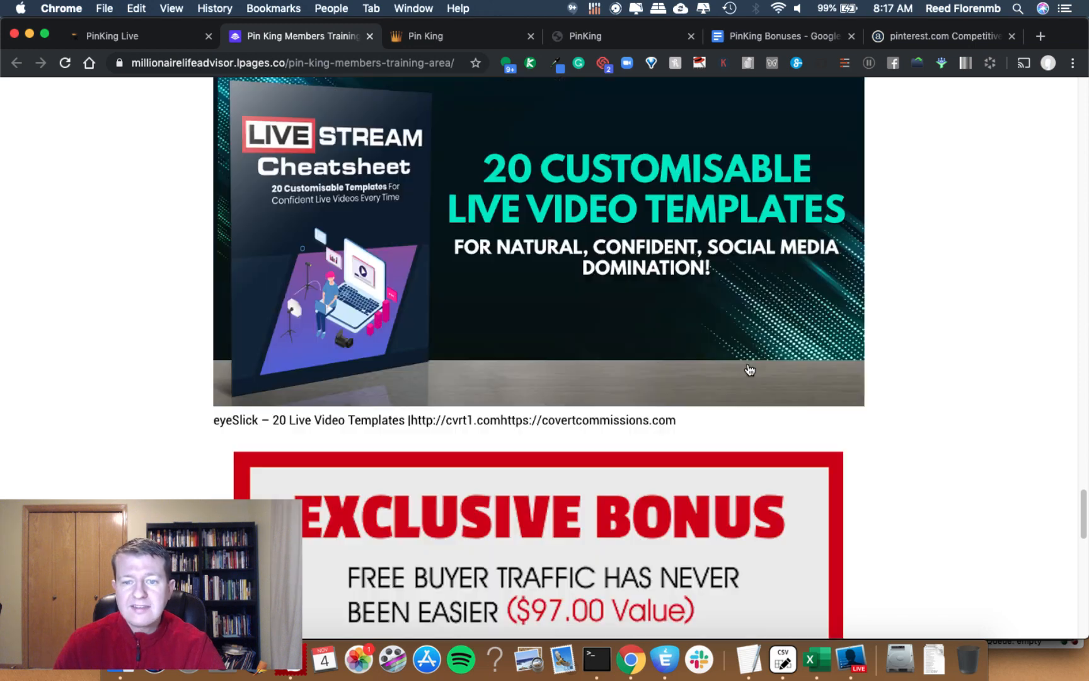
scroll("down", 3)
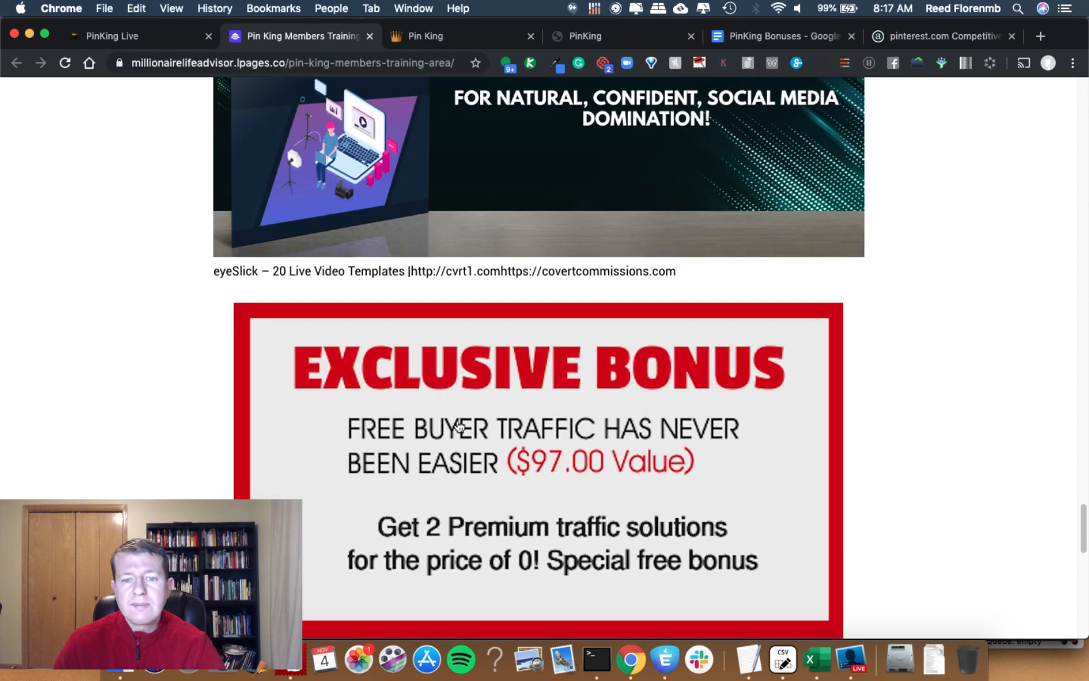
scroll("down", 3)
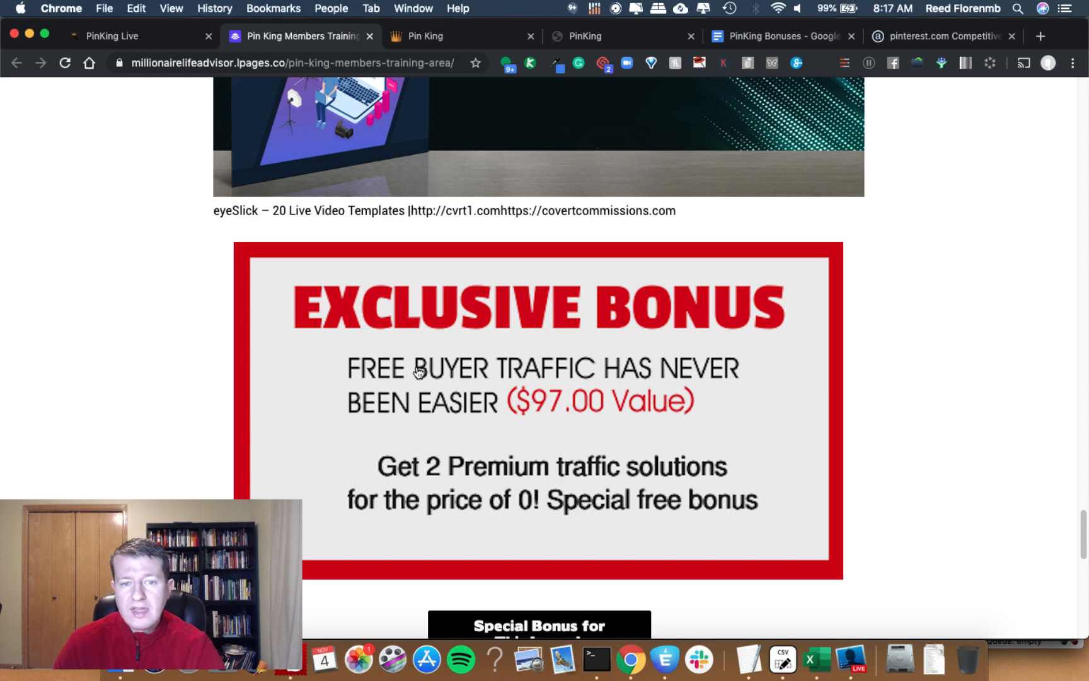
scroll("down", 3)
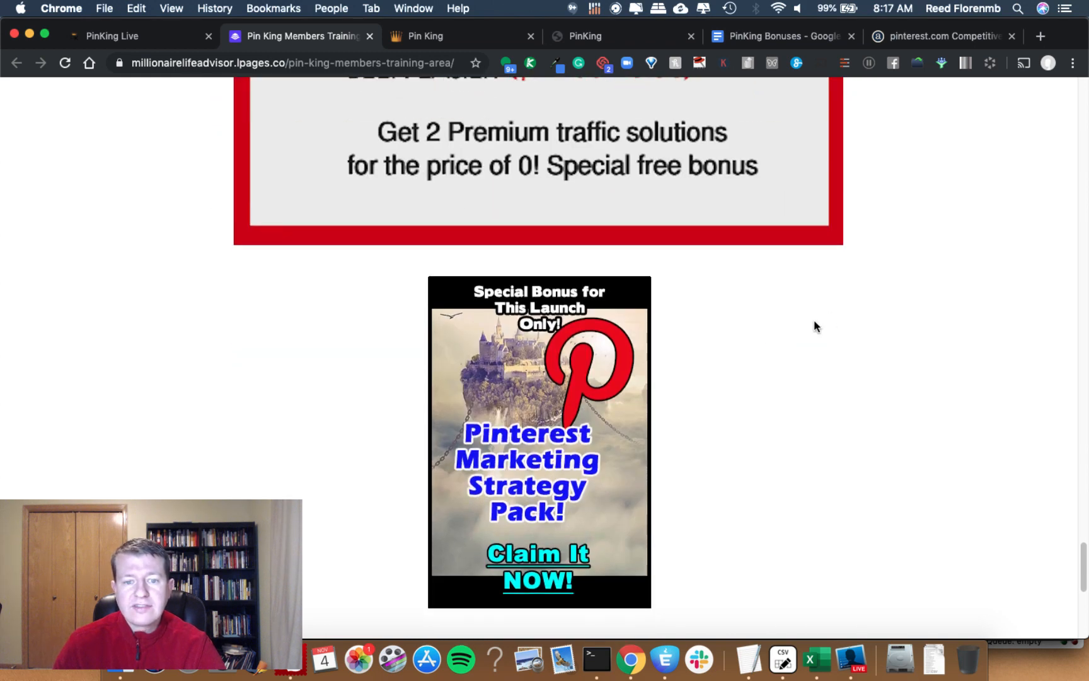
scroll("down", 3)
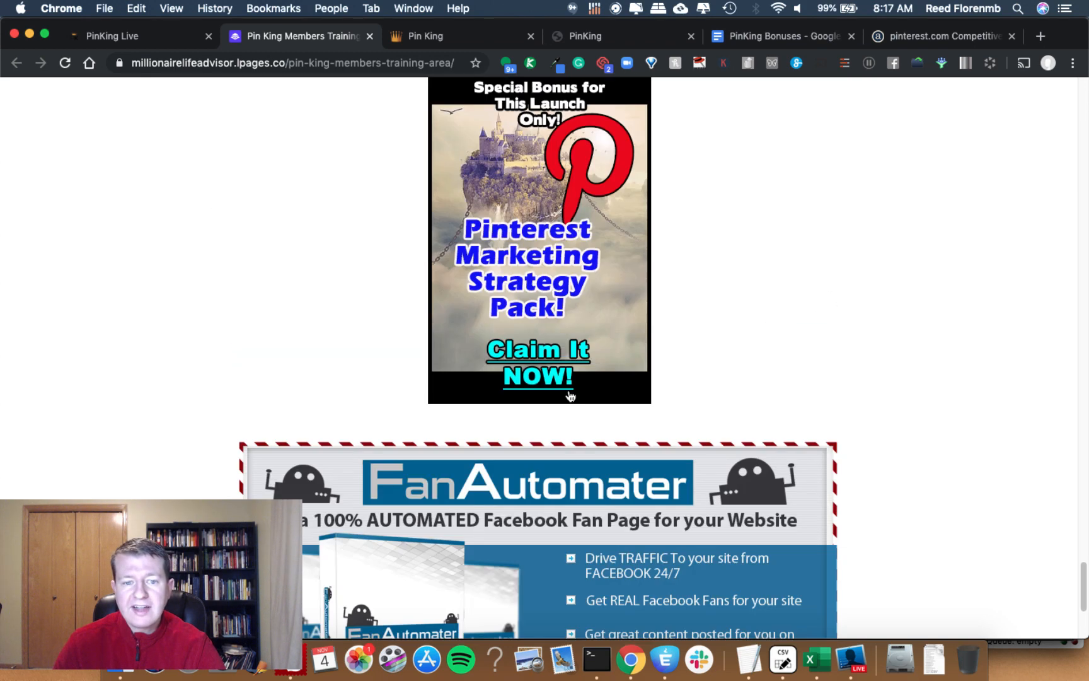
scroll("down", 3)
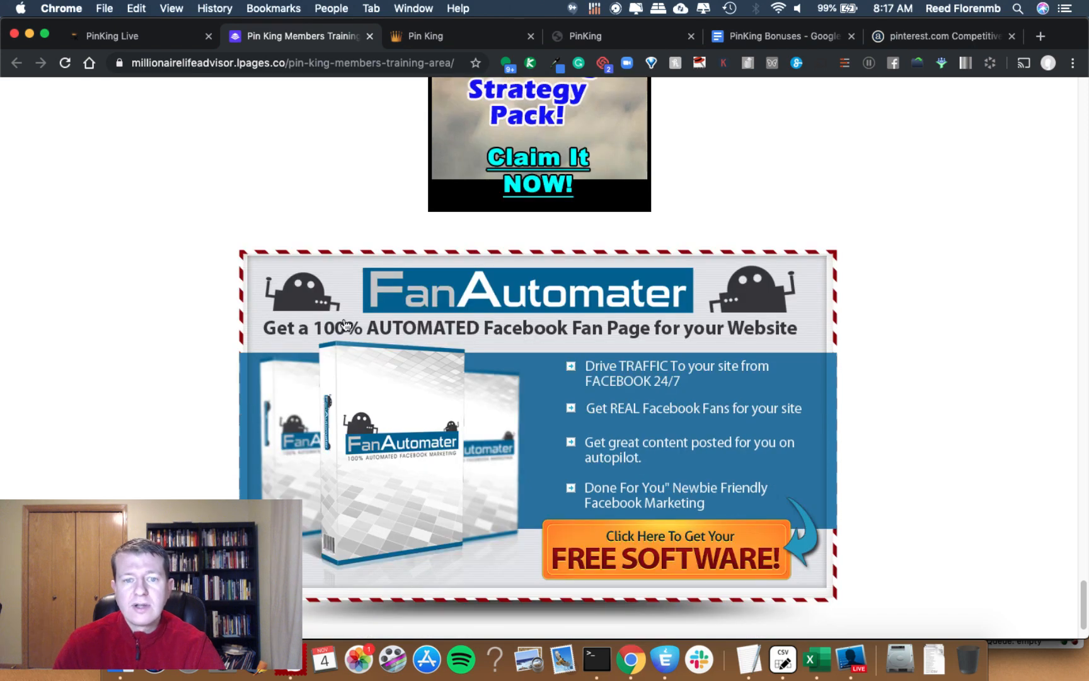
scroll("down", 3)
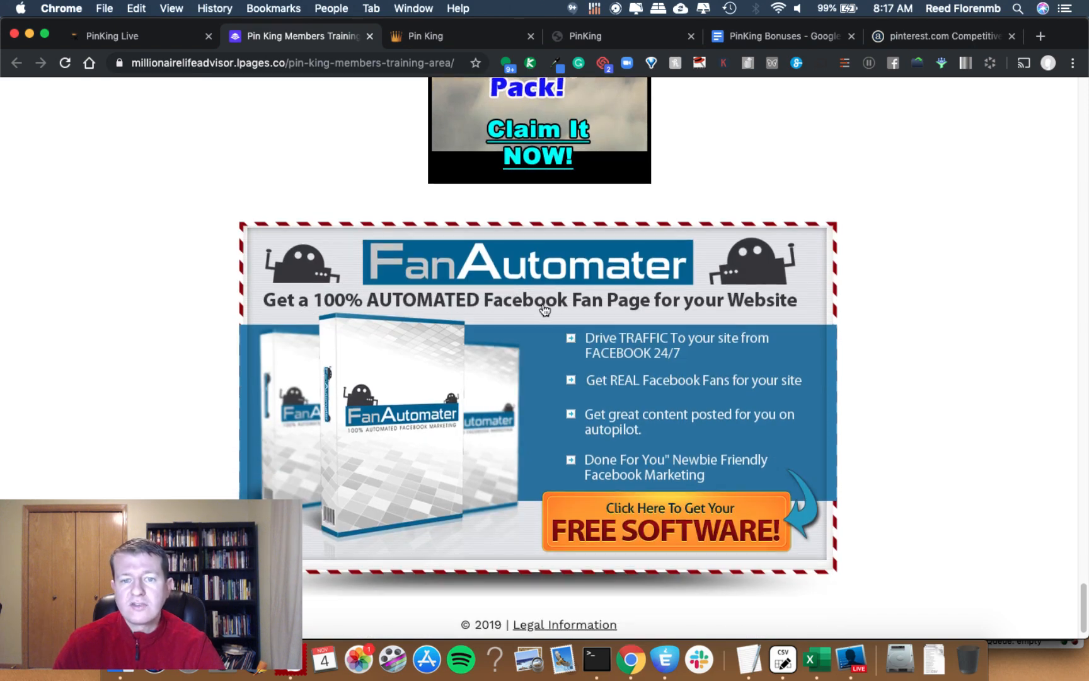
scroll("down", 3)
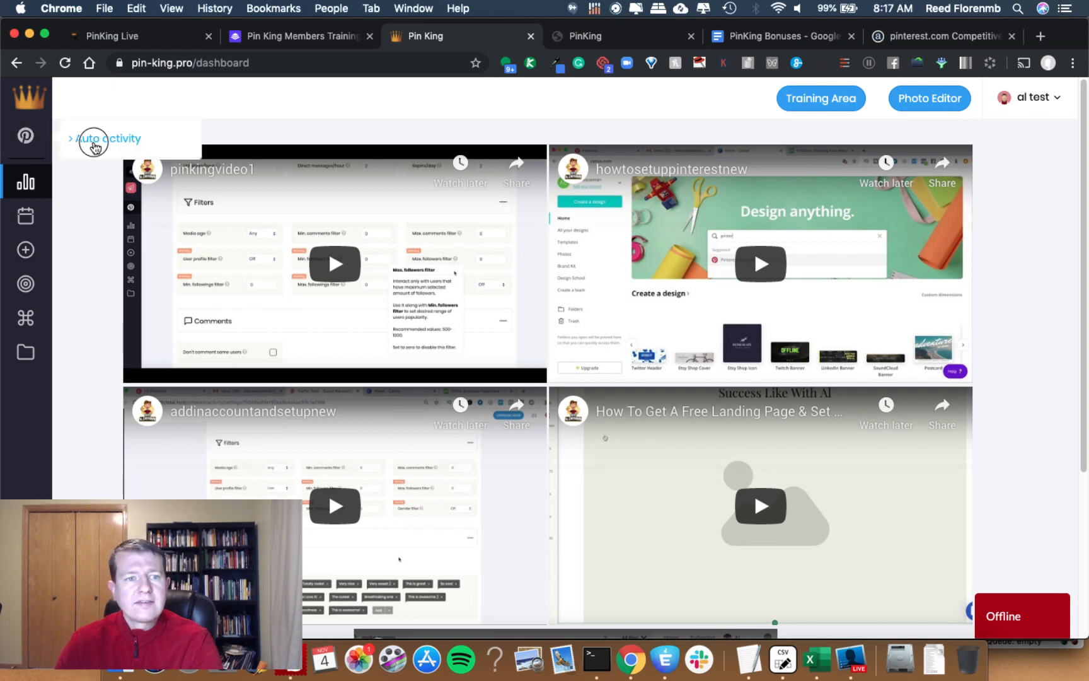
Step: View the stopped socialpalhelp account under Auto activity, then scroll the dashboard training videos
left_click(107, 138)
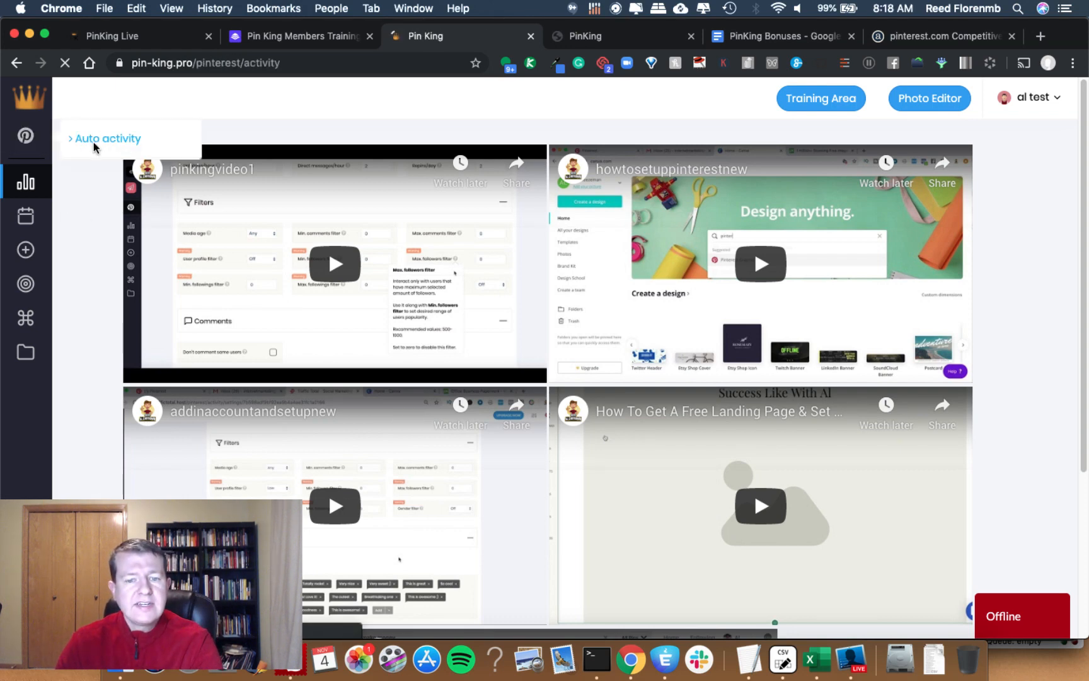
left_click(109, 138)
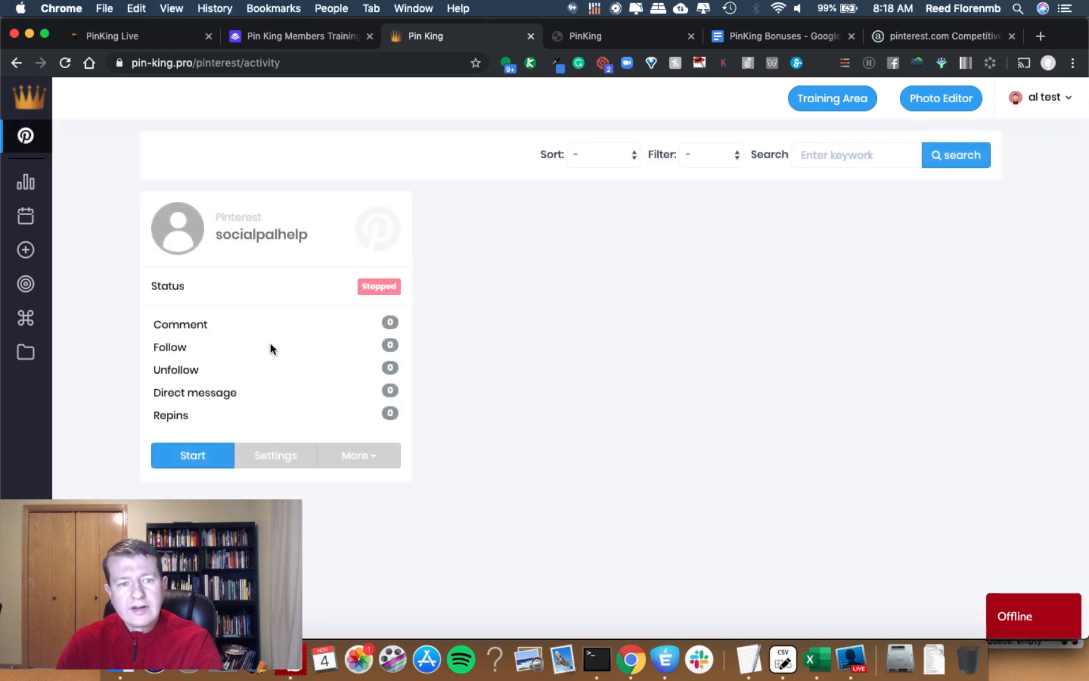
mouse_move(26, 182)
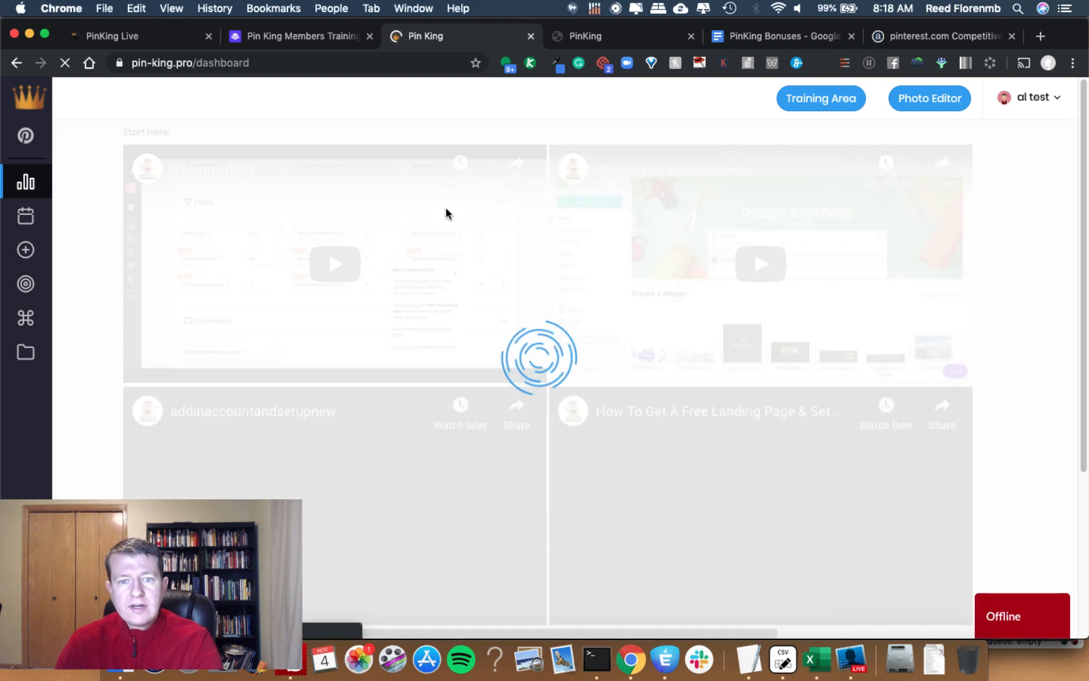
scroll("down", 3)
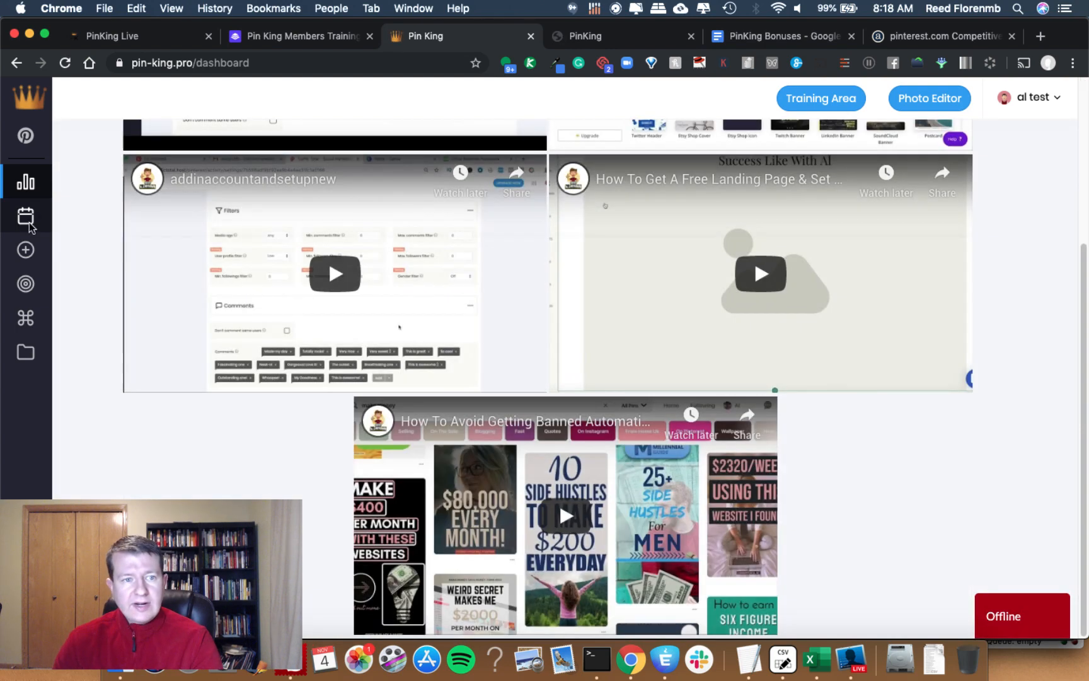
Step: Open the schedules calendar showing November 2019 with tail, published and unpublished types
left_click(26, 216)
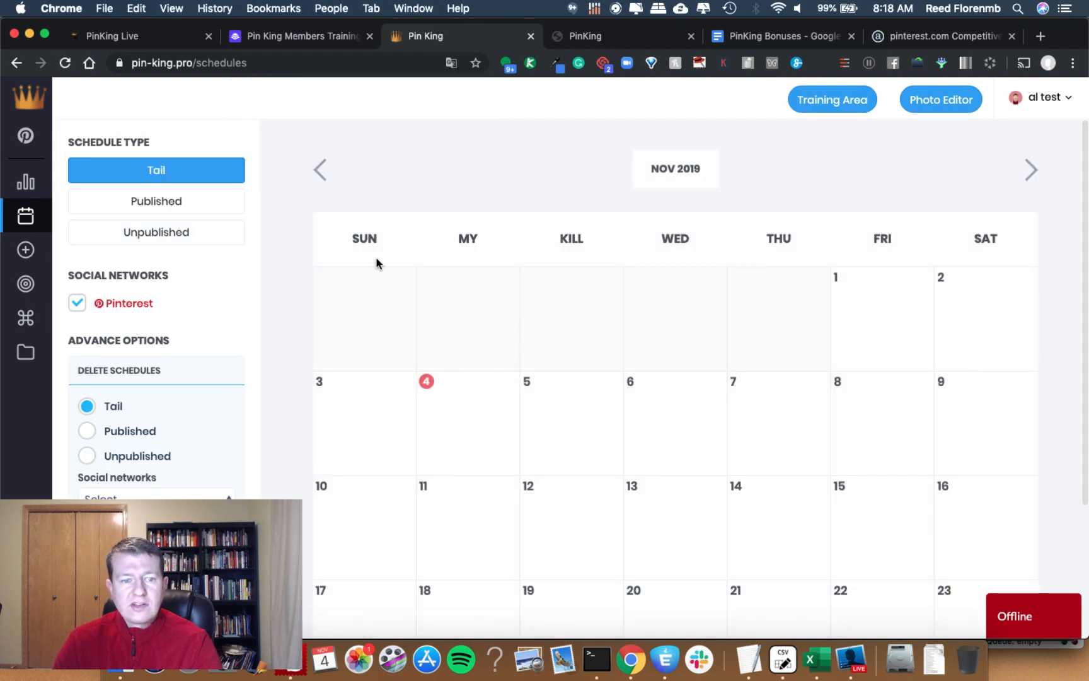
mouse_move(611, 345)
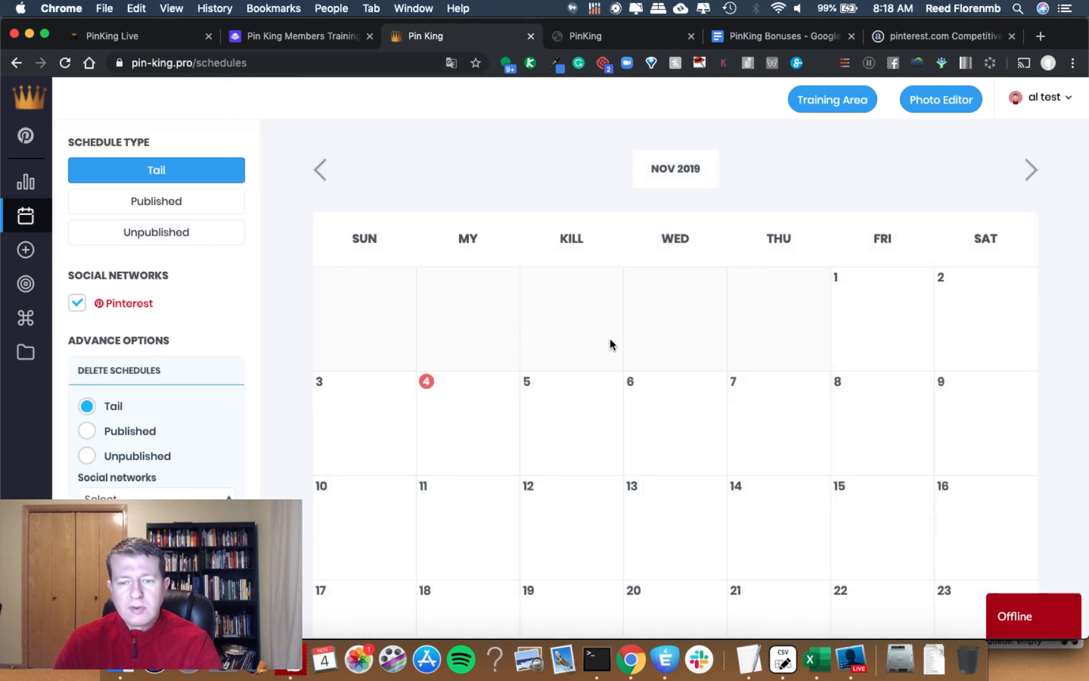
mouse_move(40, 291)
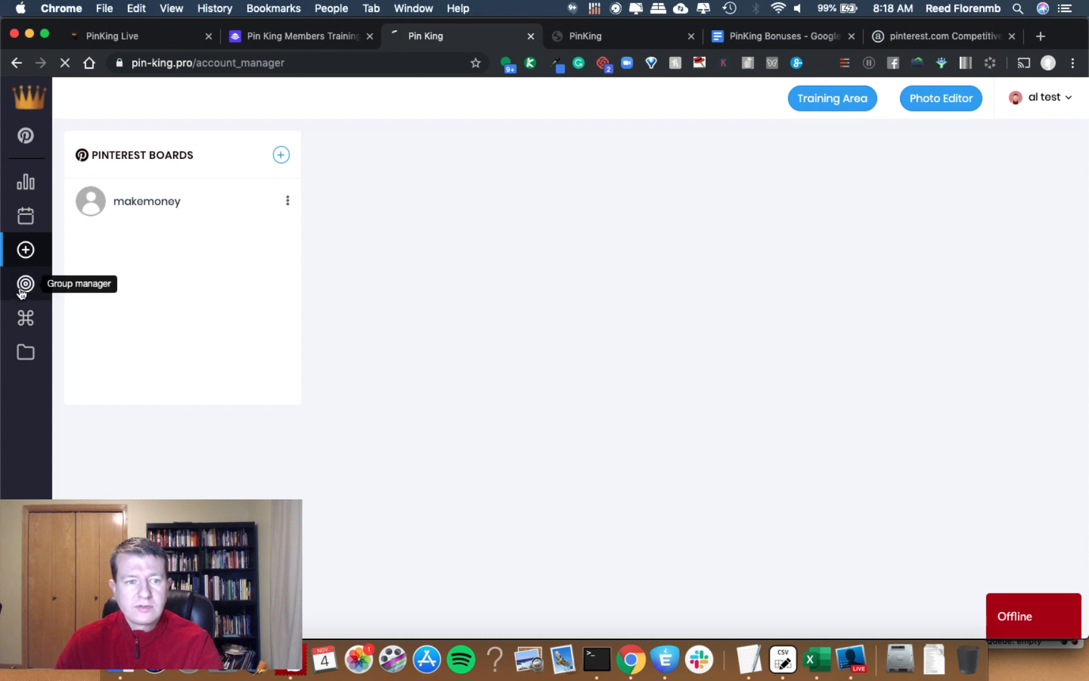
Step: In Group manager, try creating a new group named 'make money'
left_click(26, 283)
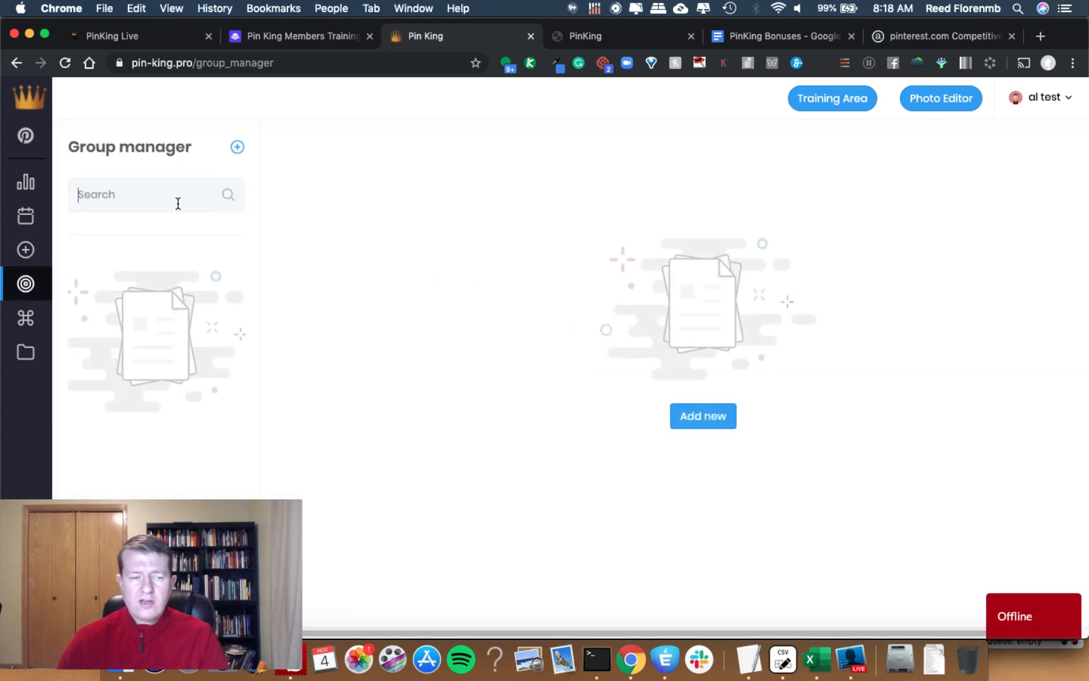
type("make money")
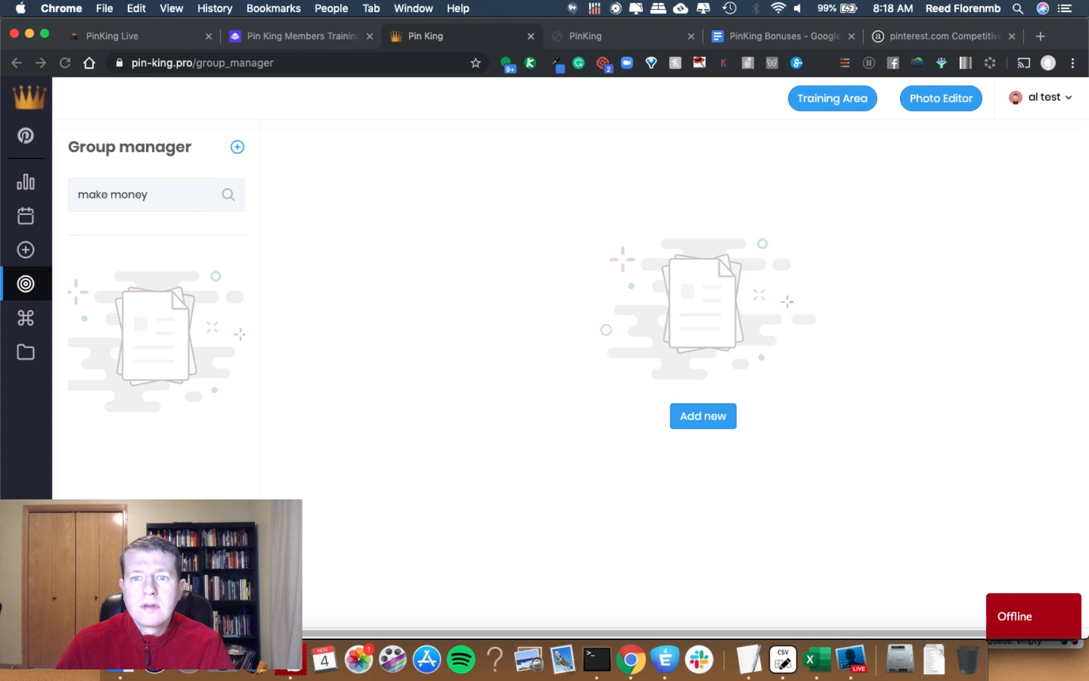
left_click(702, 415)
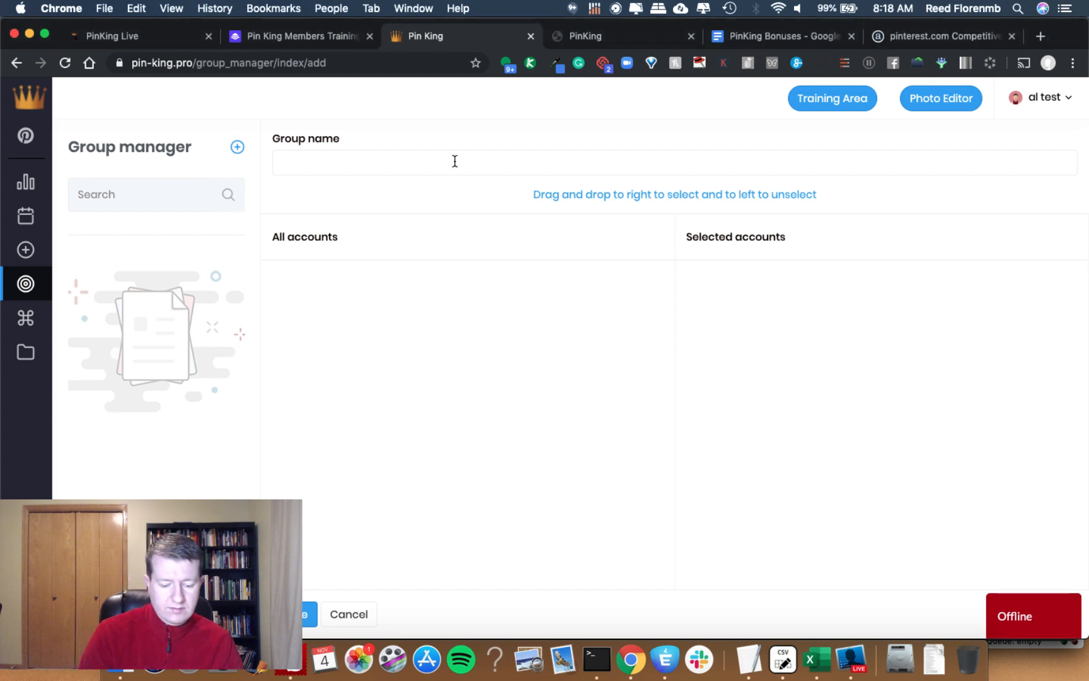
type("make money")
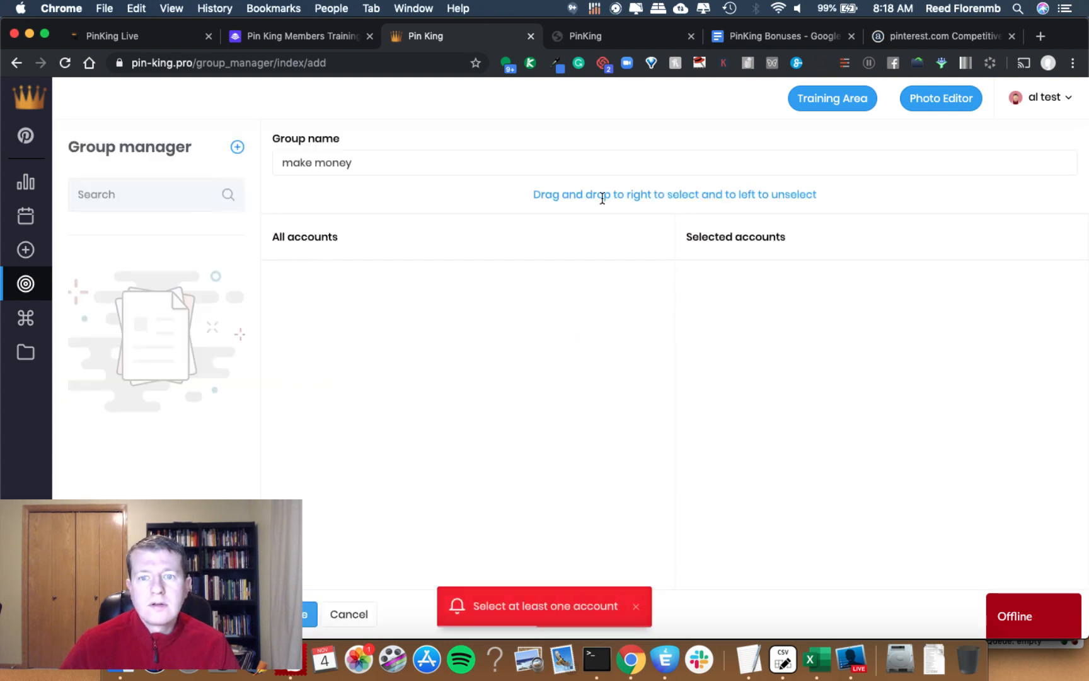
double_click(316, 163)
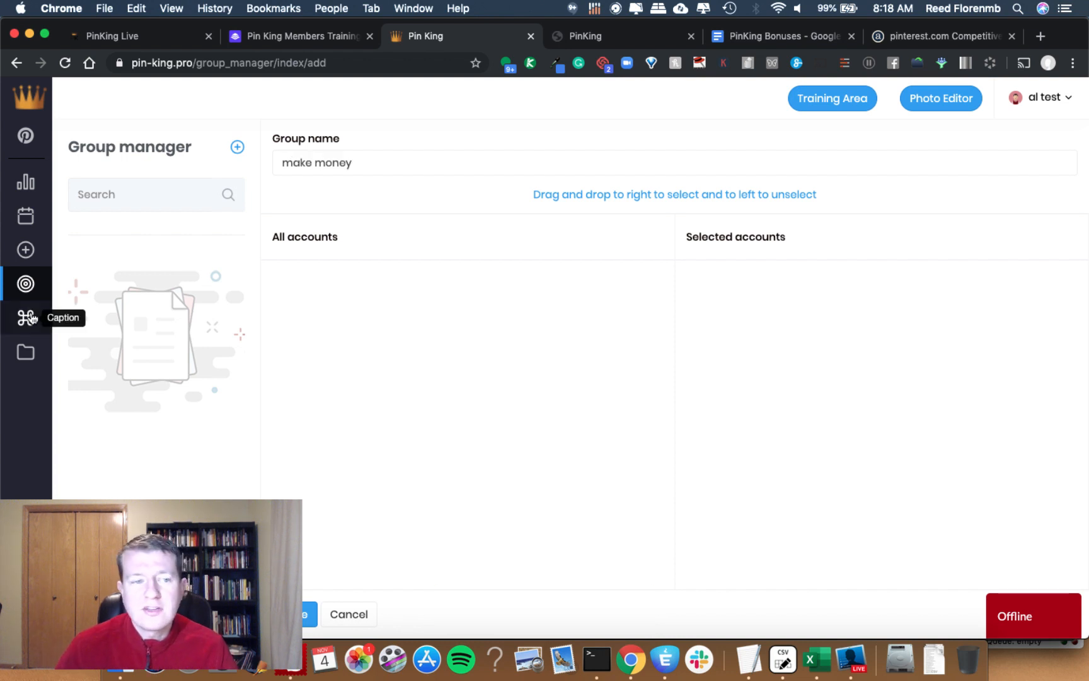
Step: Check the empty Caption page, then the empty File manager with 0 MB of 100 MB used
left_click(26, 318)
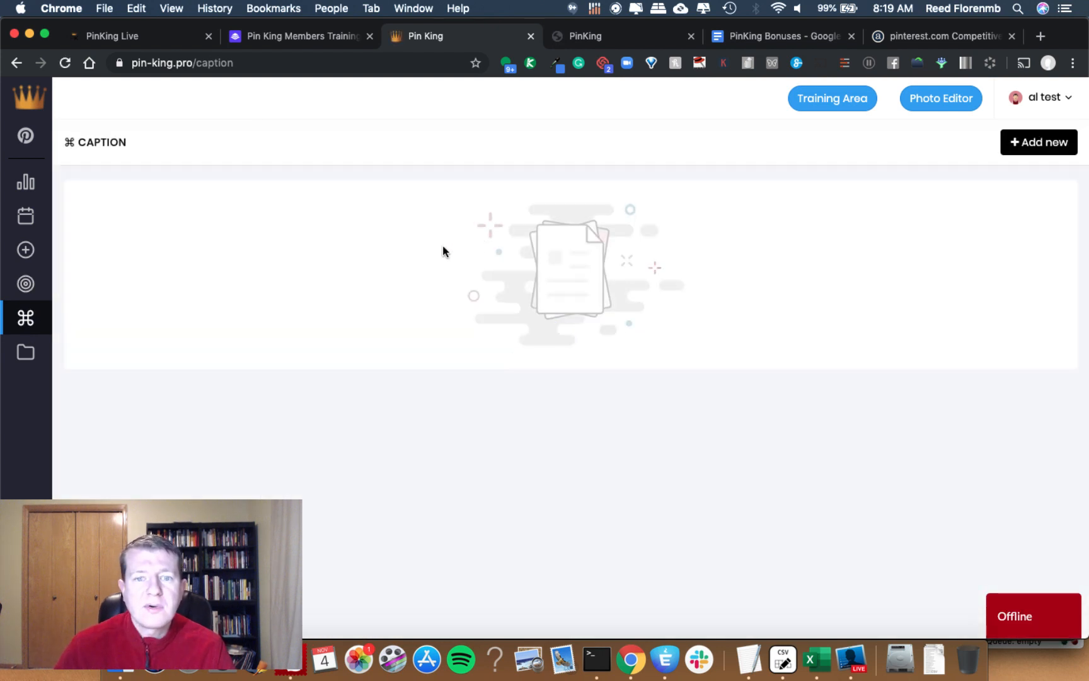
mouse_move(184, 279)
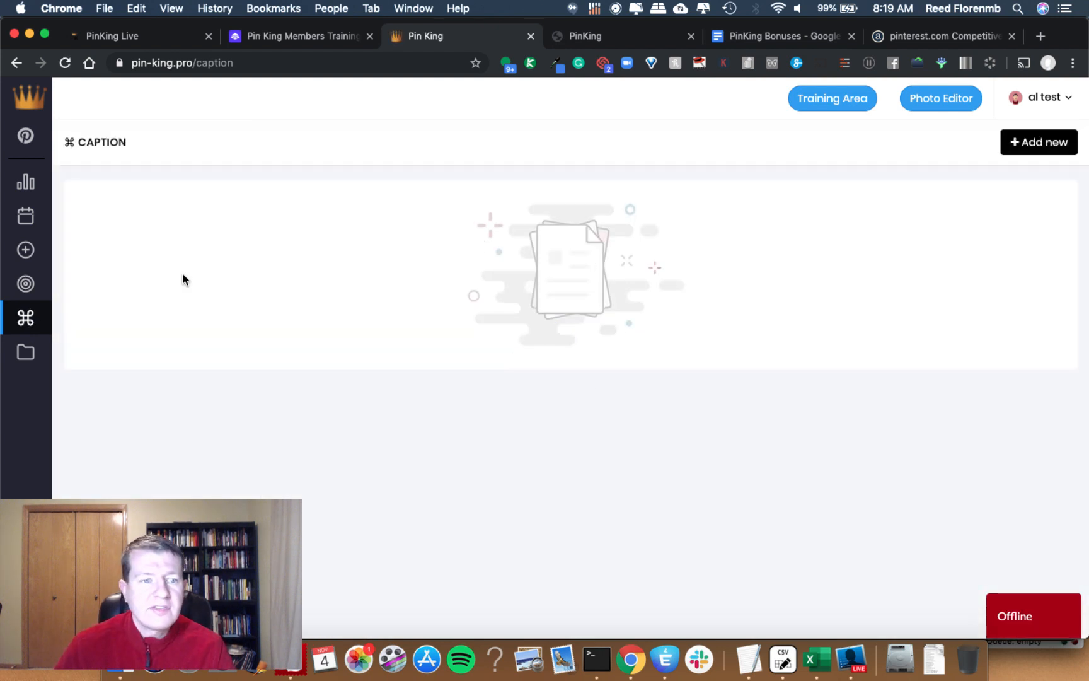
mouse_move(26, 352)
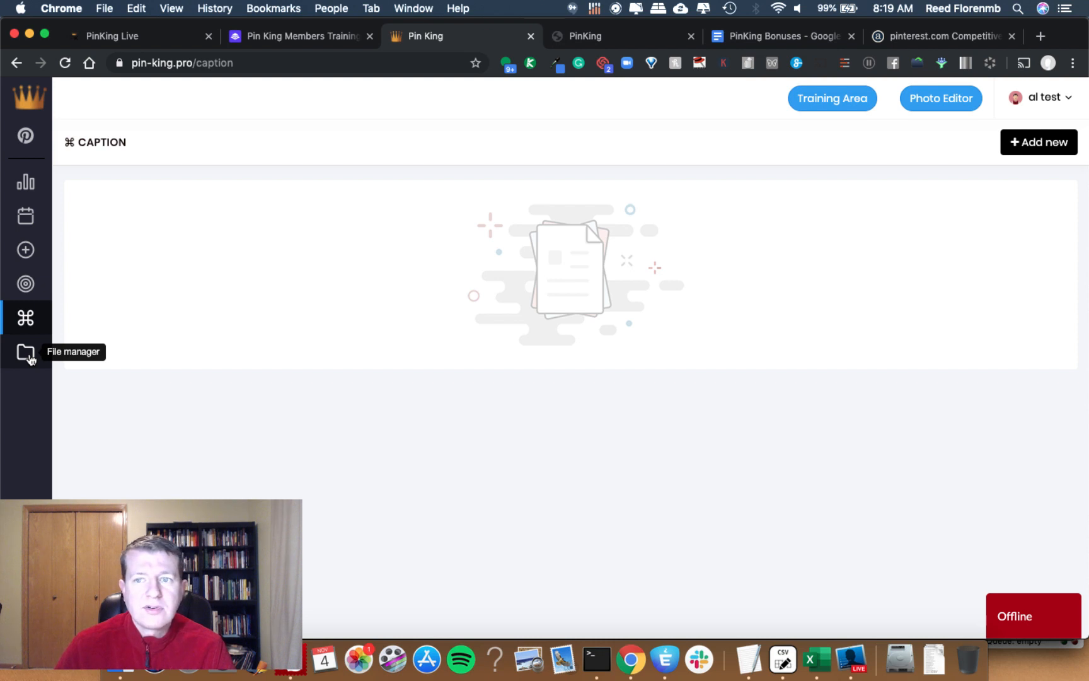
left_click(25, 352)
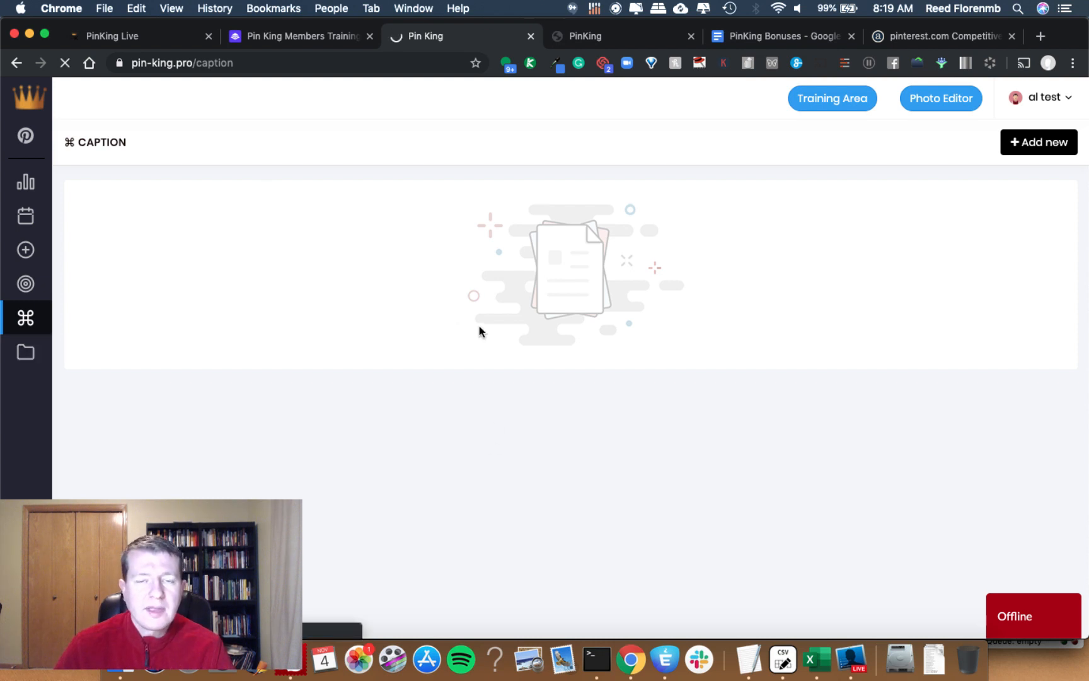
left_click(26, 352)
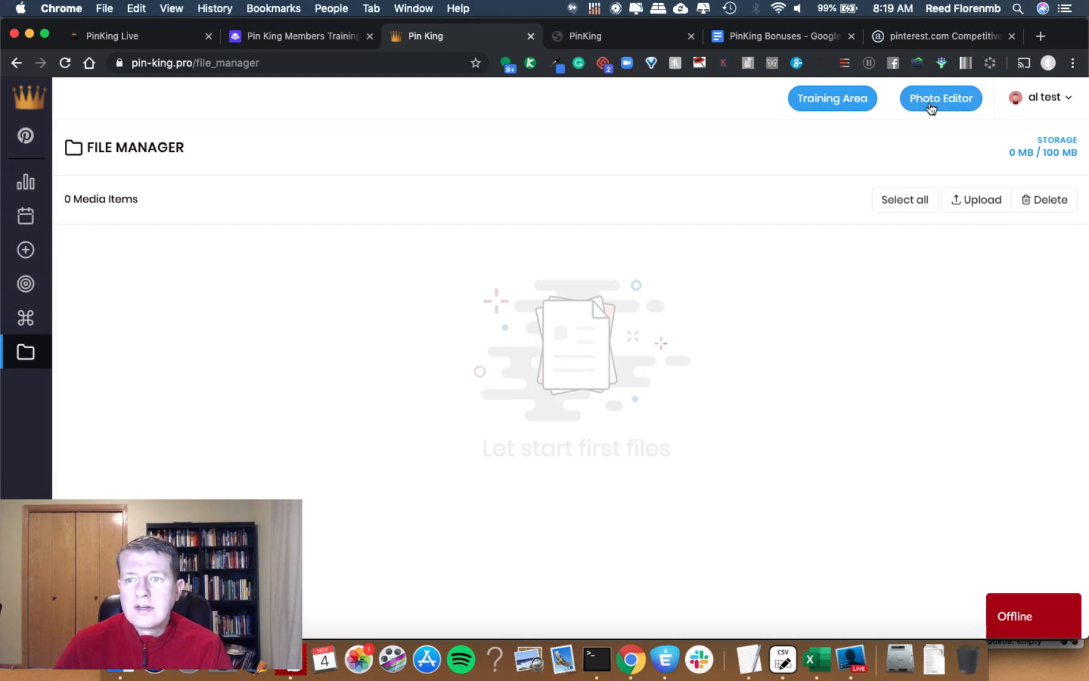
Step: Load the mountain lake sample in Photo Editor, preview frame borders, then close the editor
left_click(939, 98)
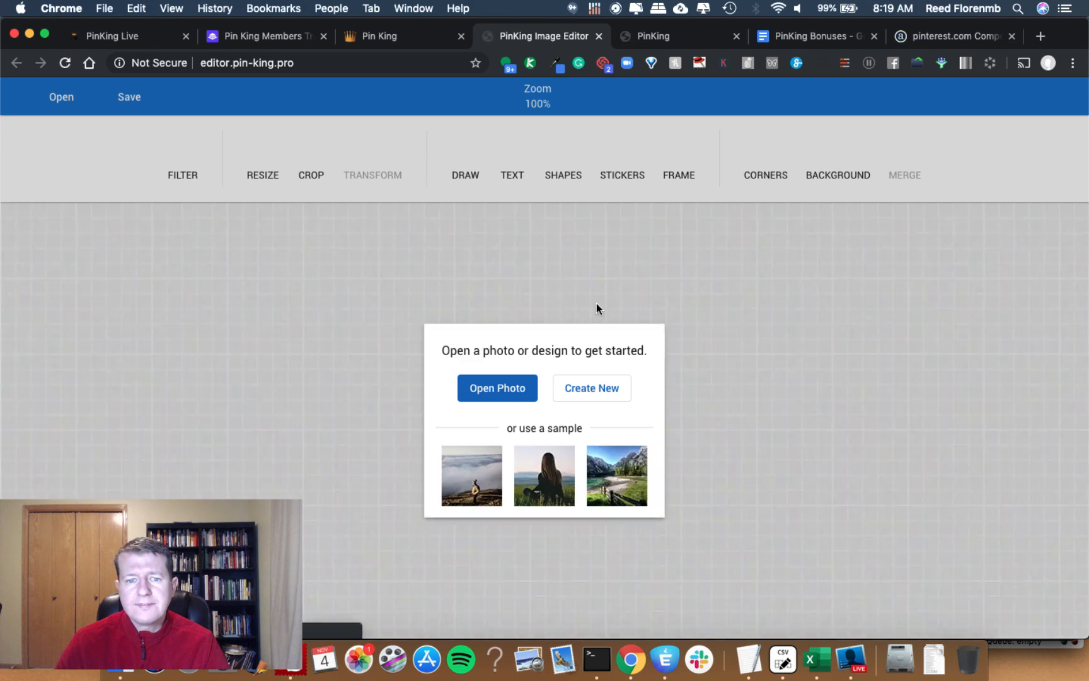
mouse_move(716, 331)
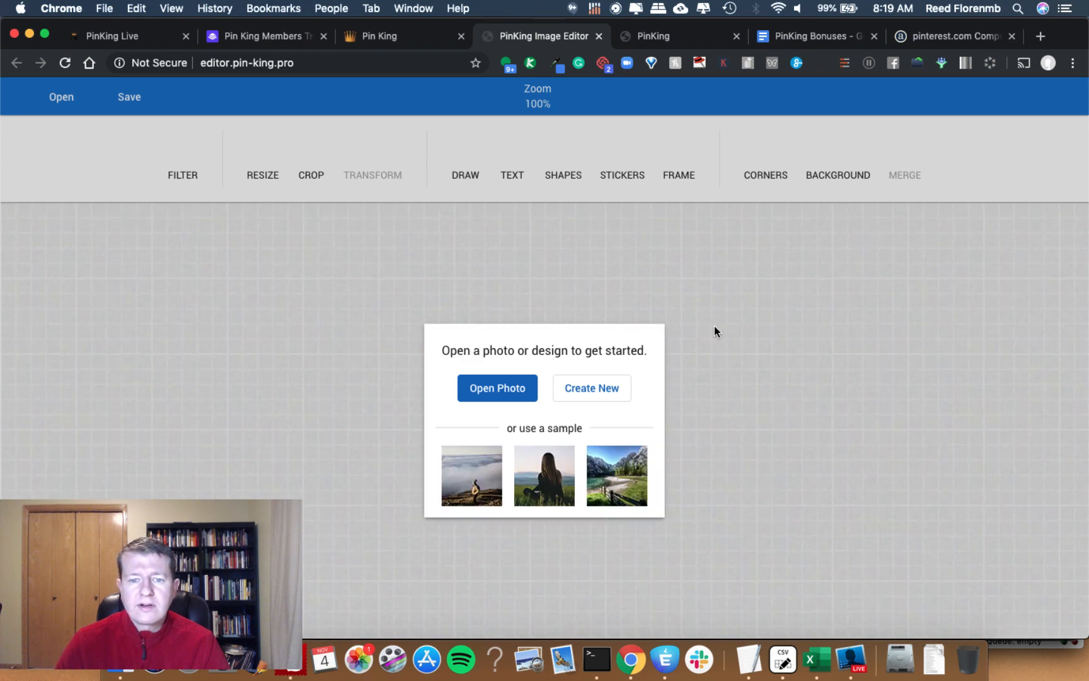
left_click(615, 476)
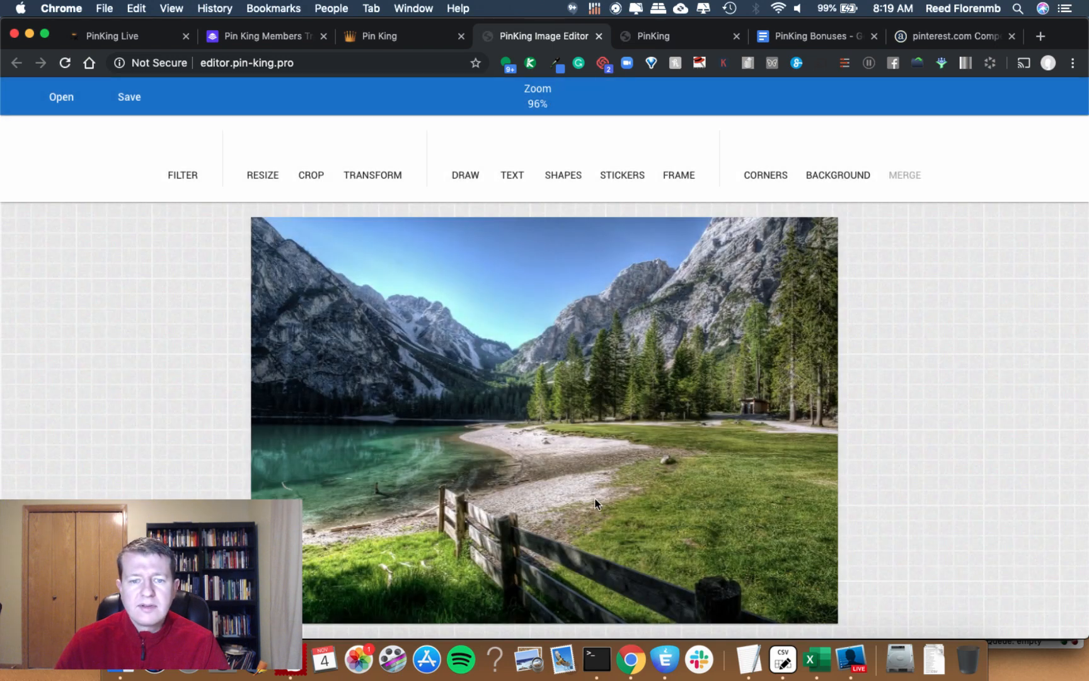
mouse_move(554, 170)
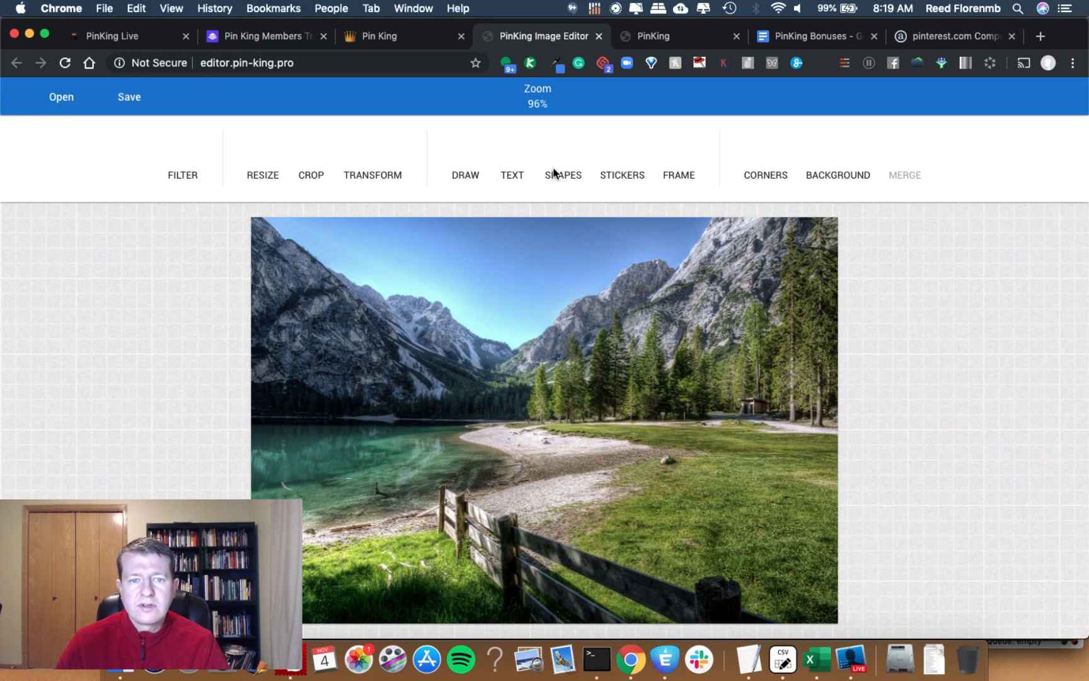
left_click(465, 174)
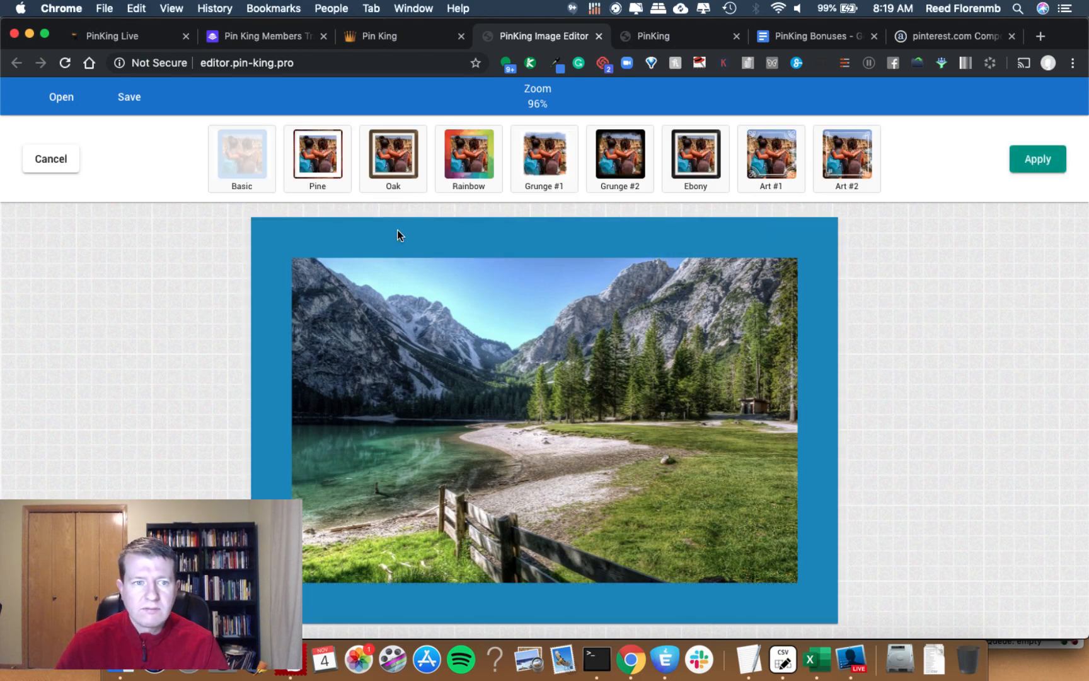
left_click(50, 158)
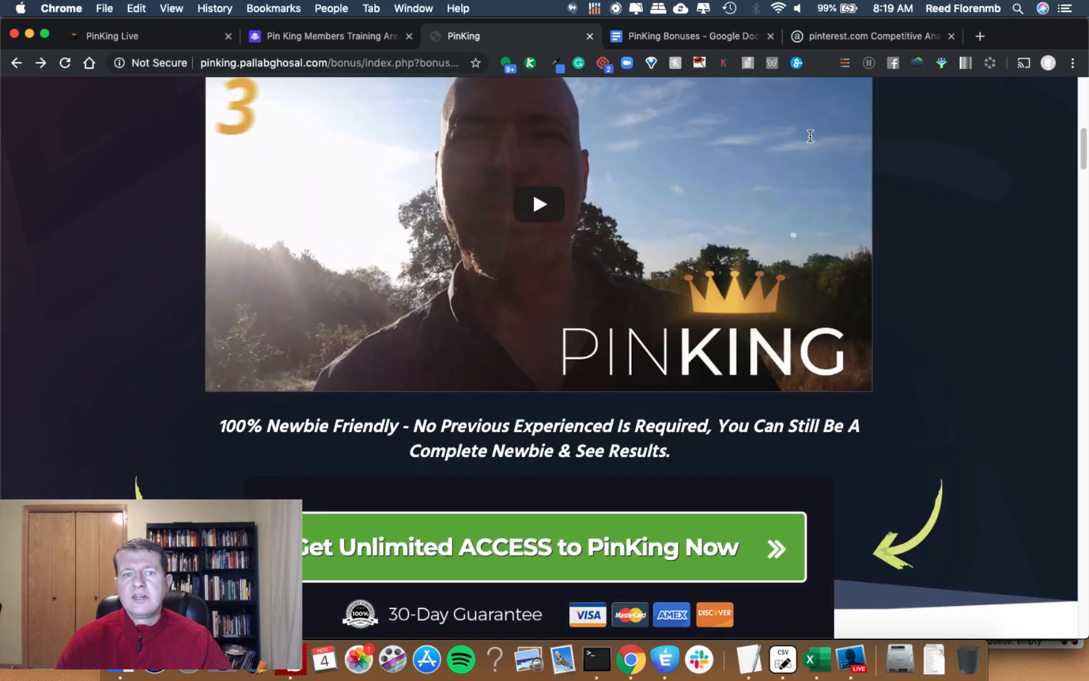
Step: Scroll the PinKing bonus page through bonuses #2 and #3
scroll("down", 3)
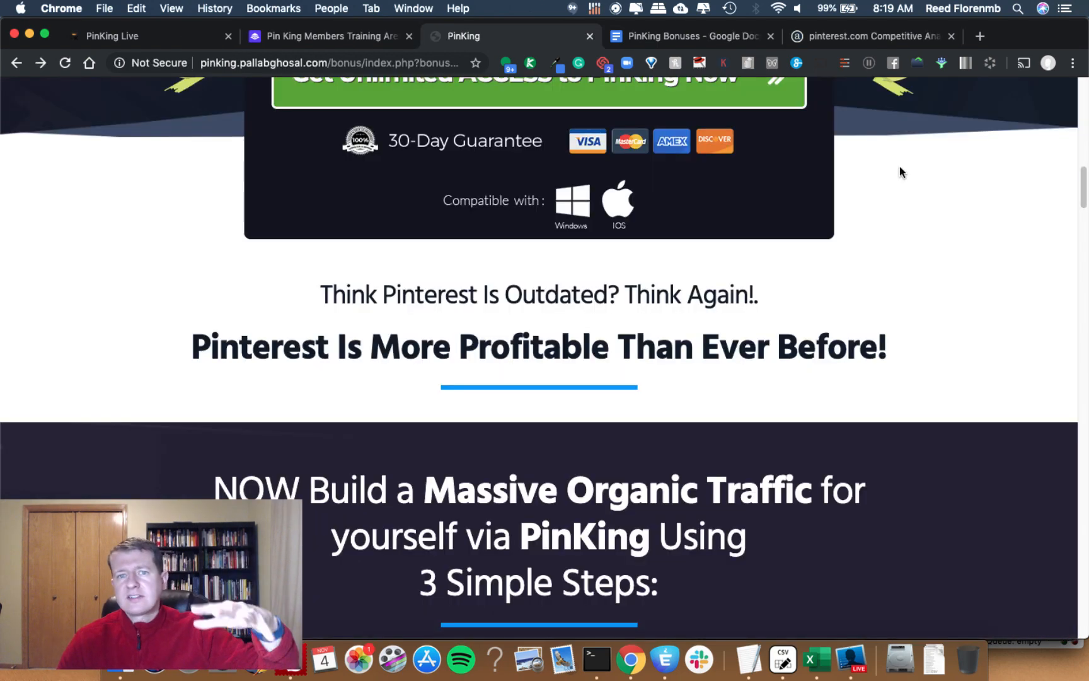
scroll("down", 3)
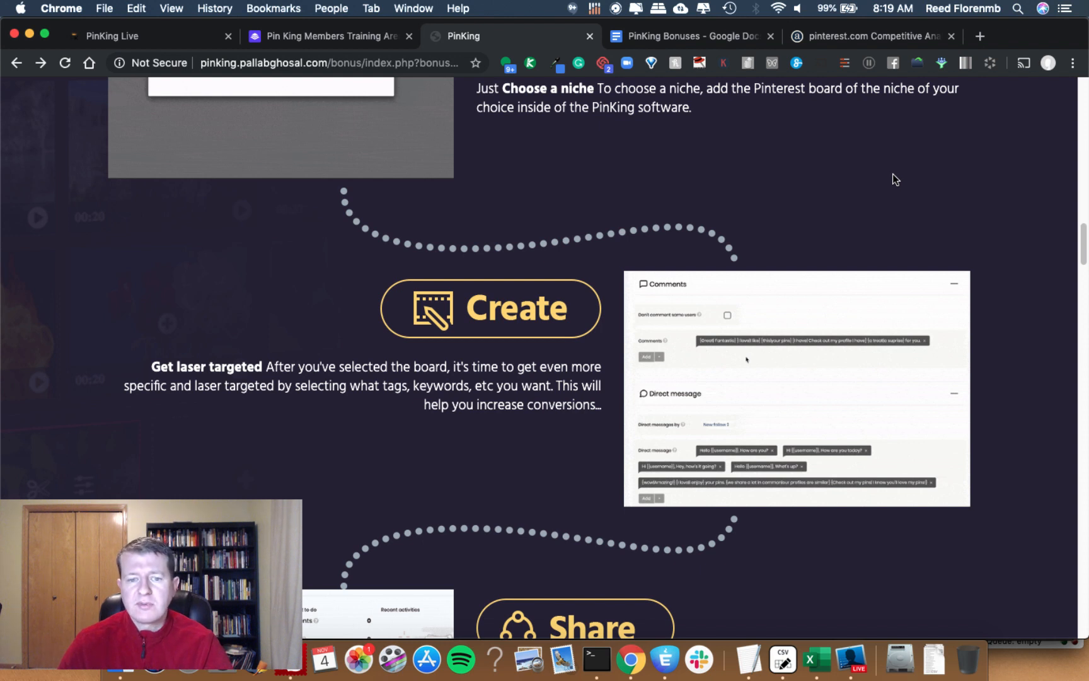
scroll("down", 3)
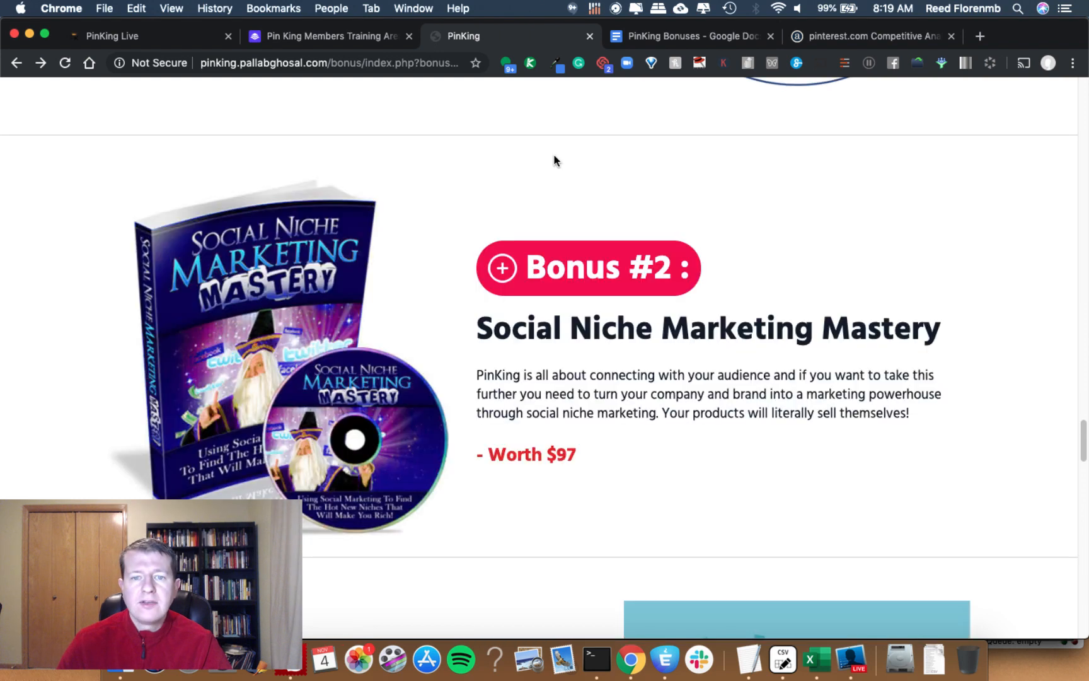
scroll("down", 3)
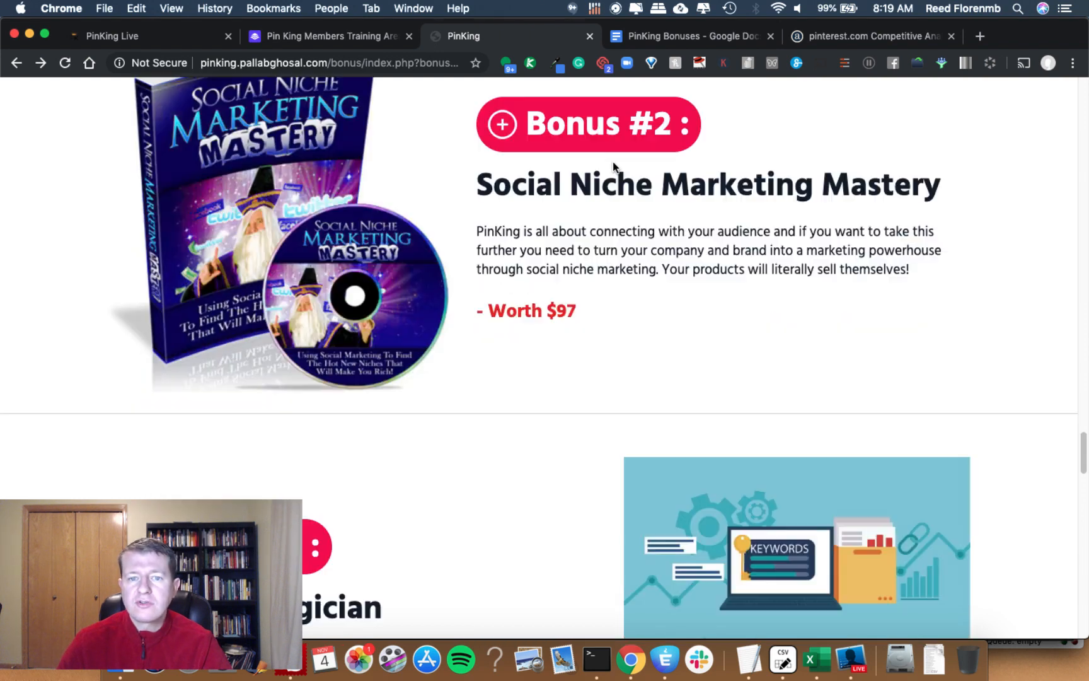
mouse_move(573, 306)
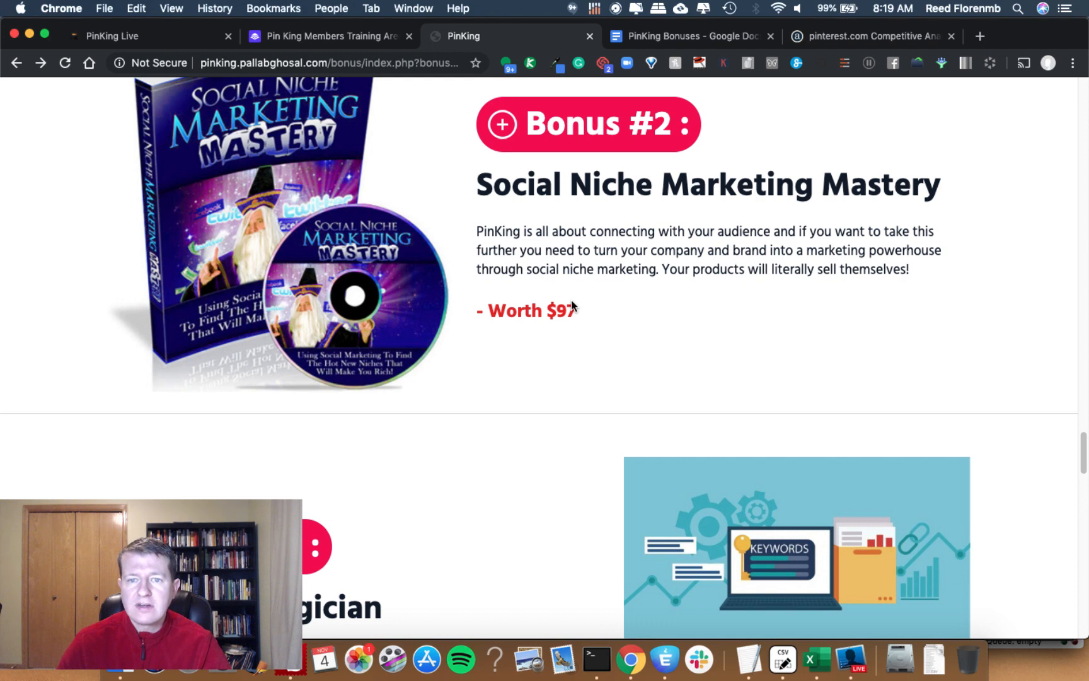
Step: Scroll past bonus #4 and the $888 total to the footer, then close the pinterest.com tab
scroll("down", 3)
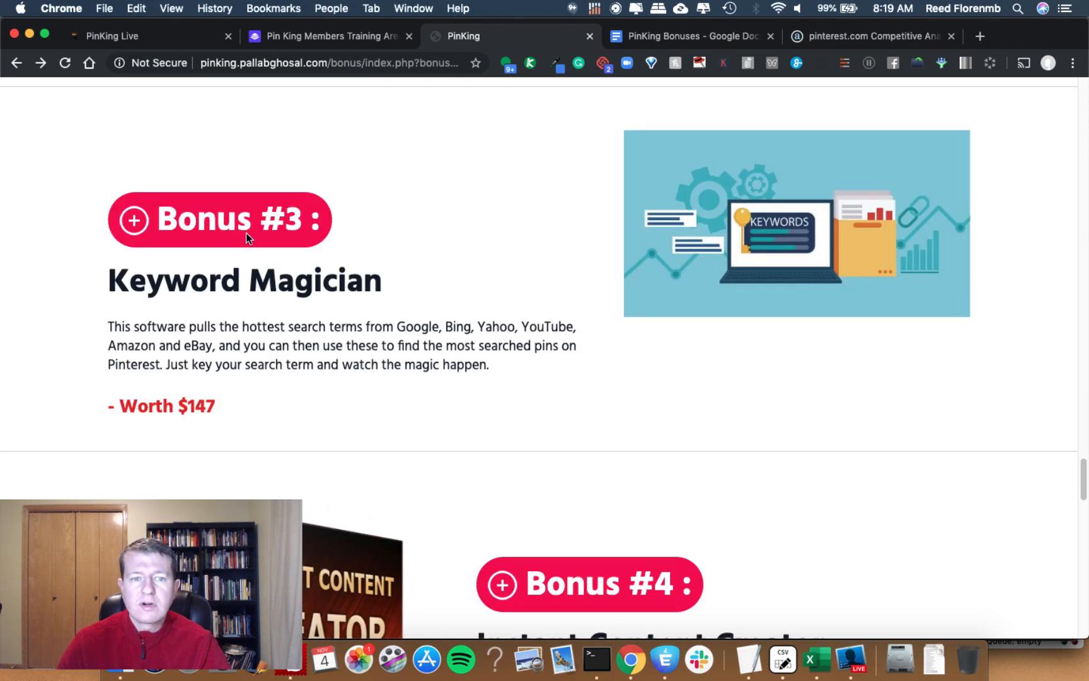
mouse_move(191, 401)
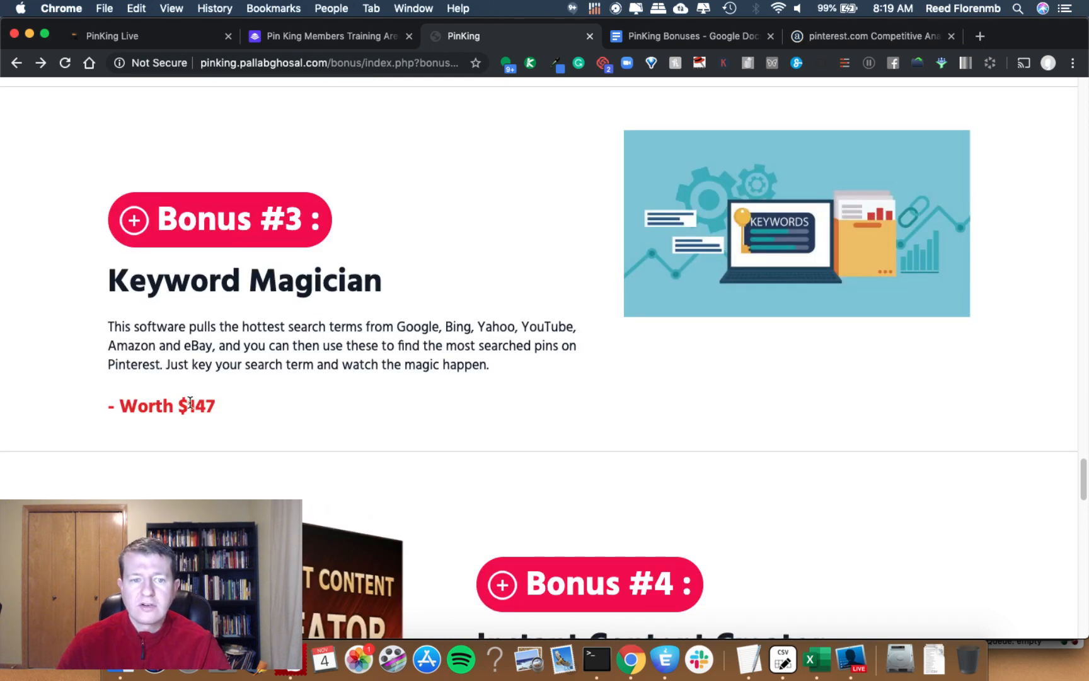
scroll("down", 3)
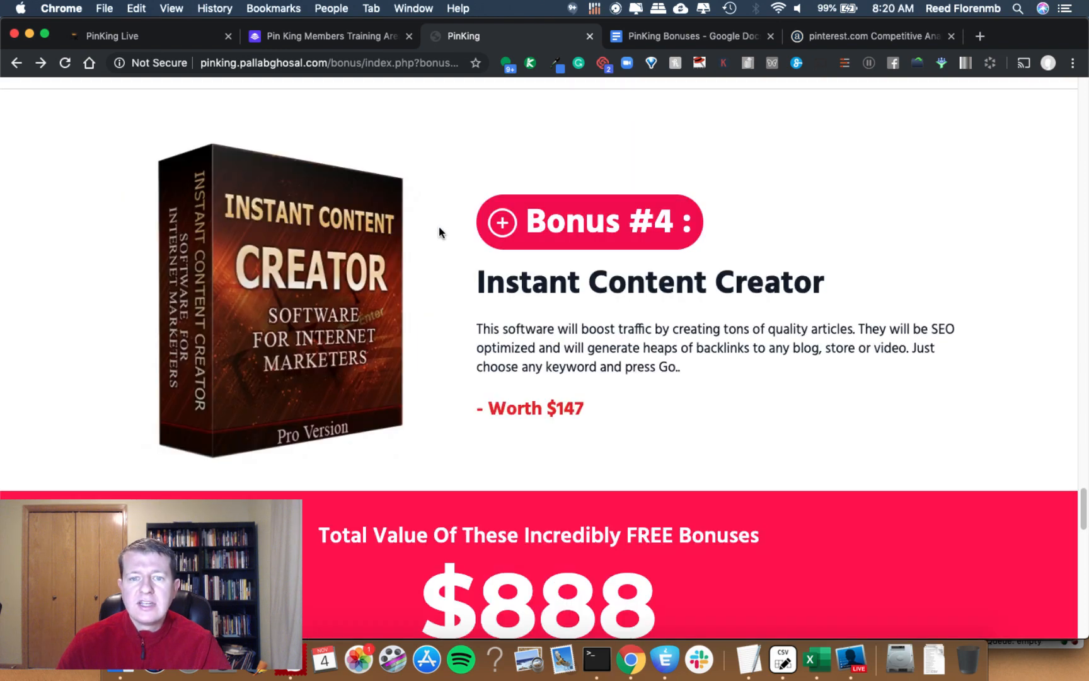
scroll("down", 3)
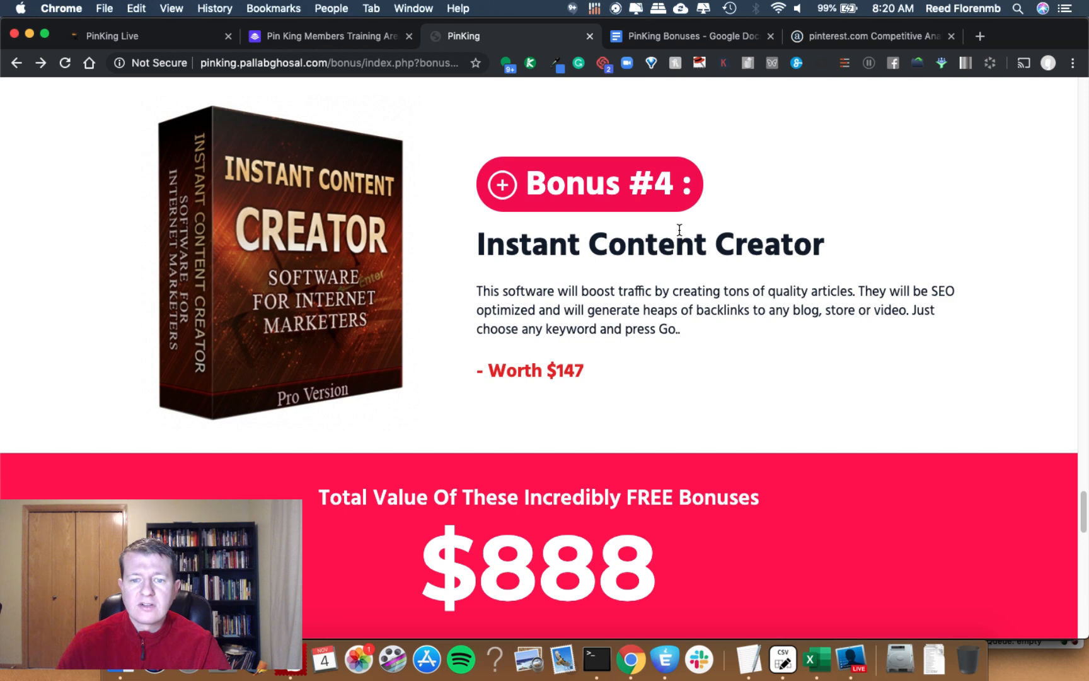
scroll("down", 3)
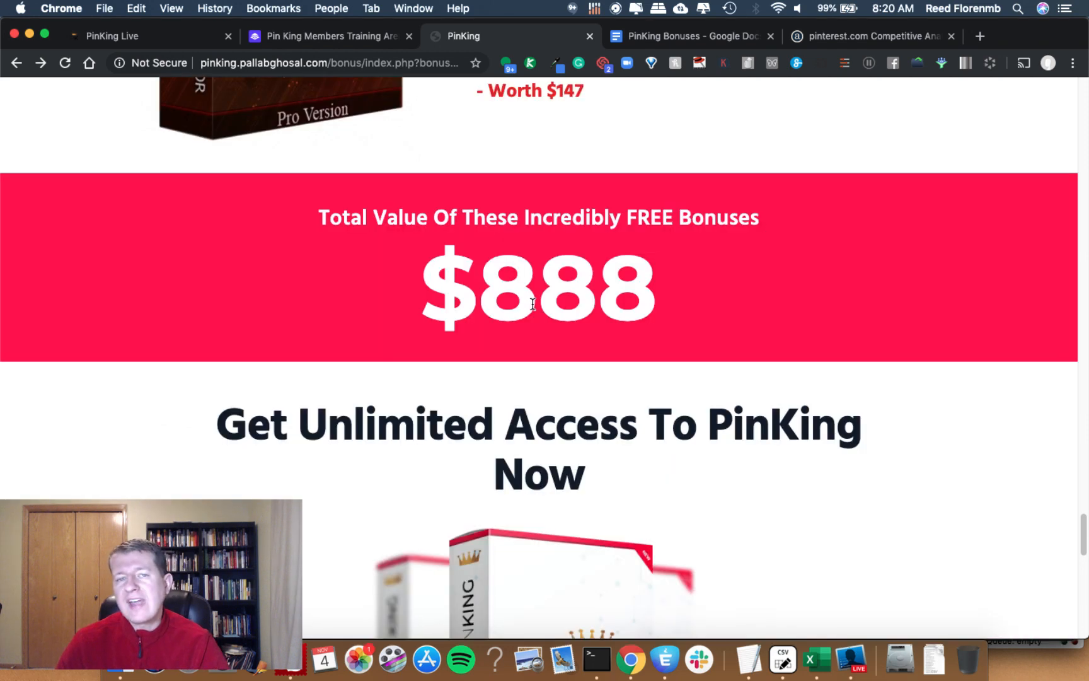
scroll("down", 3)
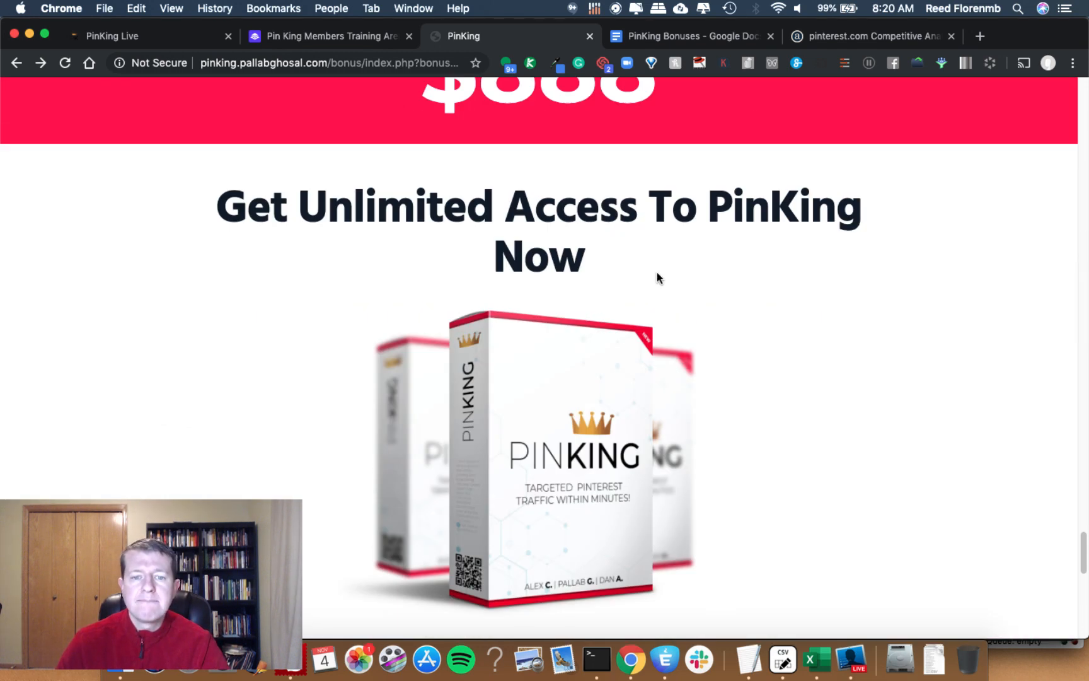
scroll("down", 3)
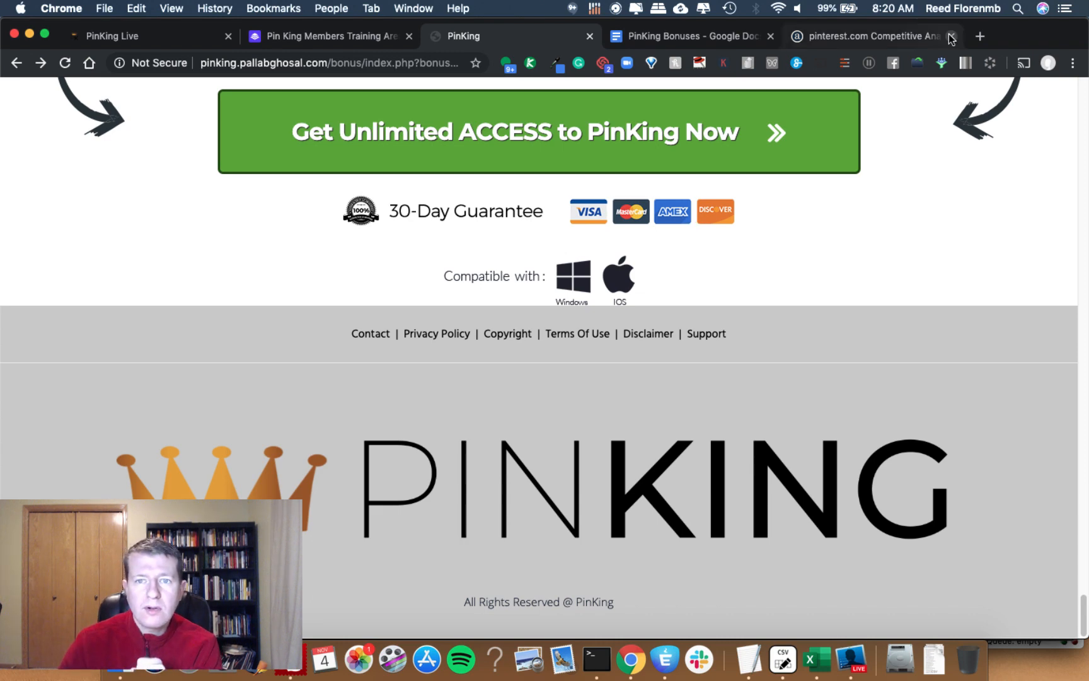
left_click(951, 36)
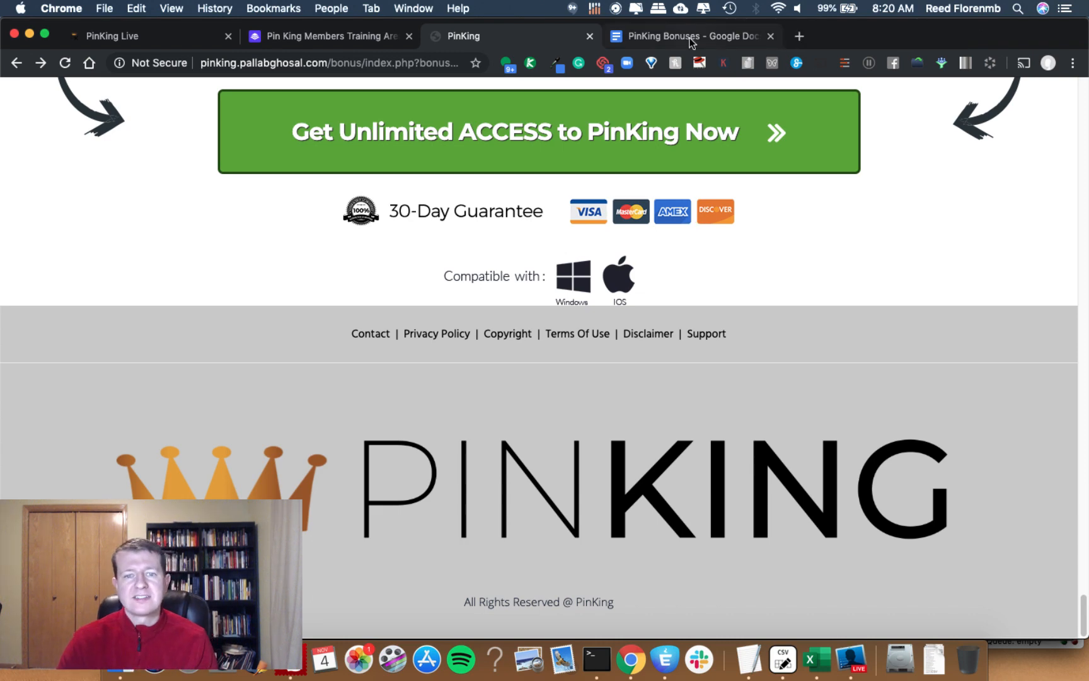
Step: Browse the BONUS PACK 11 Dropbox folders, then switch to the PinKing Bonuses Google Doc
left_click(690, 35)
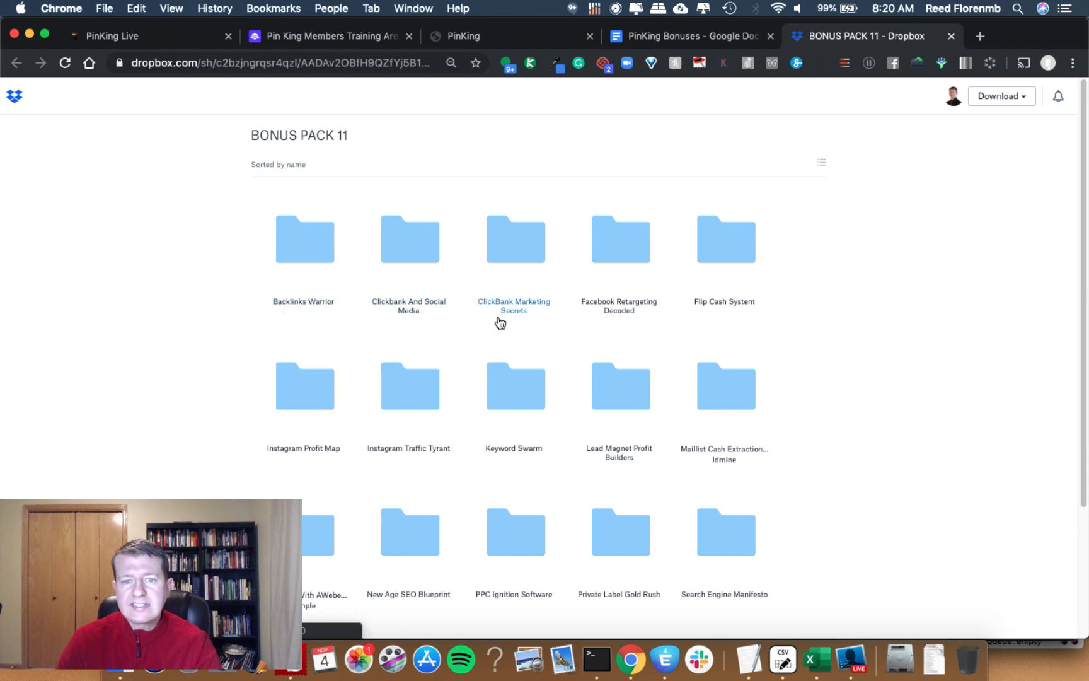
mouse_move(601, 318)
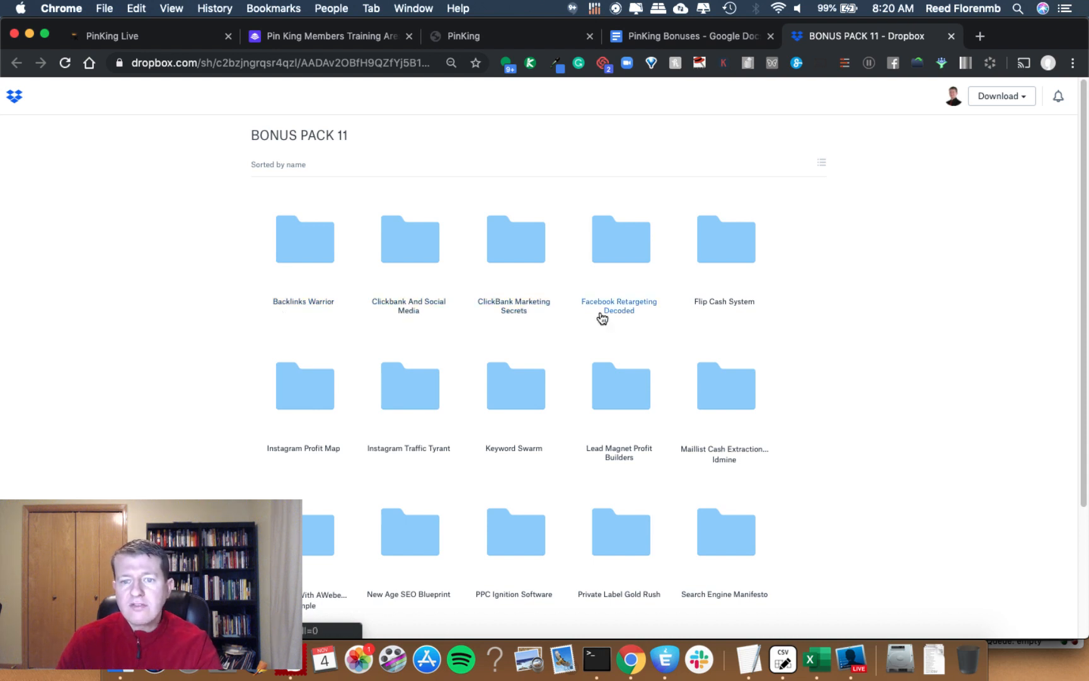
scroll("down", 3)
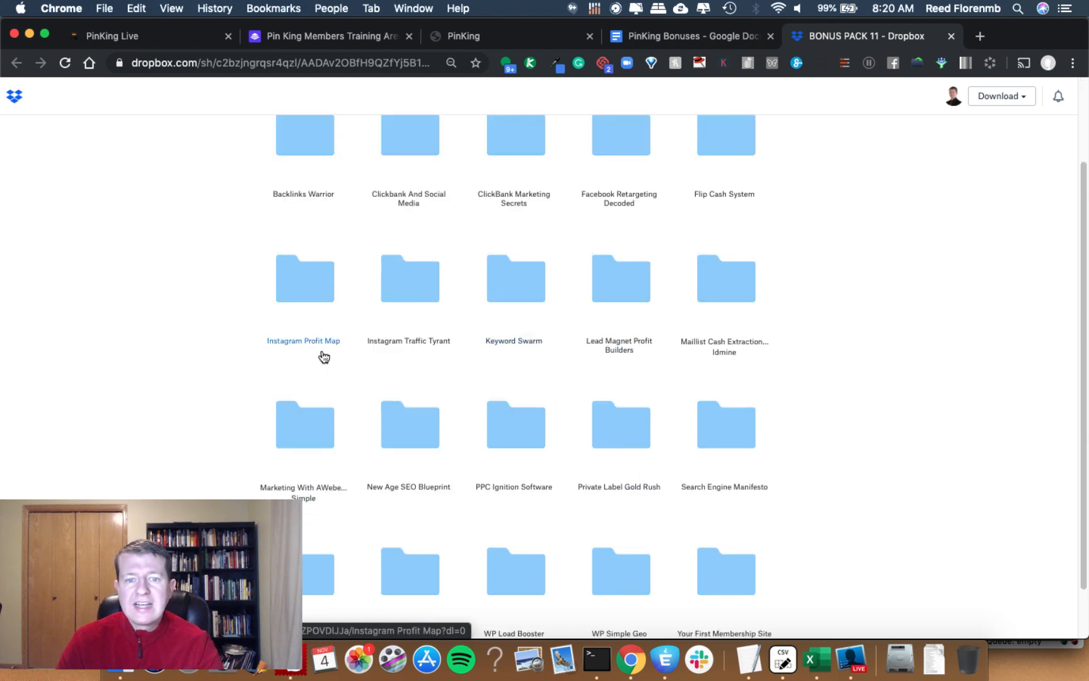
mouse_move(587, 355)
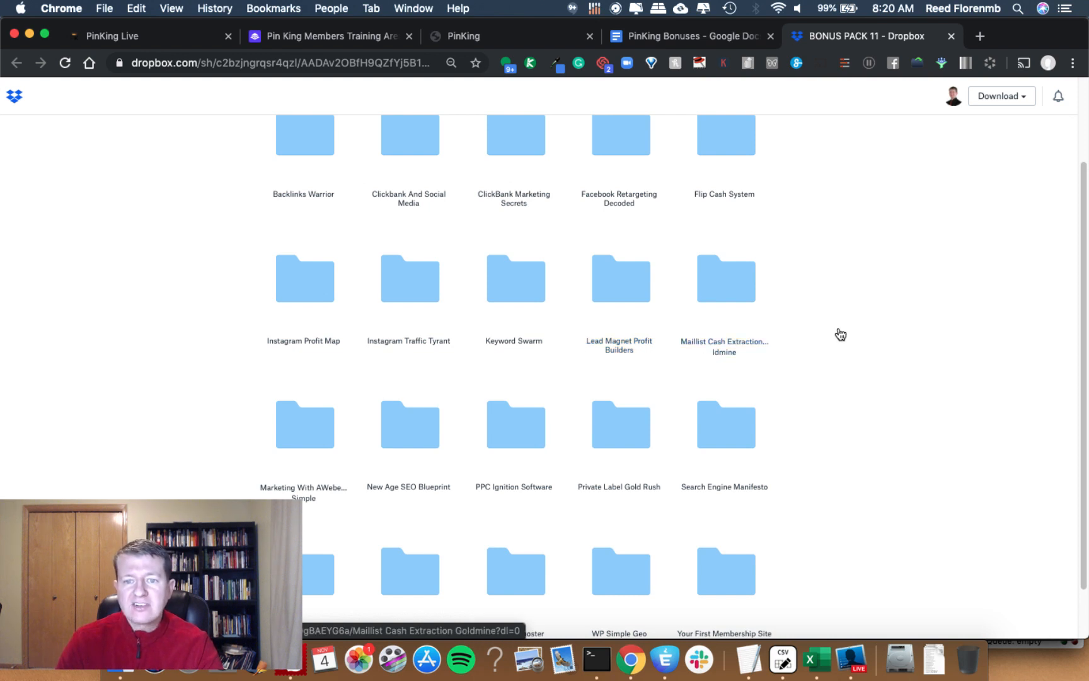
scroll("down", 3)
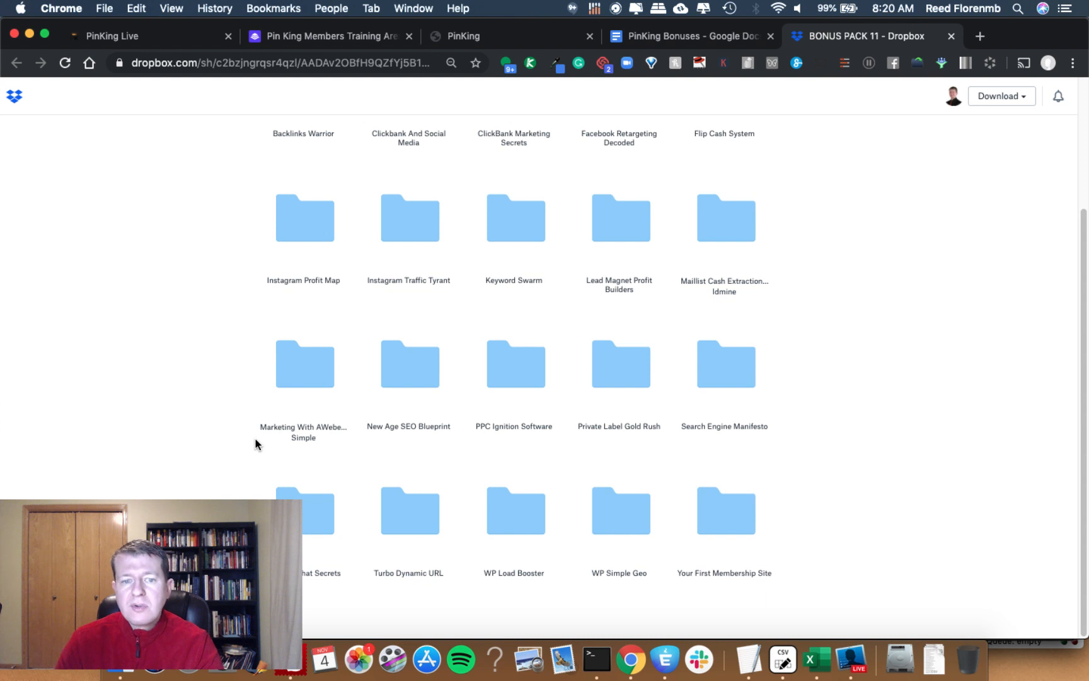
mouse_move(408, 430)
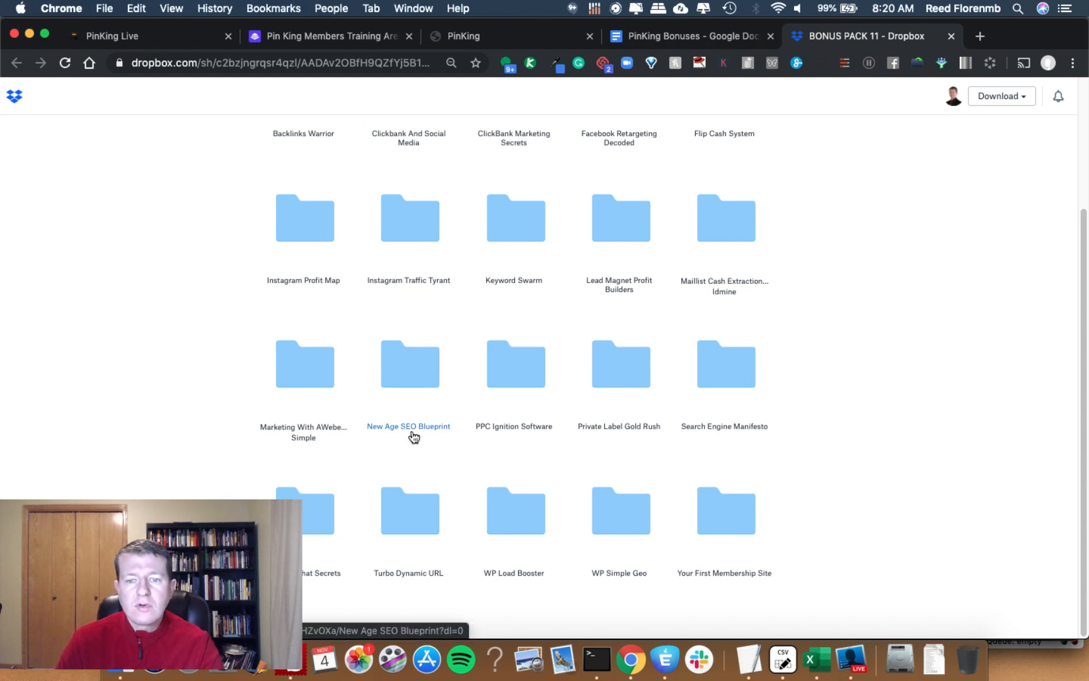
mouse_move(719, 436)
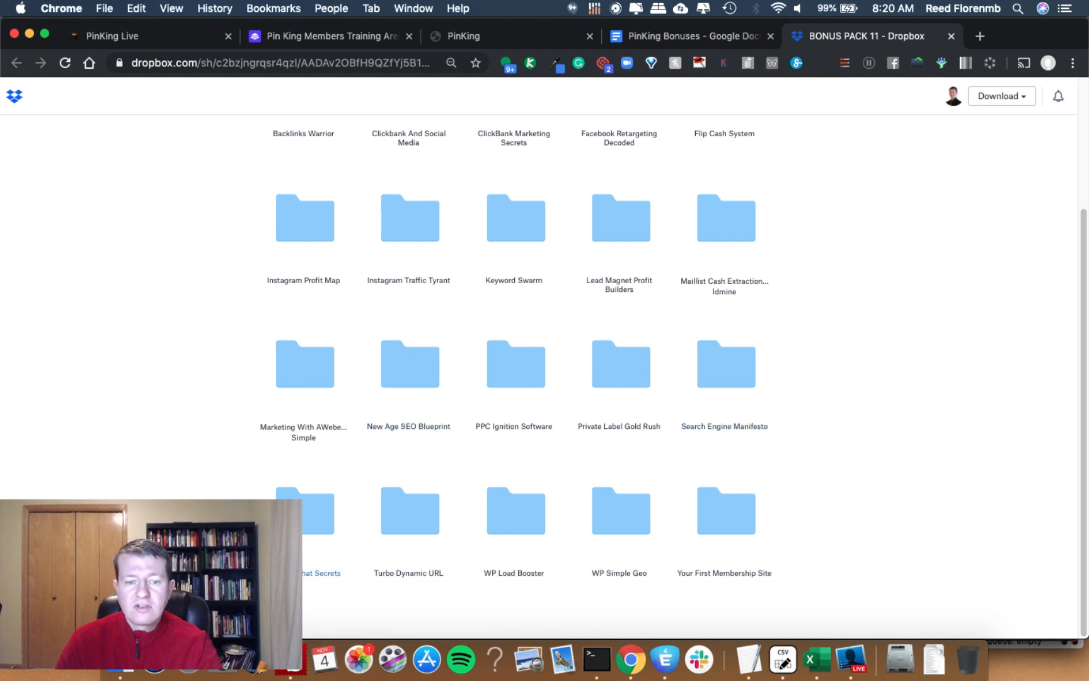
mouse_move(409, 511)
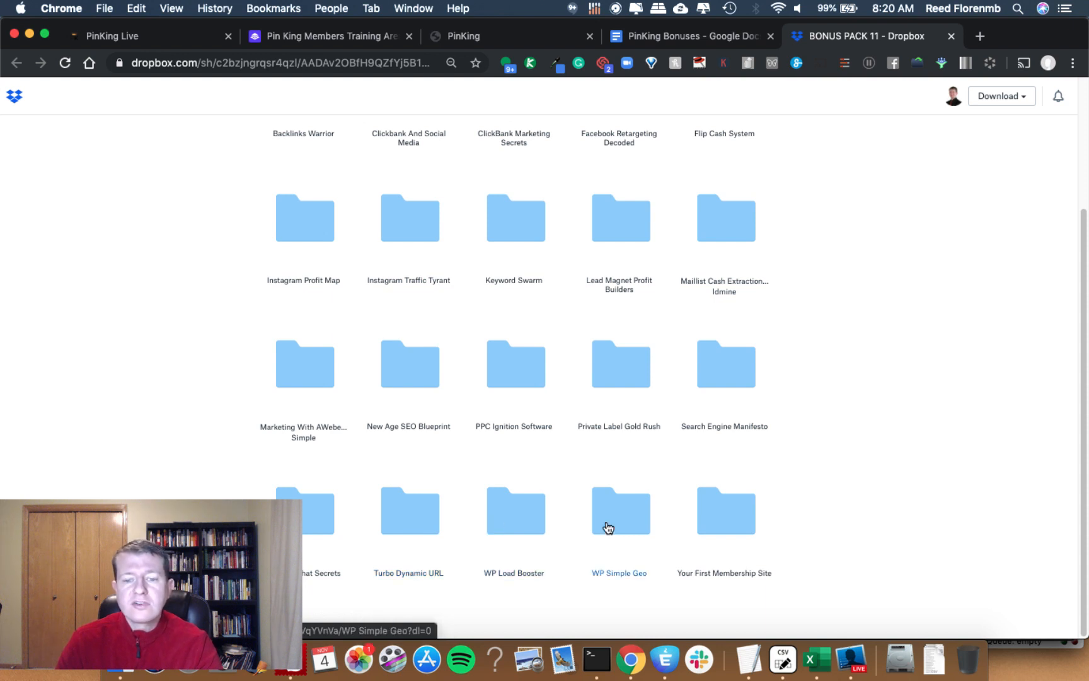
mouse_move(727, 540)
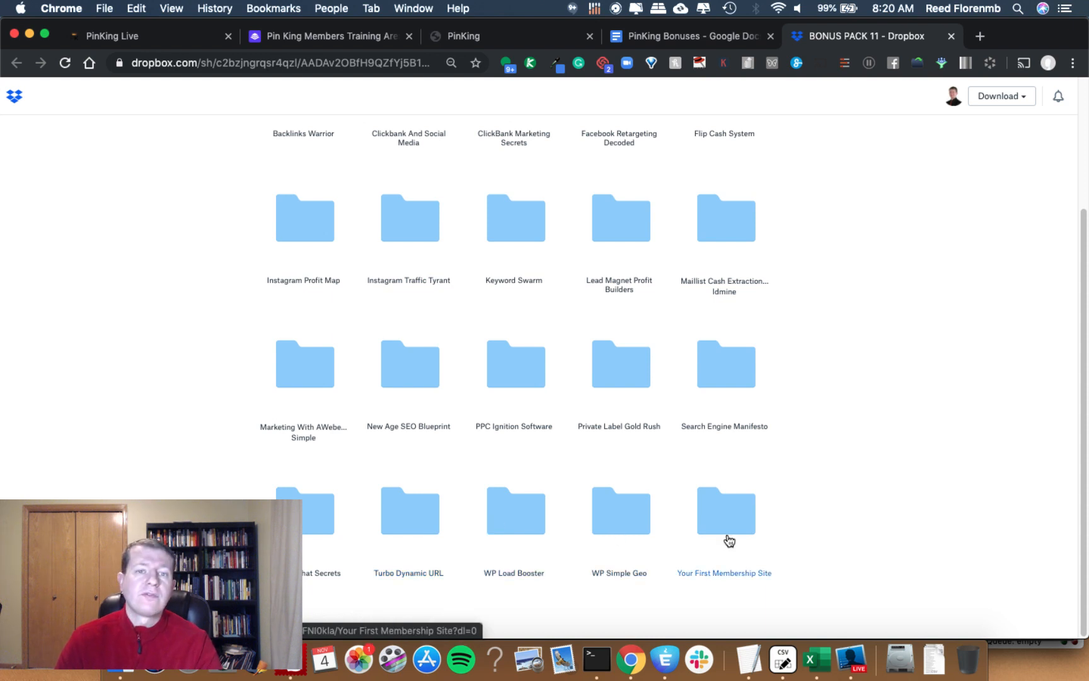
left_click(690, 36)
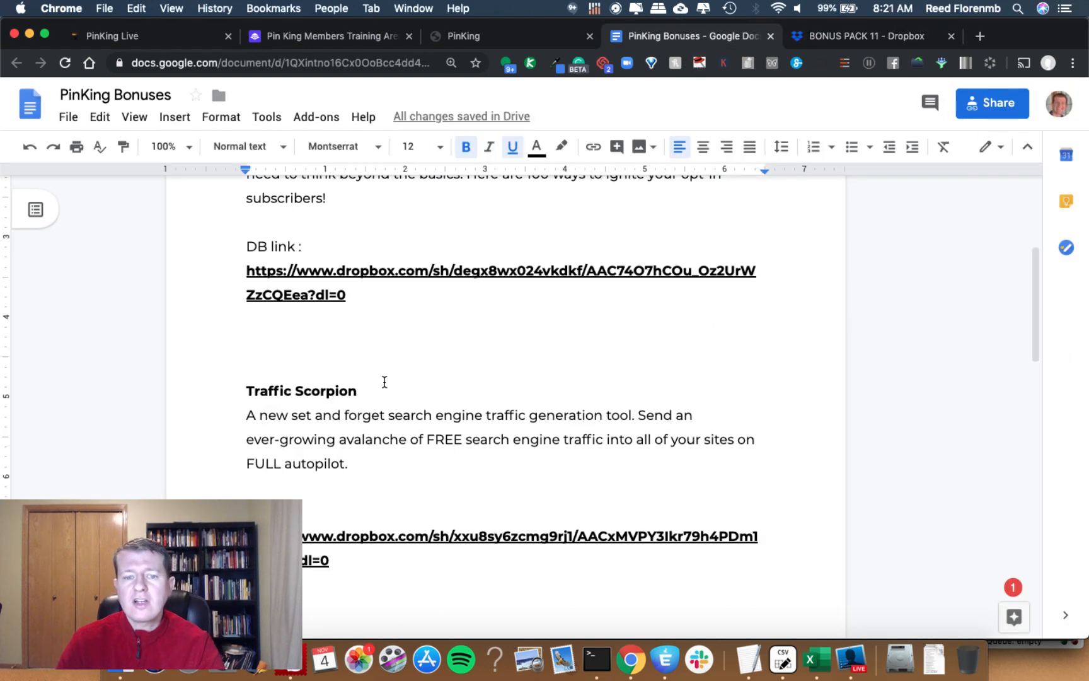
scroll("down", 3)
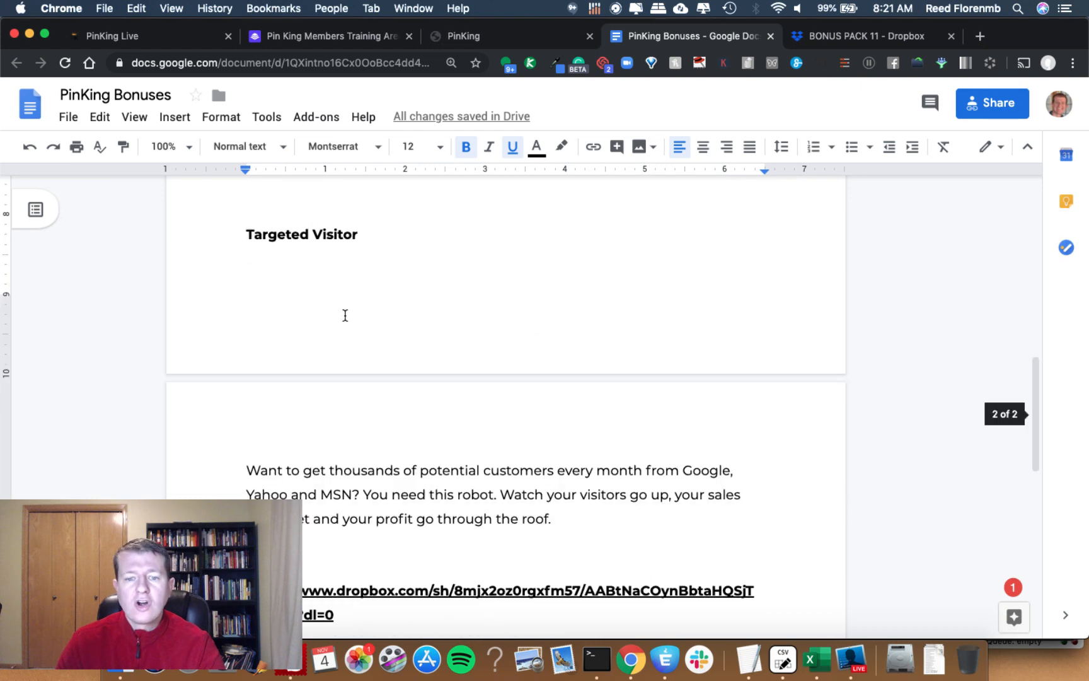
scroll("down", 3)
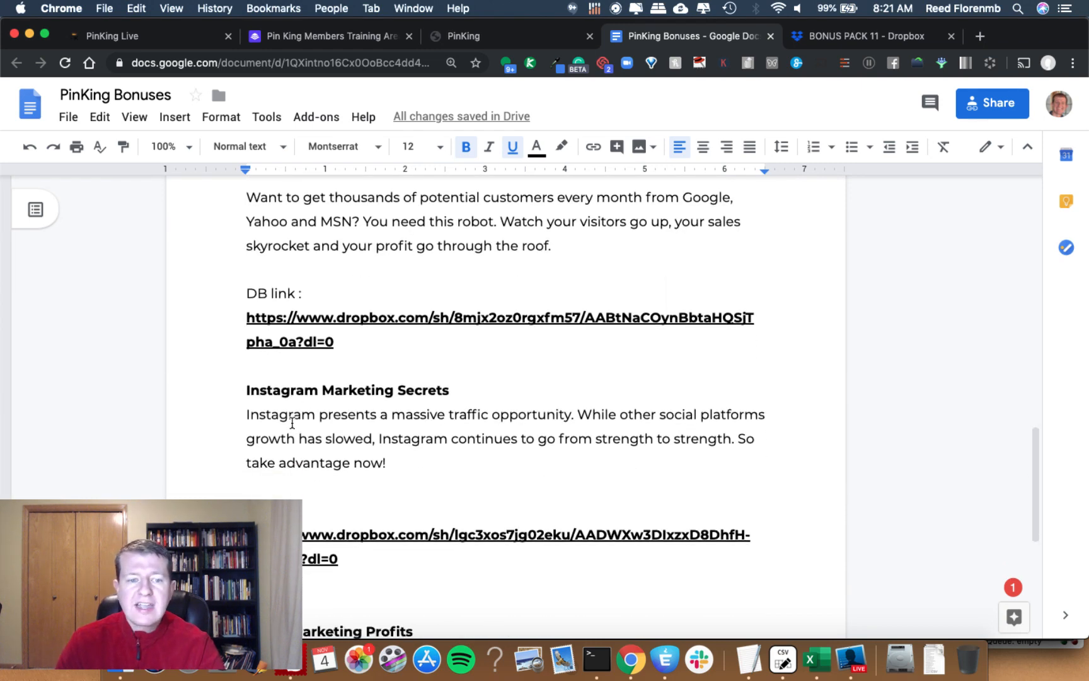
scroll("down", 3)
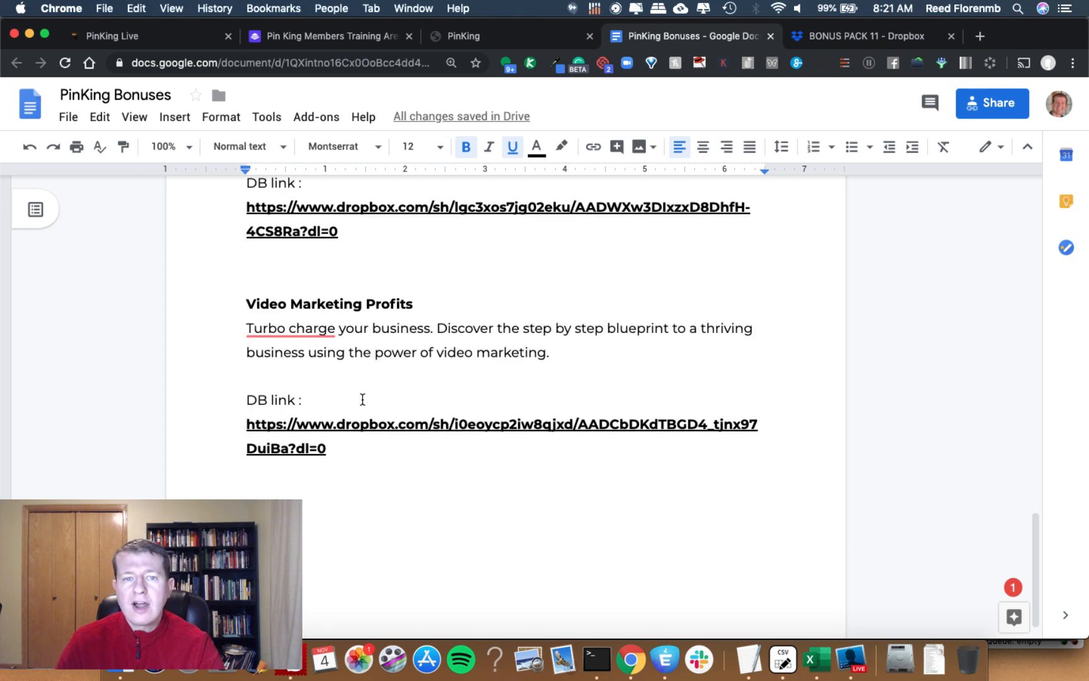
scroll("down", 3)
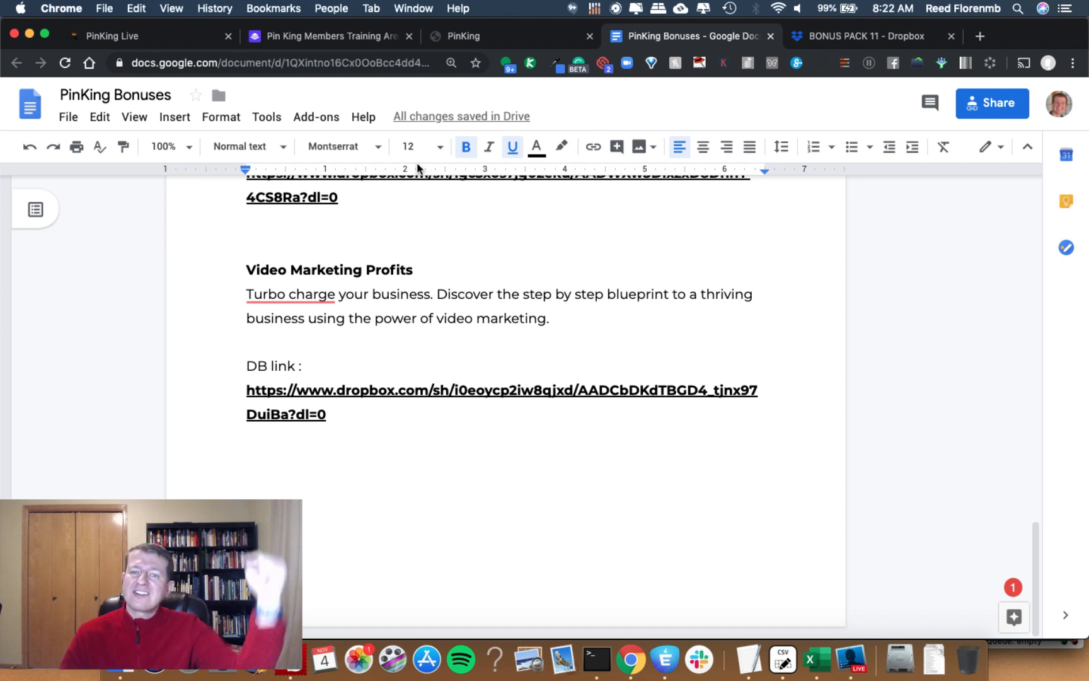
mouse_move(823, 506)
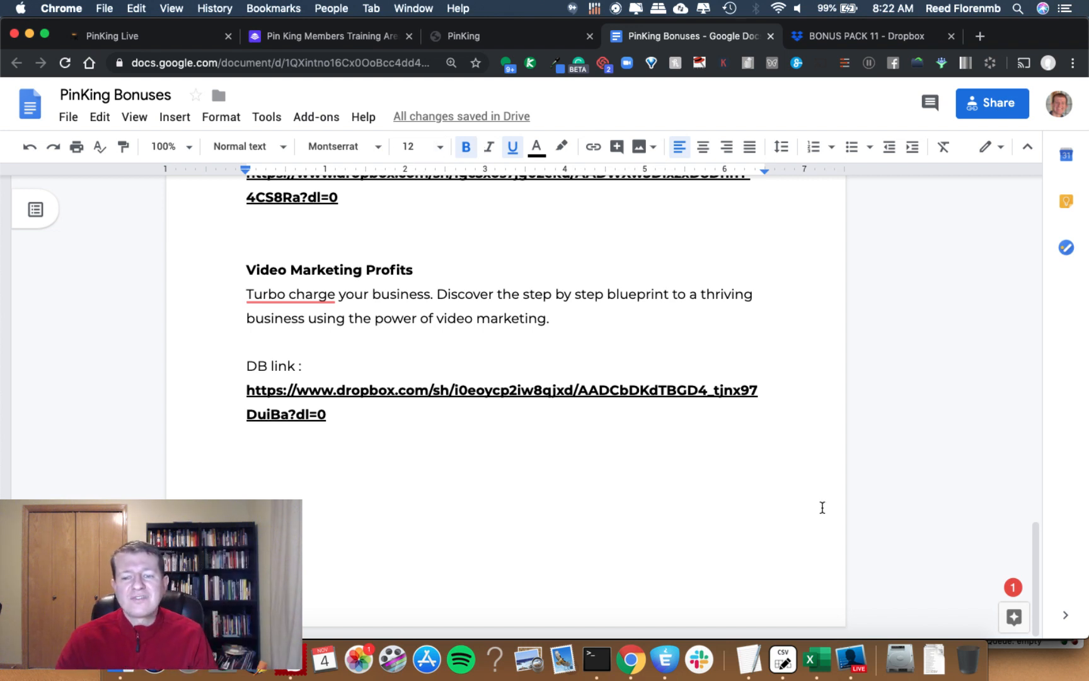